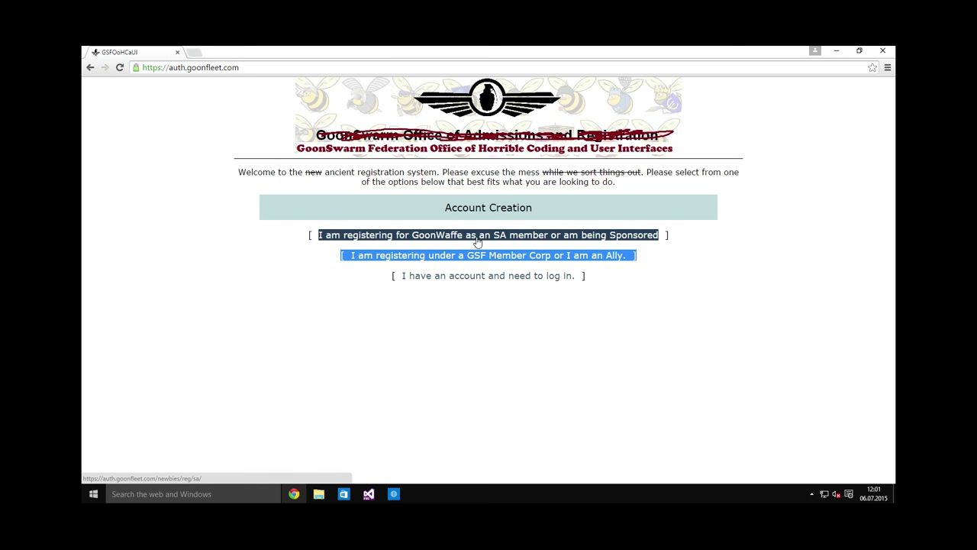
mouse_move(327, 242)
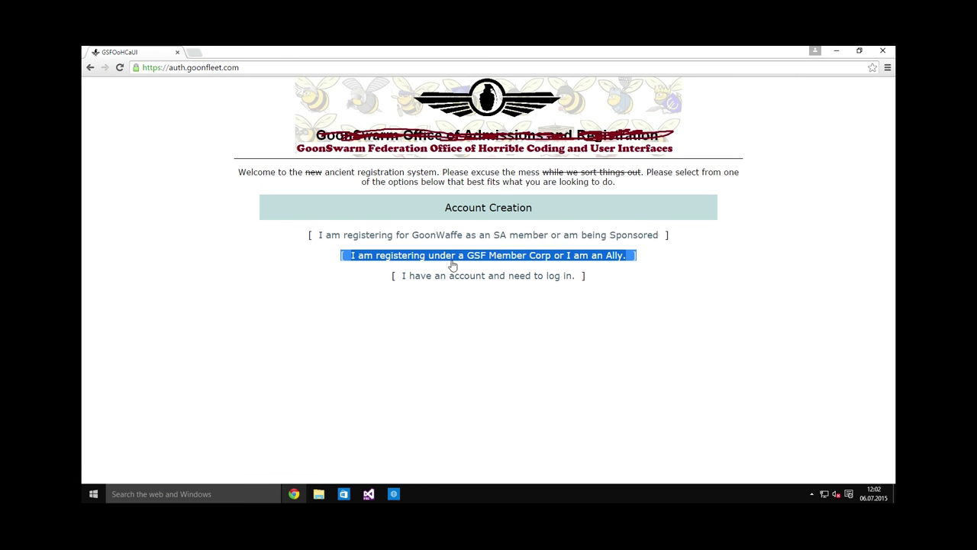
Choose the 'registering under a GSF Member Corp or Ally' option on Account Creation
left_click(489, 255)
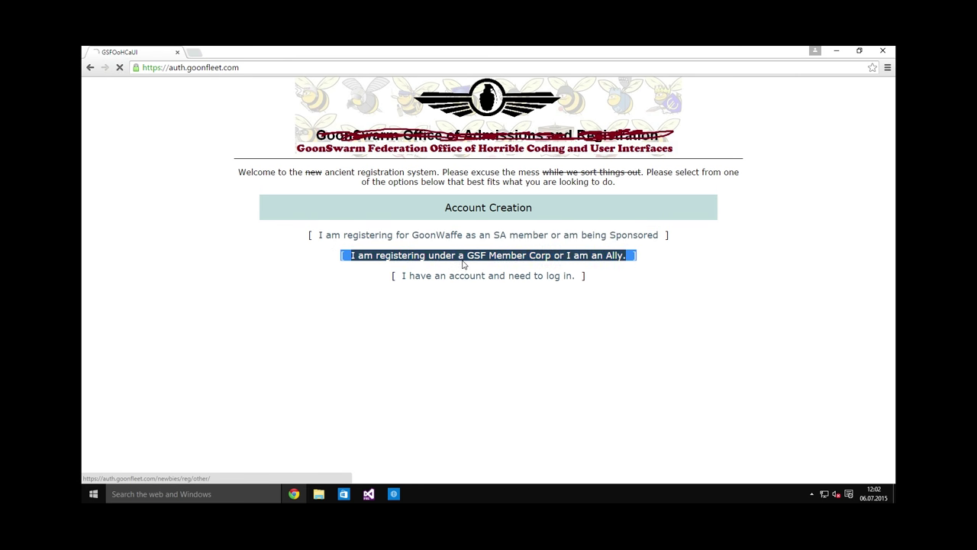
Load the Simplified Newbie Registration page for member corp or ally registrants
left_click(489, 255)
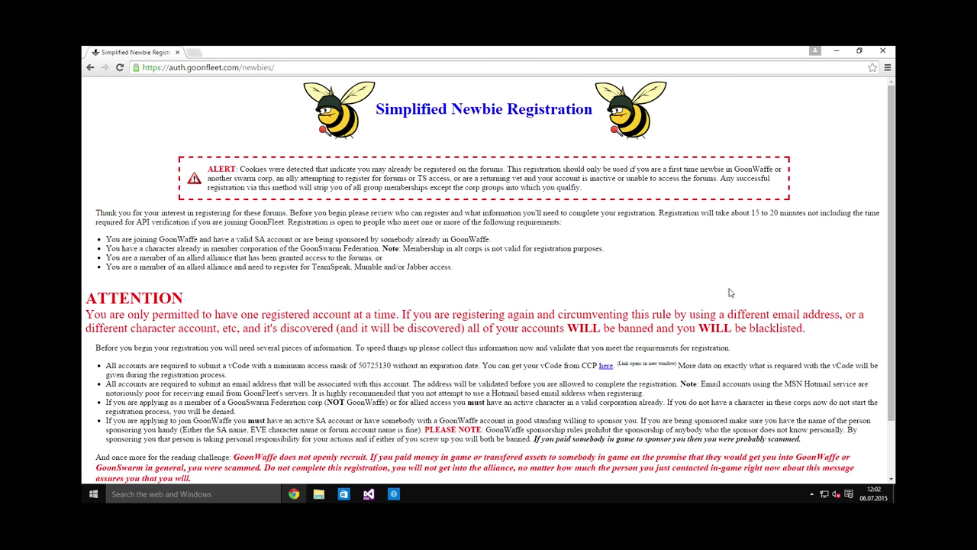
mouse_move(730, 289)
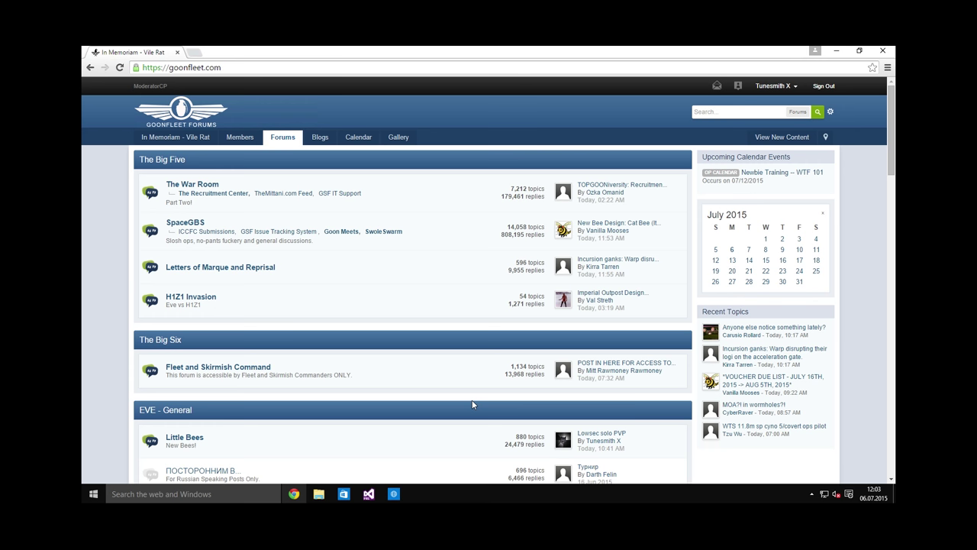
mouse_move(125, 285)
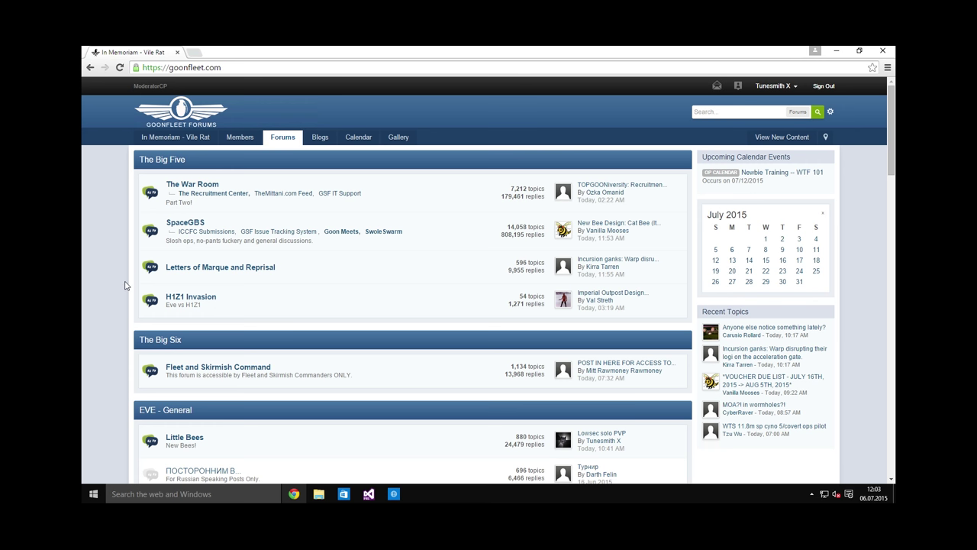
mouse_move(128, 314)
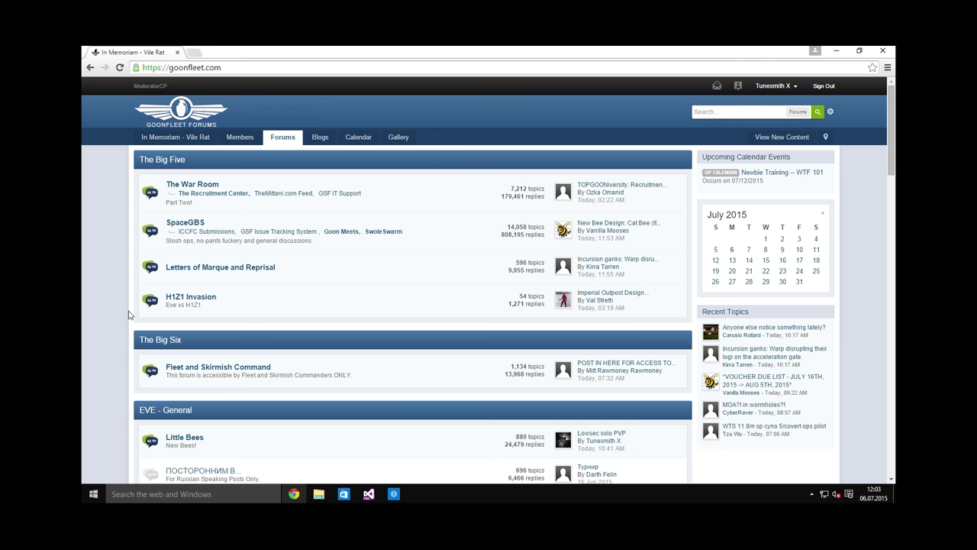
mouse_move(144, 302)
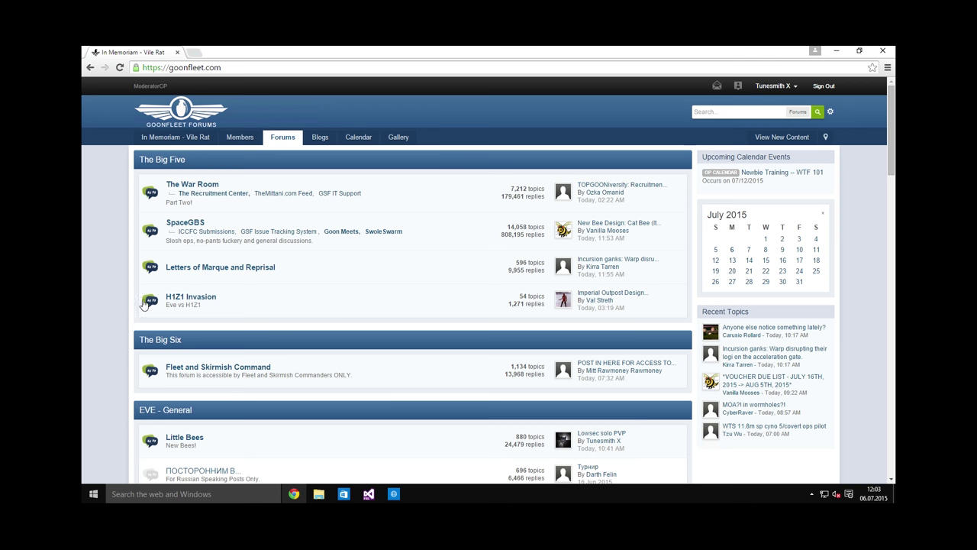
Browse the forum index to EVE - General and read through the Little Bees topic list
scroll("down", 3)
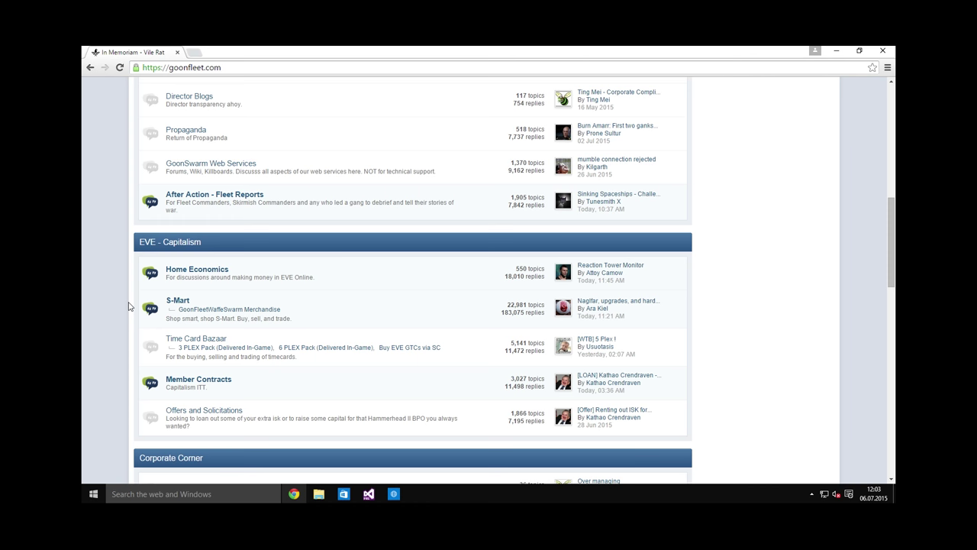
scroll("down", 3)
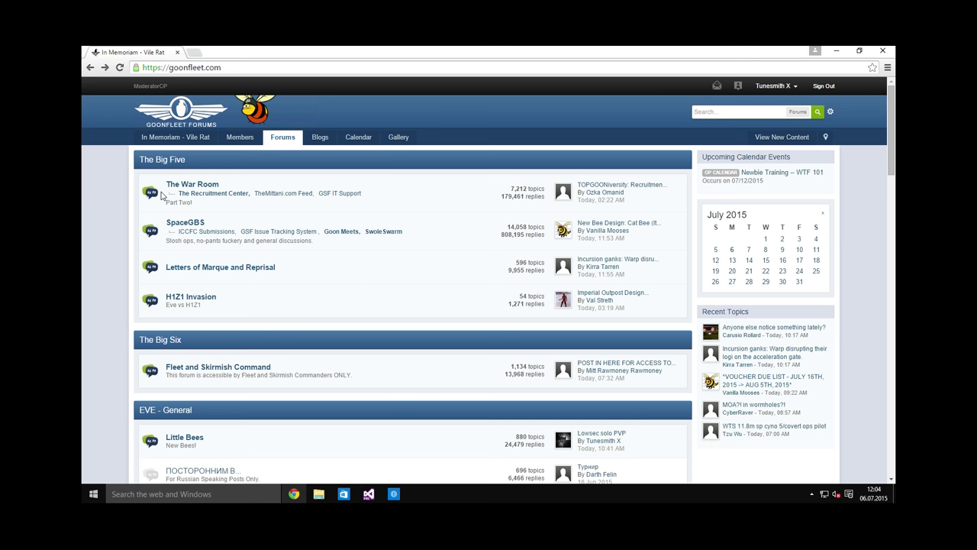
scroll("down", 3)
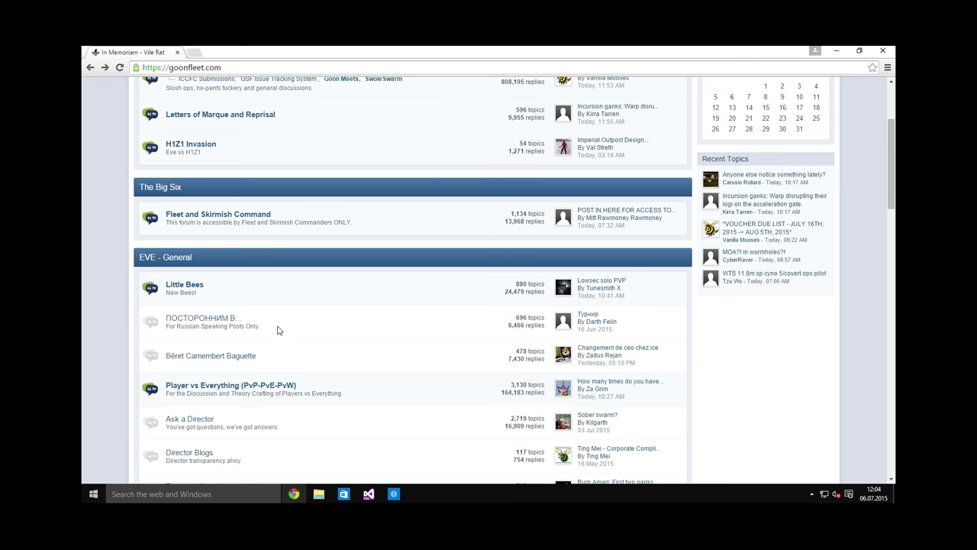
mouse_move(185, 284)
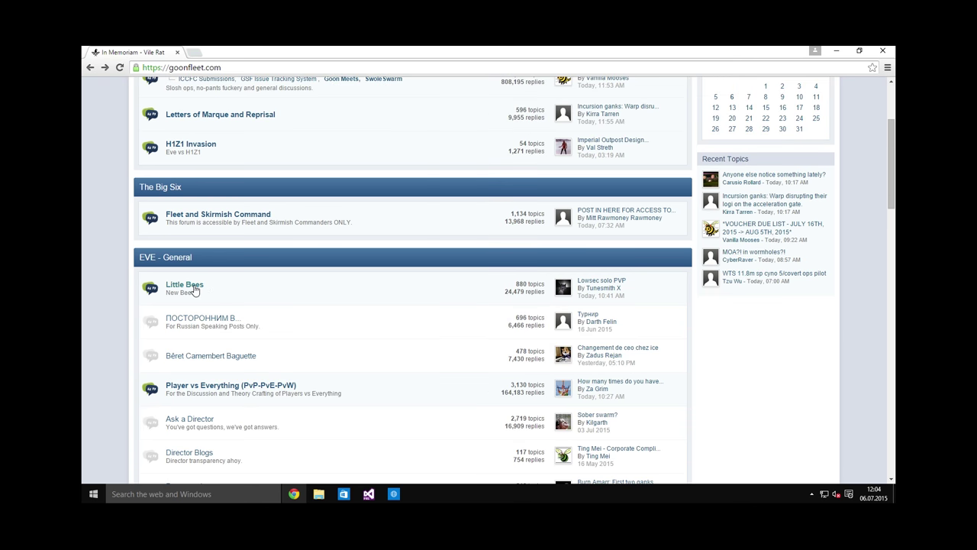
left_click(183, 284)
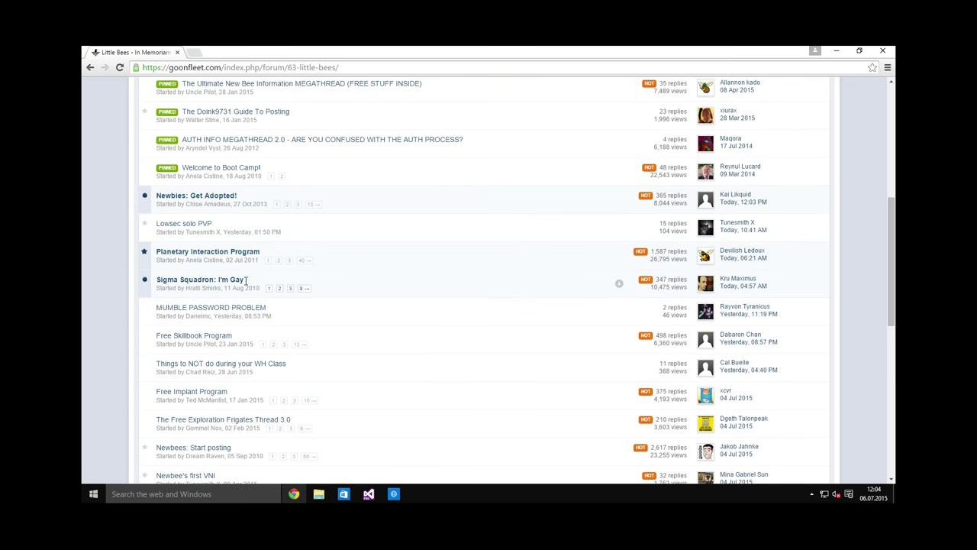
mouse_move(148, 281)
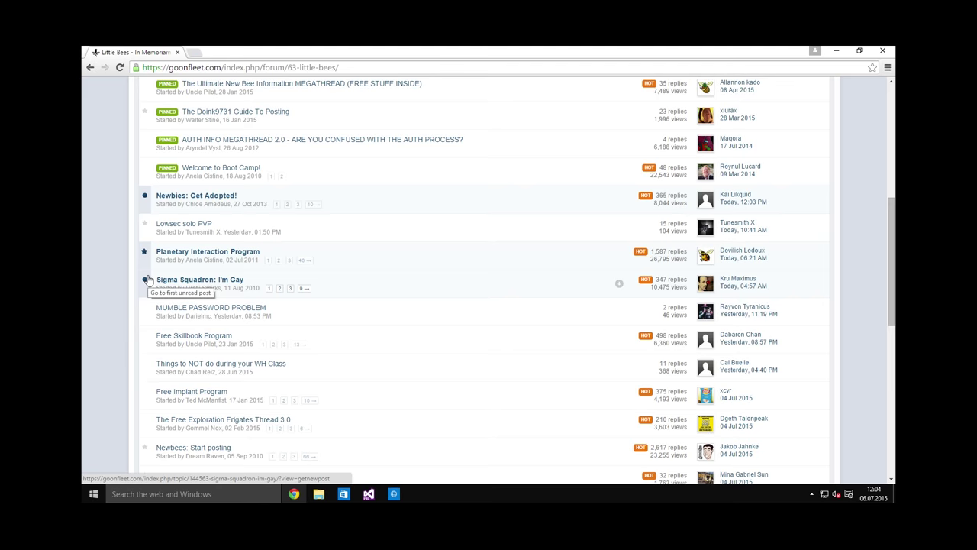
scroll("down", 3)
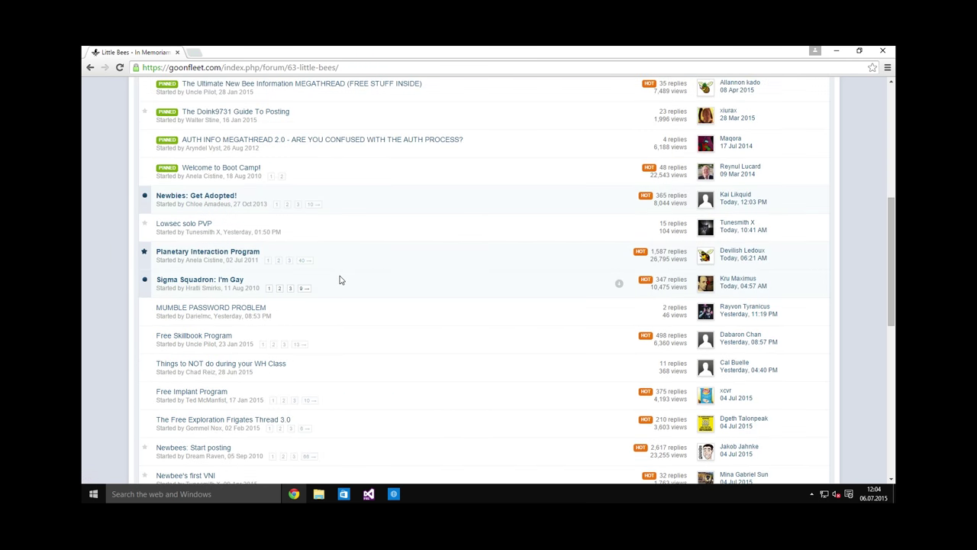
scroll("down", 3)
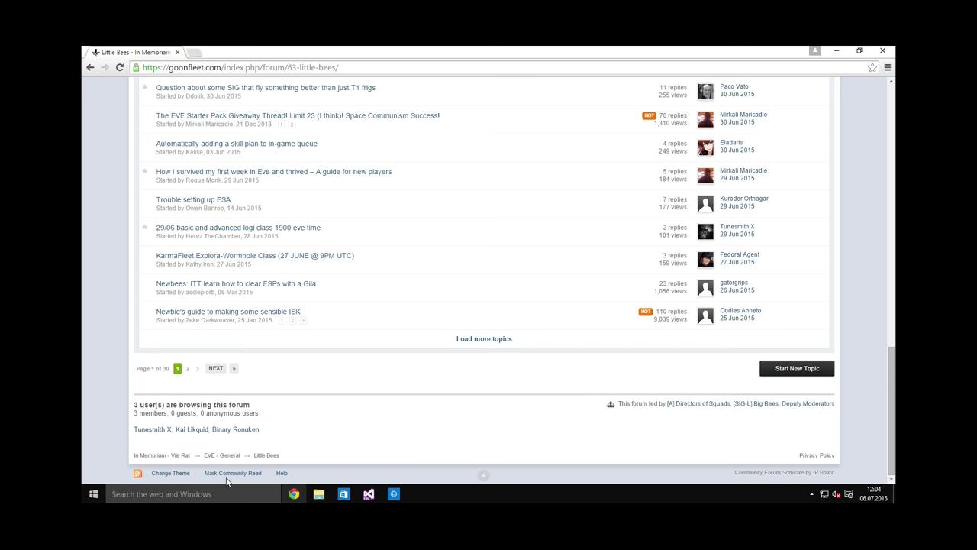
Mark all community content as read, scroll the index, and return to the Forums home
left_click(232, 473)
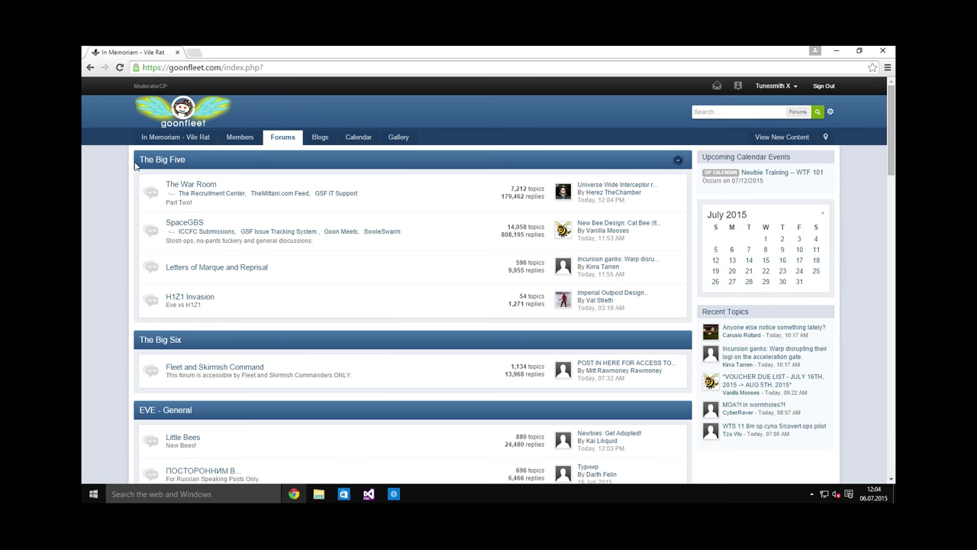
scroll("down", 3)
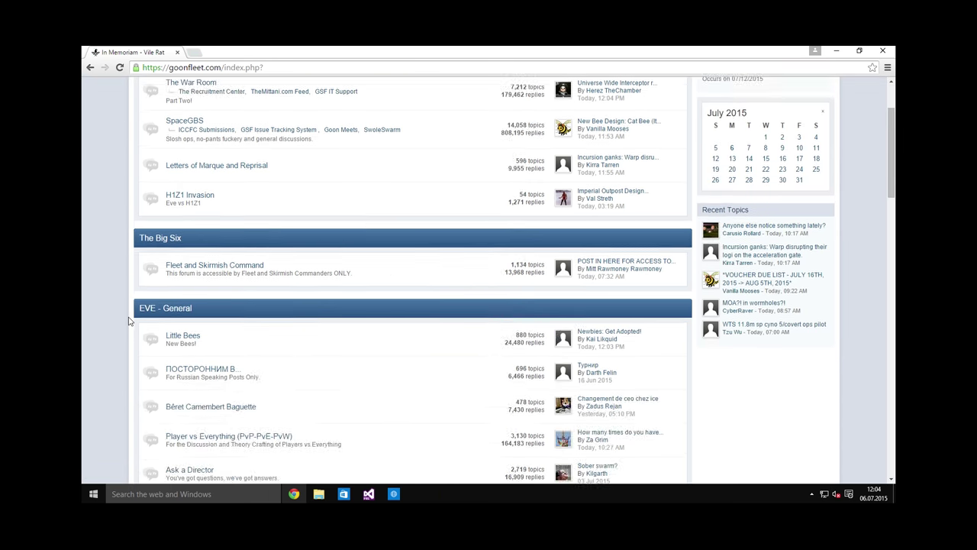
scroll("down", 3)
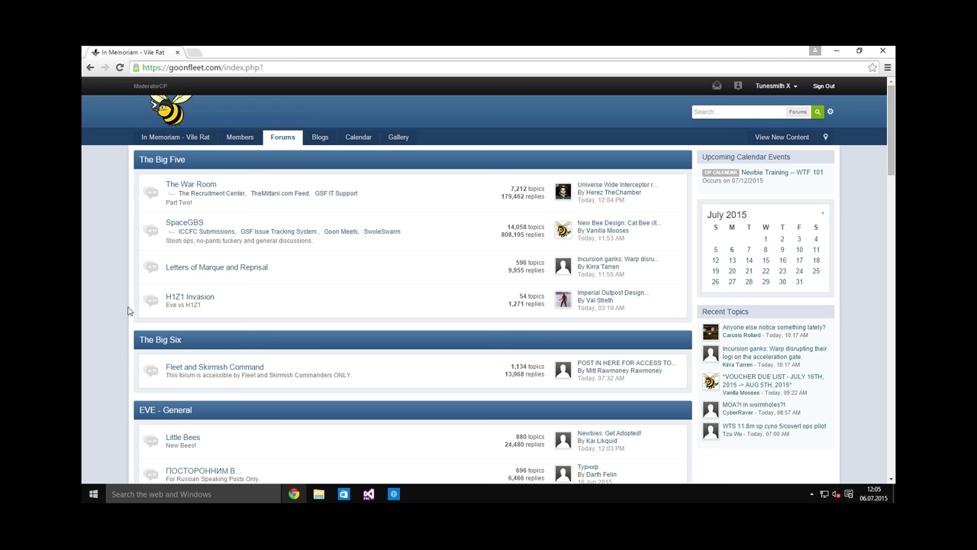
scroll("down", 3)
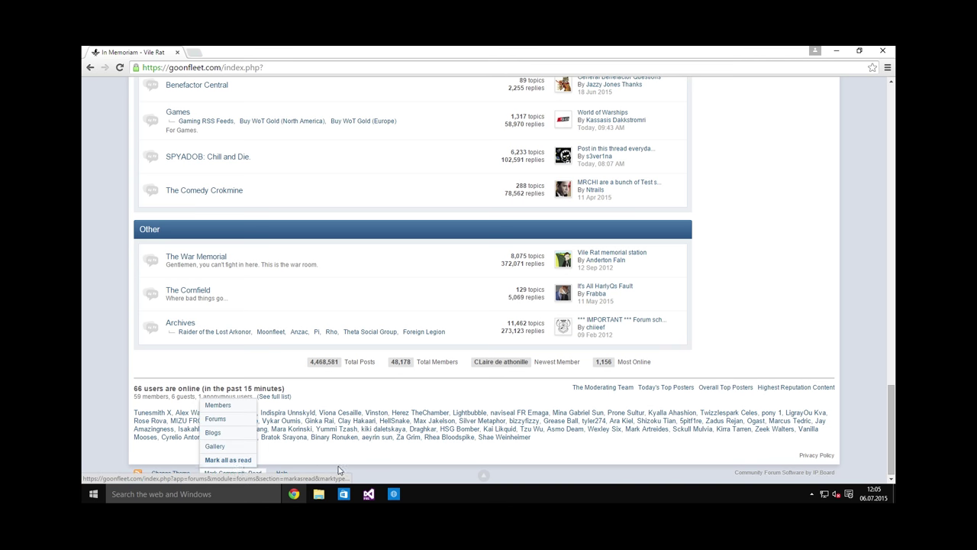
left_click(339, 462)
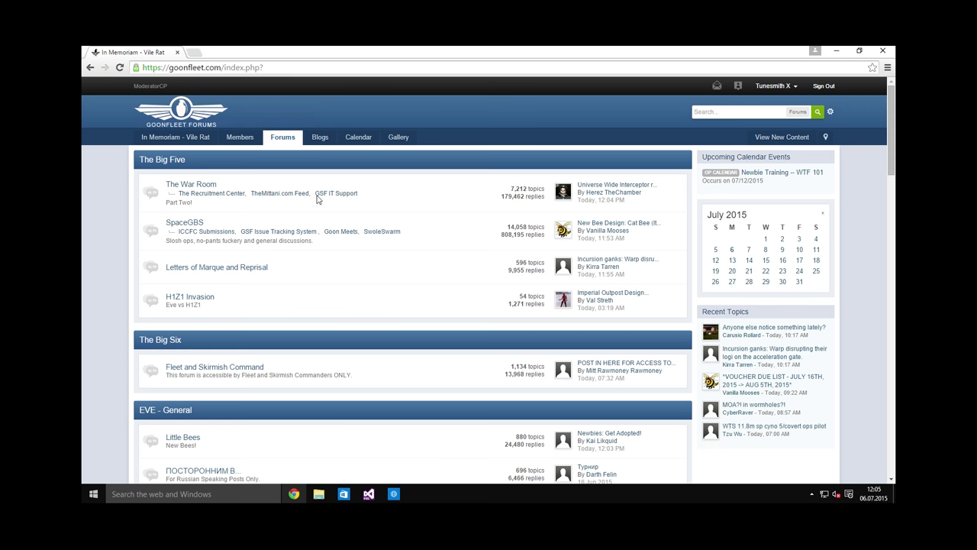
mouse_move(259, 91)
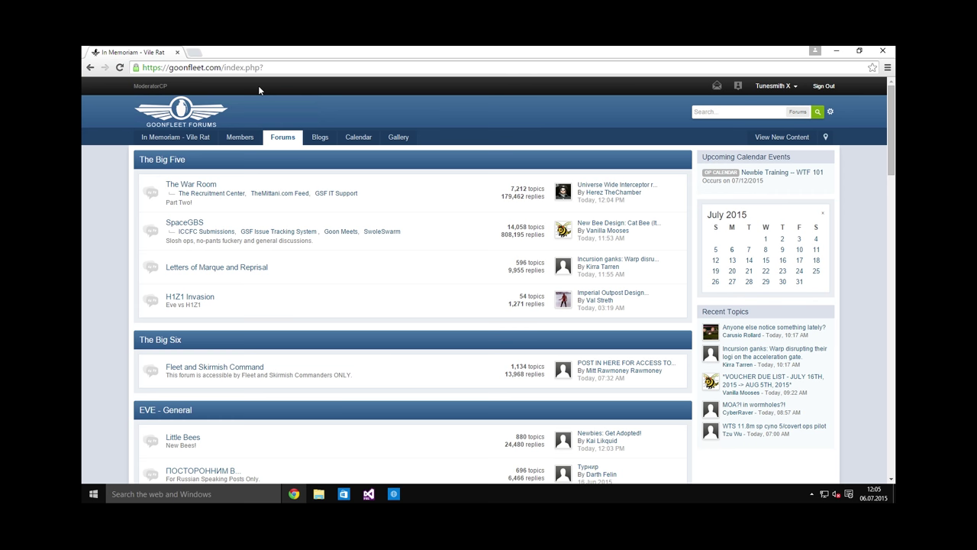
mouse_move(226, 79)
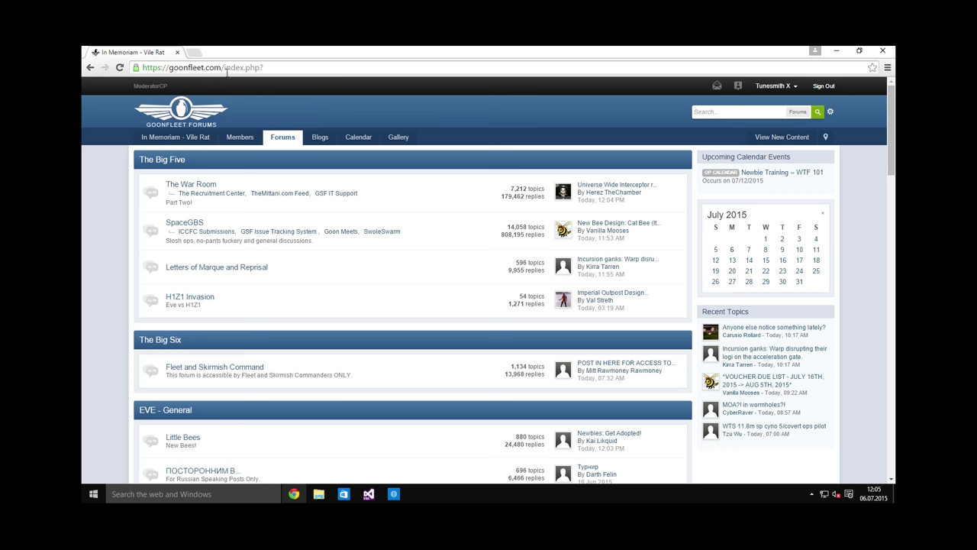
Go to the External Services Authentication page and enter a new ESA password
double_click(243, 67)
type("sa/")
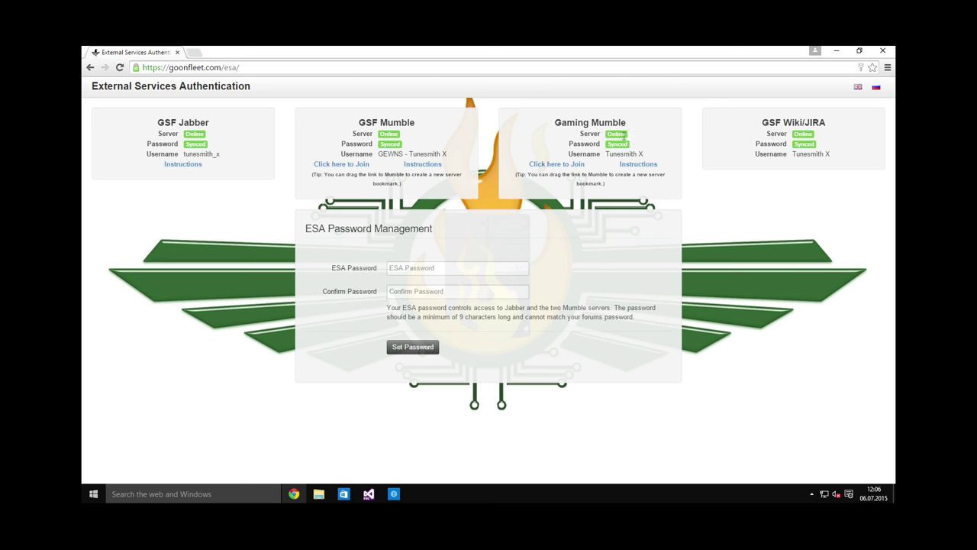
mouse_move(751, 281)
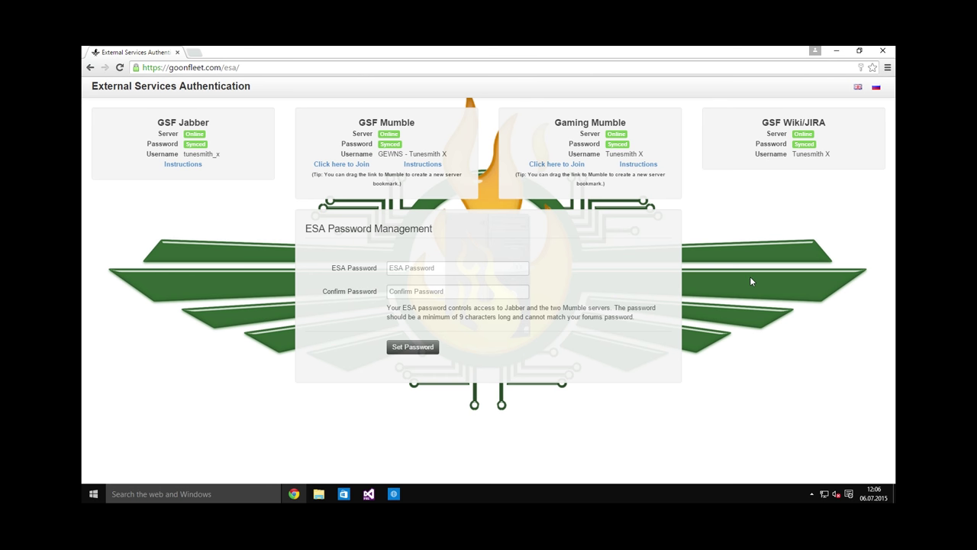
mouse_move(733, 281)
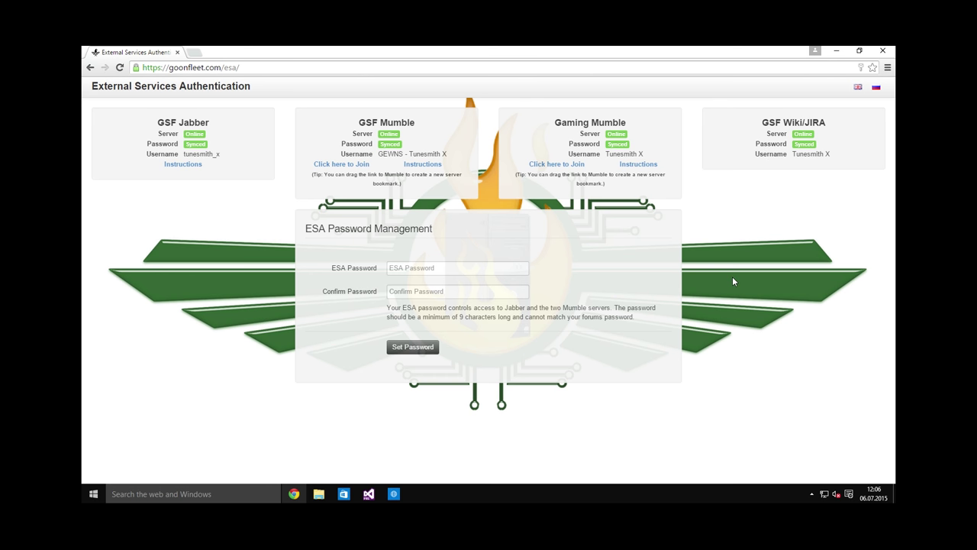
mouse_move(553, 269)
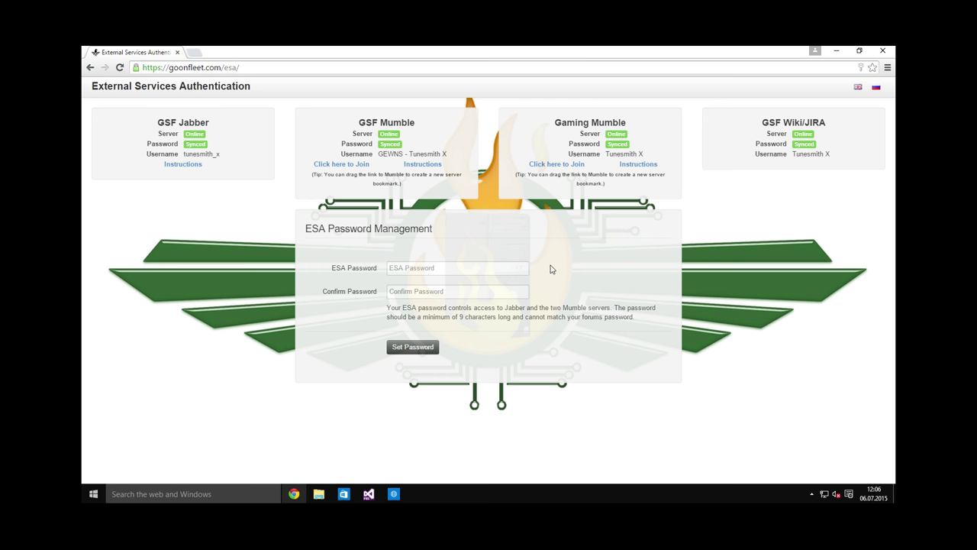
left_click(458, 269)
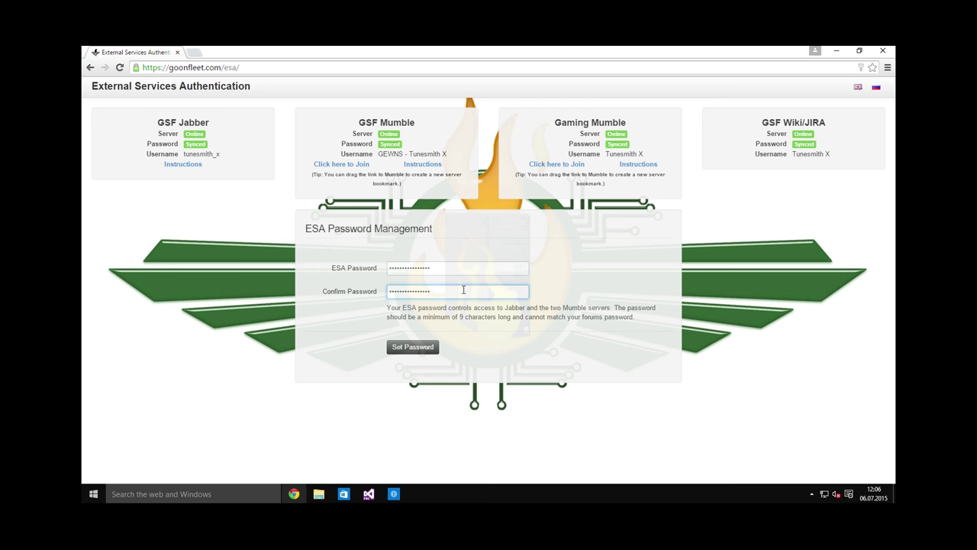
mouse_move(467, 292)
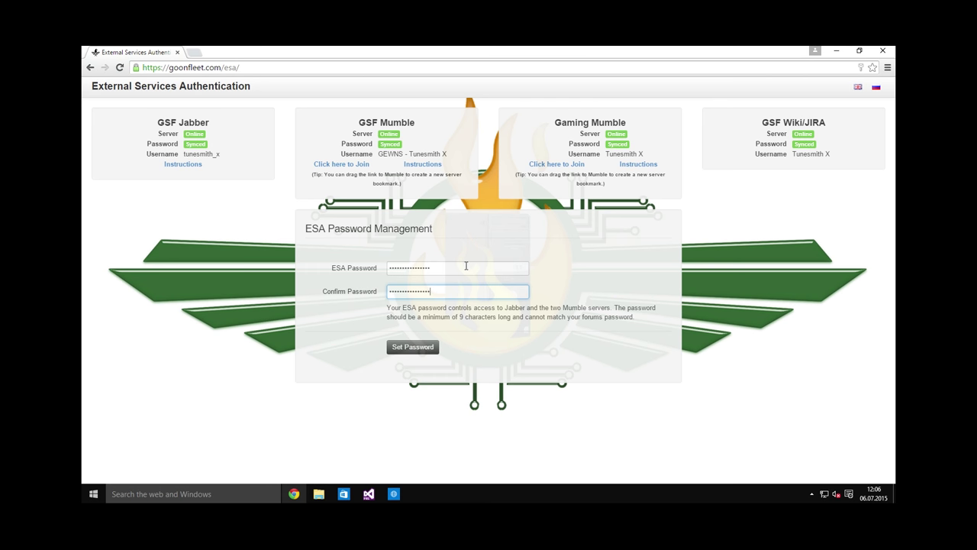
mouse_move(306, 218)
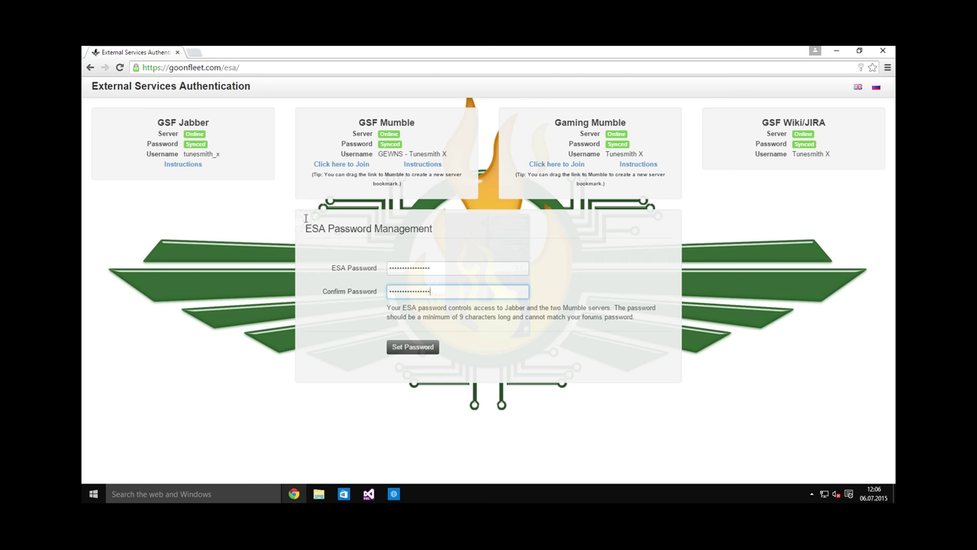
mouse_move(556, 165)
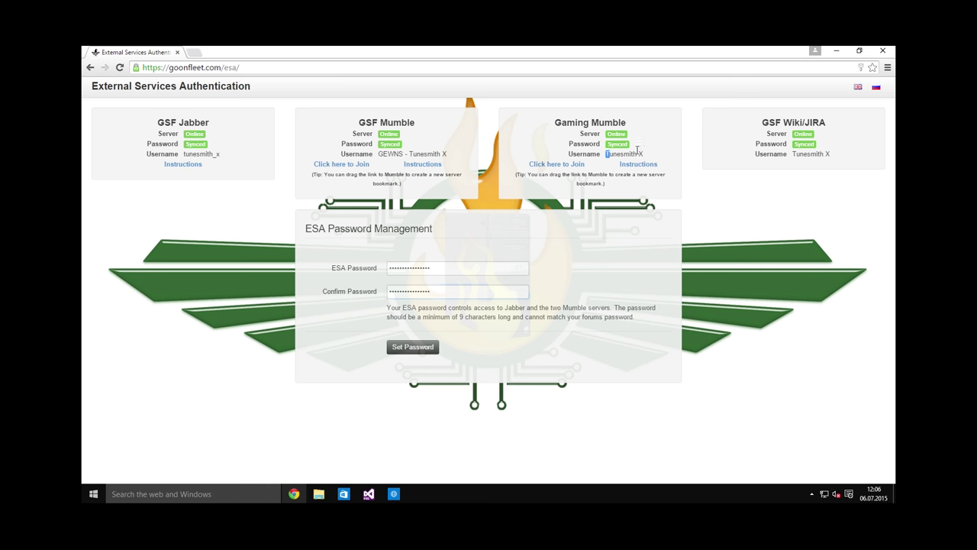
Set the new ESA password and wait until Jabber, both Mumbles and the wiki show Synced
left_click(412, 346)
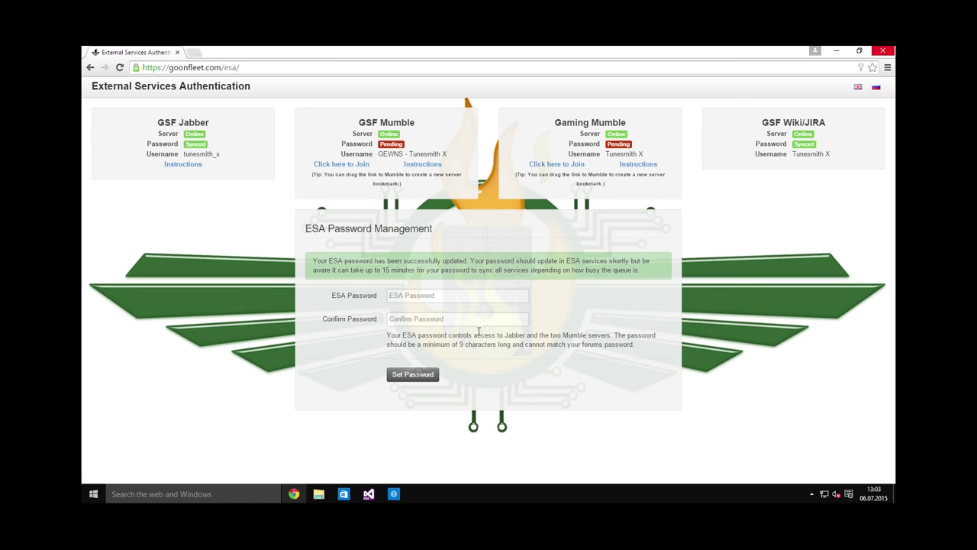
mouse_move(328, 151)
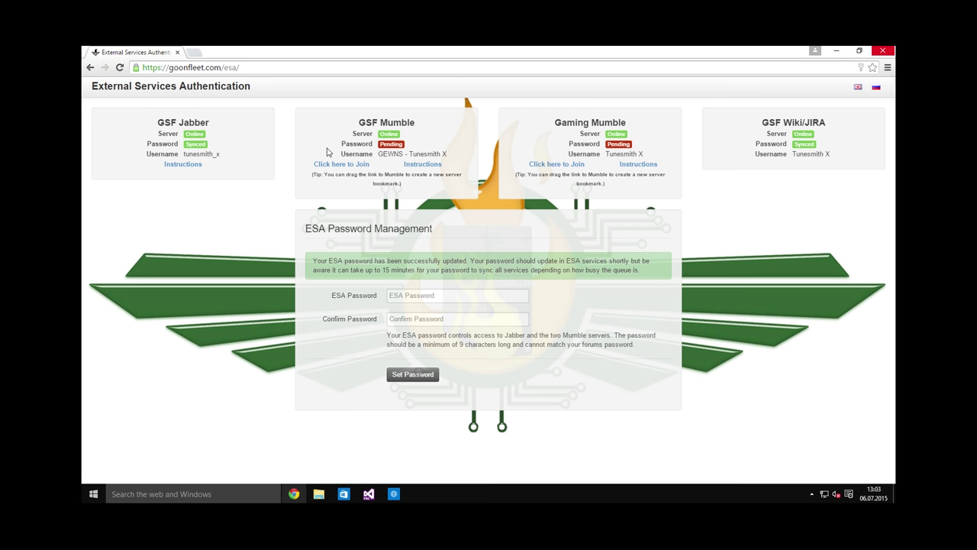
mouse_move(304, 143)
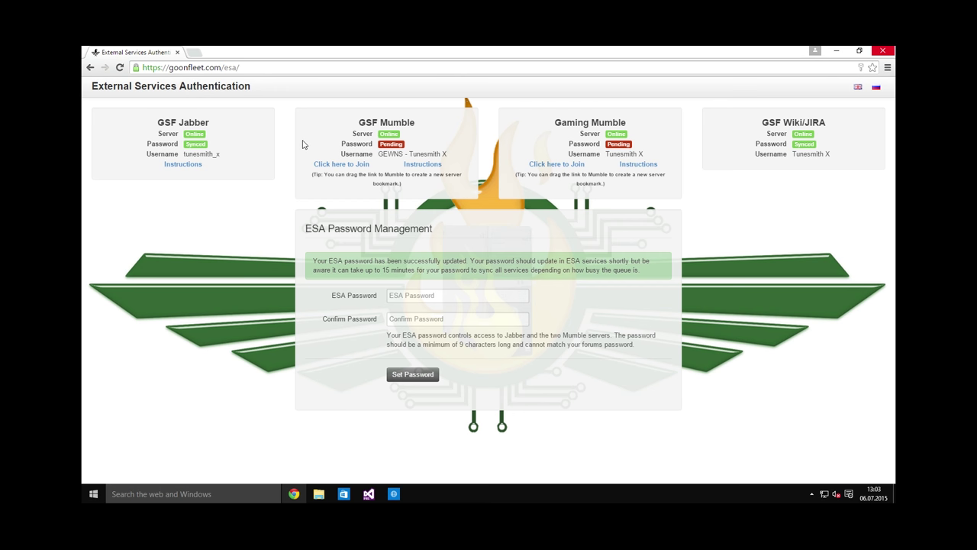
mouse_move(406, 148)
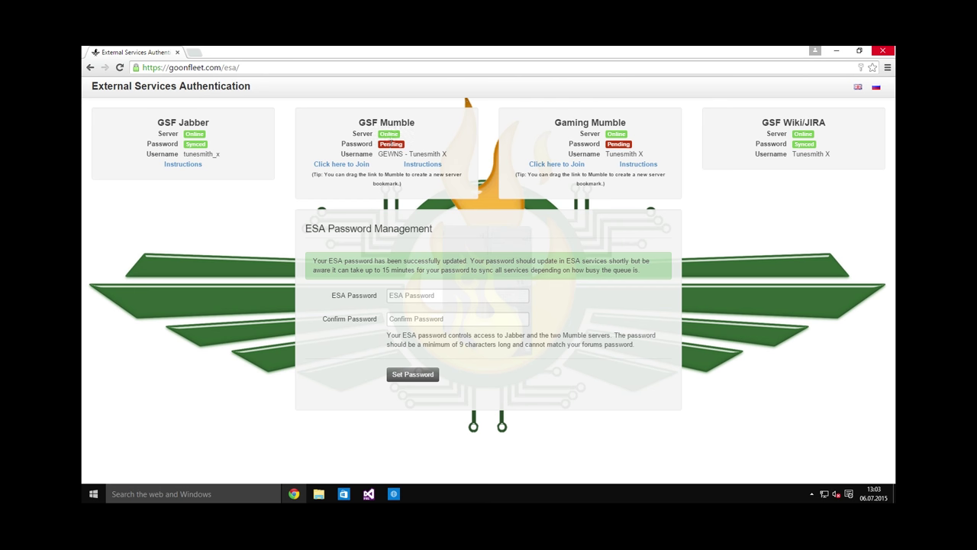
mouse_move(412, 143)
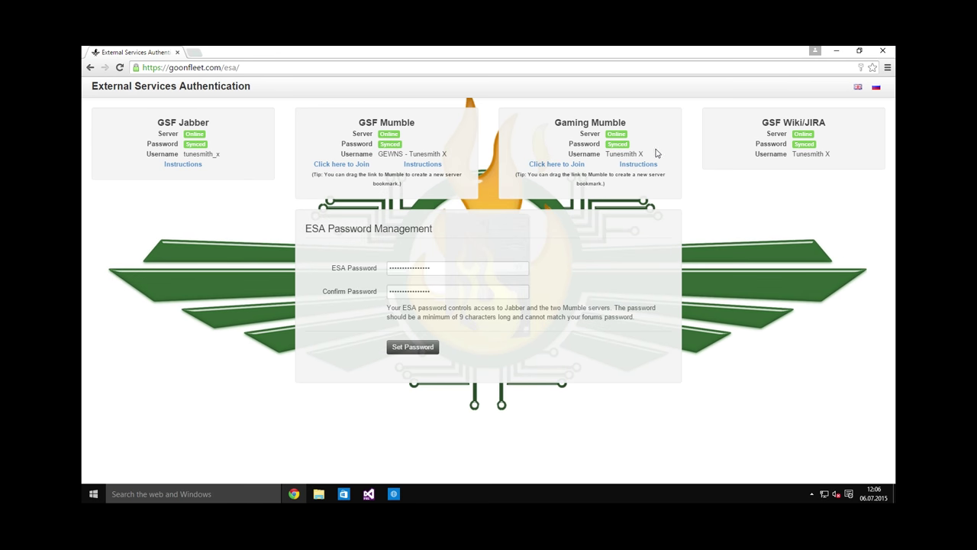
double_click(202, 122)
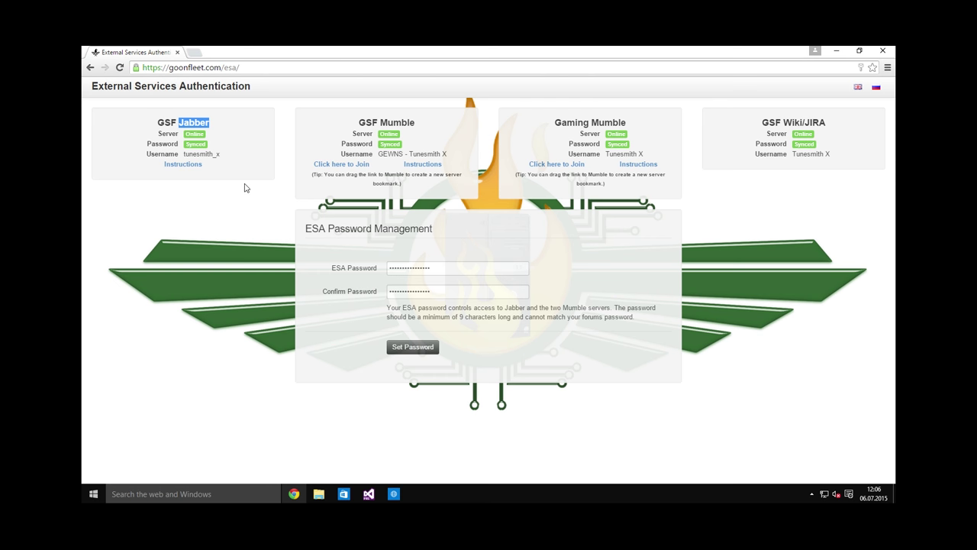
mouse_move(244, 183)
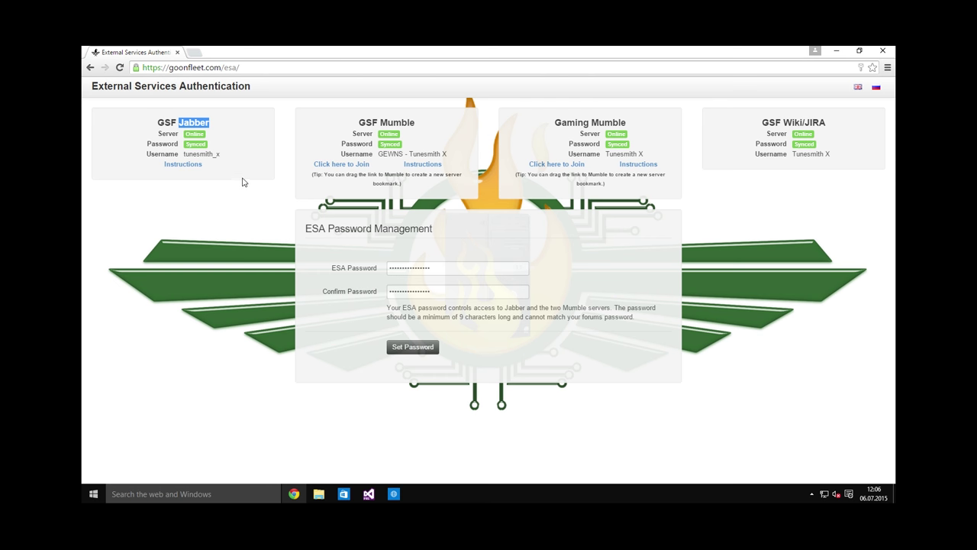
mouse_move(236, 165)
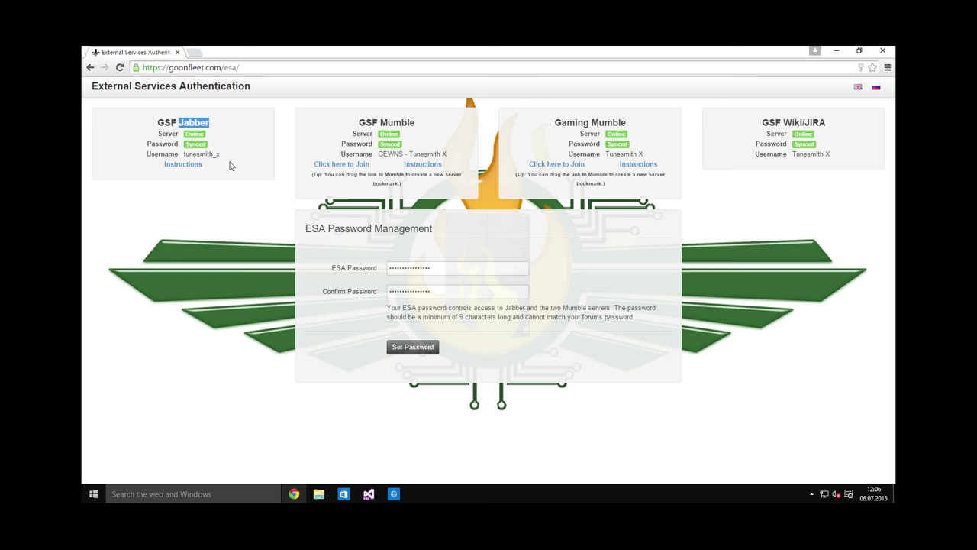
mouse_move(221, 167)
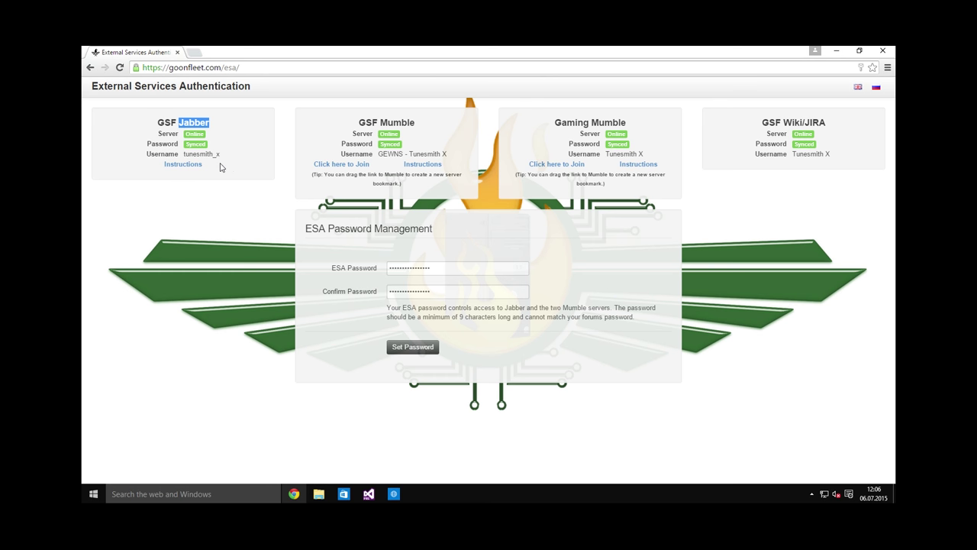
mouse_move(223, 129)
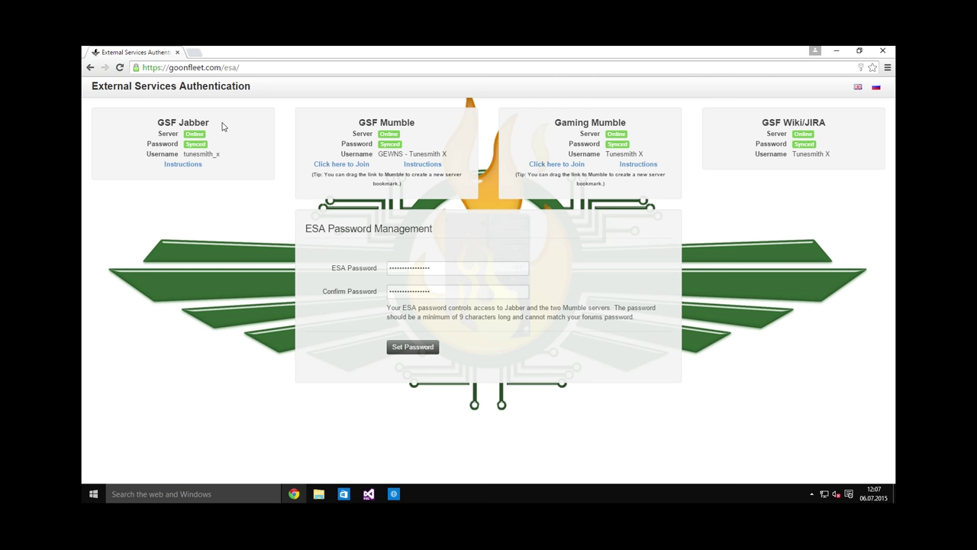
double_click(194, 123)
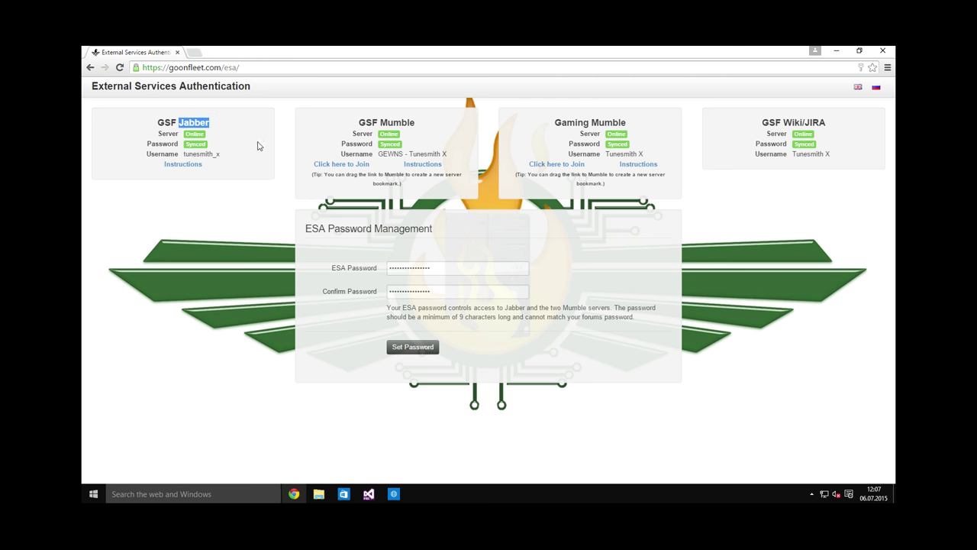
mouse_move(232, 135)
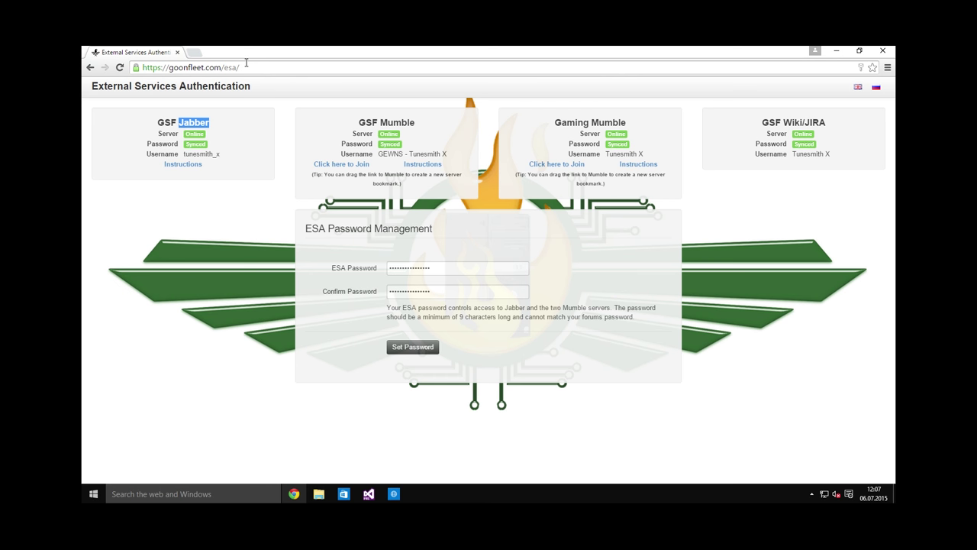
mouse_move(253, 63)
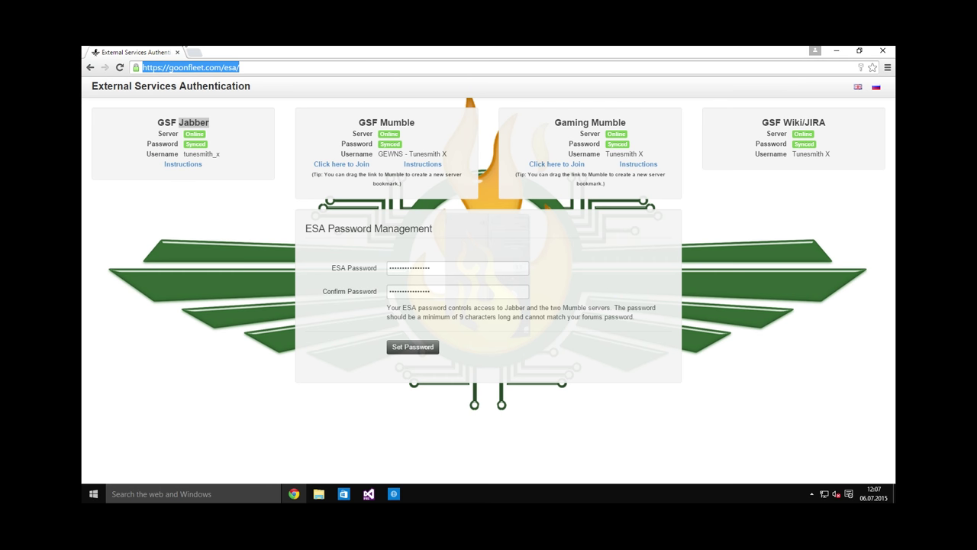
Download the Pidgin 2.10.11 Windows installer from pidgin.im and launch it
left_click(193, 122)
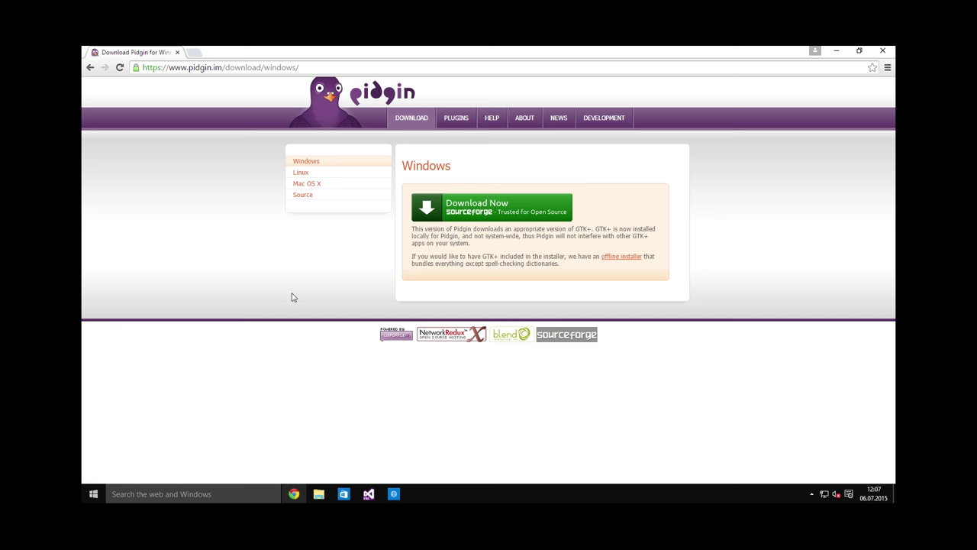
mouse_move(314, 297)
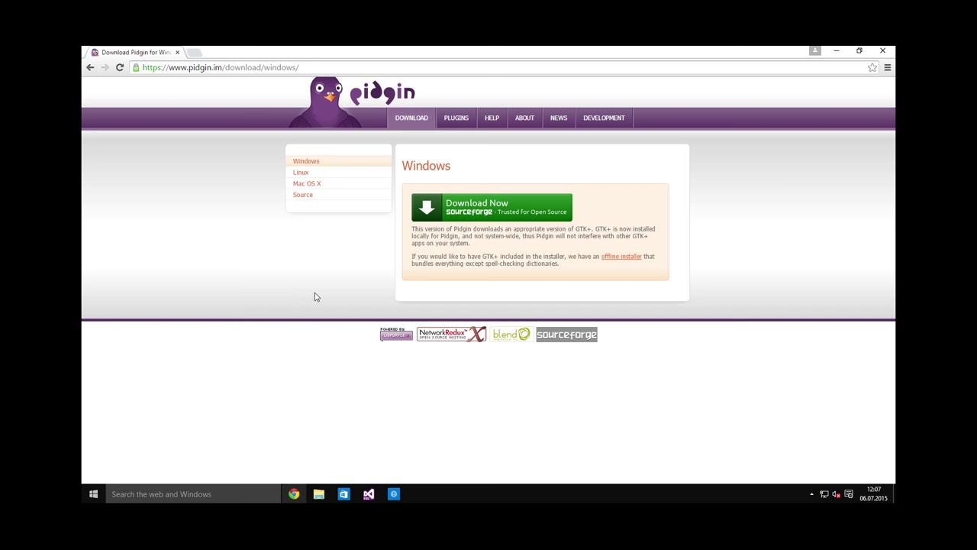
left_click(492, 208)
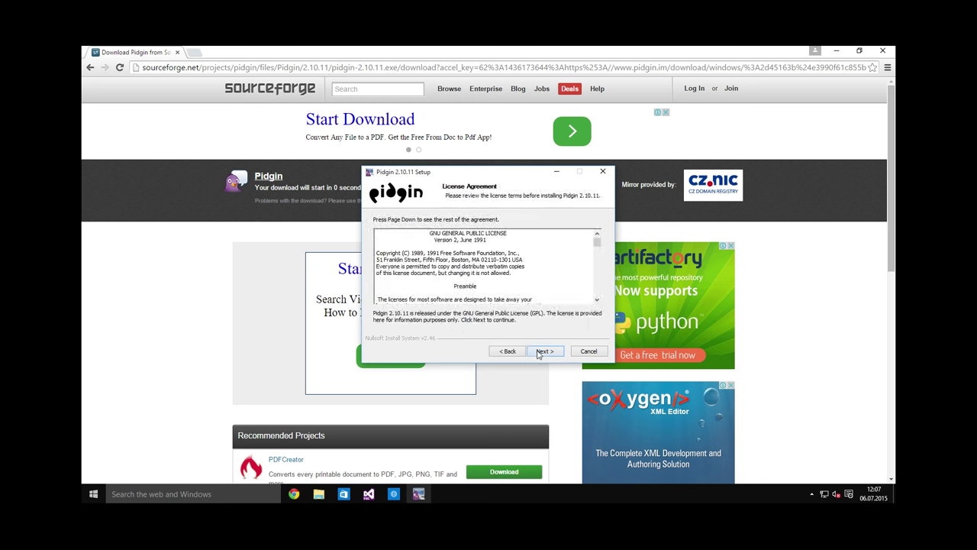
Accept the license and complete the Pidgin installation so the Buddy List opens
left_click(543, 351)
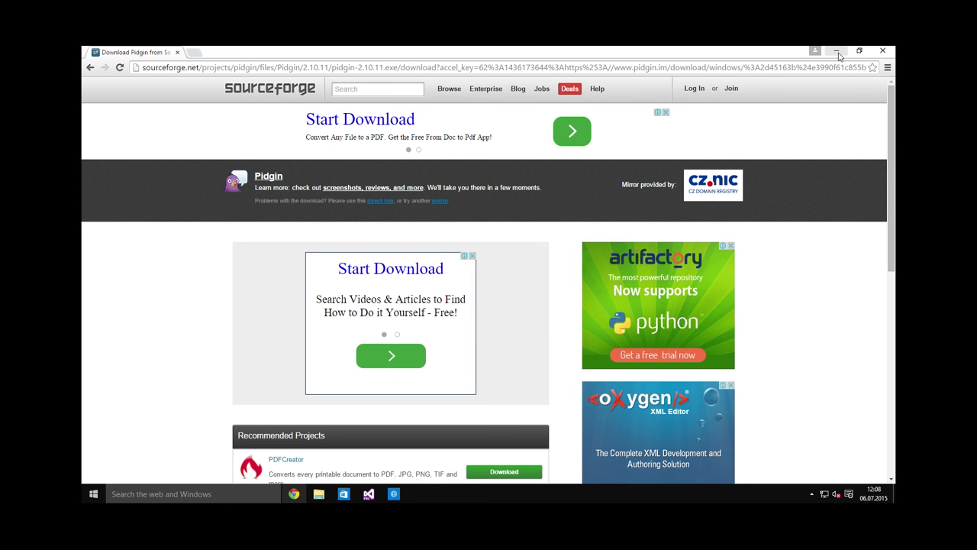
left_click(93, 493)
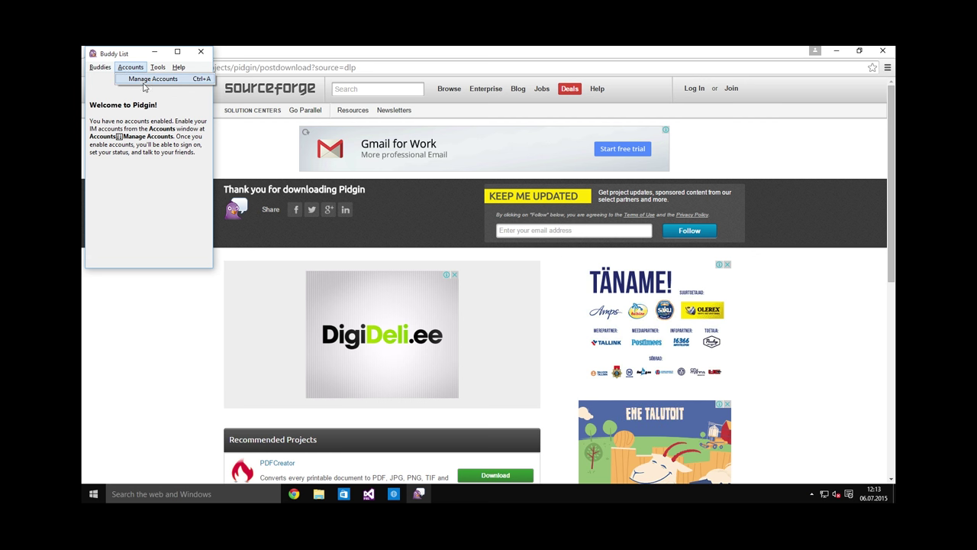
Start adding a new Pidgin account with XMPP as its protocol
left_click(152, 80)
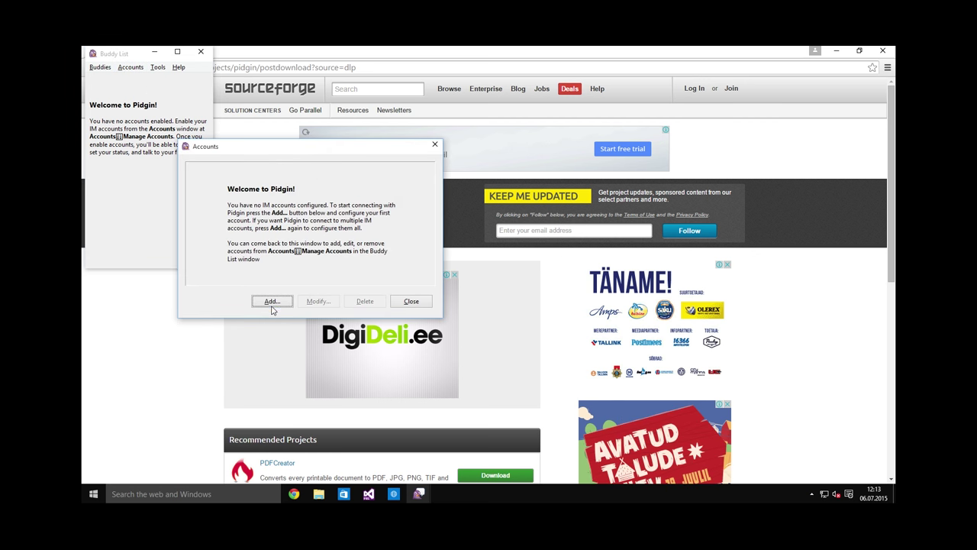
left_click(272, 300)
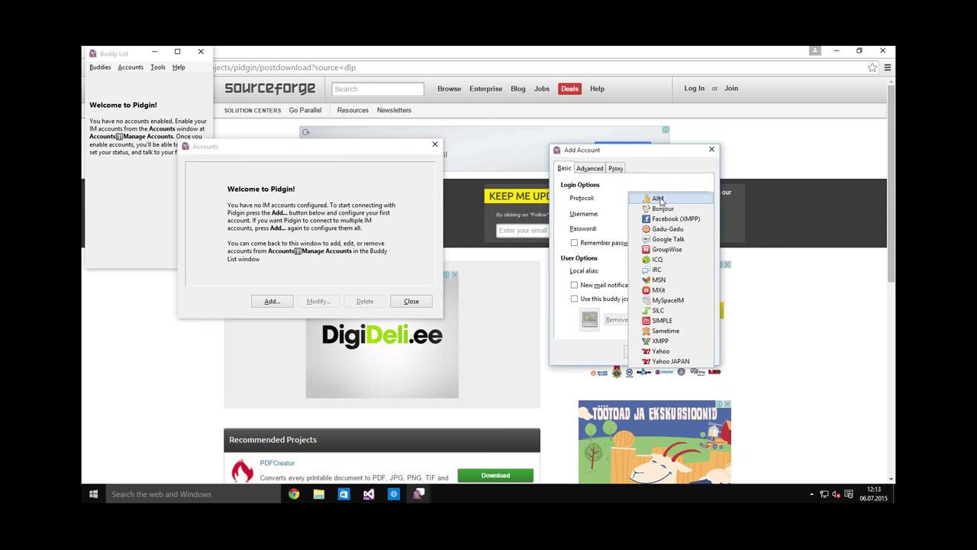
left_click(659, 340)
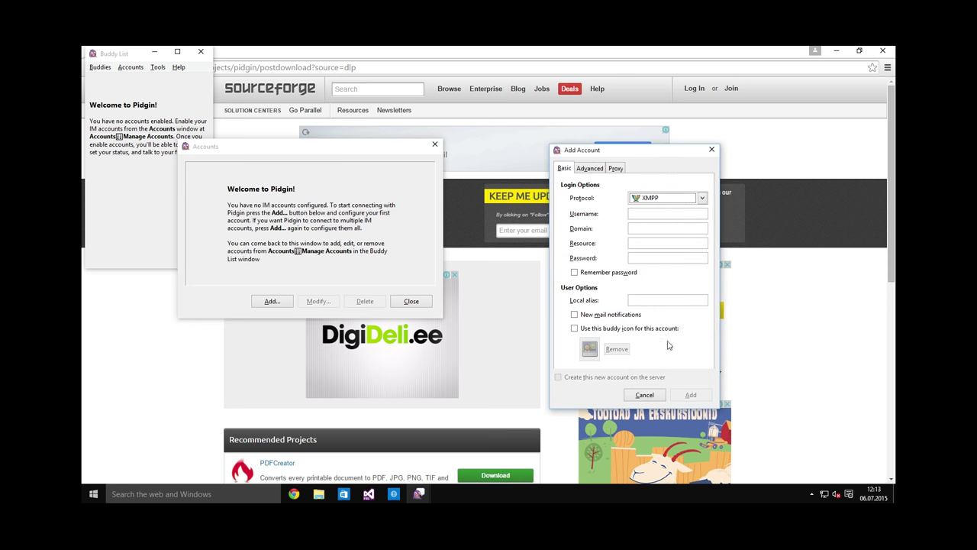
mouse_move(672, 210)
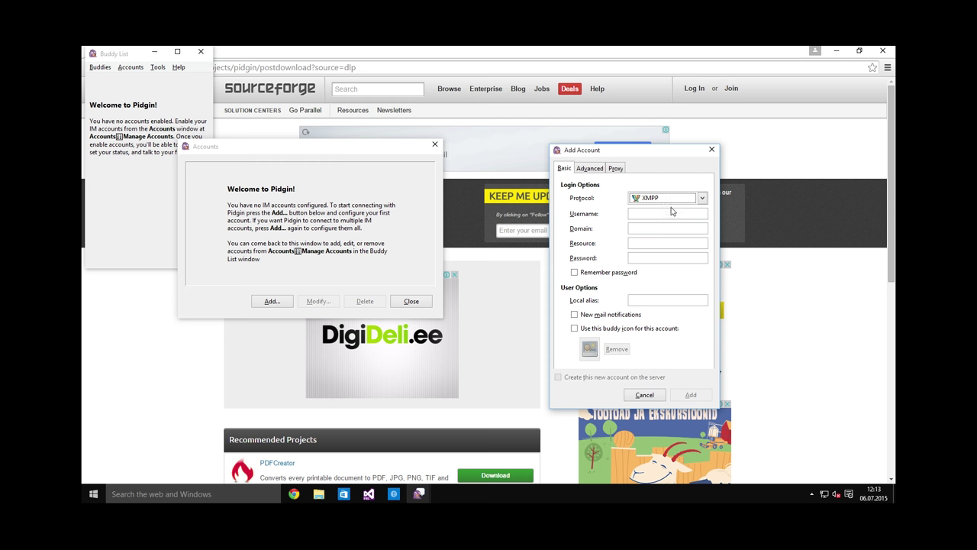
mouse_move(666, 212)
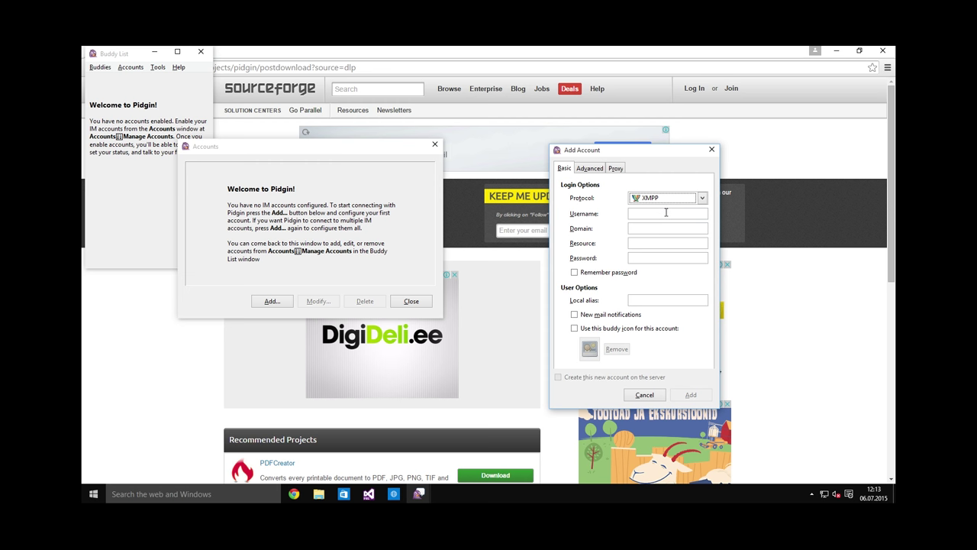
left_click(666, 213)
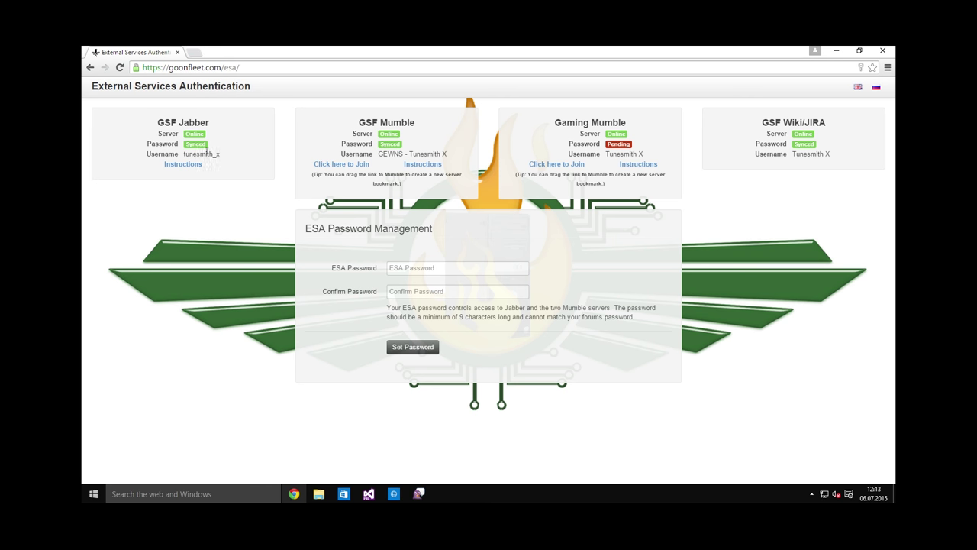
Add XMPP account tunesmith_x on goonfleet.com with a remembered password
double_click(202, 152)
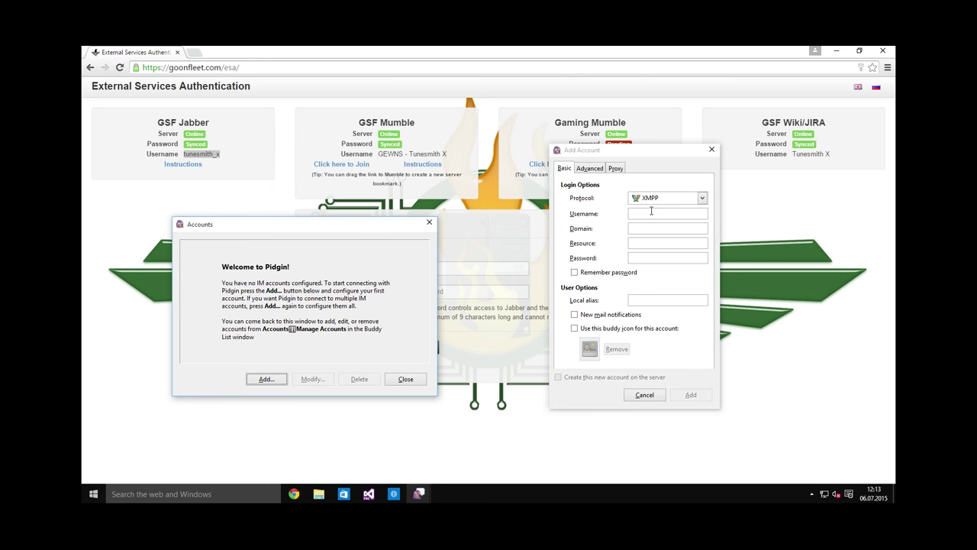
type("tunesmith_x")
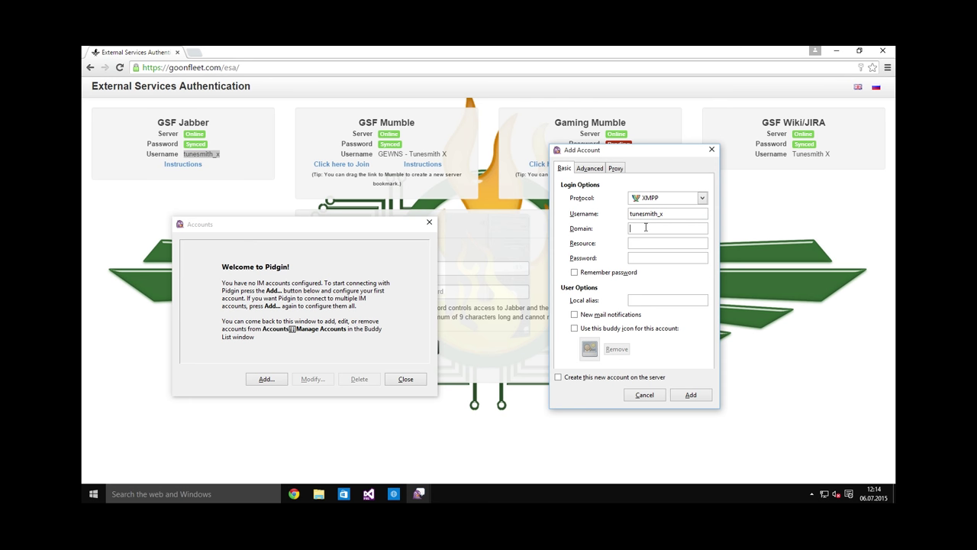
type("goonfleet.com")
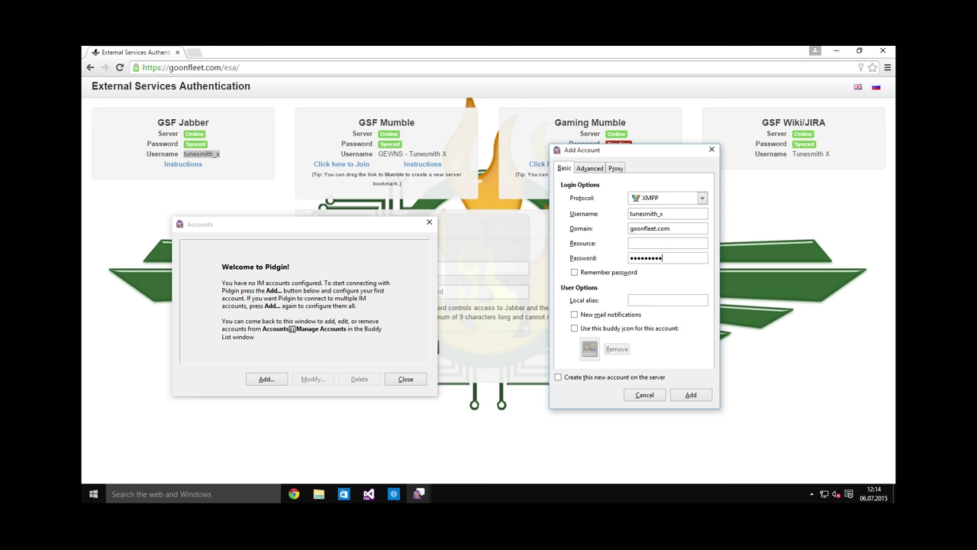
left_click(574, 272)
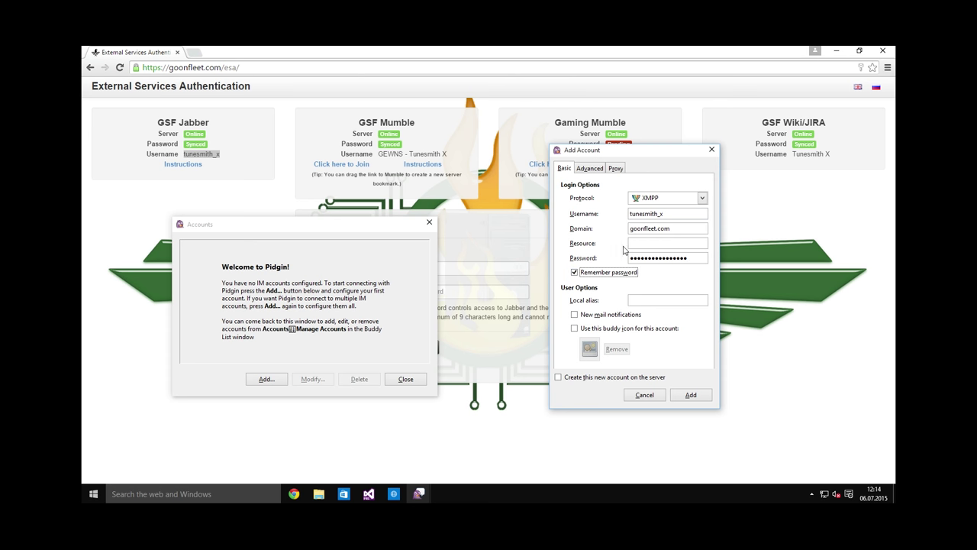
left_click(615, 168)
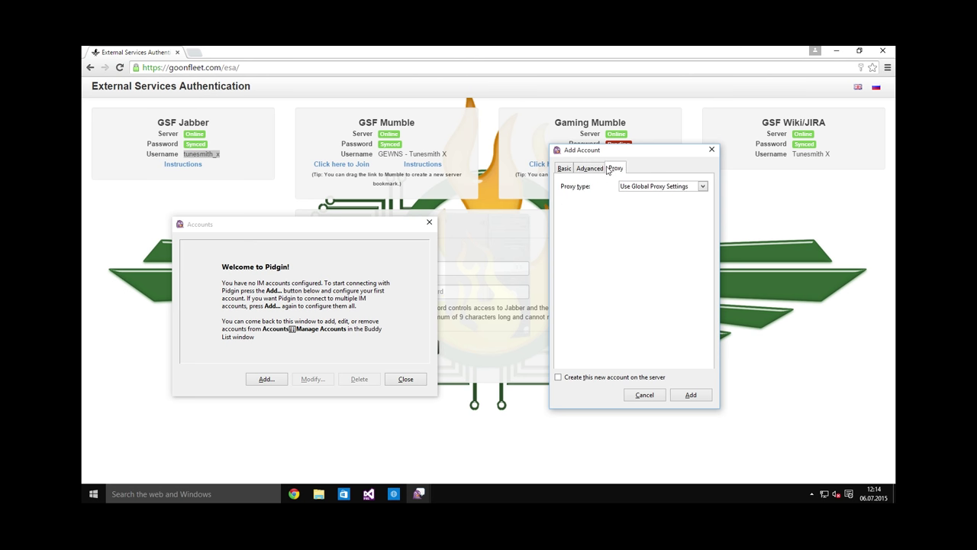
left_click(563, 167)
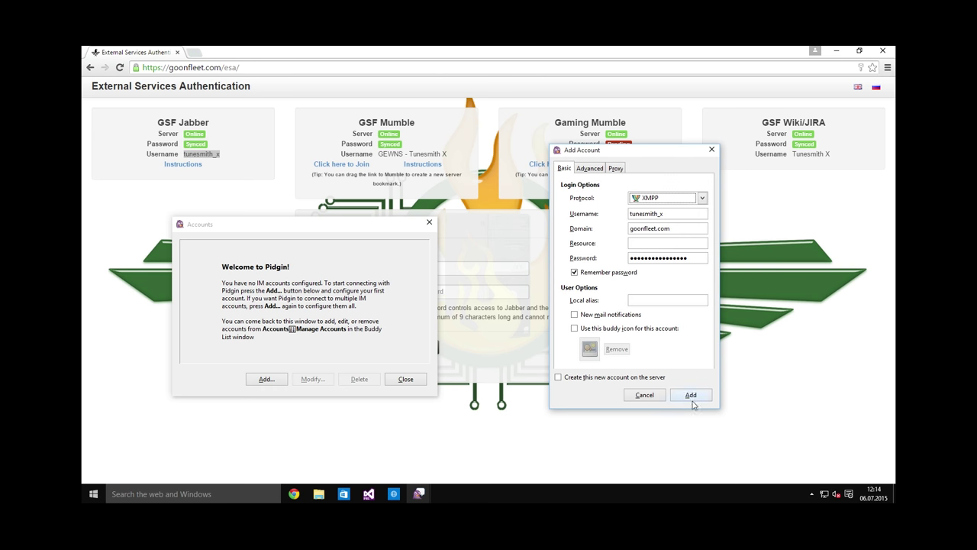
left_click(690, 394)
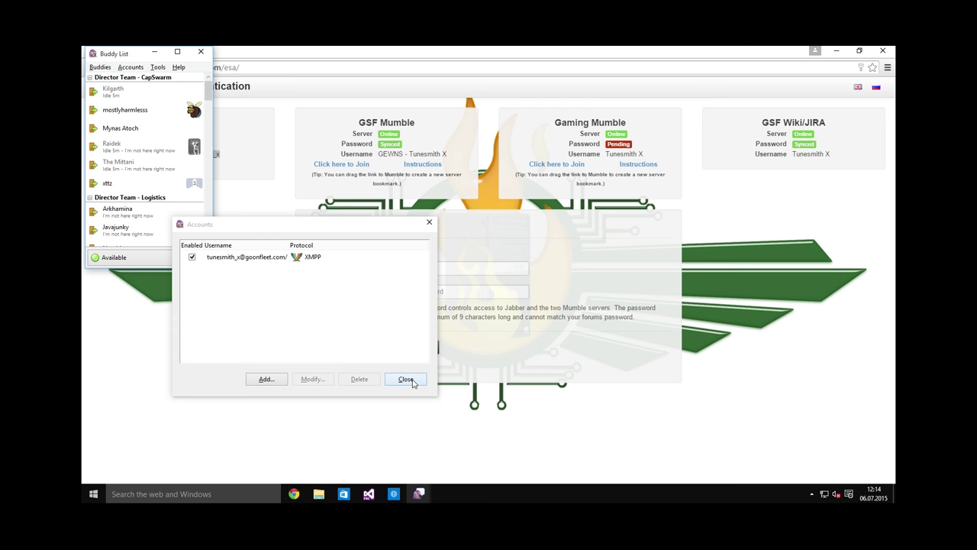
Close the Accounts window and collapse the Director Team groups in the buddy list
left_click(406, 378)
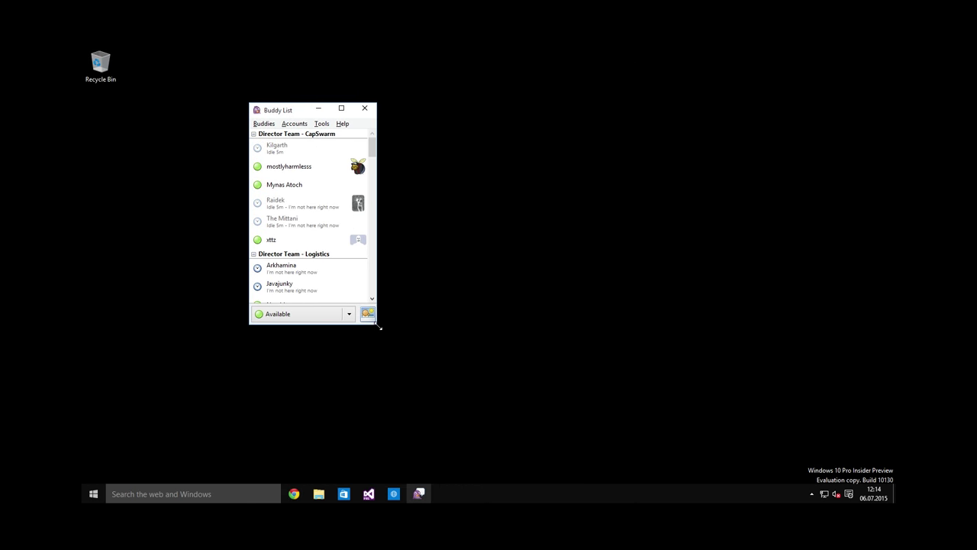
mouse_move(375, 332)
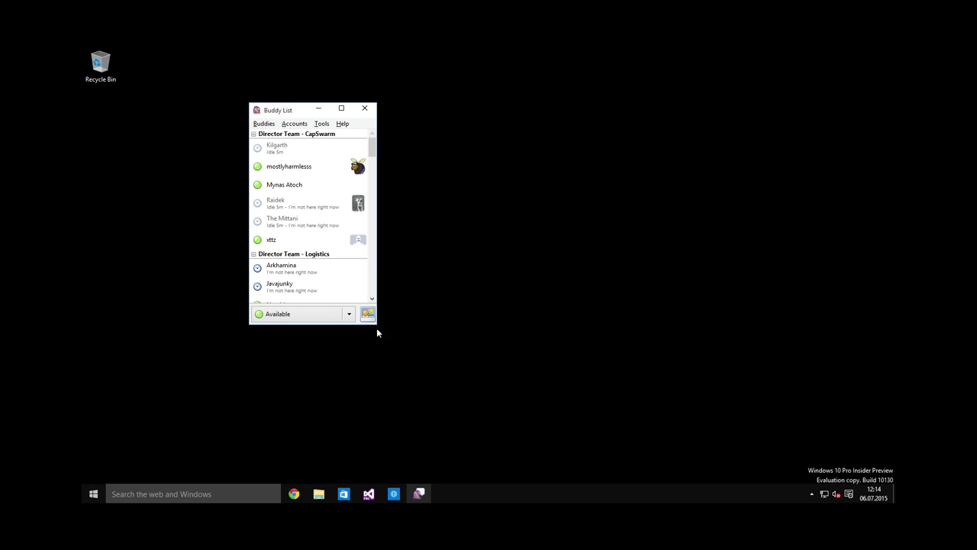
mouse_move(376, 326)
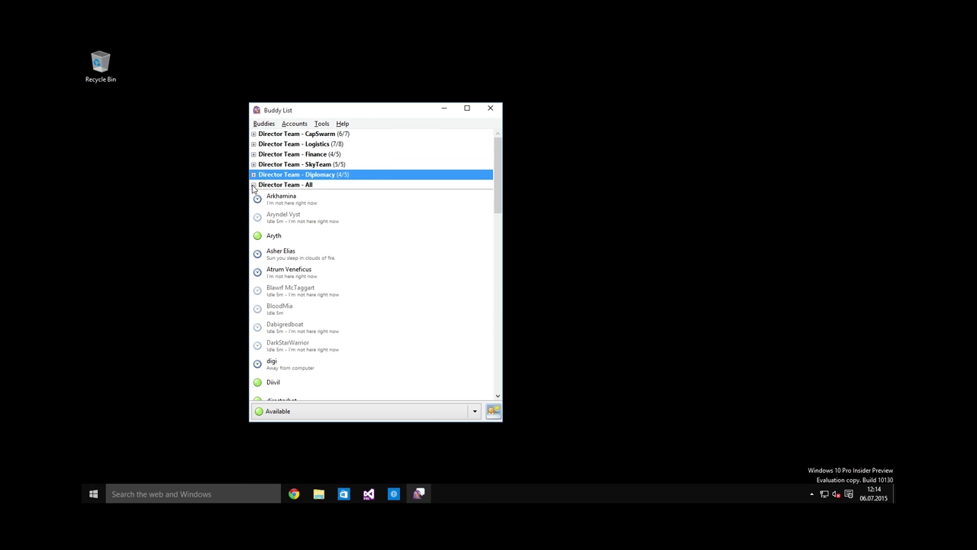
left_click(254, 185)
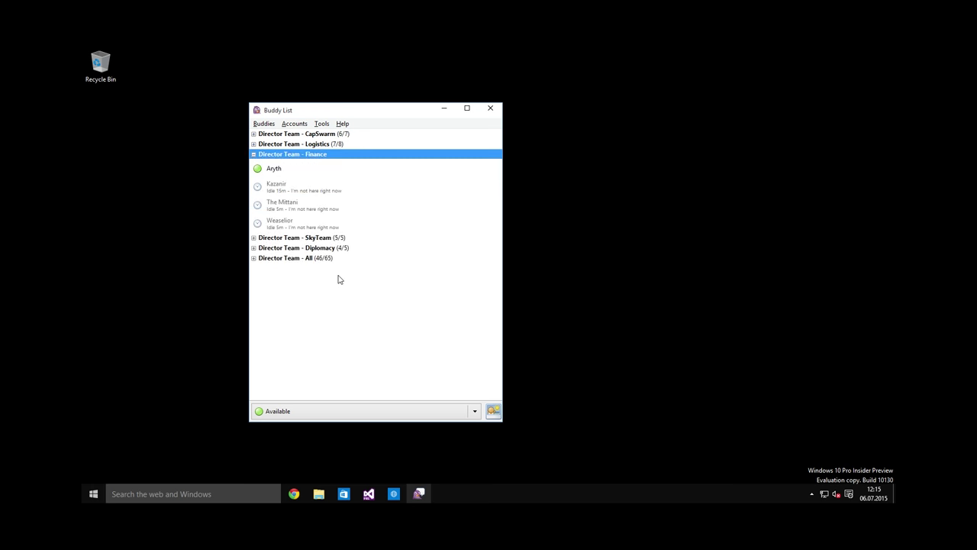
left_click(254, 153)
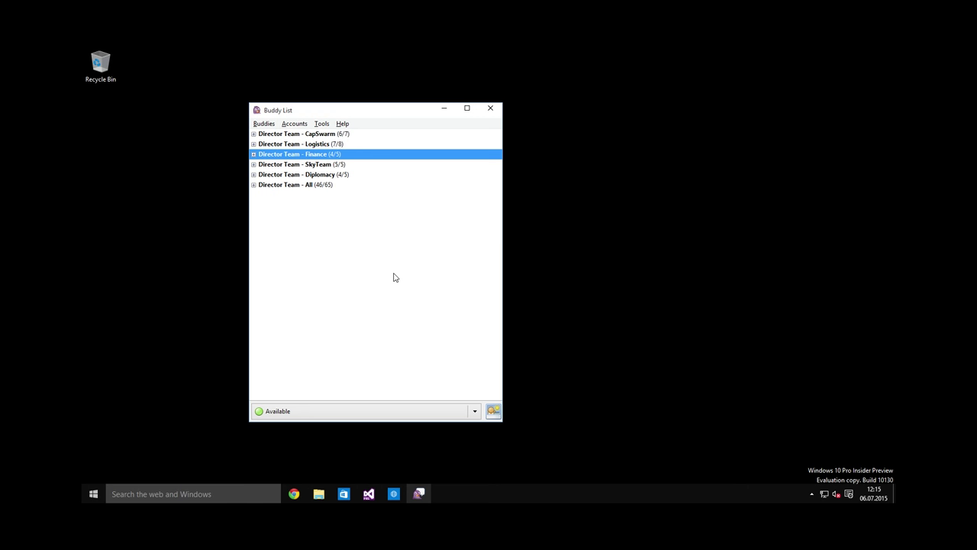
Start adding a chat with room little_bees and handle A Newbee
left_click(263, 122)
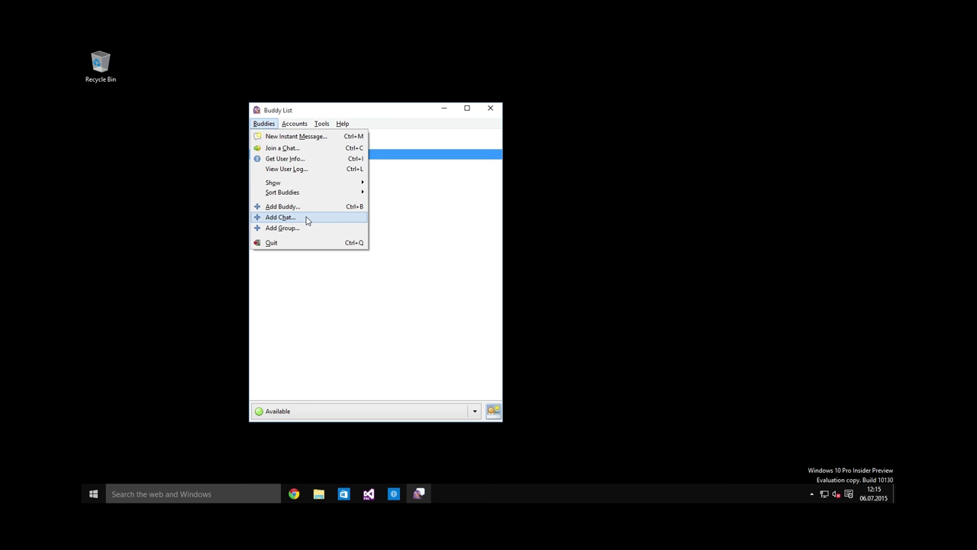
left_click(281, 217)
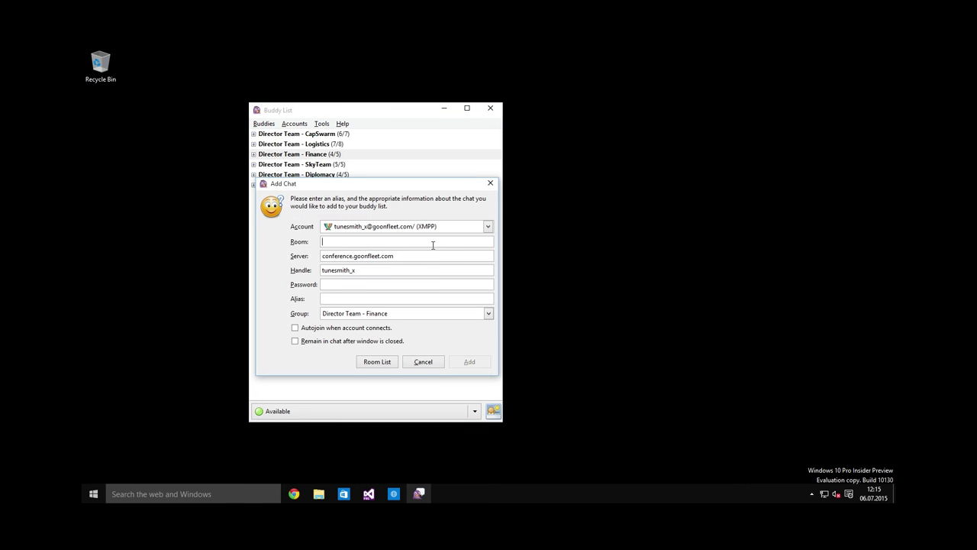
mouse_move(348, 242)
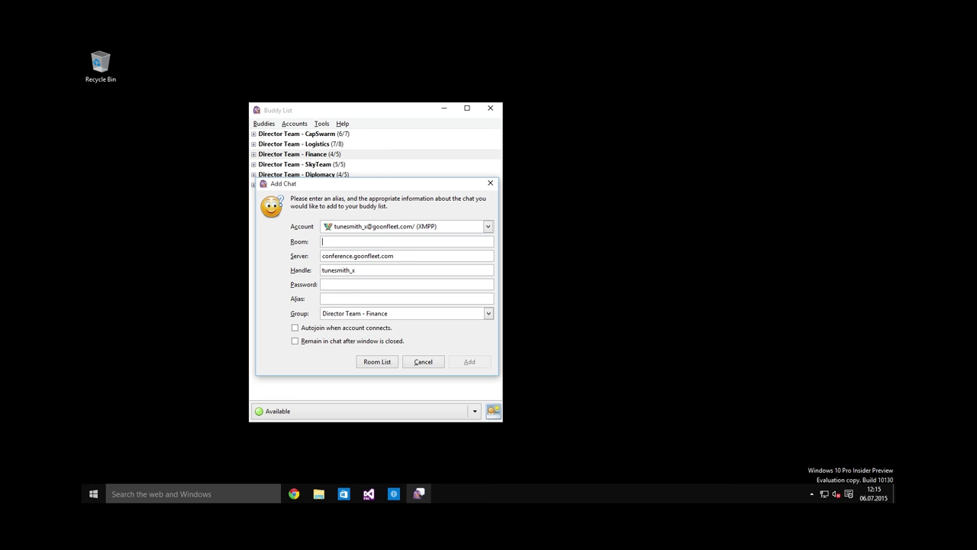
type("little_bg")
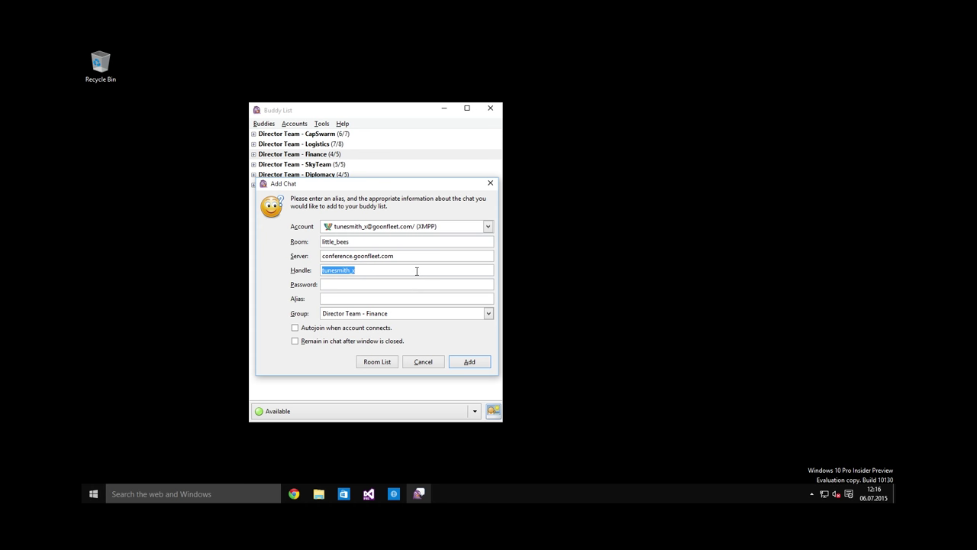
type("A Newbee")
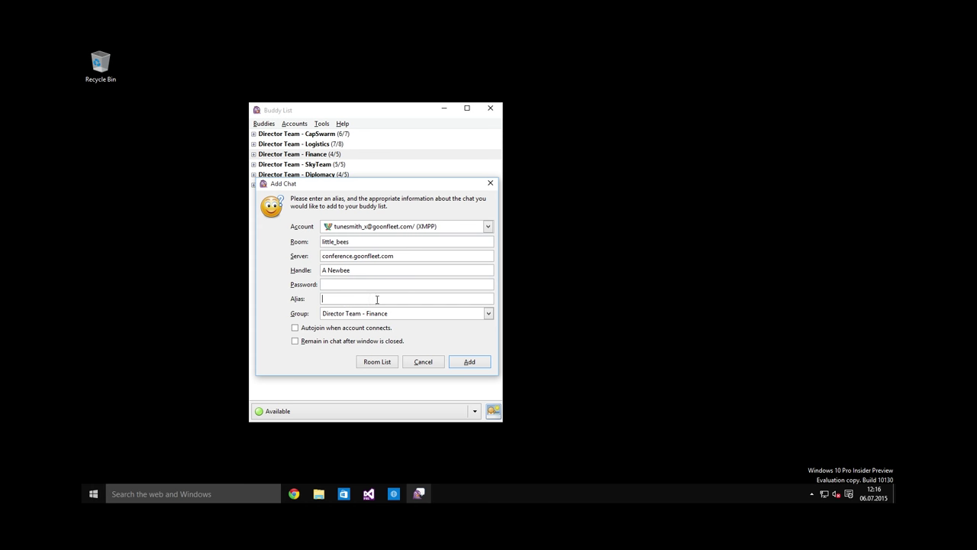
Place the chat in the Buddies group, enable autojoin on connect and add it
left_click(489, 313)
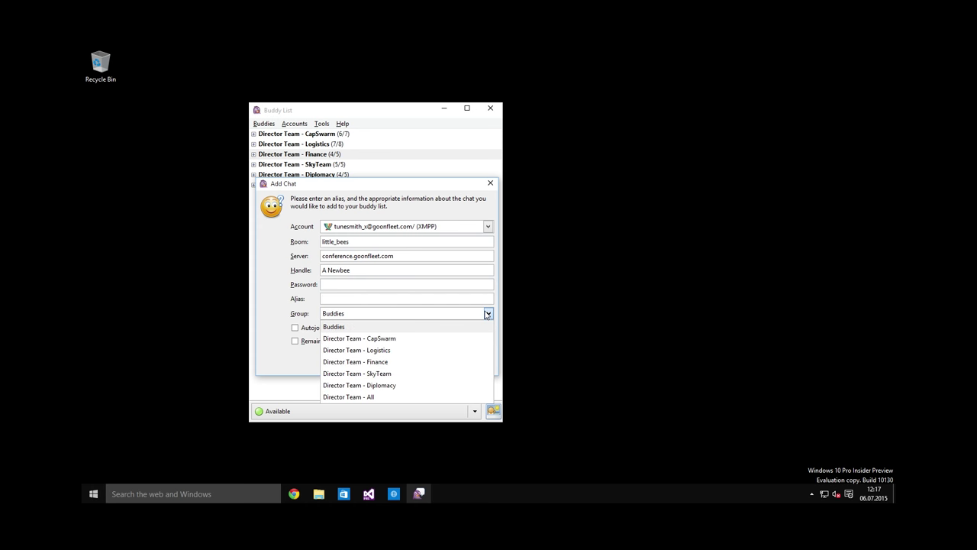
mouse_move(290, 115)
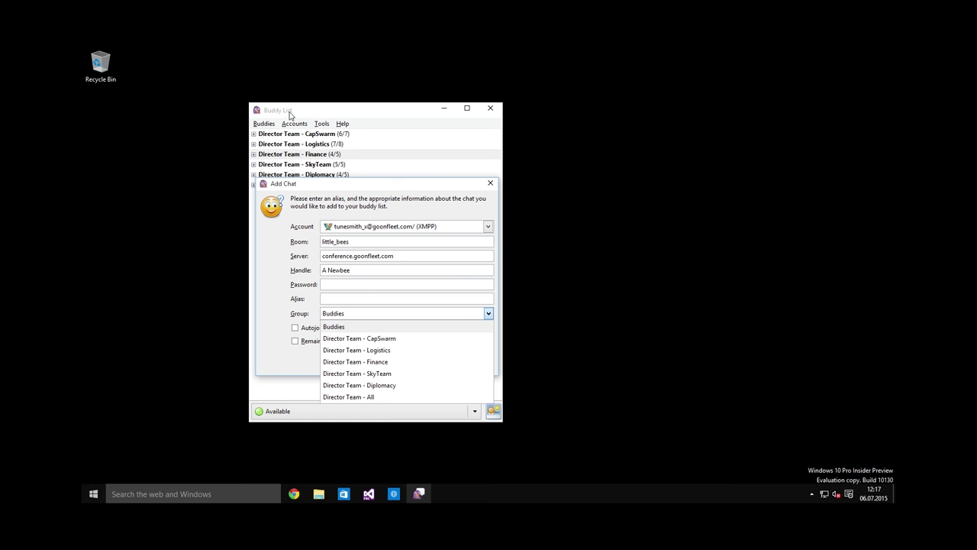
mouse_move(340, 333)
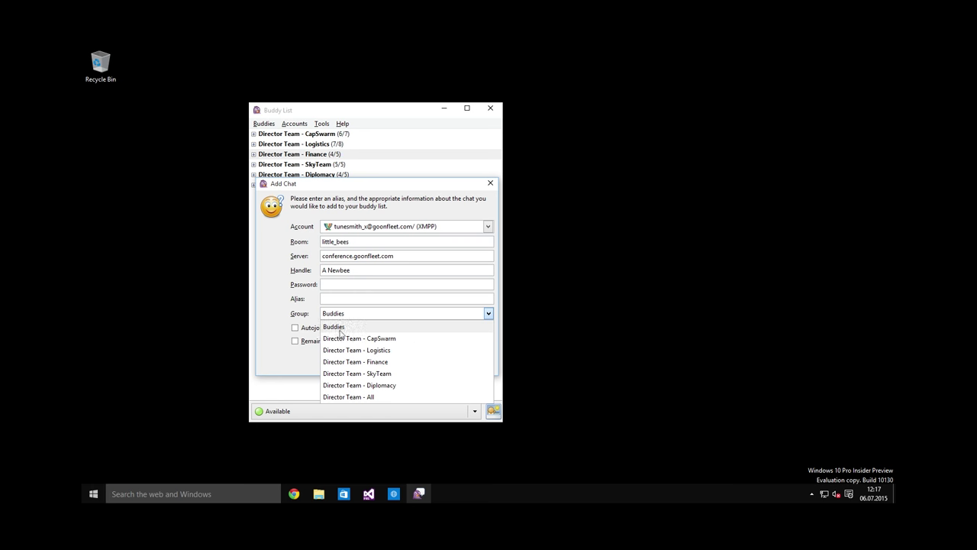
left_click(333, 326)
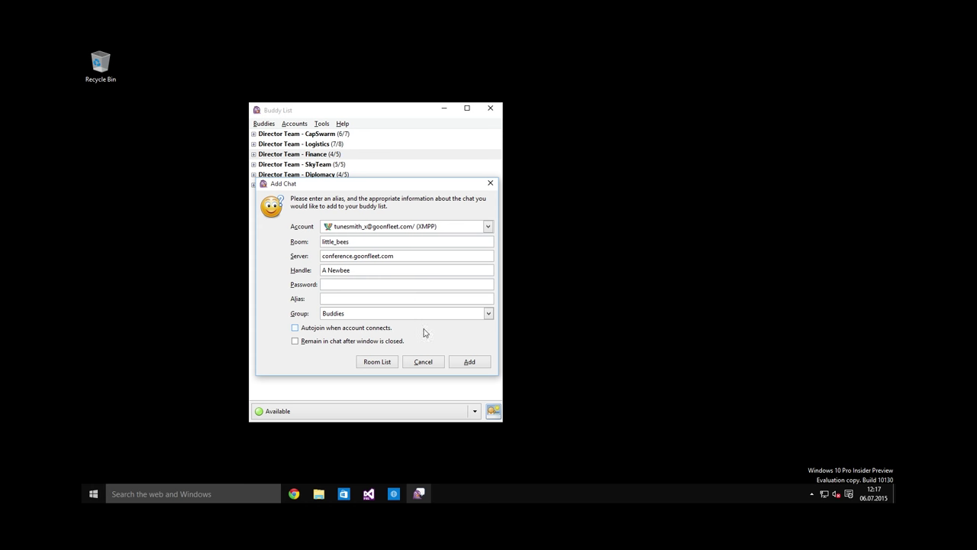
mouse_move(458, 341)
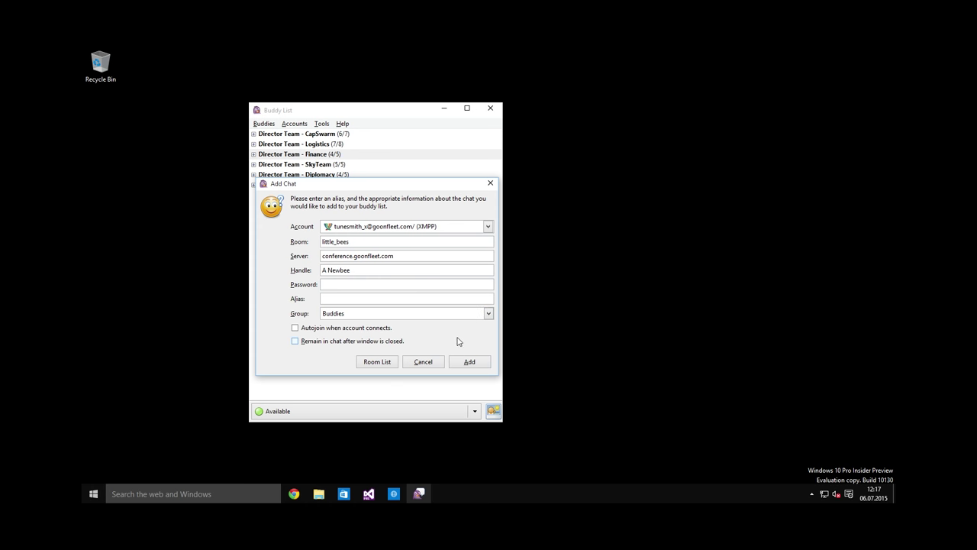
left_click(294, 326)
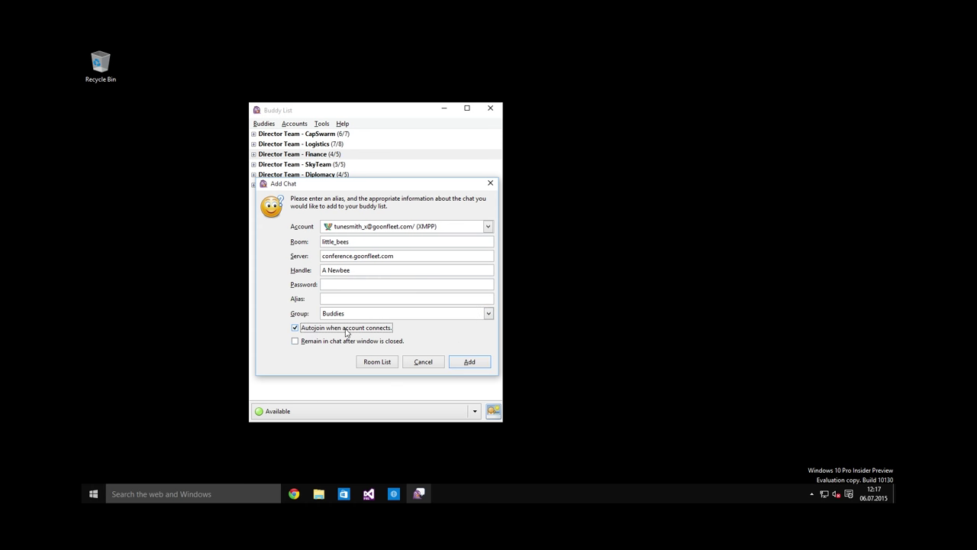
left_click(470, 360)
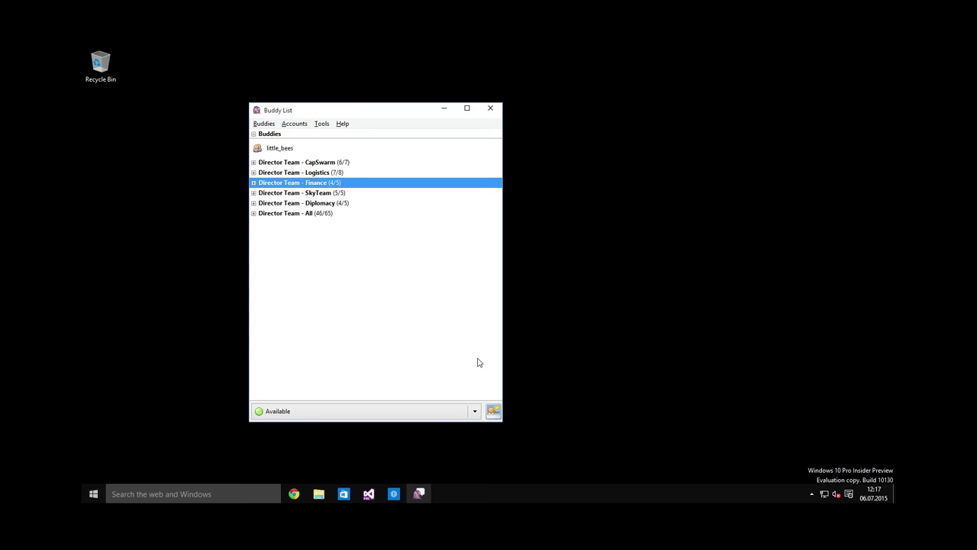
mouse_move(361, 223)
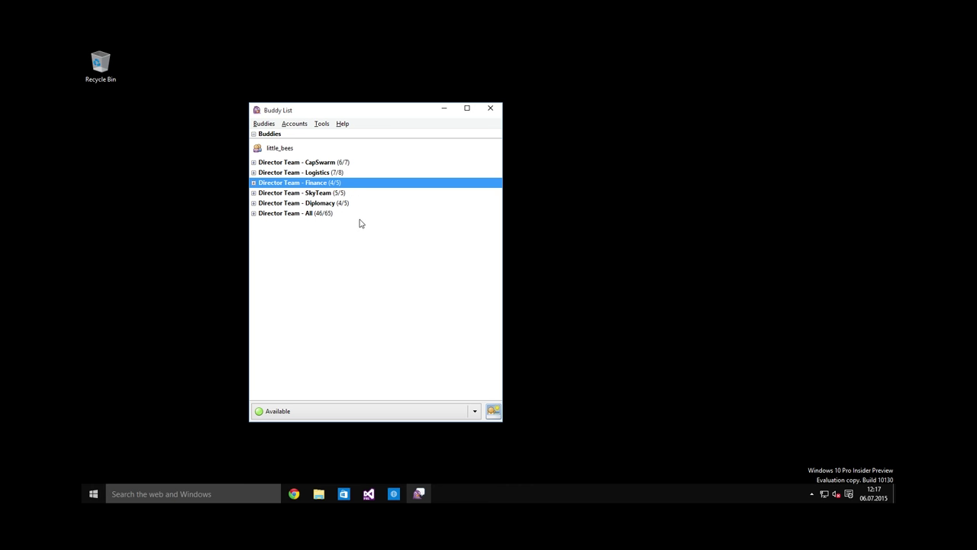
mouse_move(279, 147)
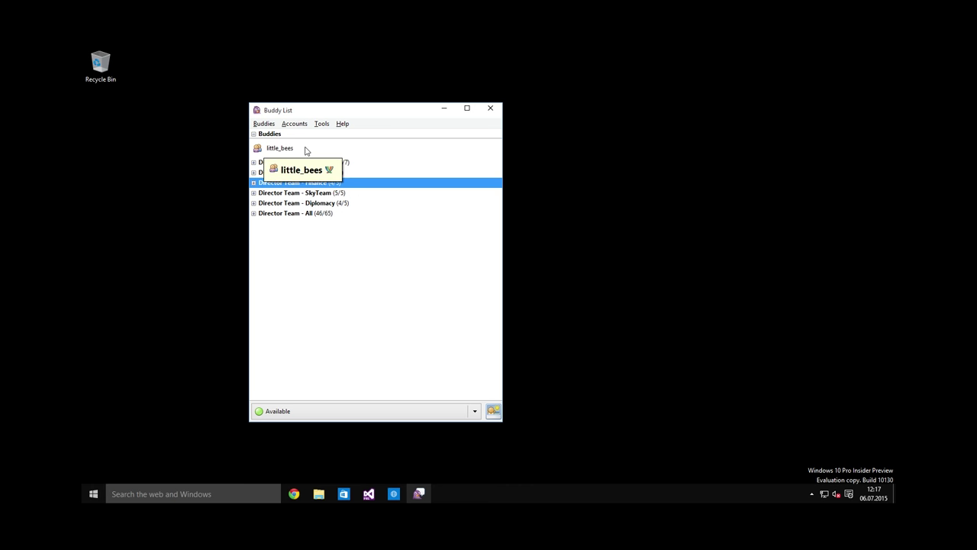
Join the little_bees chat room from the buddy list
double_click(280, 148)
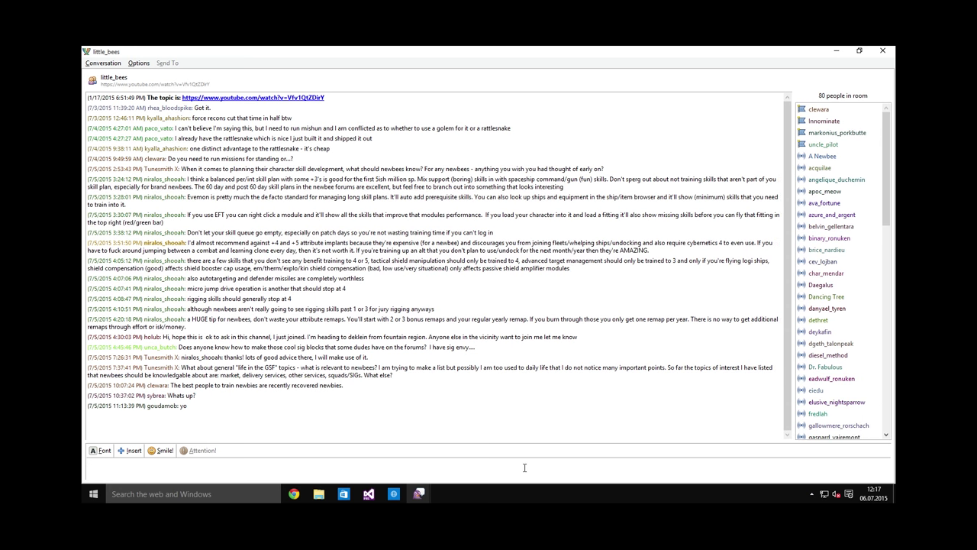
mouse_move(770, 141)
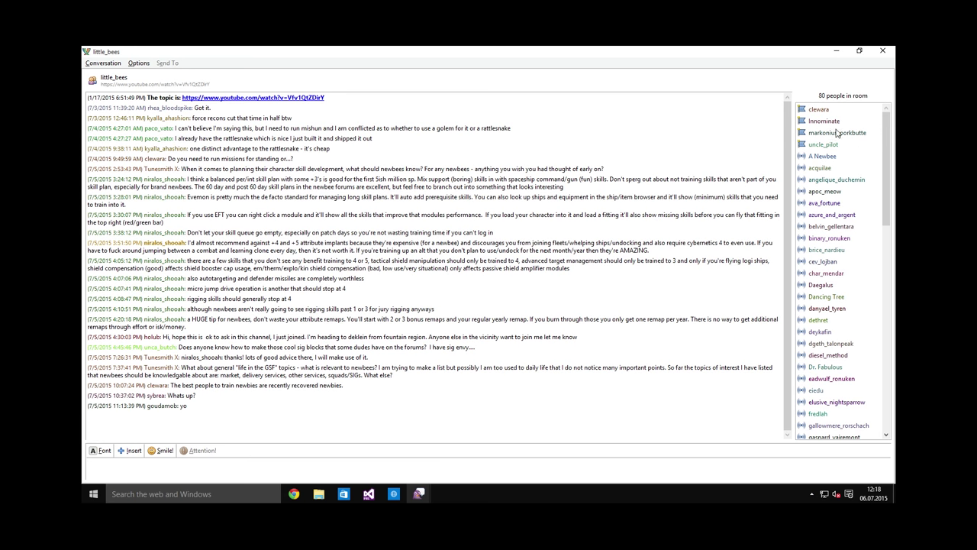
left_click(824, 120)
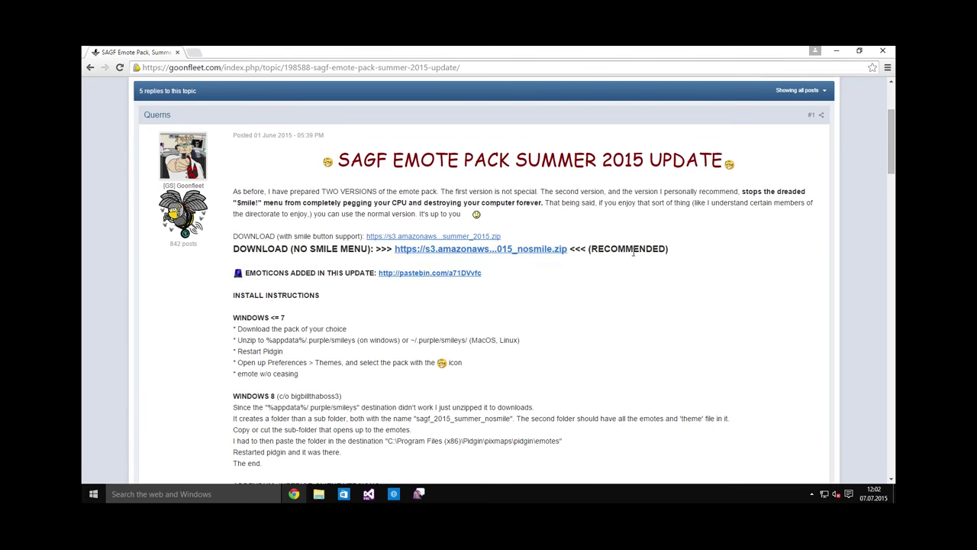
Download the no-smile emote pack zip and review the Windows install instructions
left_click(479, 248)
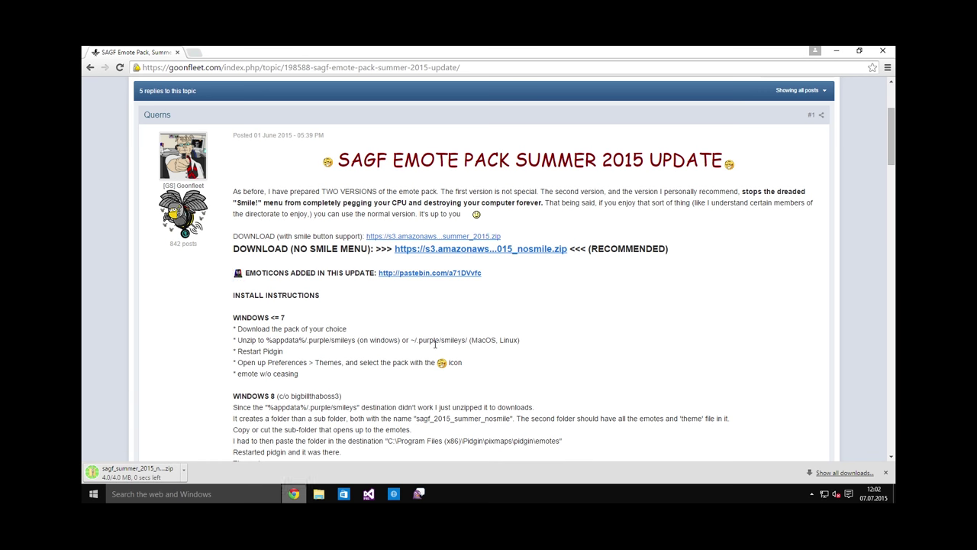
scroll("down", 3)
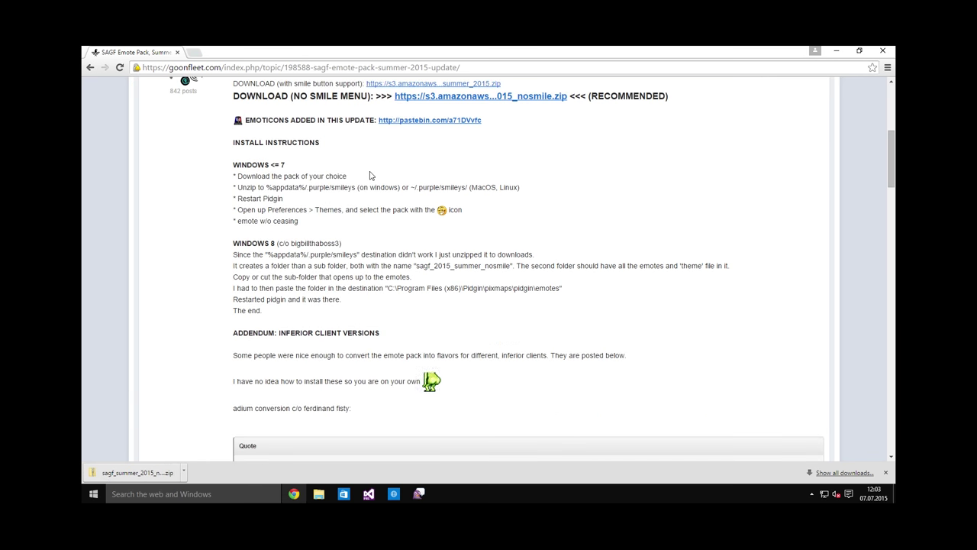
mouse_move(369, 174)
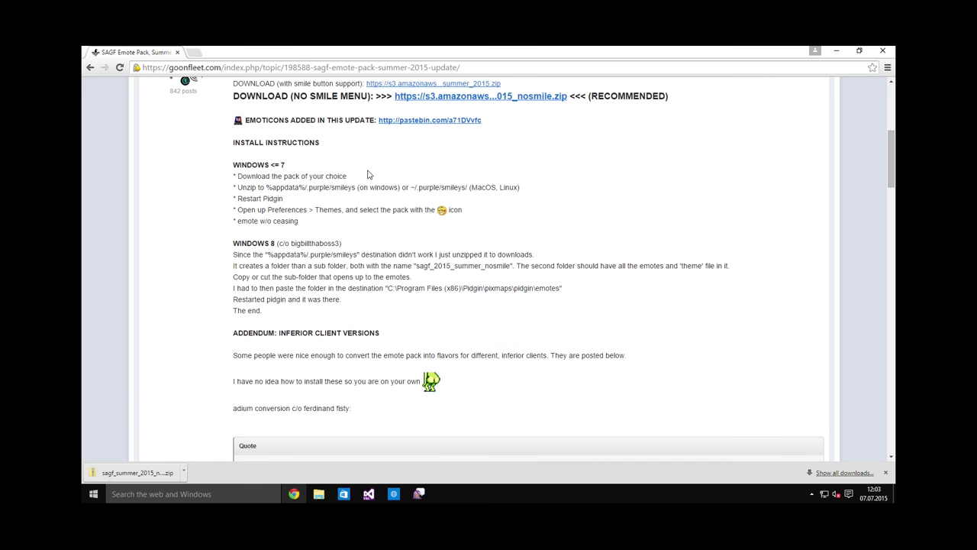
mouse_move(232, 247)
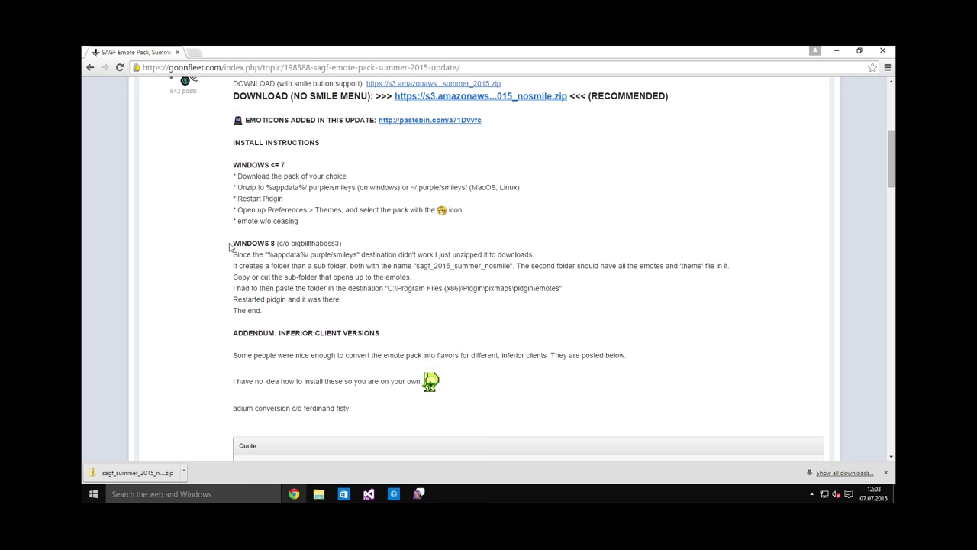
left_click_drag(232, 243, 266, 311)
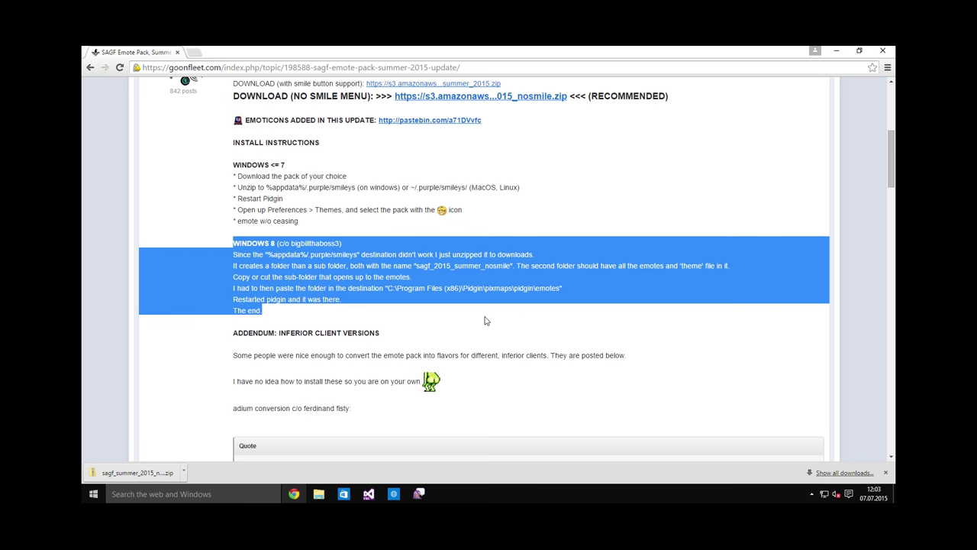
left_click(329, 230)
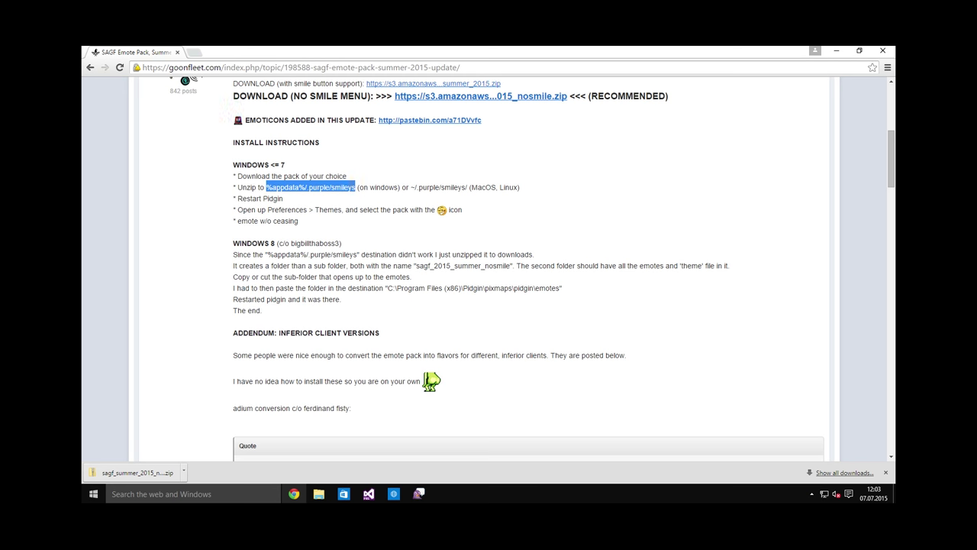
mouse_move(306, 300)
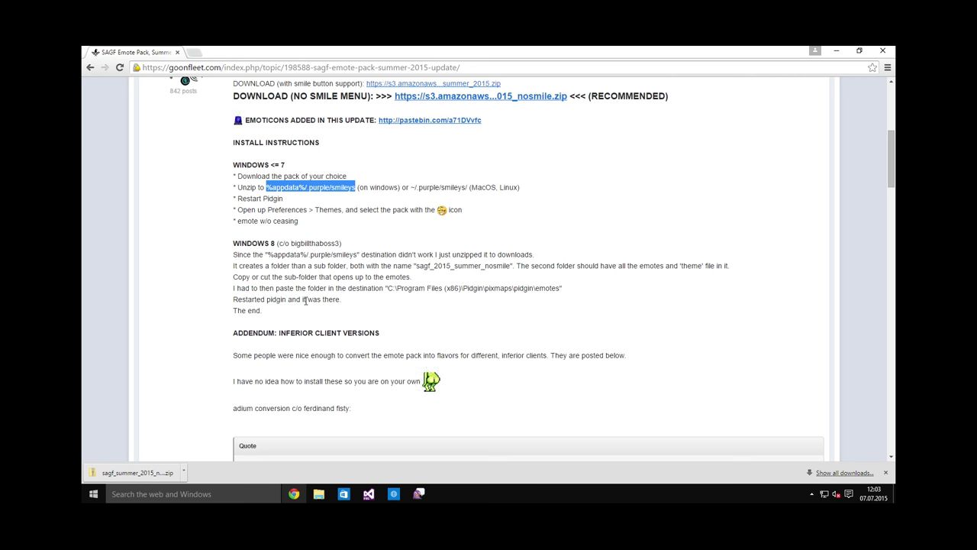
Run %appdata%/.purple/smileys to reach Pidgin's smileys folder
key("Win+r")
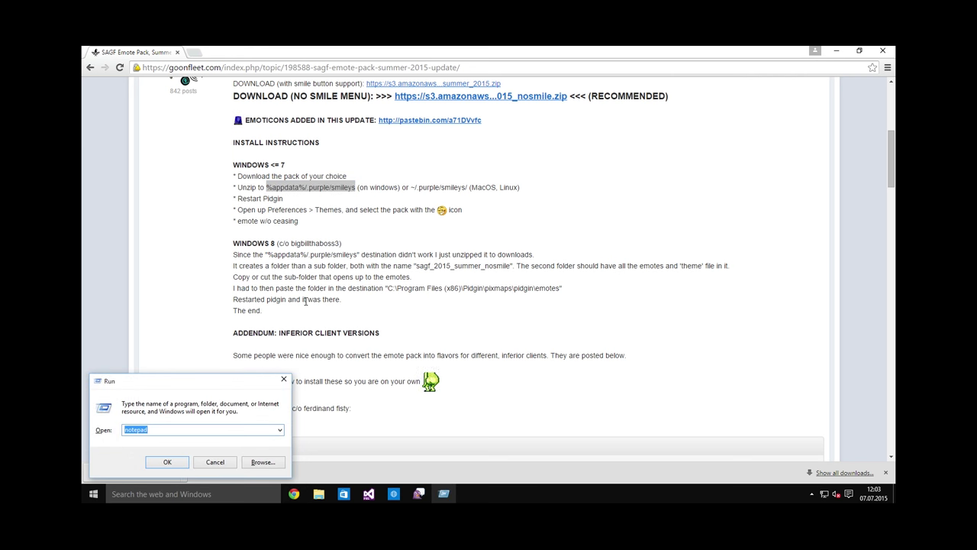
type("%appdata%/.purple/smileys")
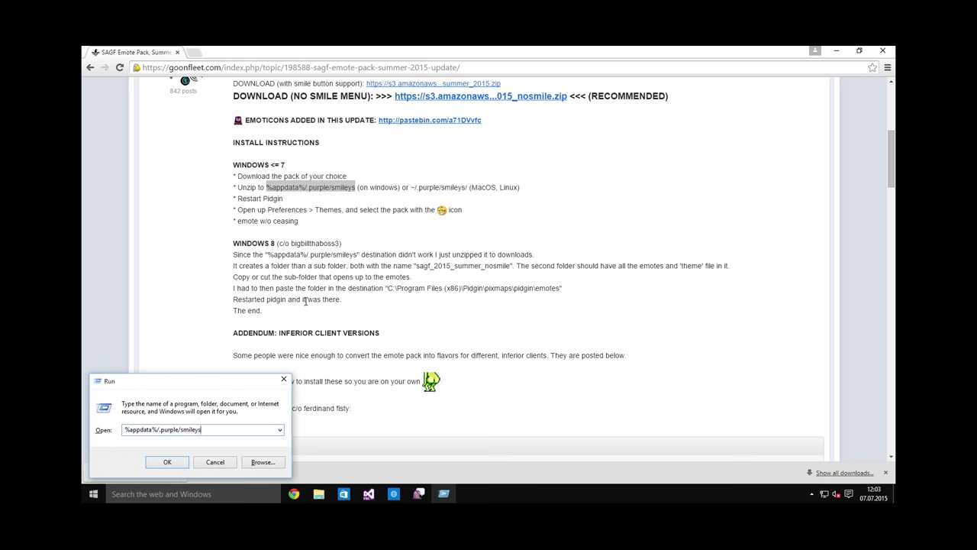
left_click(168, 461)
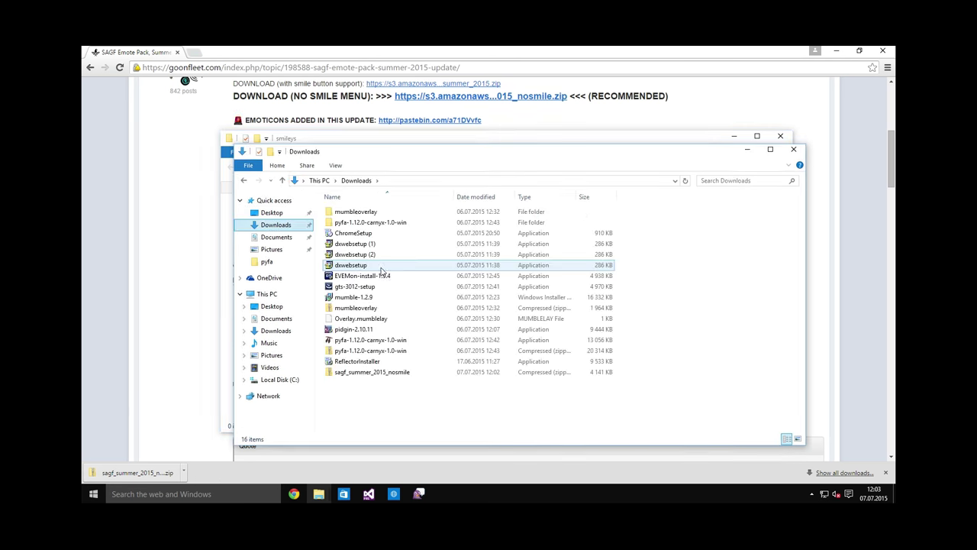
Copy the sagf_summer_2015_nosmile folder from the downloaded zip
left_click(372, 372)
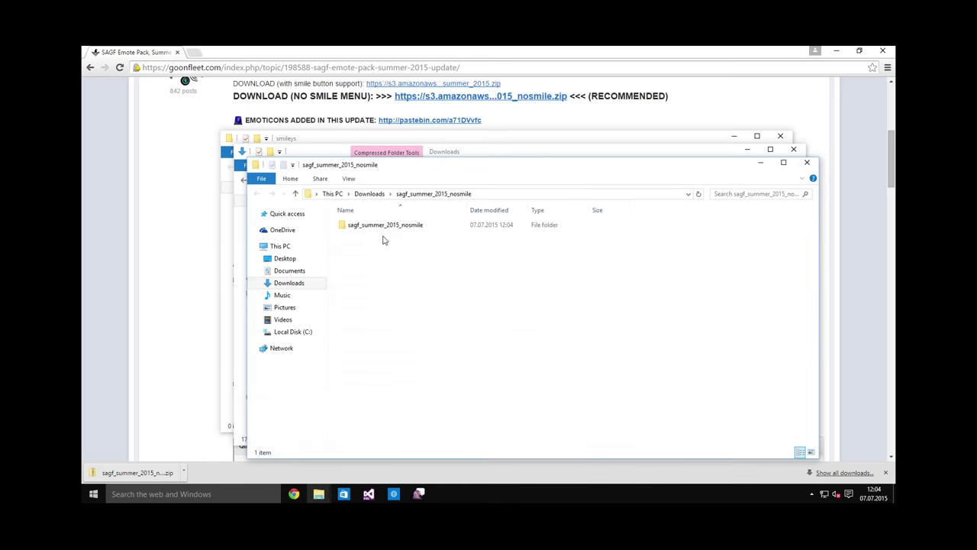
left_click(385, 224)
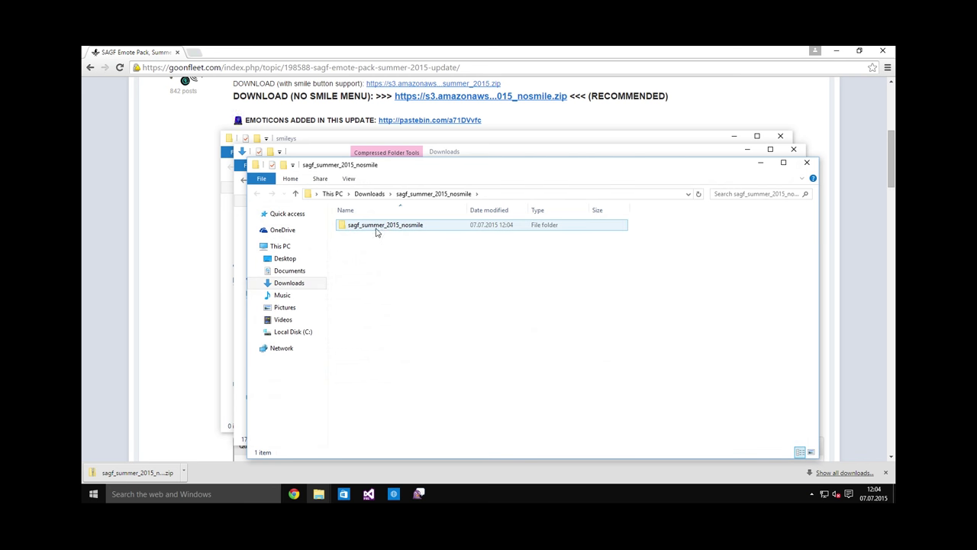
left_click(385, 224)
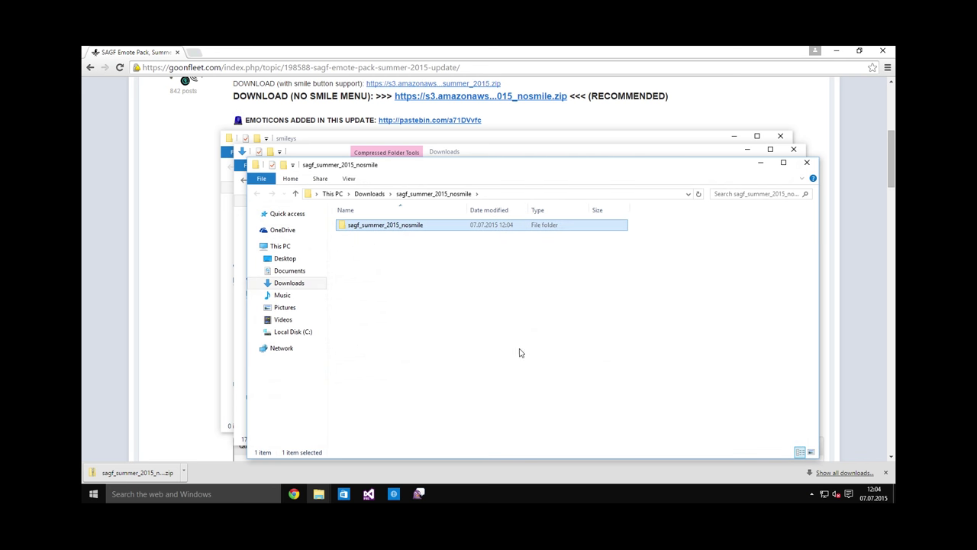
mouse_move(379, 229)
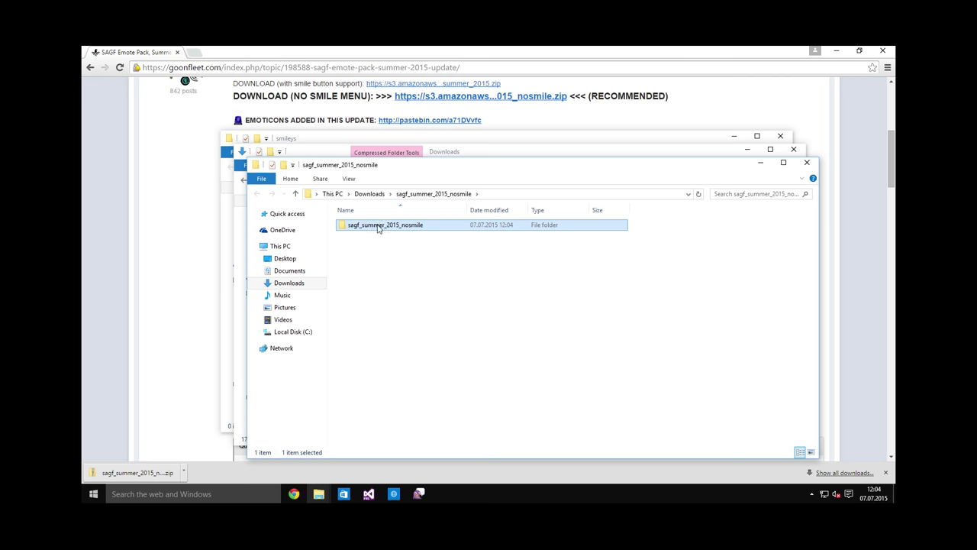
double_click(385, 224)
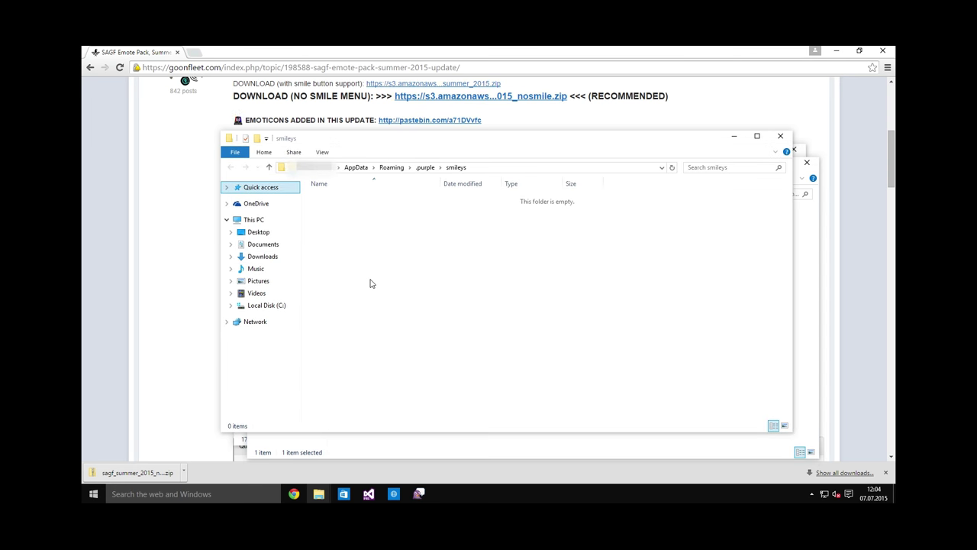
Paste the sagf_summer_2015_nosmile folder into the smileys folder
right_click(369, 283)
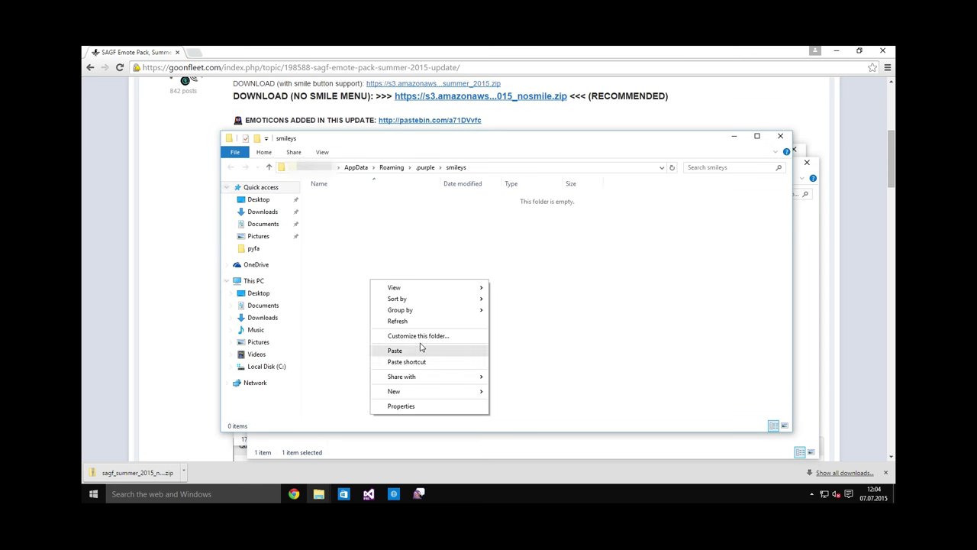
left_click(393, 349)
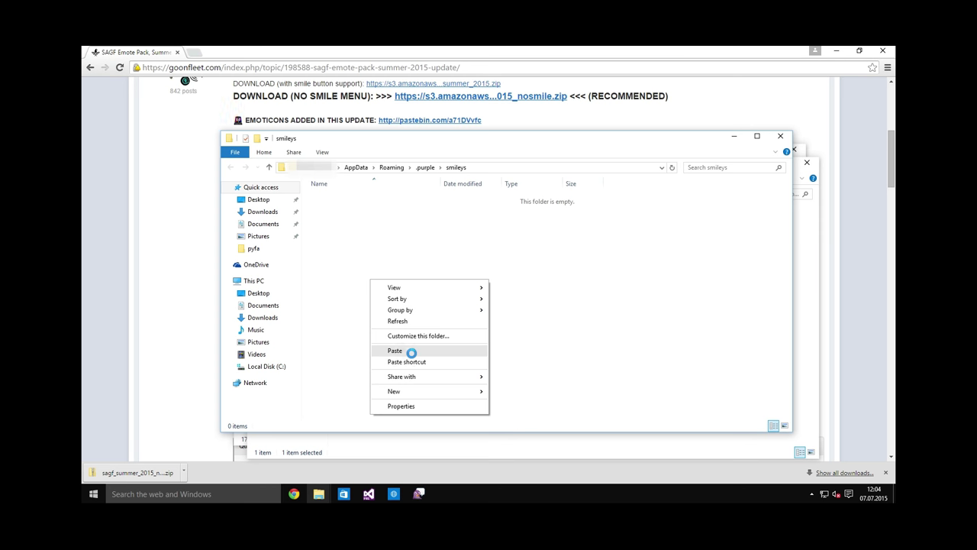
left_click(394, 350)
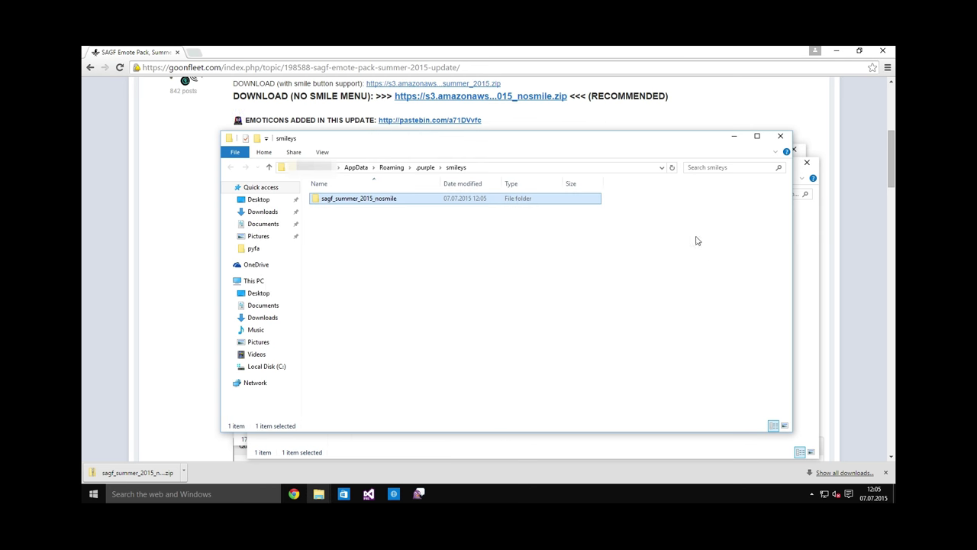
Set Pidgin's smiley theme to SA GF Summer 2015 NoSmile in Preferences > Themes
left_click(321, 122)
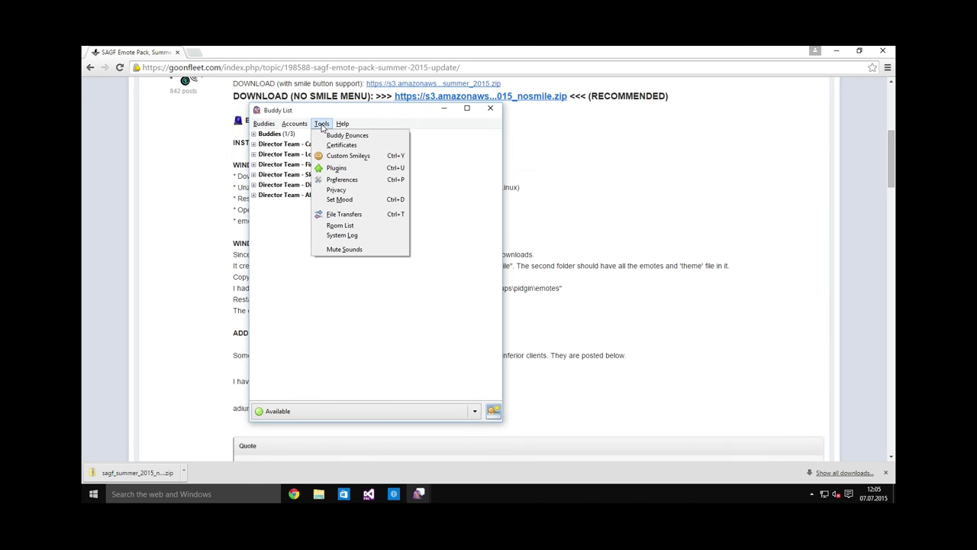
left_click(342, 178)
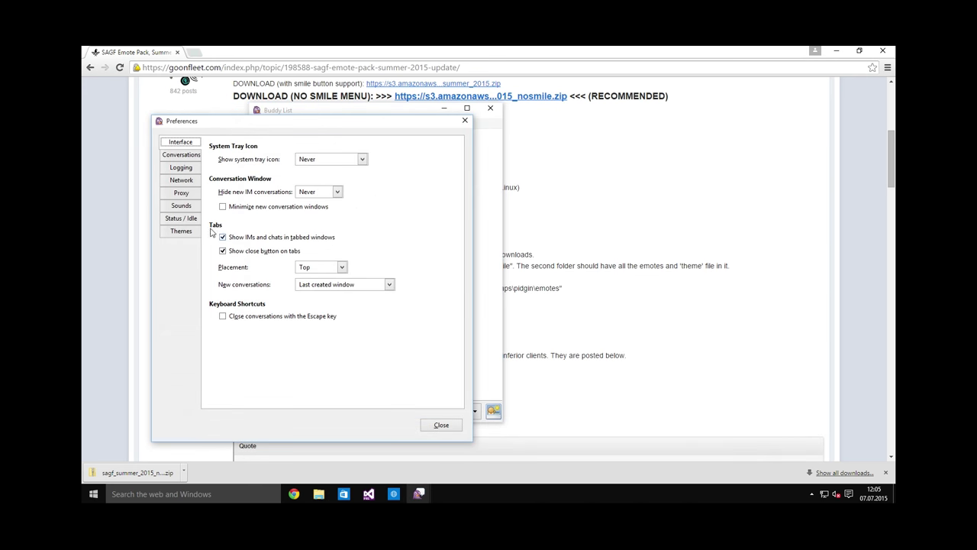
left_click(180, 230)
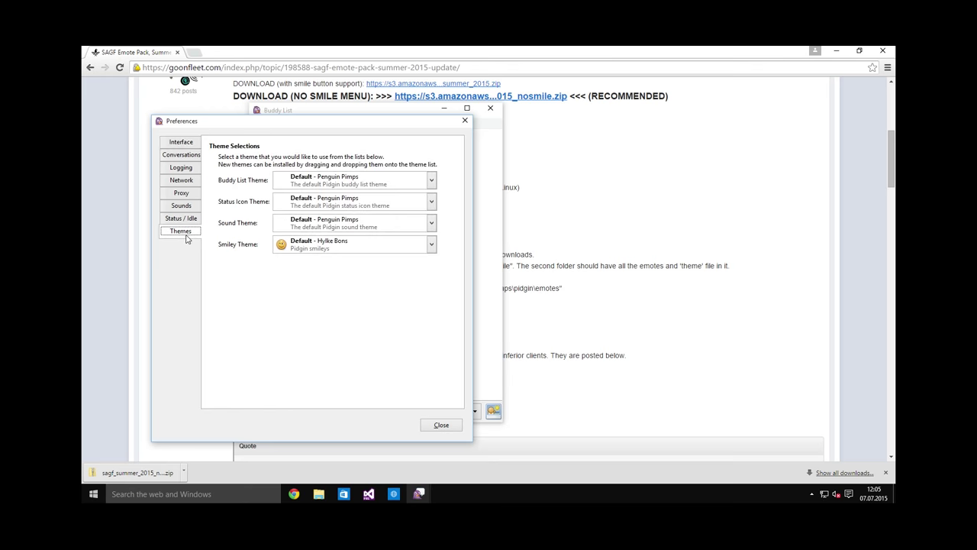
left_click(430, 244)
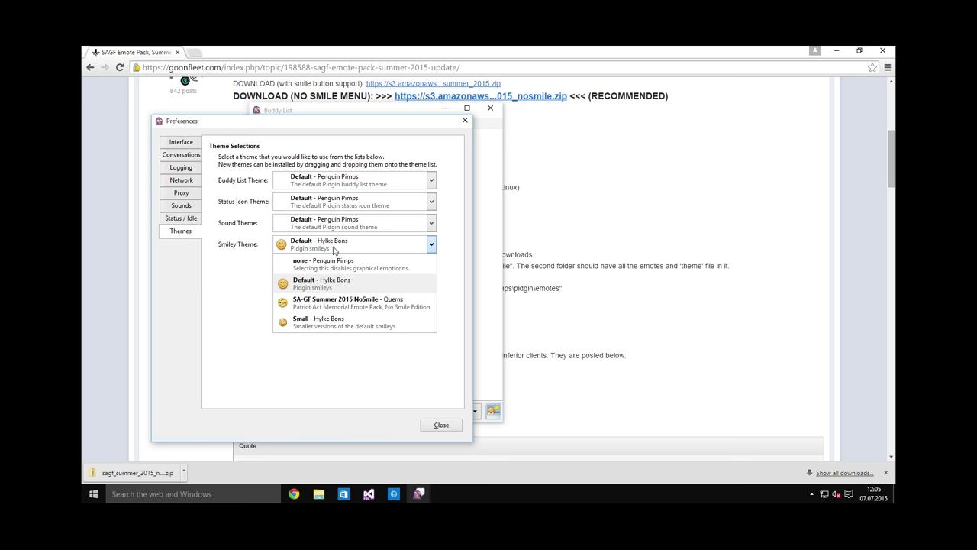
mouse_move(328, 302)
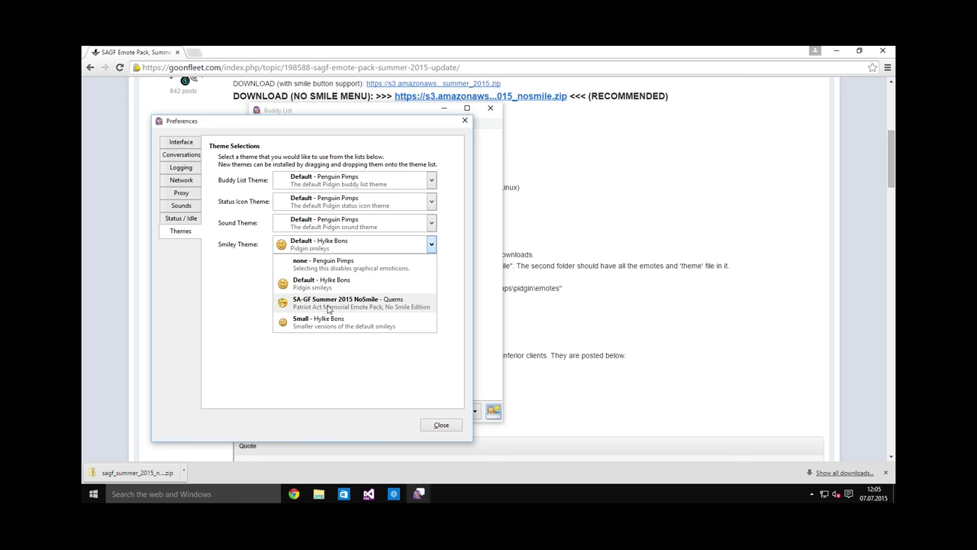
mouse_move(388, 308)
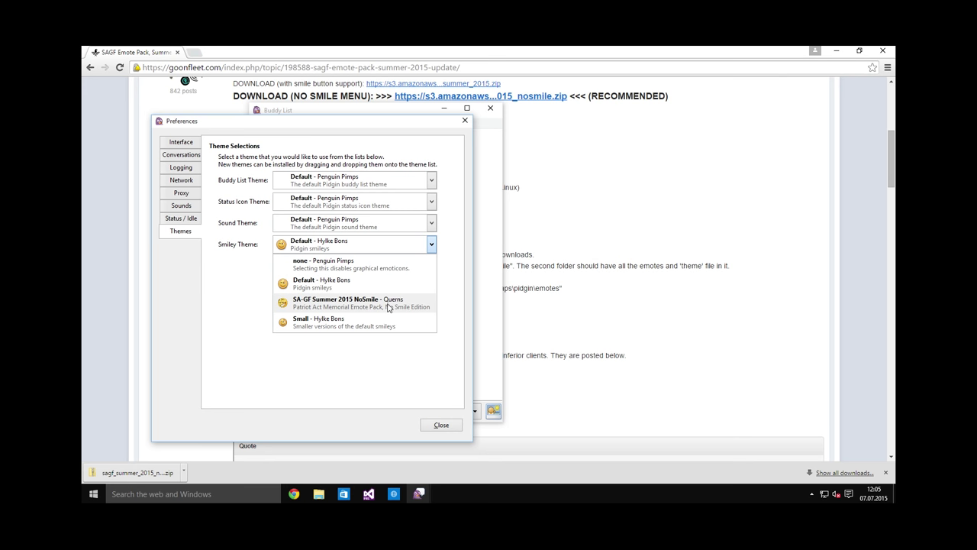
left_click(348, 302)
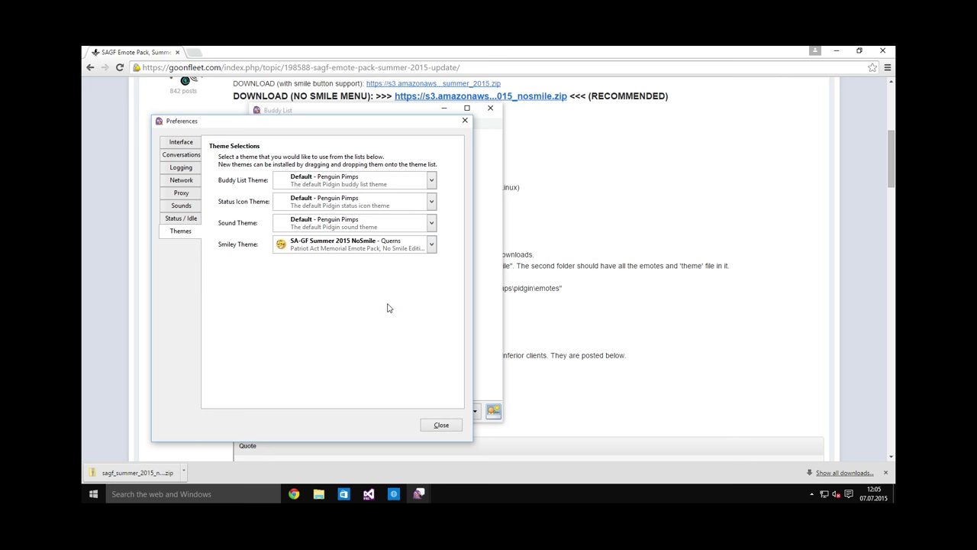
left_click(440, 424)
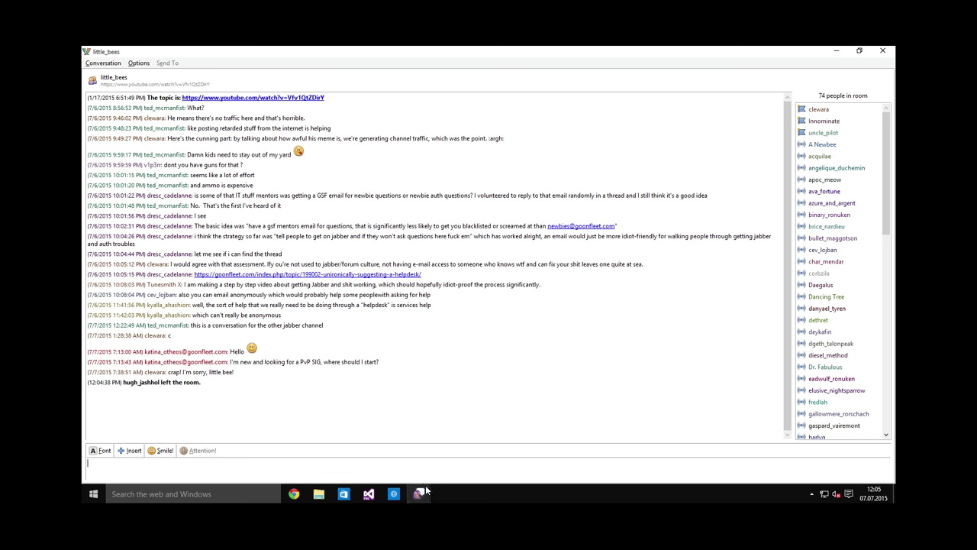
Enter :toot in the little_bees chat to test the new emotes
type(":toot")
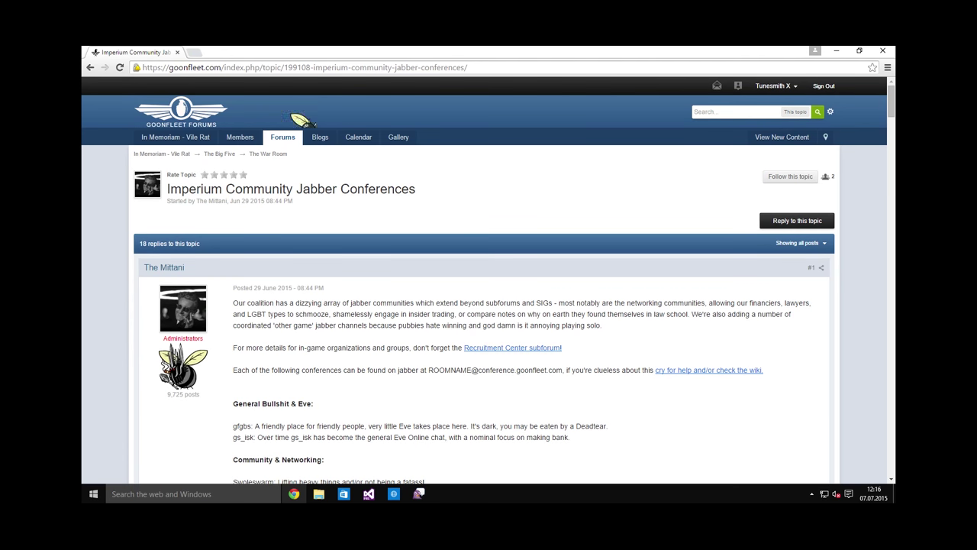
Scroll down through the Imperium Community Jabber Conferences channel list
scroll("down", 3)
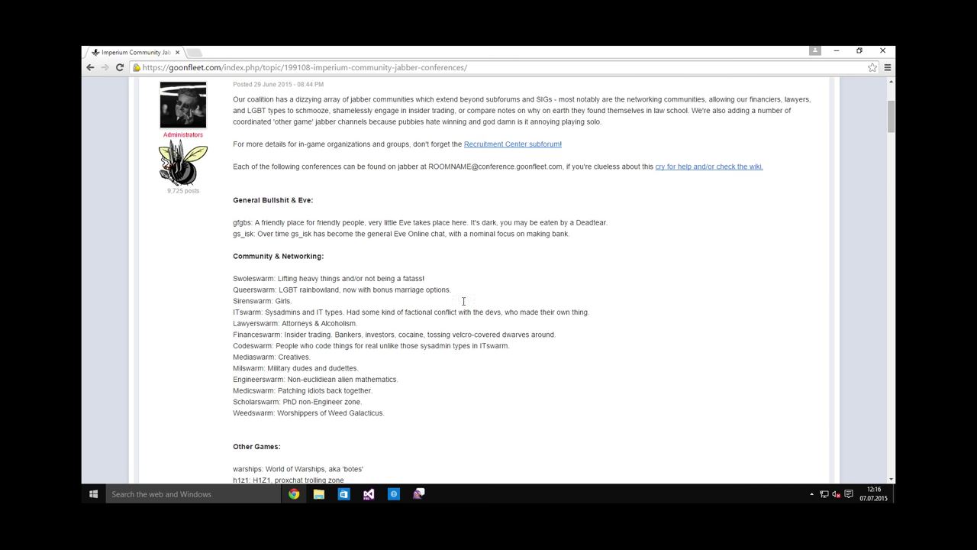
scroll("down", 3)
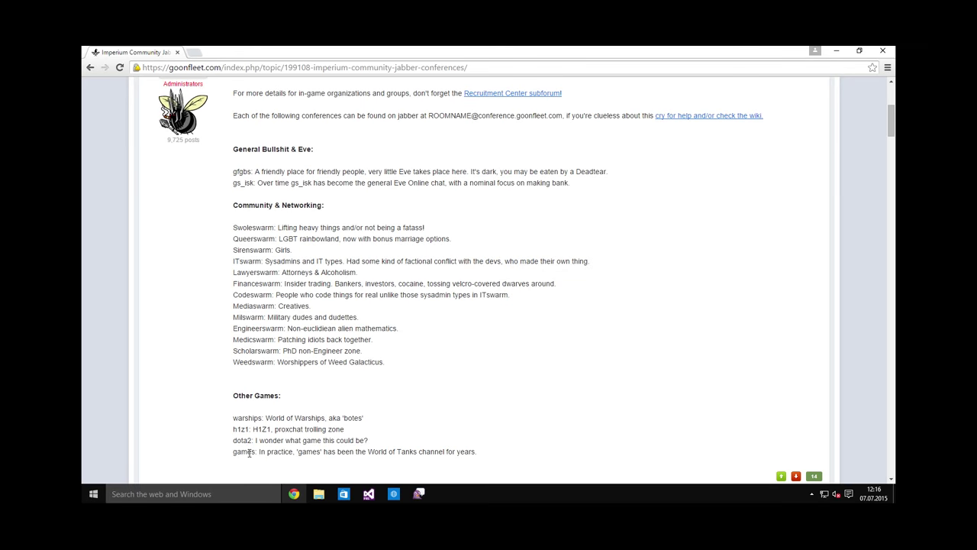
mouse_move(526, 397)
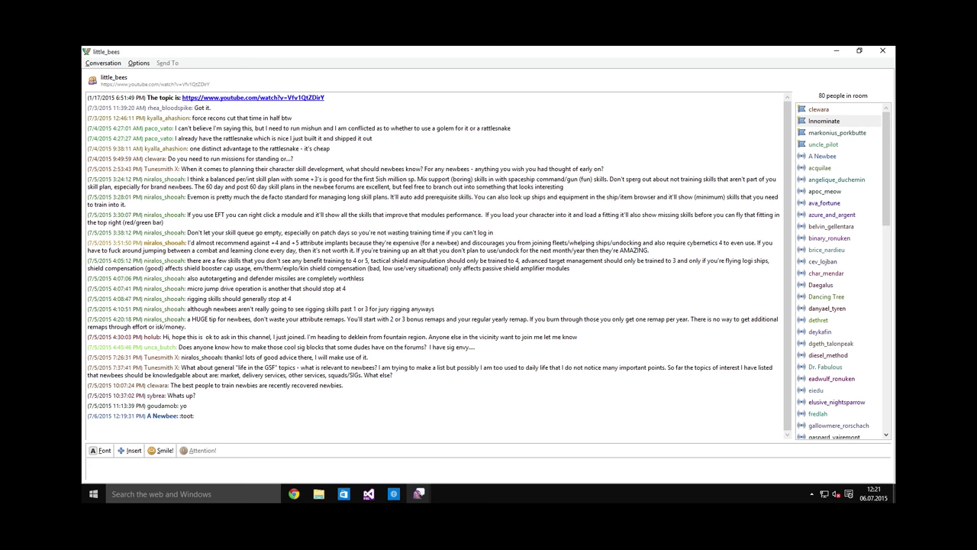
mouse_move(499, 408)
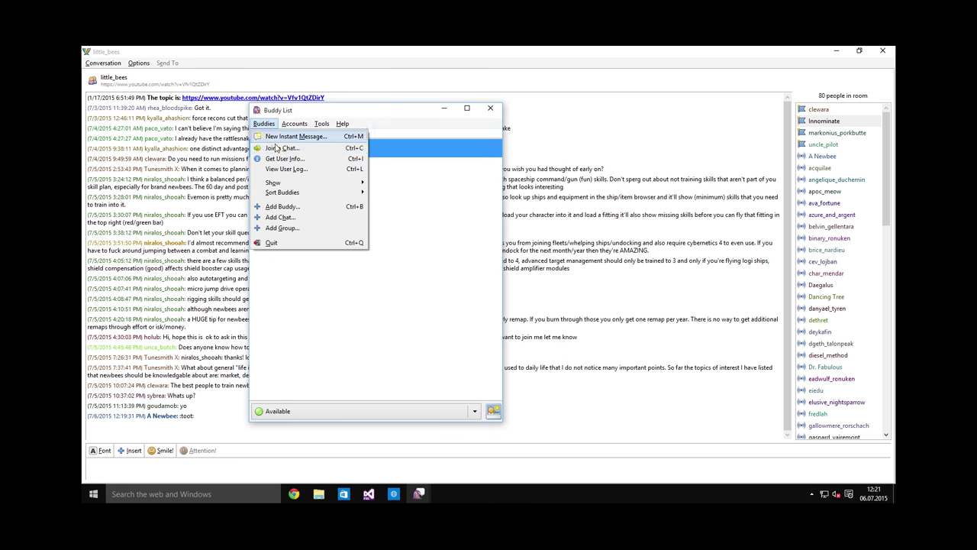
Attempt to join the reavers chat room and dismiss the registration-required error
left_click(281, 146)
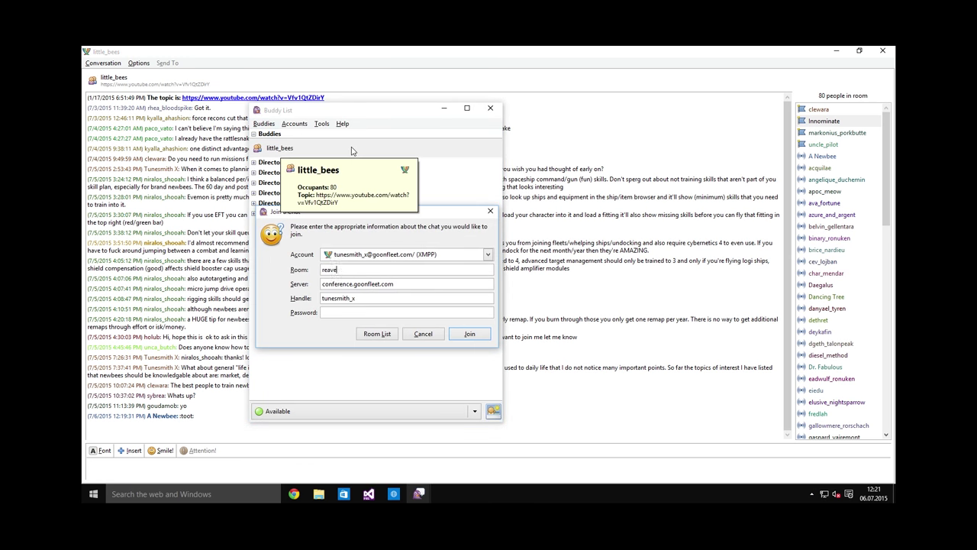
type("rs")
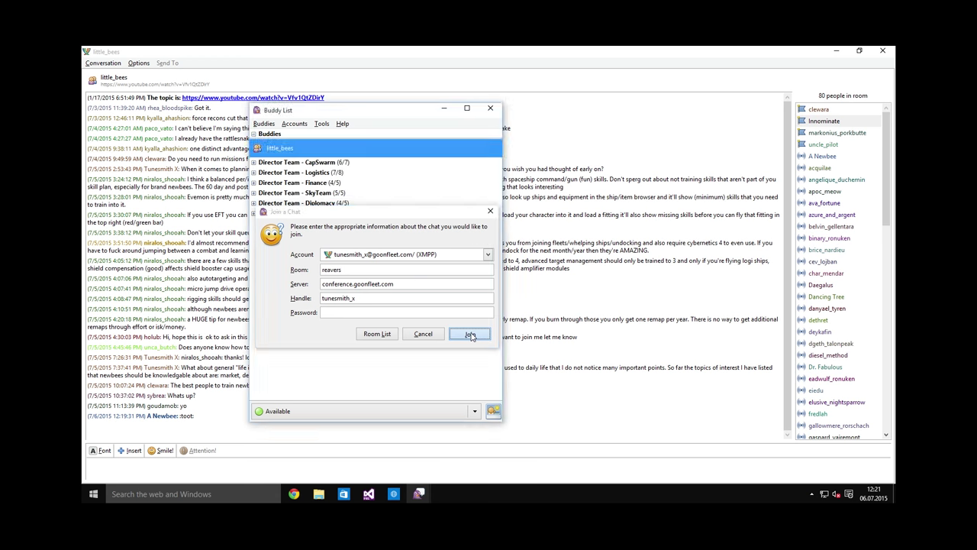
left_click(470, 333)
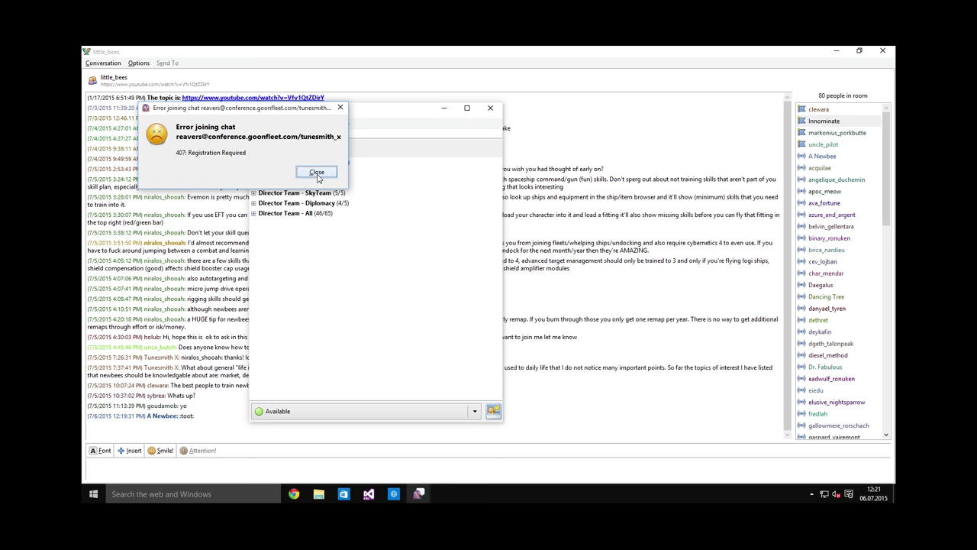
left_click(316, 171)
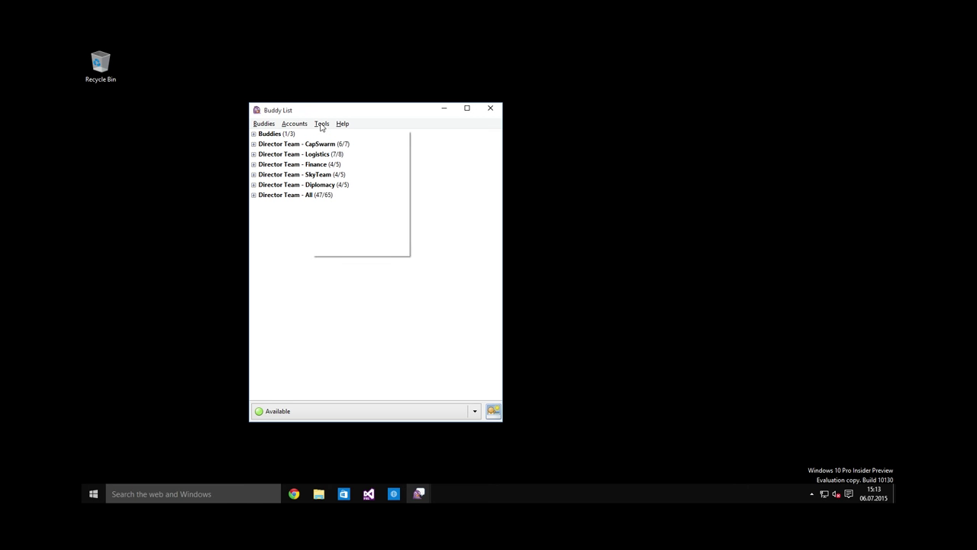
Enable the 'Message received begins conversation' sound and disable the 'Message sent' sound
left_click(320, 122)
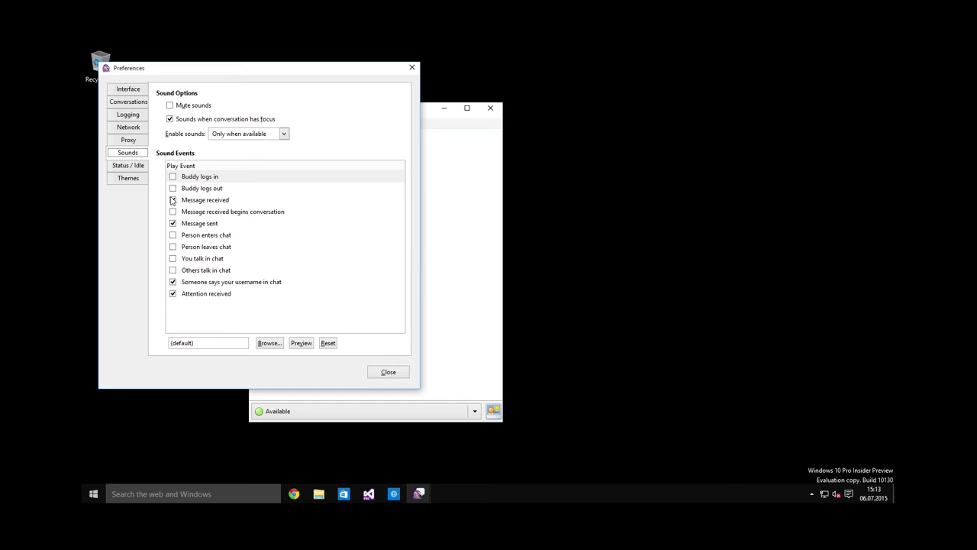
left_click(173, 210)
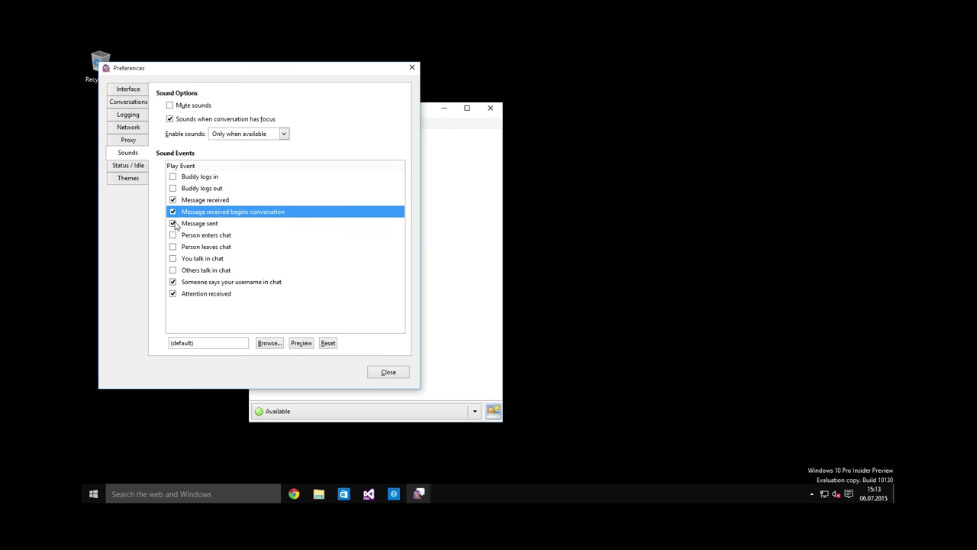
left_click(174, 223)
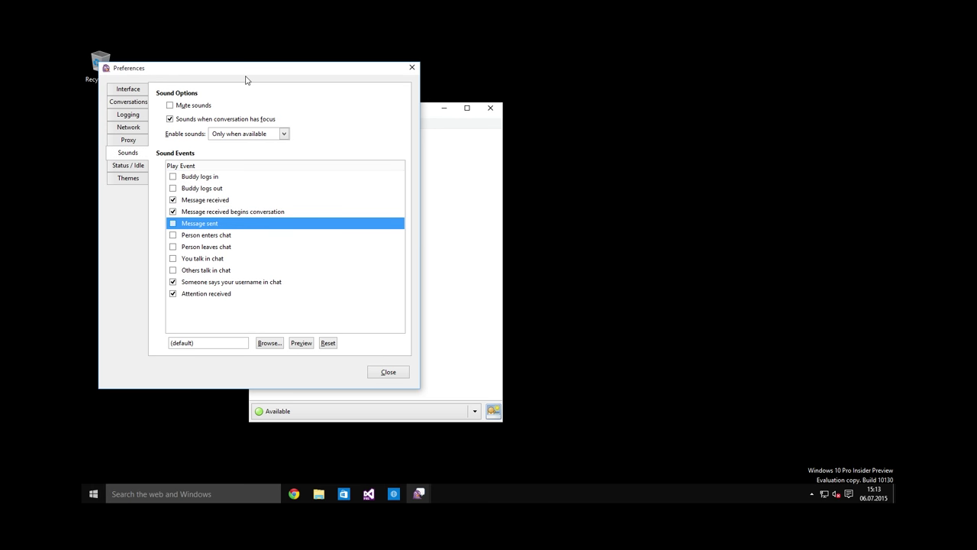
mouse_move(219, 321)
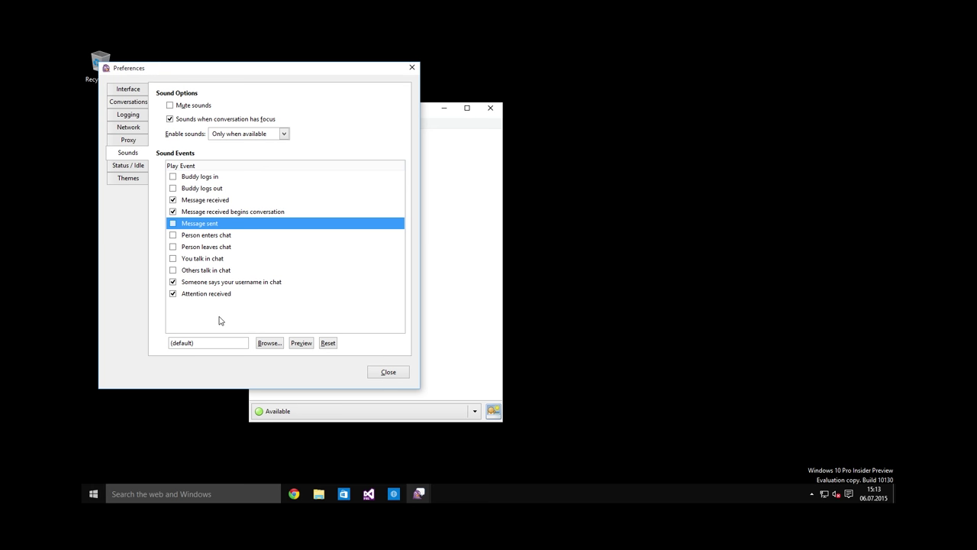
mouse_move(272, 207)
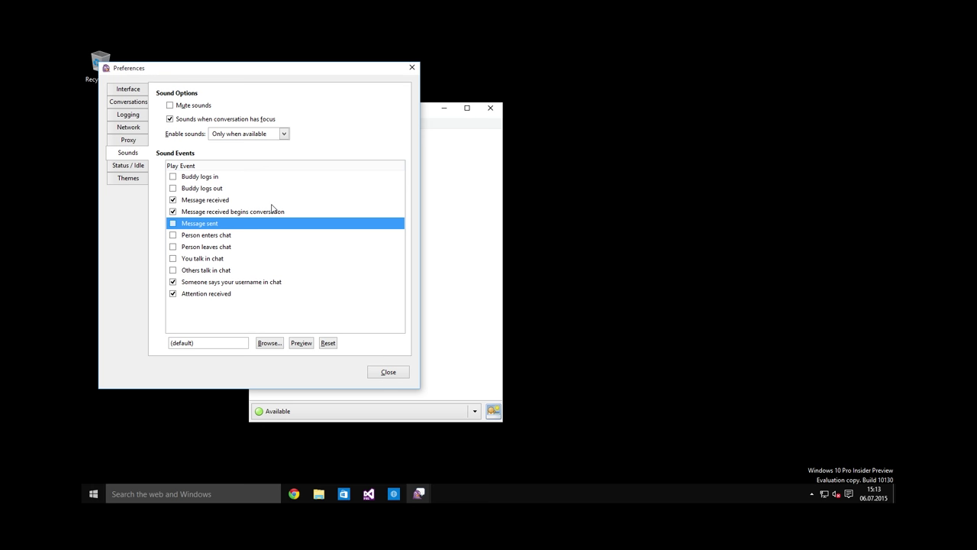
mouse_move(287, 248)
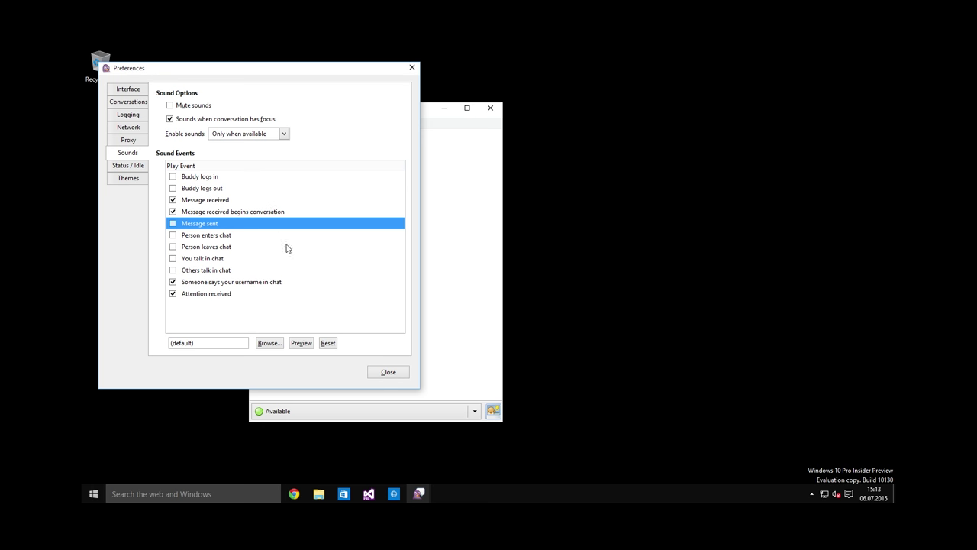
Leave the Interface system tray icon on Never and close Pidgin's preferences
left_click(129, 89)
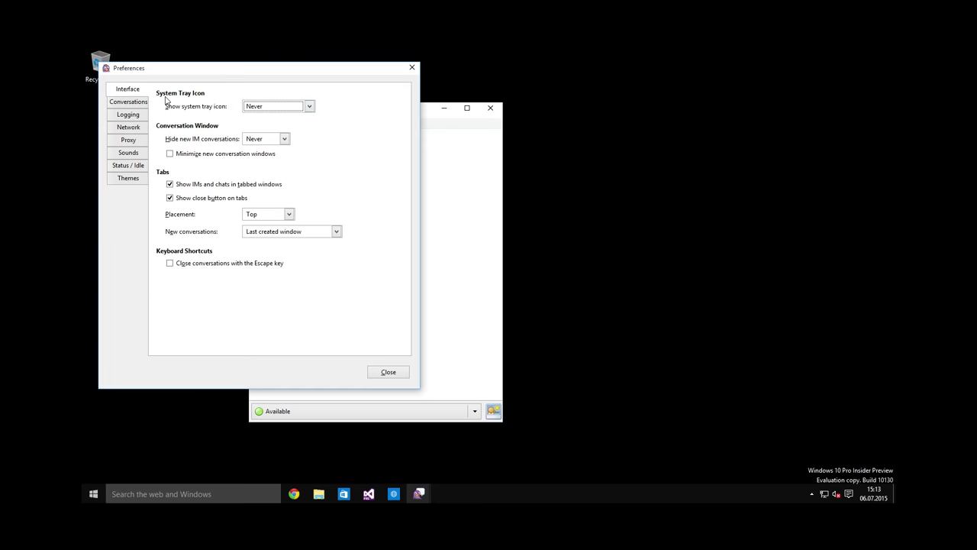
mouse_move(174, 113)
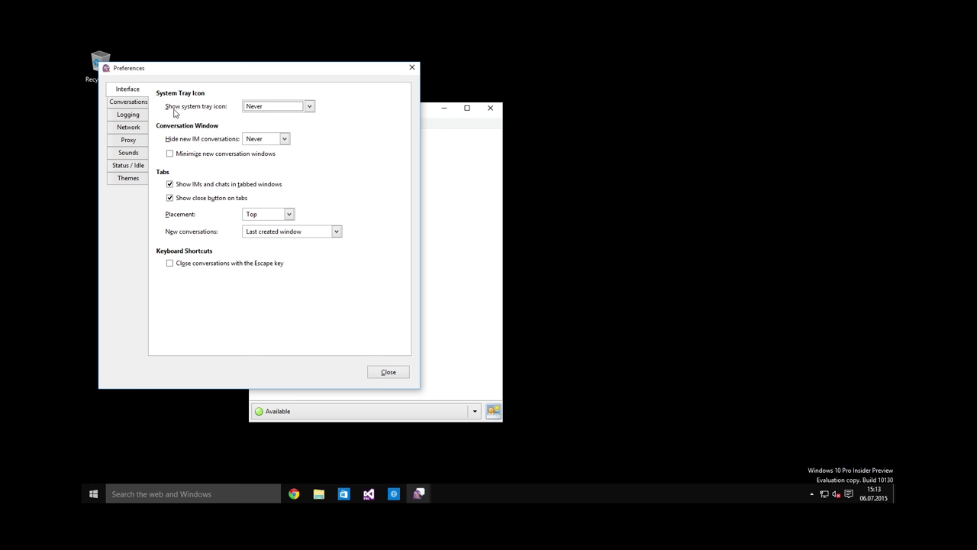
mouse_move(258, 113)
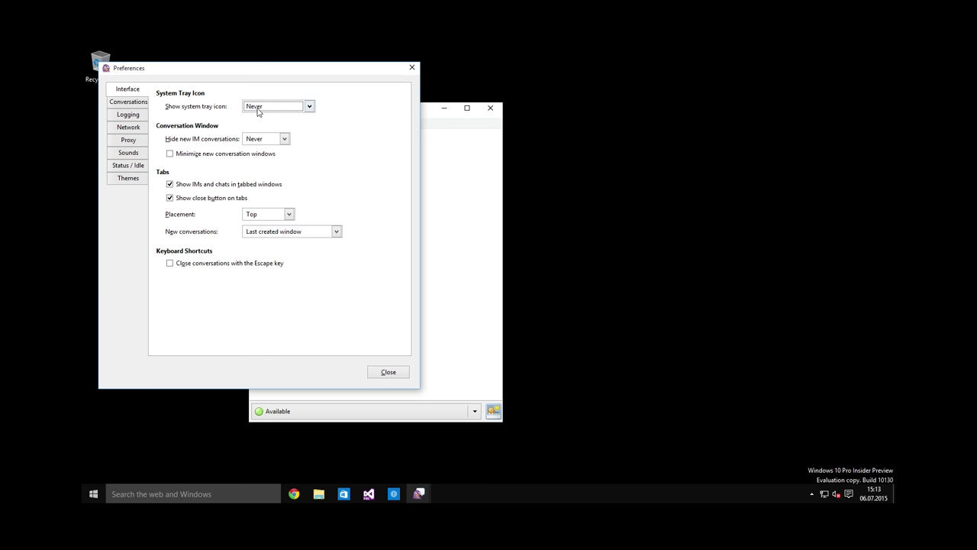
mouse_move(296, 113)
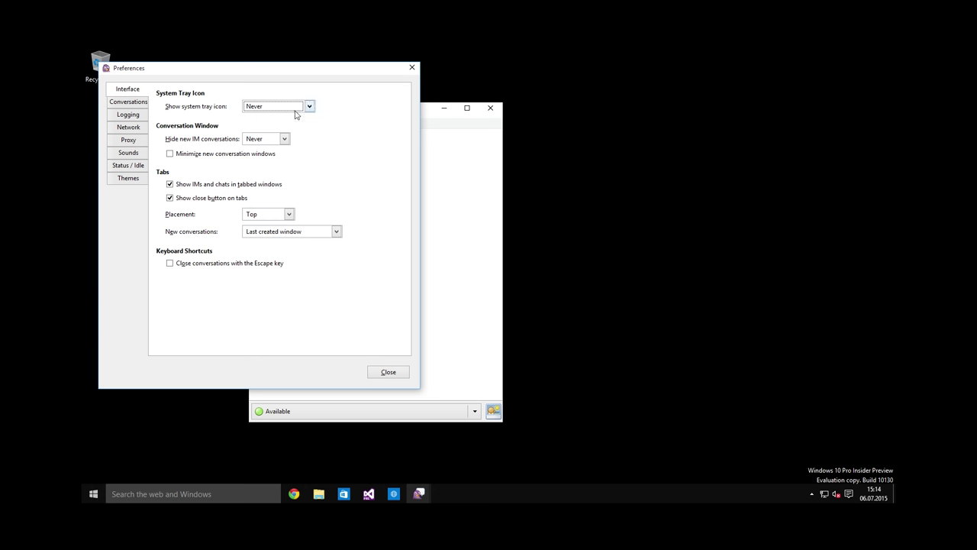
mouse_move(316, 114)
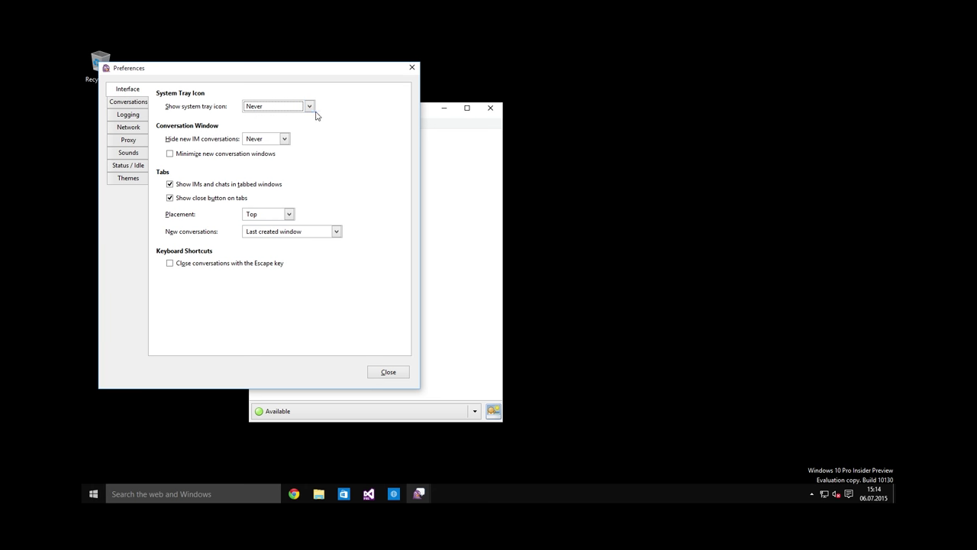
mouse_move(335, 116)
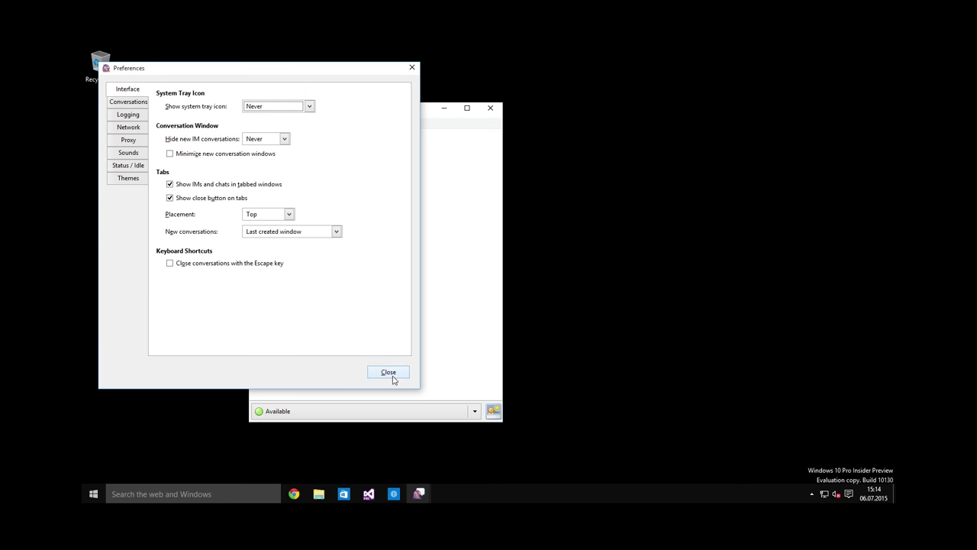
mouse_move(394, 379)
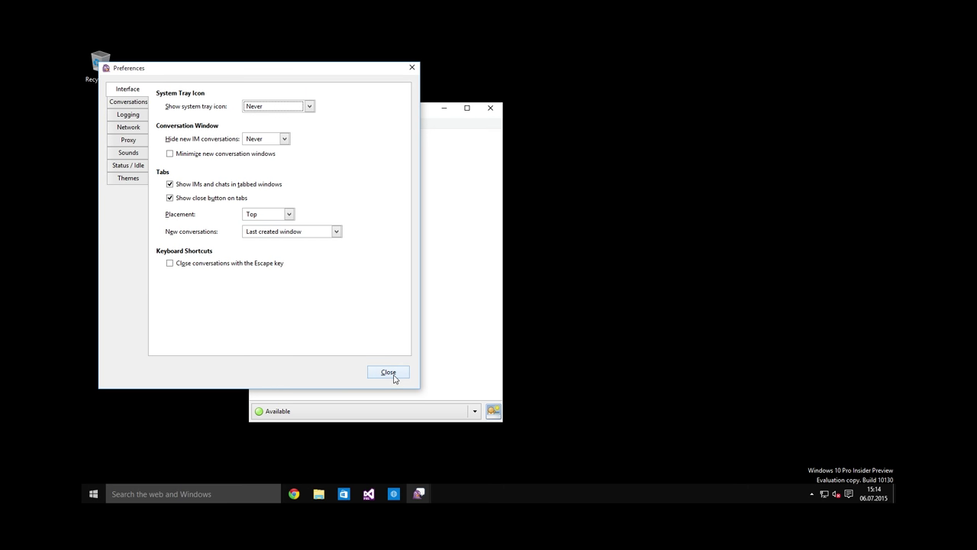
left_click(388, 372)
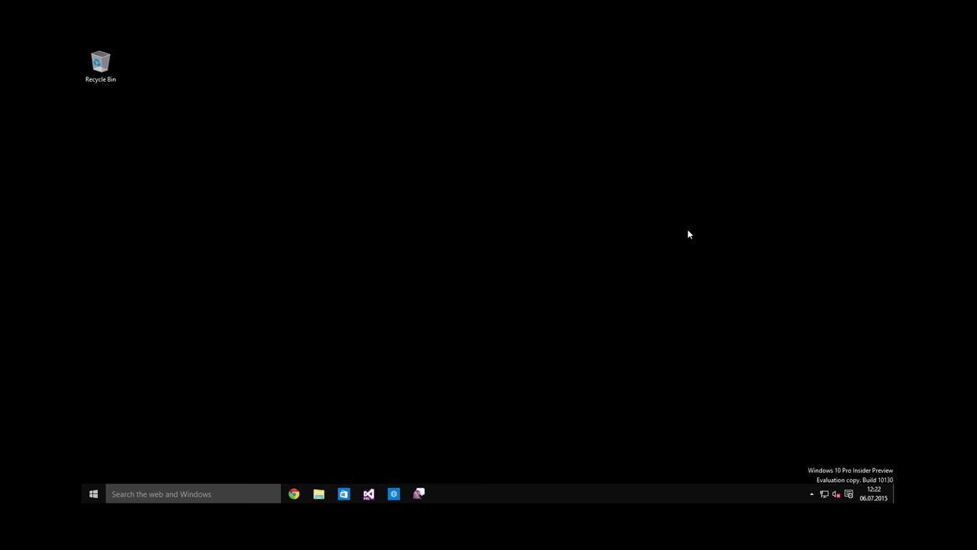
mouse_move(675, 246)
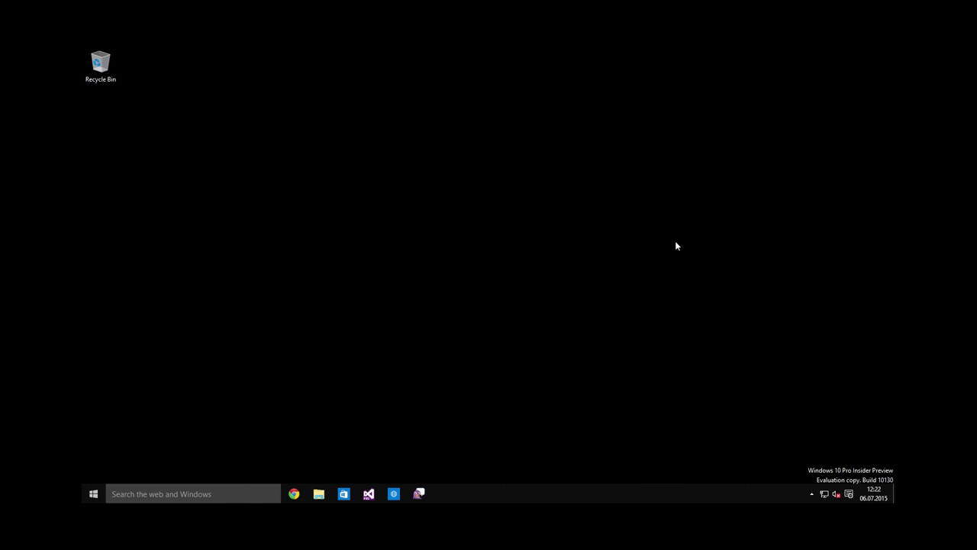
Download the Mumble 1.2.9 Windows stable release from the wiki and run the installer
left_click(294, 493)
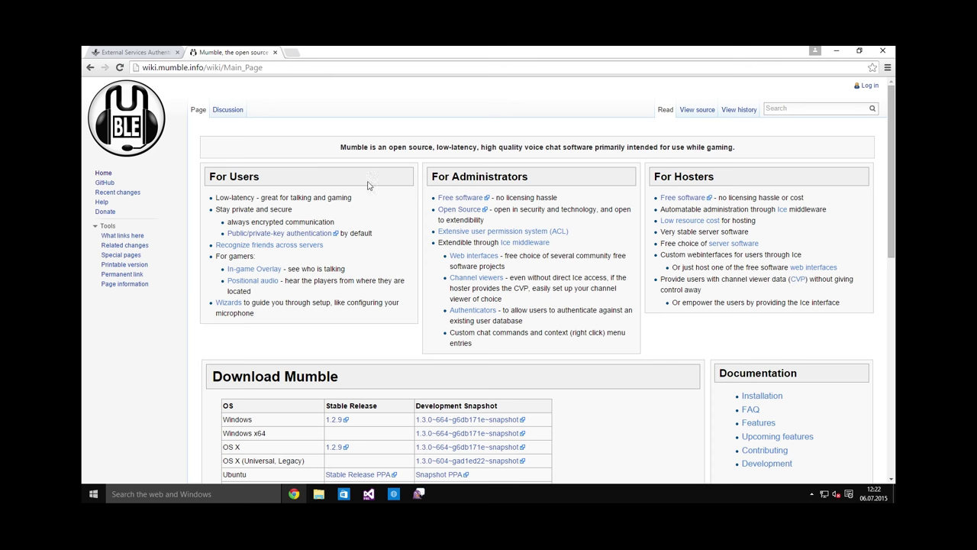
mouse_move(374, 224)
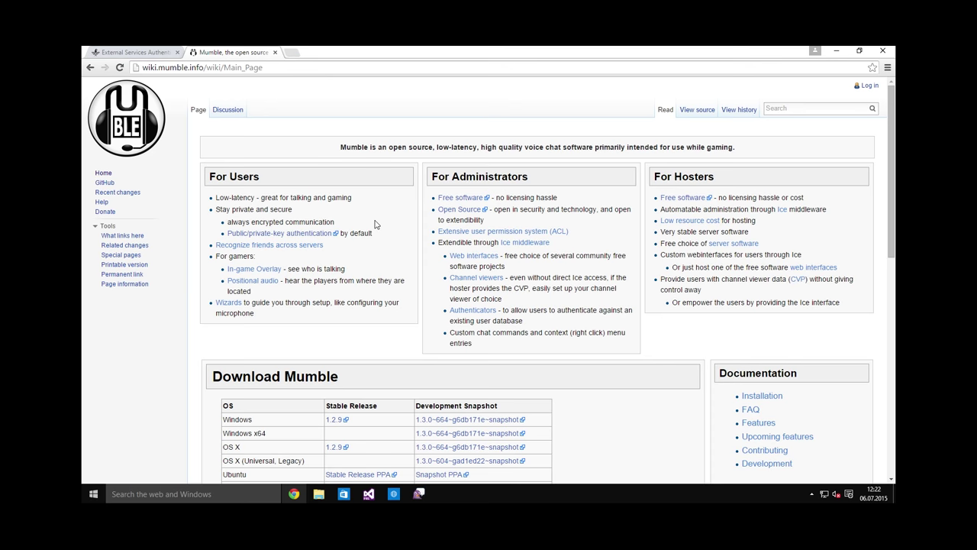
scroll("down", 3)
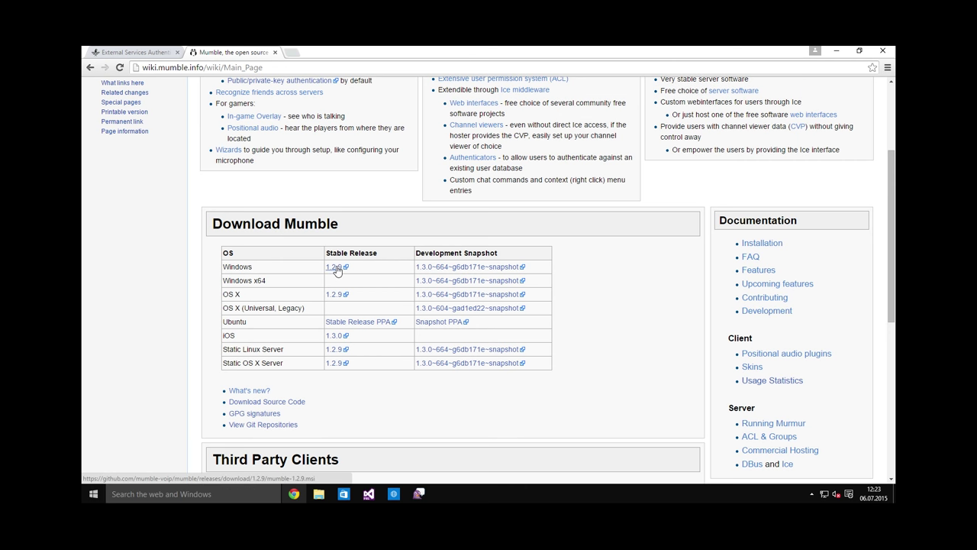
left_click(333, 266)
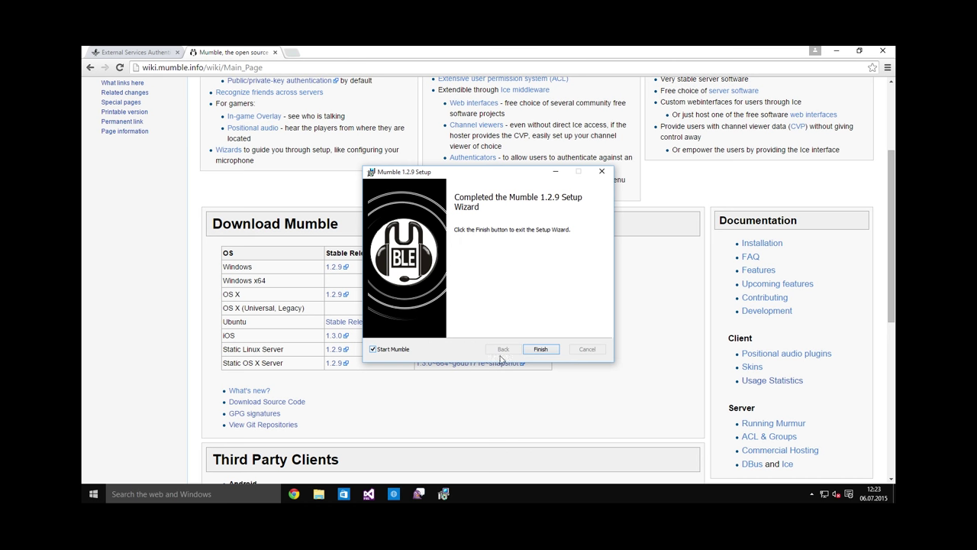
Launch Mumble, skip the Audio Wizard, accept automatic certificate creation and cancel Server Connect
left_click(541, 348)
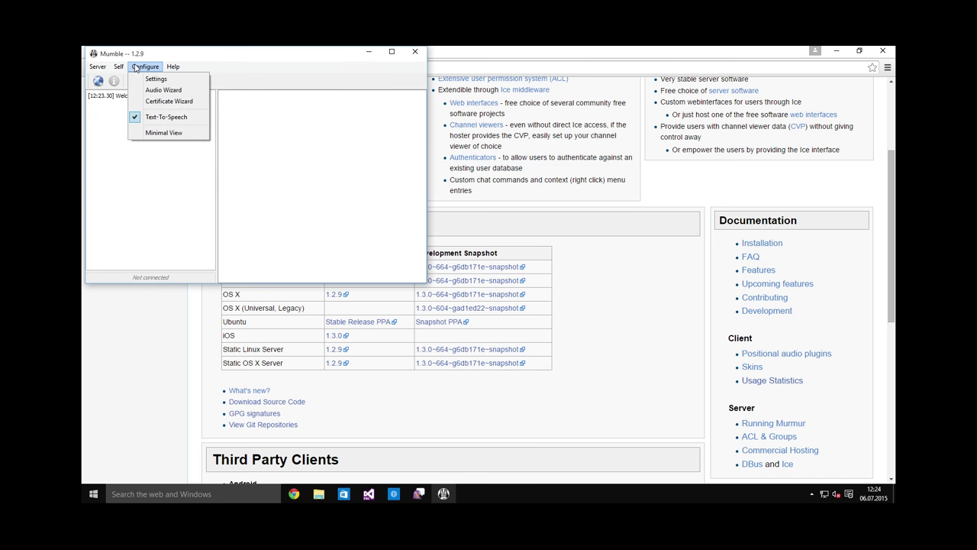
mouse_move(162, 89)
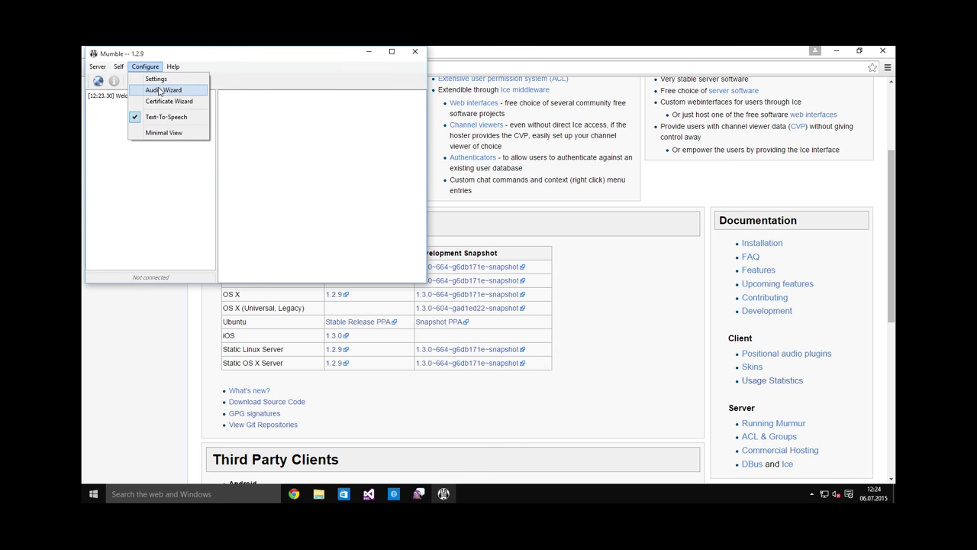
left_click(162, 88)
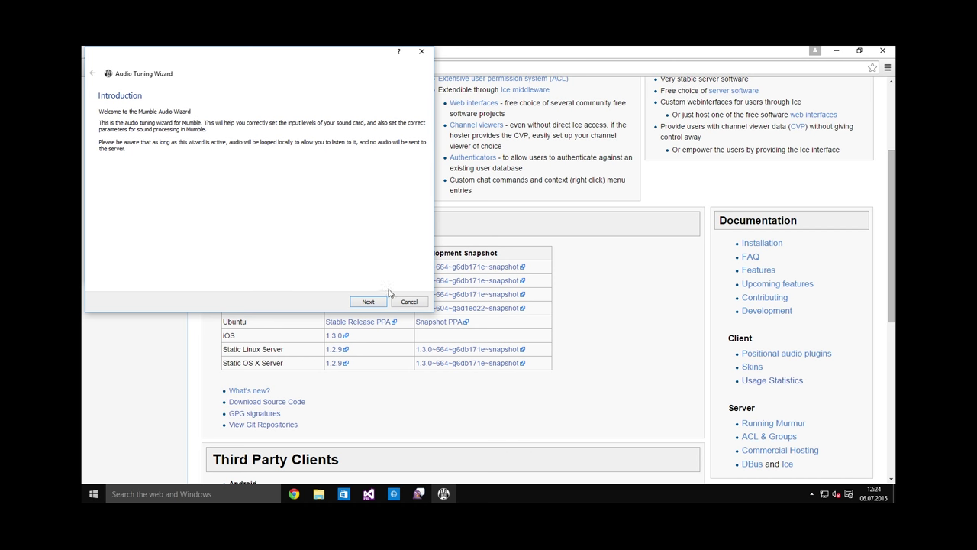
left_click(409, 301)
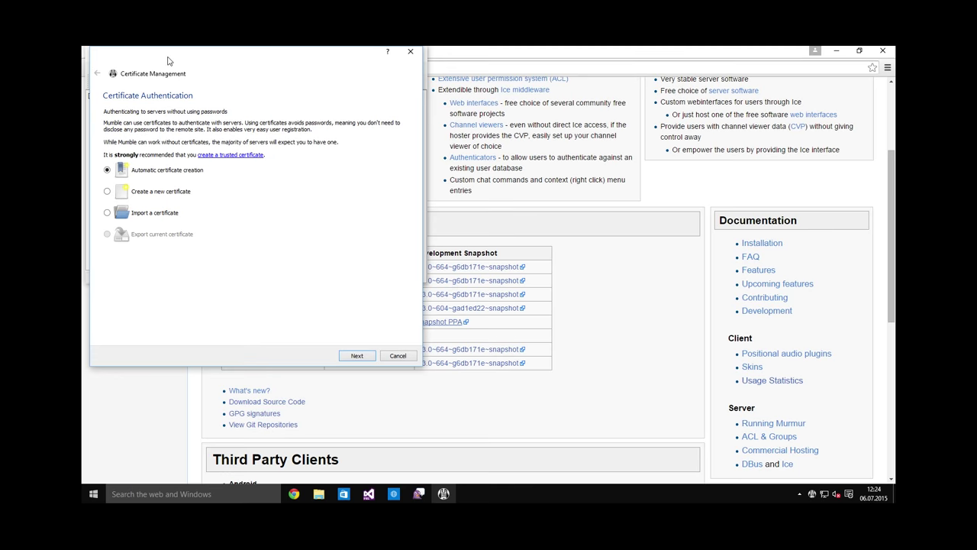
mouse_move(298, 100)
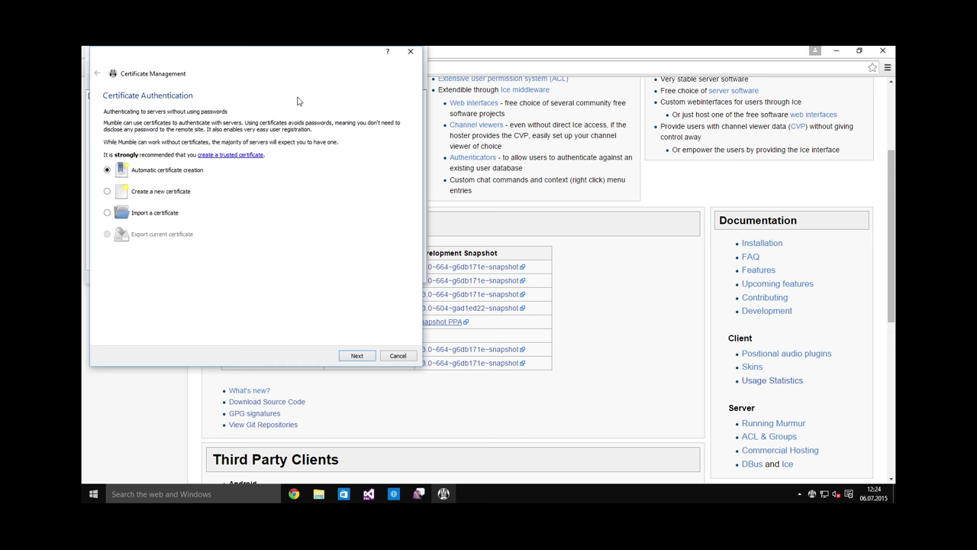
mouse_move(363, 339)
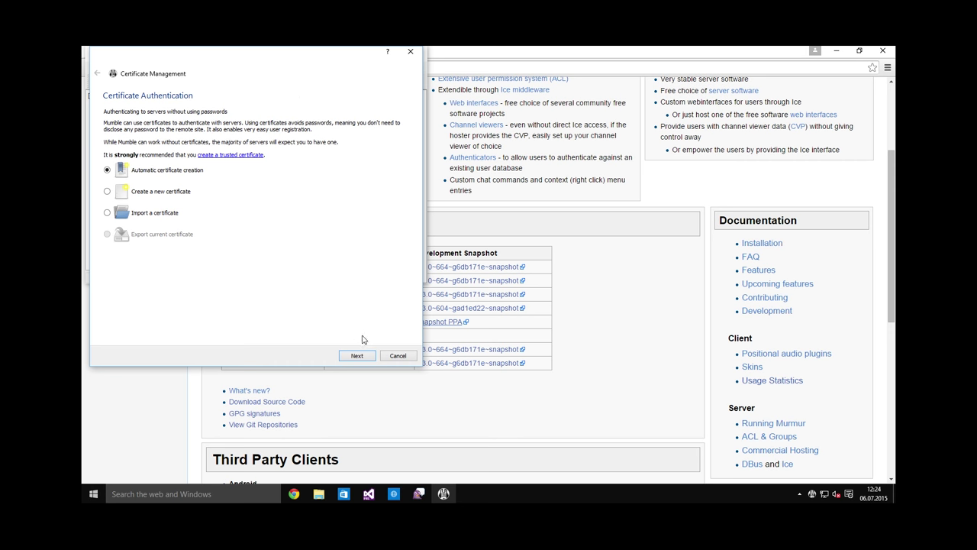
left_click(357, 355)
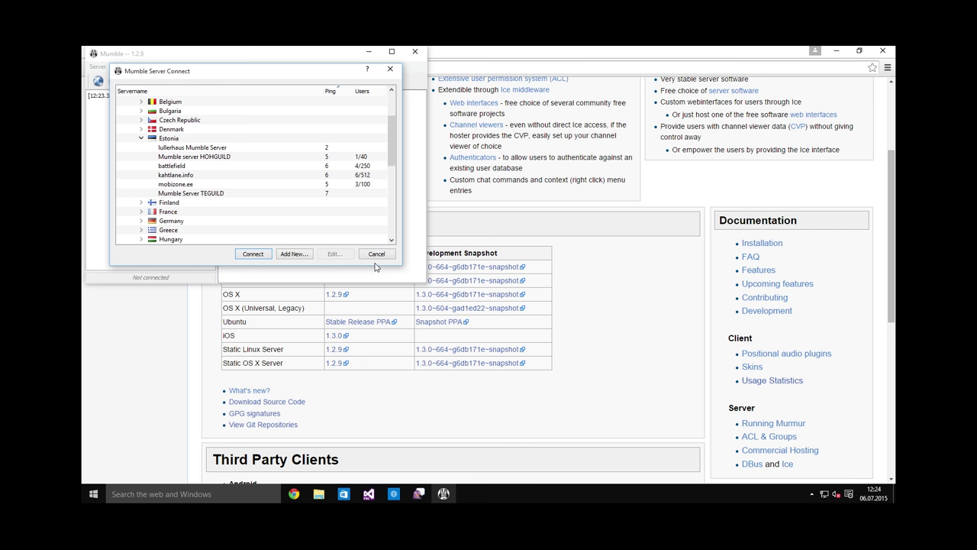
left_click(376, 254)
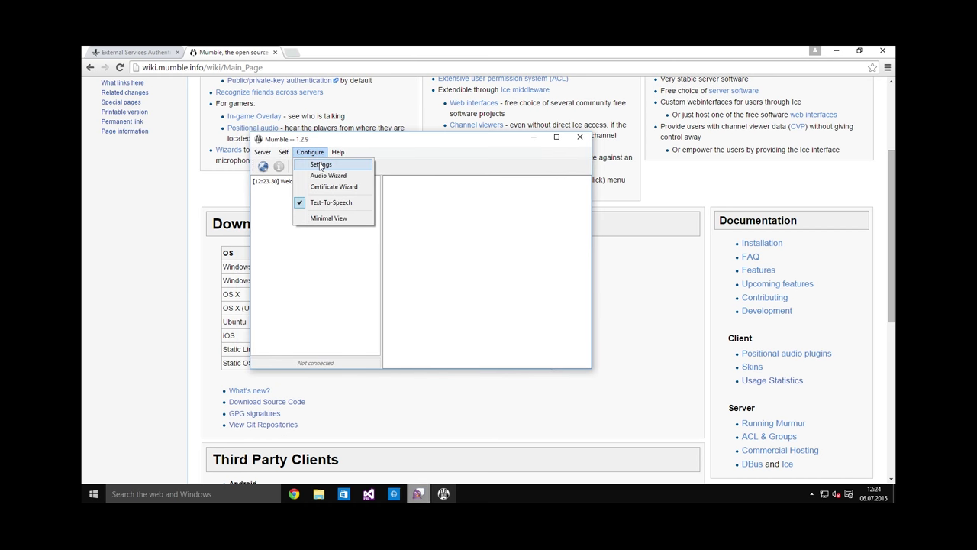
In Audio Input with advanced settings shown, change Transmit from Voice Activity to Push To Talk
left_click(321, 165)
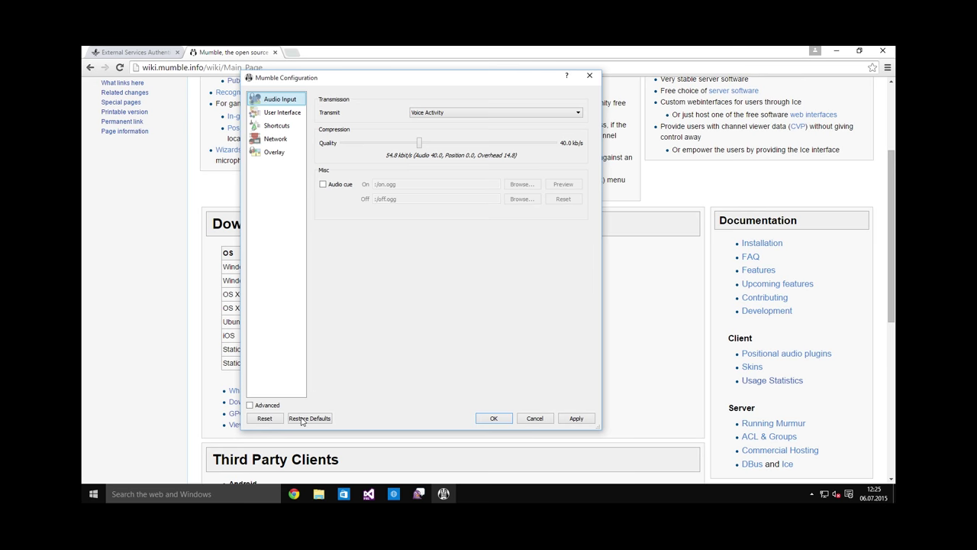
left_click(250, 405)
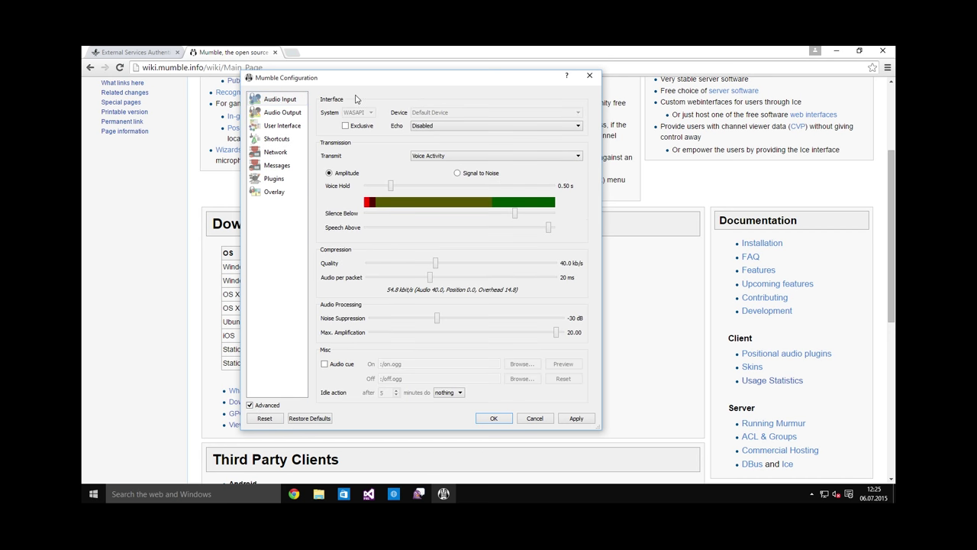
mouse_move(440, 114)
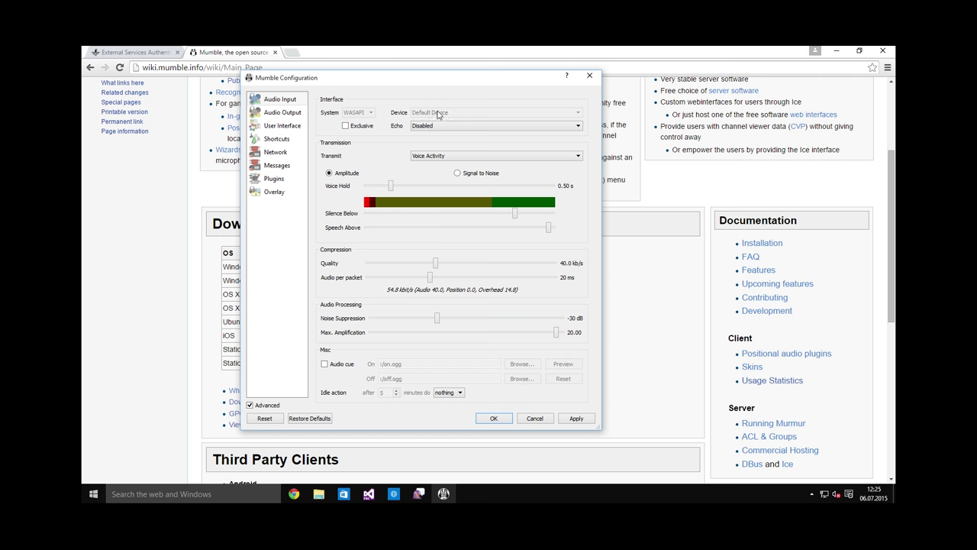
mouse_move(434, 116)
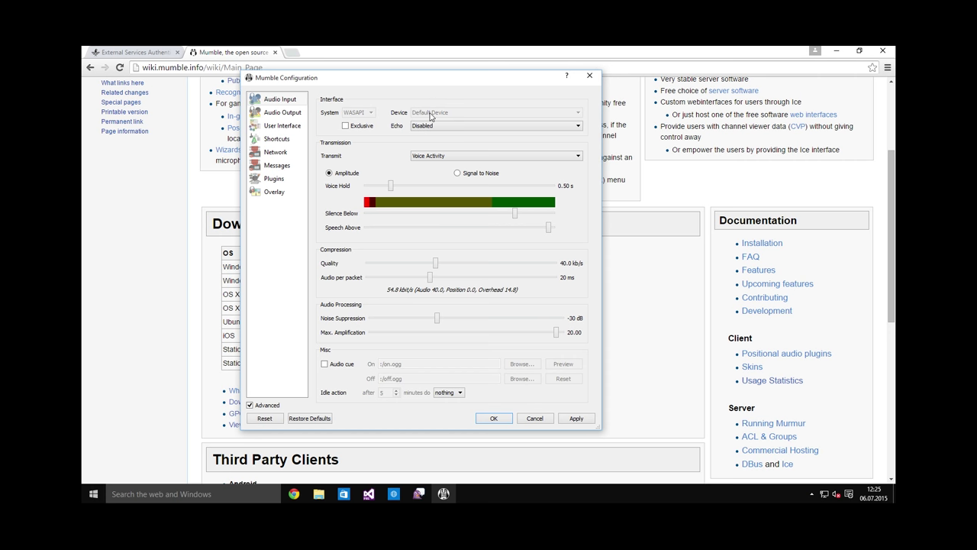
mouse_move(473, 116)
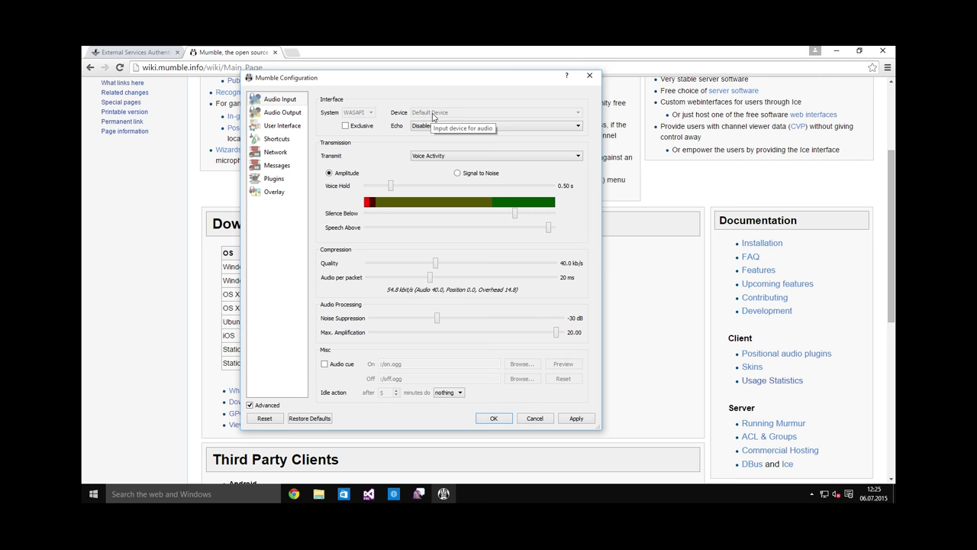
mouse_move(429, 103)
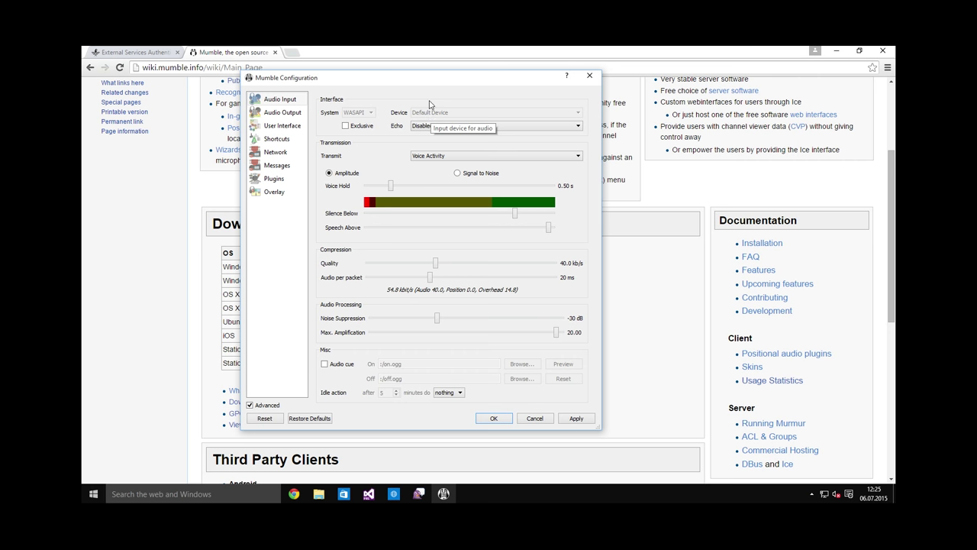
mouse_move(574, 113)
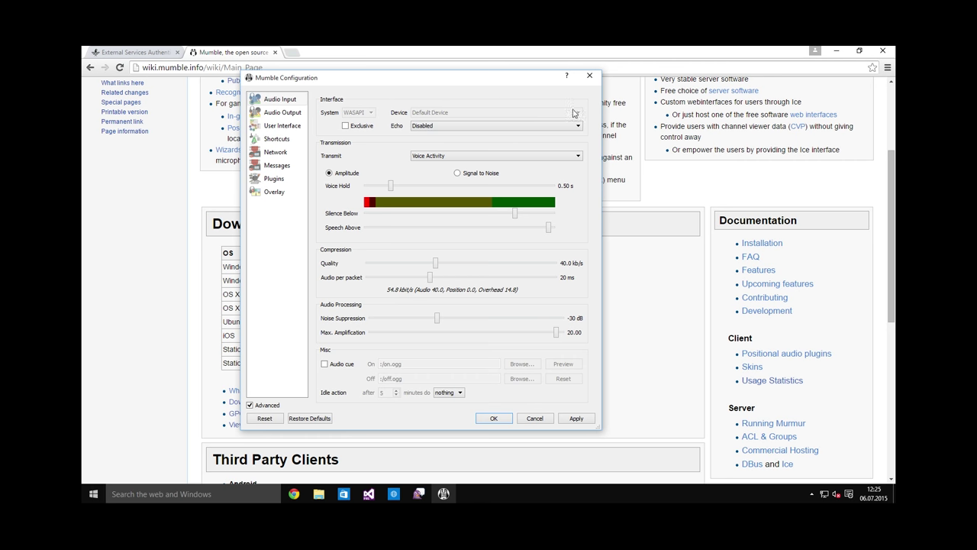
mouse_move(503, 113)
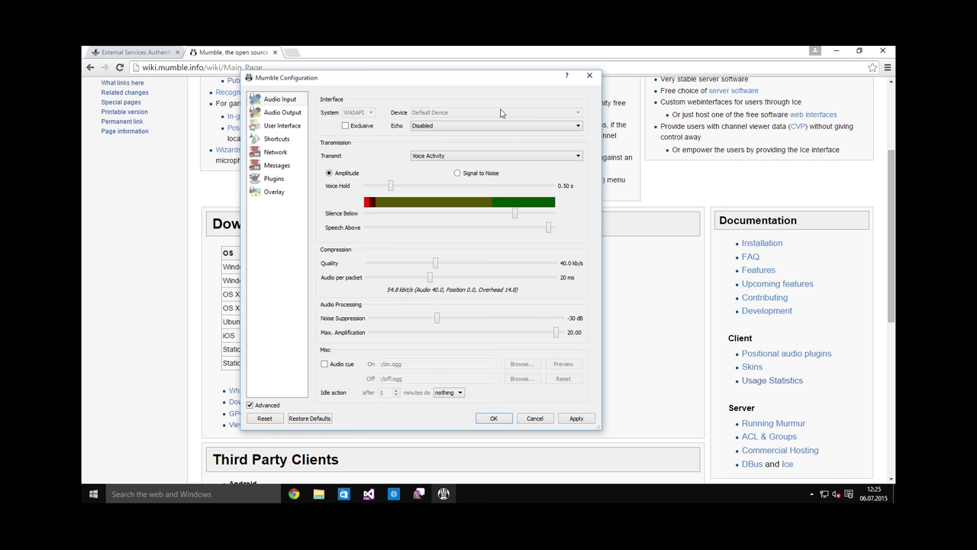
left_click(496, 155)
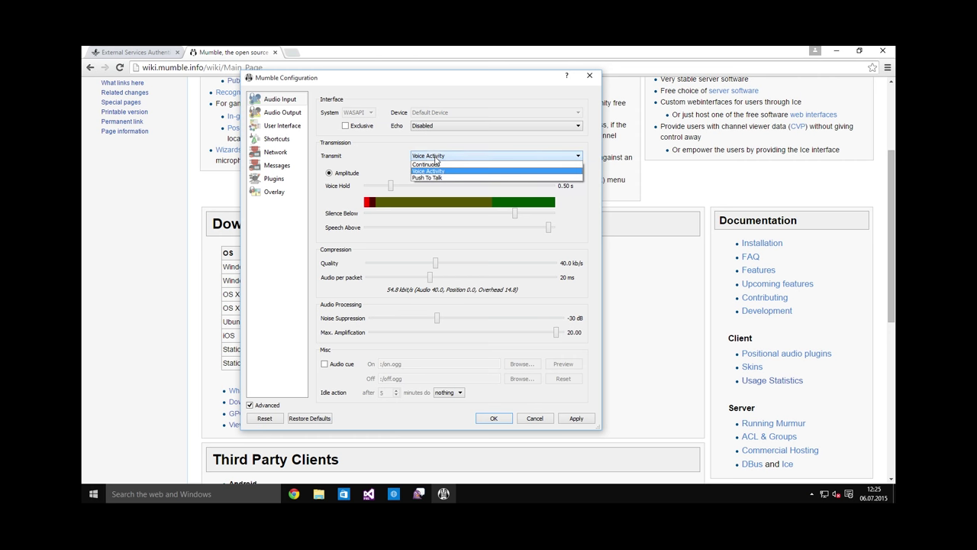
left_click(428, 177)
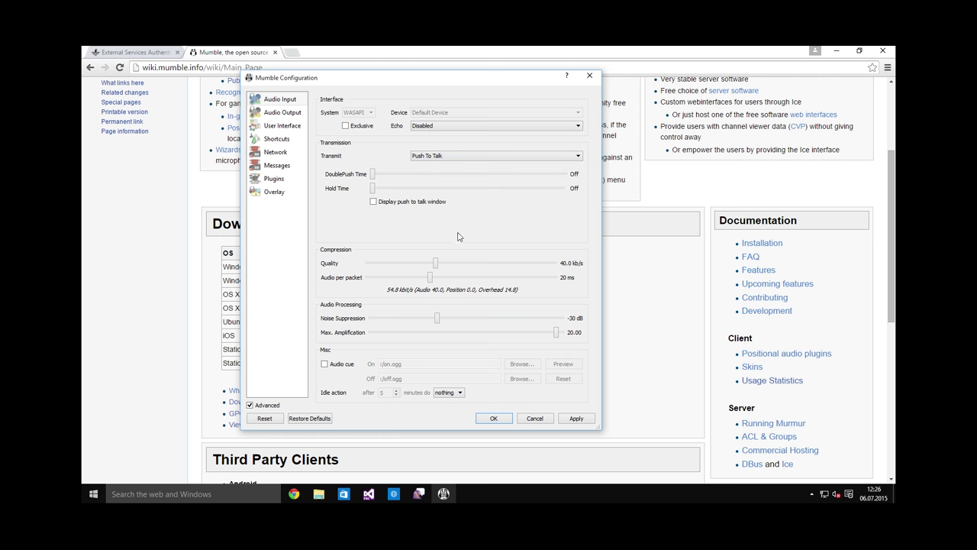
mouse_move(448, 224)
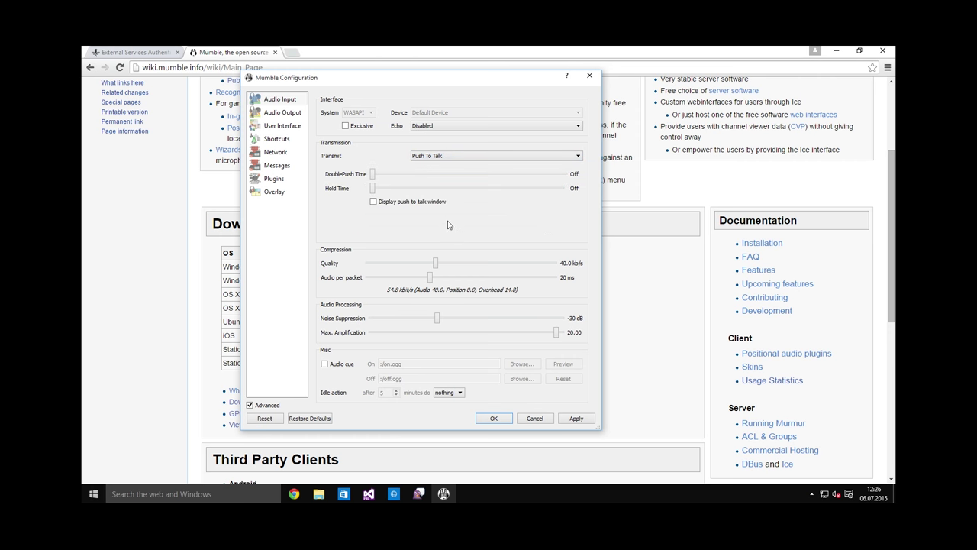
mouse_move(458, 232)
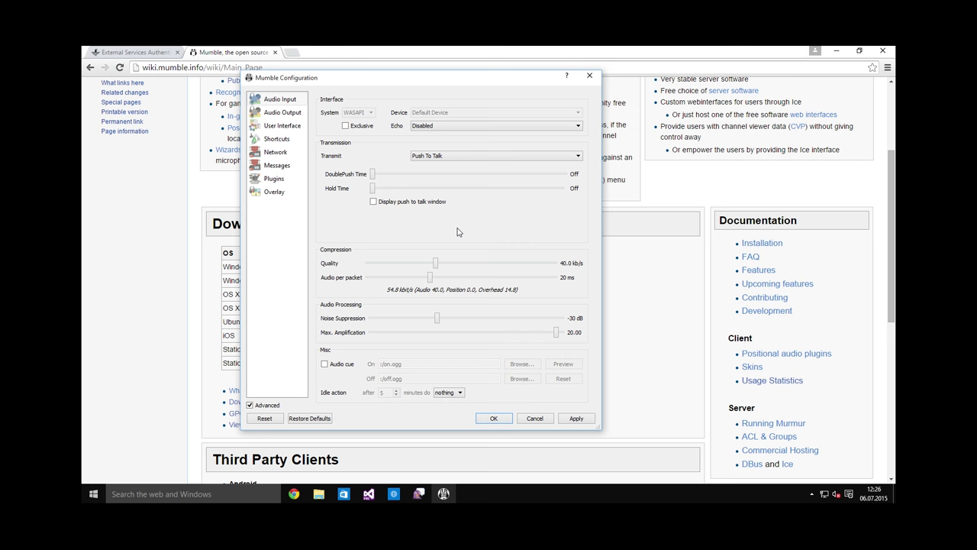
mouse_move(467, 281)
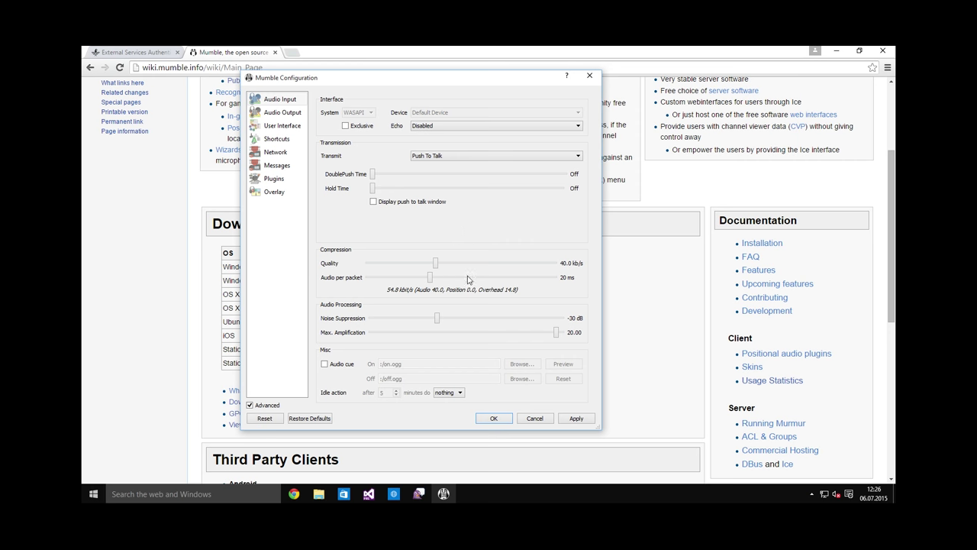
mouse_move(338, 336)
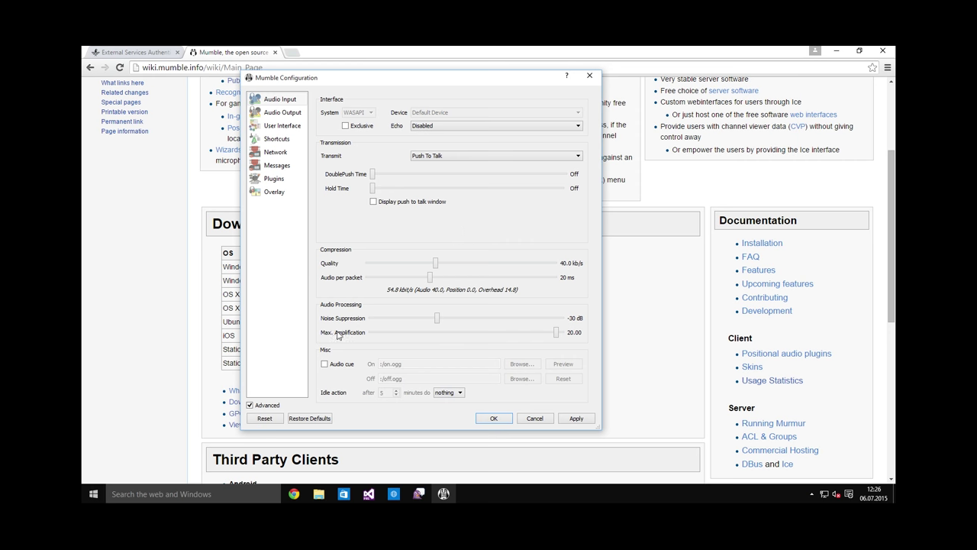
Enable the Headphones checkbox under Positional Audio in Audio Output
left_click(281, 113)
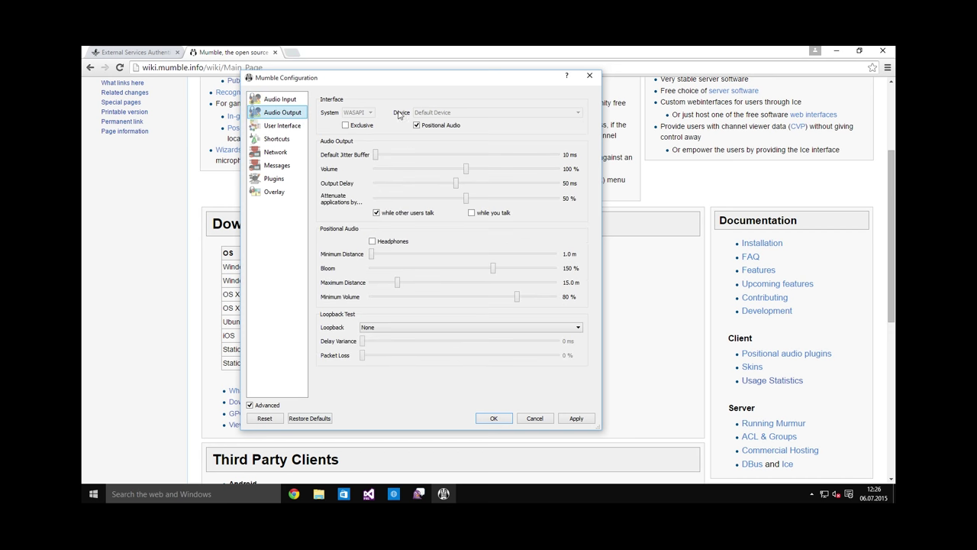
mouse_move(453, 116)
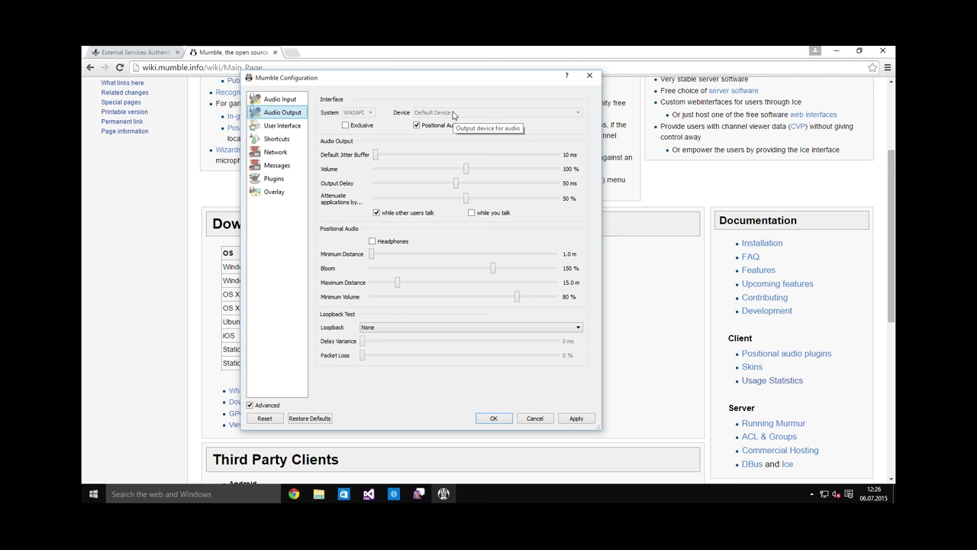
mouse_move(420, 157)
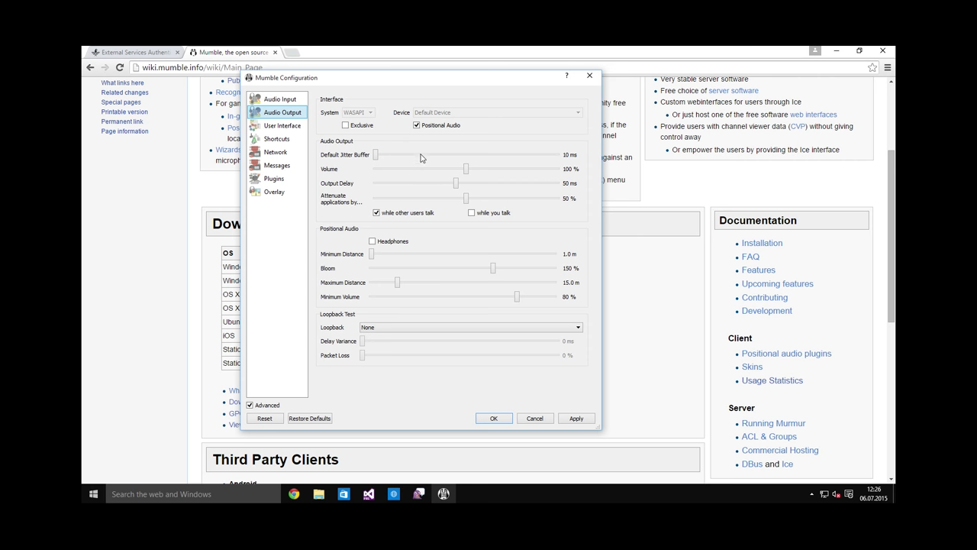
mouse_move(428, 378)
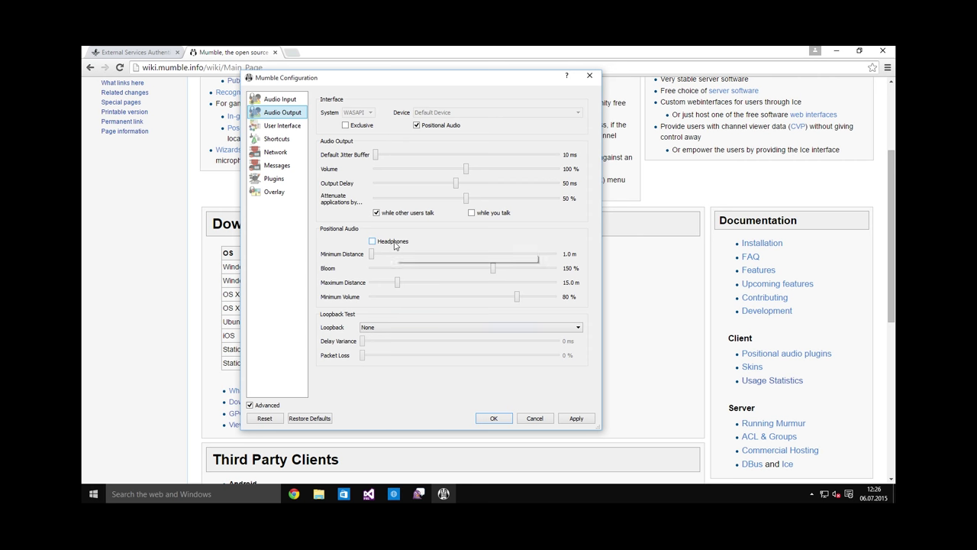
mouse_move(394, 244)
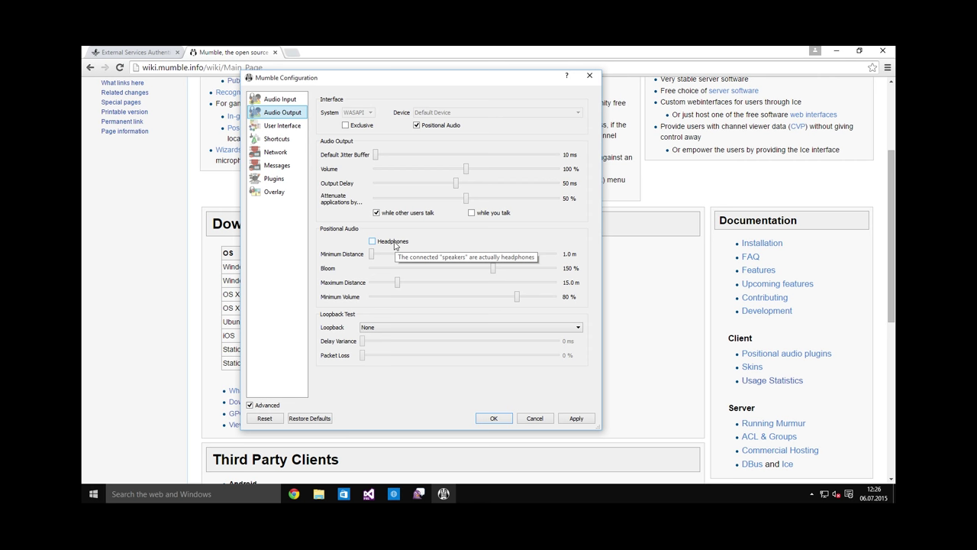
left_click(372, 241)
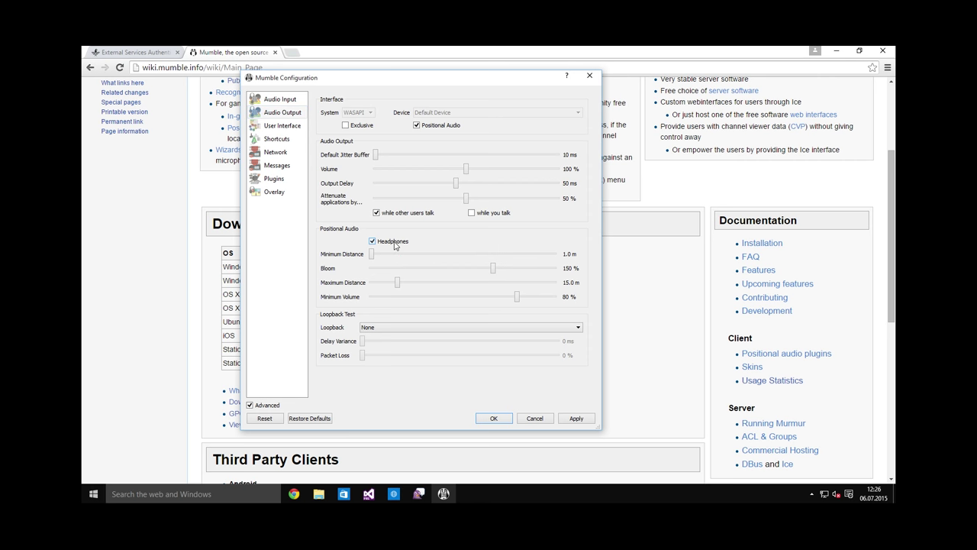
mouse_move(411, 243)
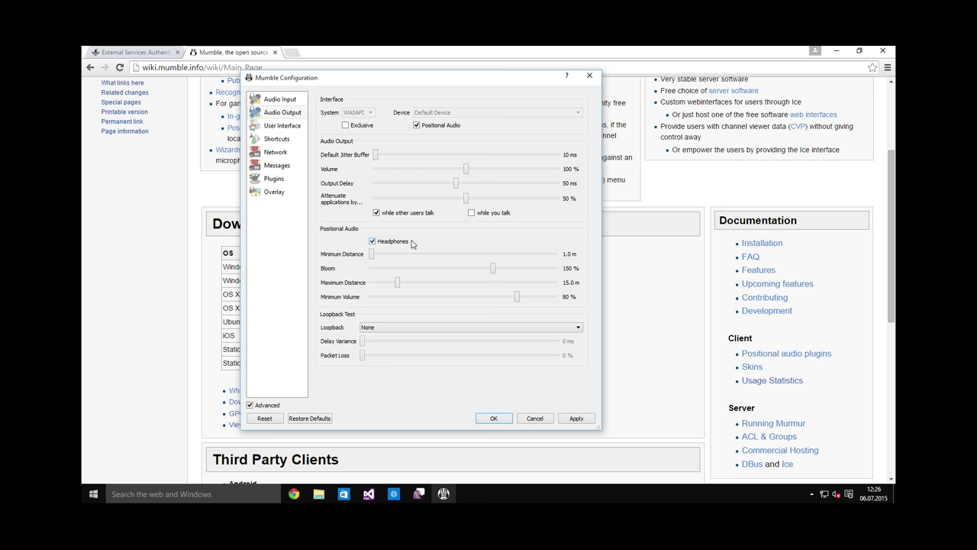
mouse_move(391, 241)
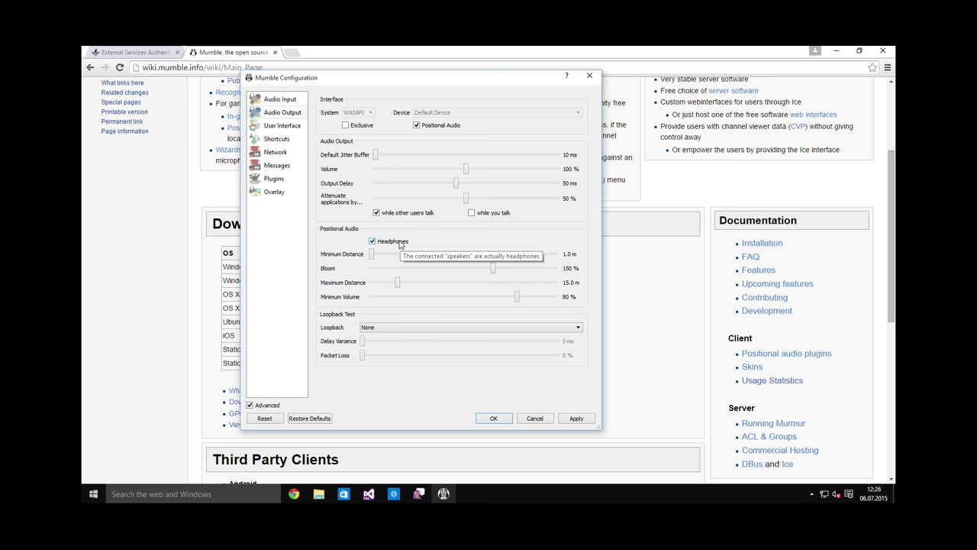
left_click(284, 125)
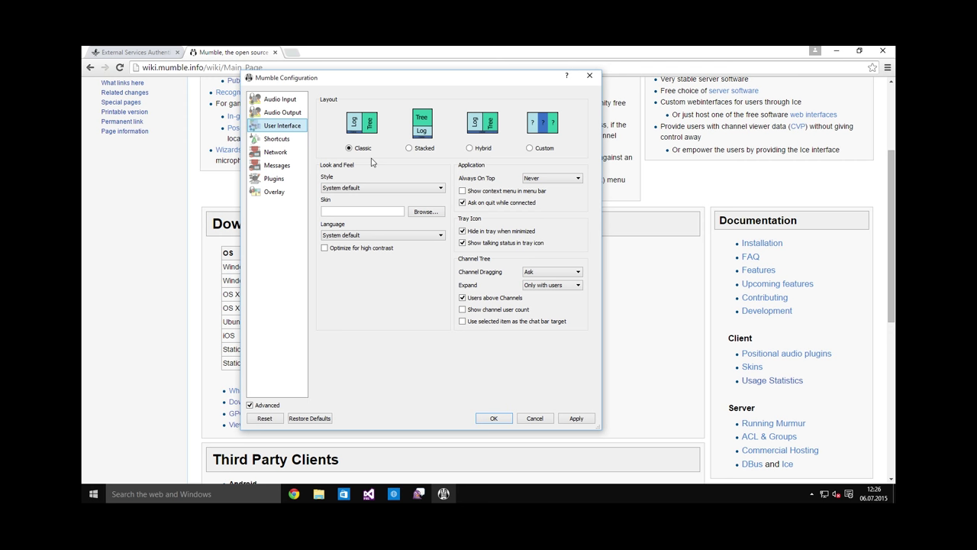
Change the Channel Tree Expand option from 'Only with users' to None
left_click(551, 284)
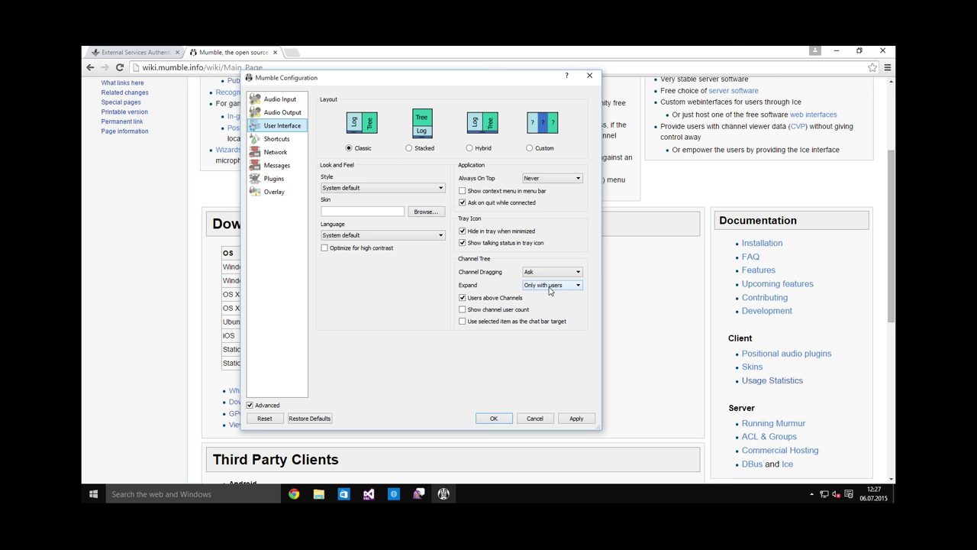
left_click(551, 284)
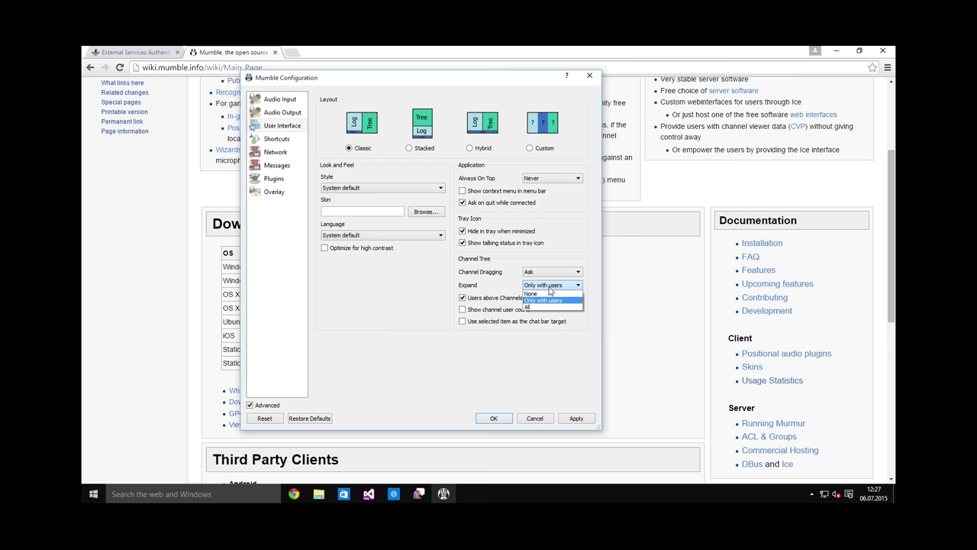
mouse_move(530, 293)
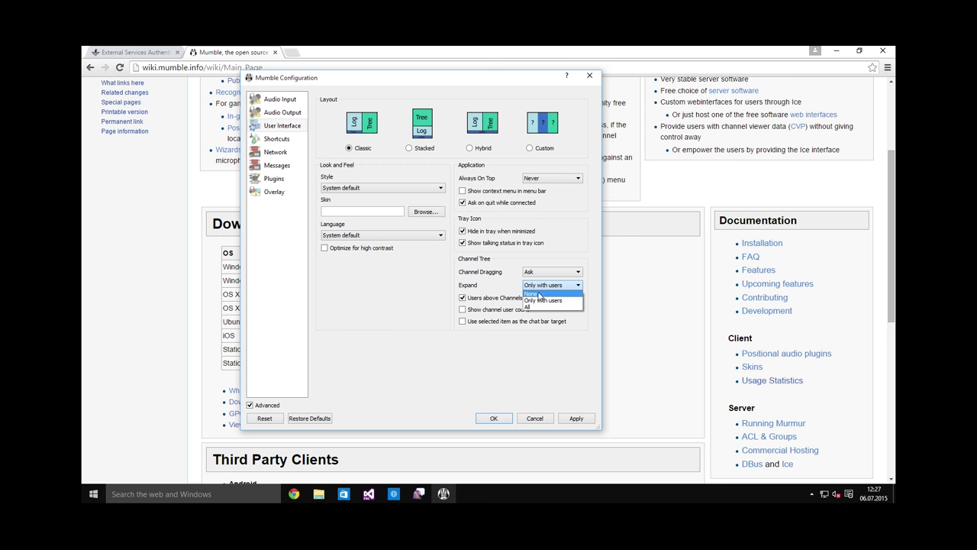
left_click(530, 293)
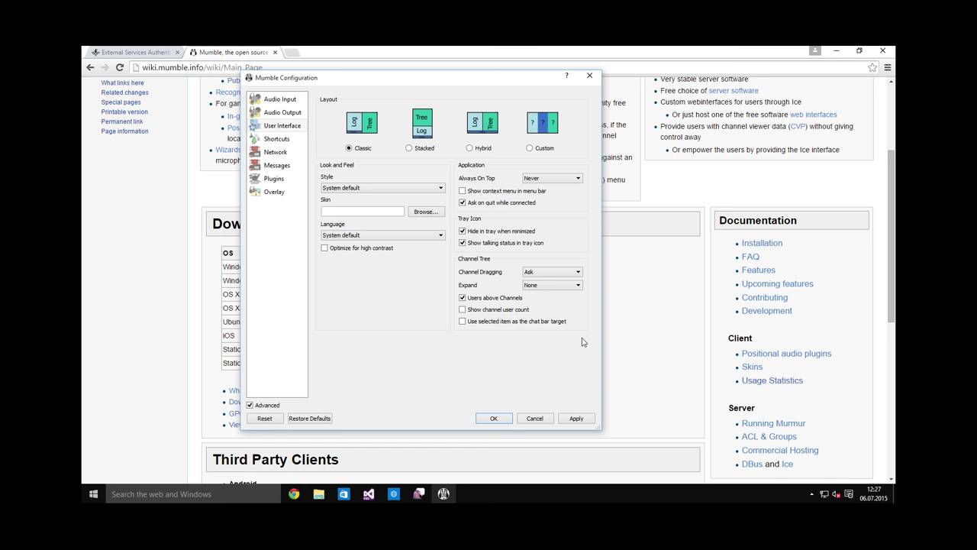
mouse_move(580, 338)
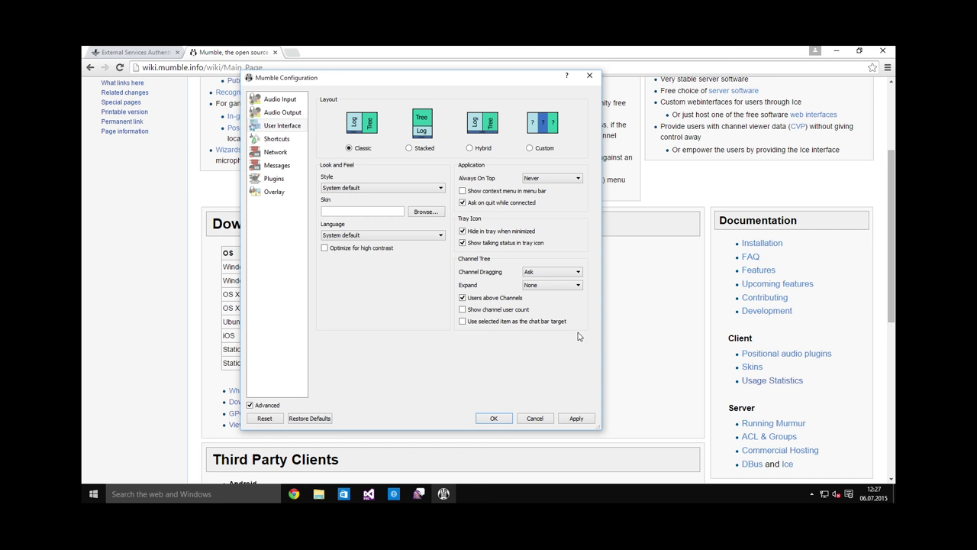
Add a Push-to-Talk shortcut, bind its key and enable Suppress for it
left_click(277, 137)
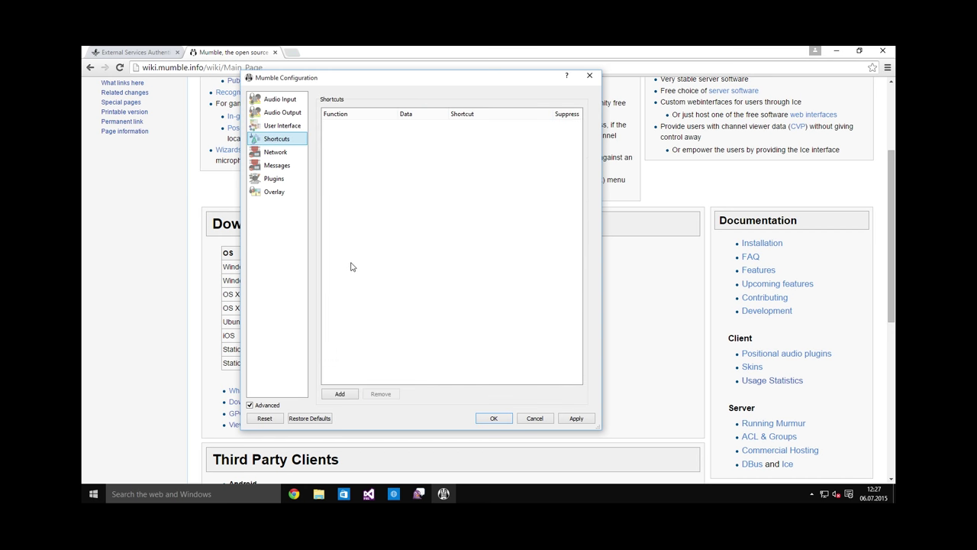
mouse_move(397, 274)
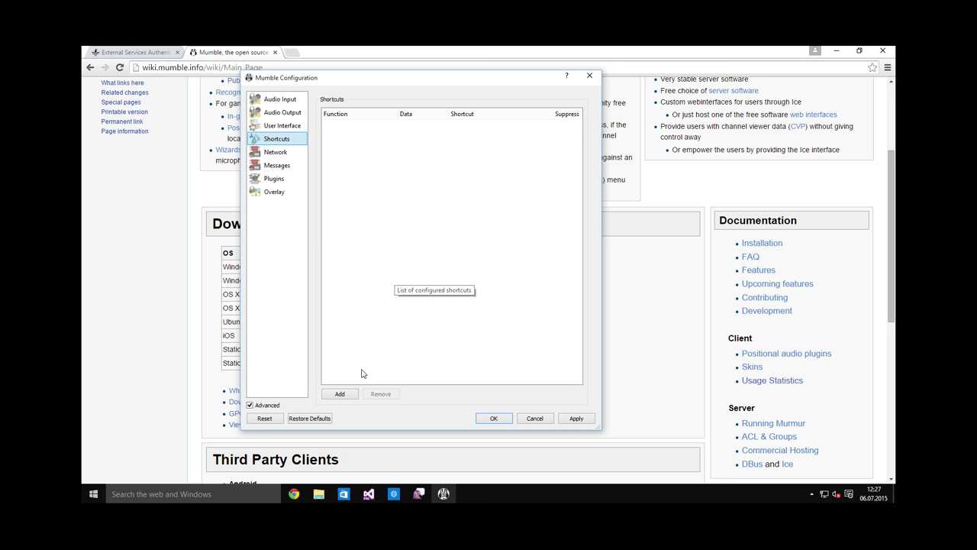
left_click(339, 394)
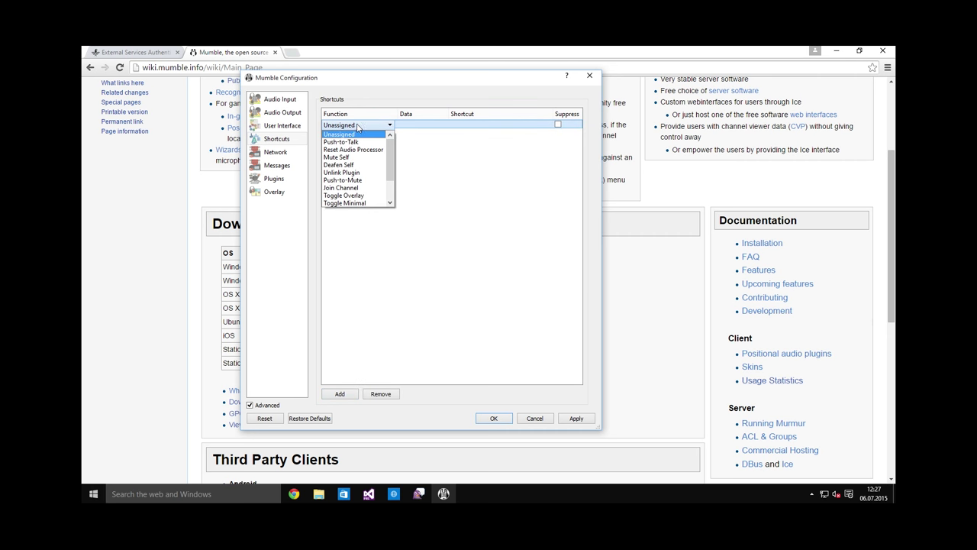
left_click(342, 142)
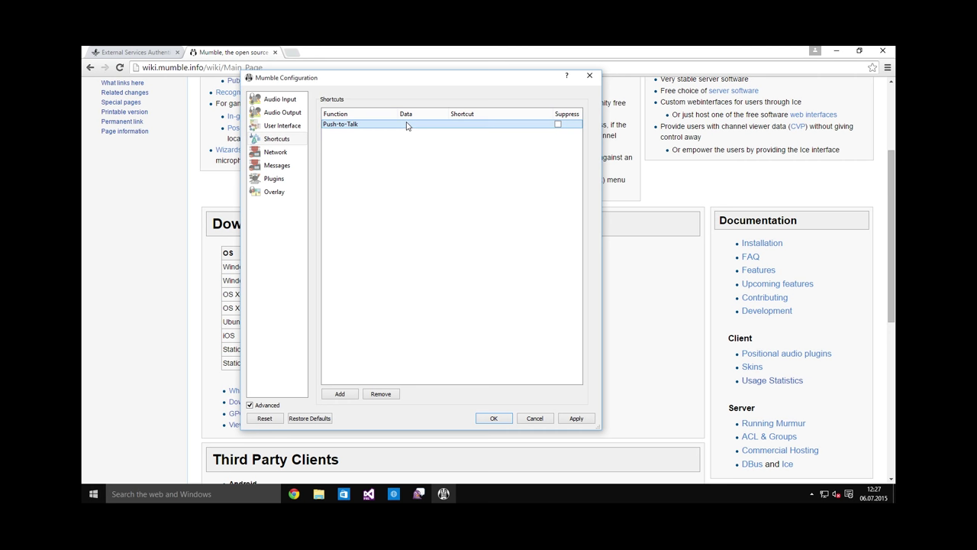
mouse_move(414, 127)
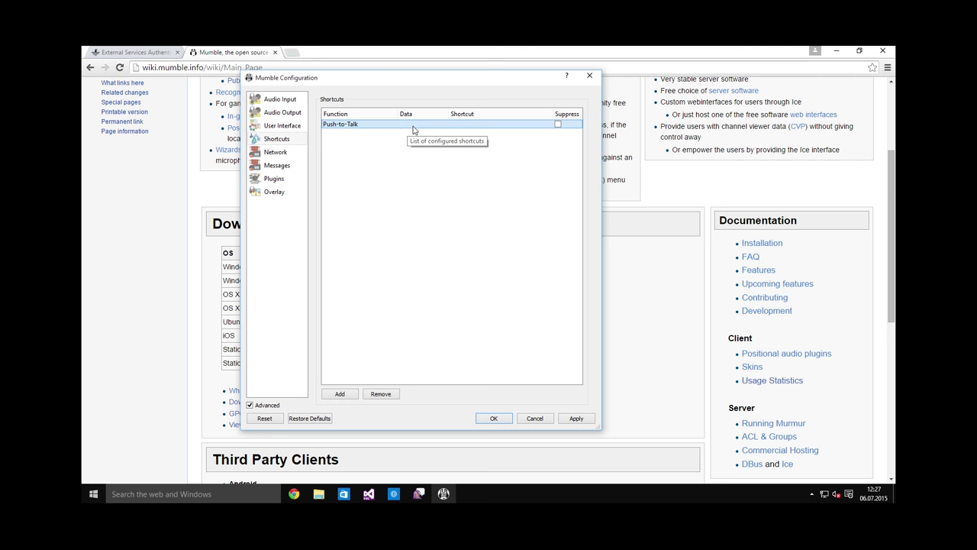
mouse_move(461, 128)
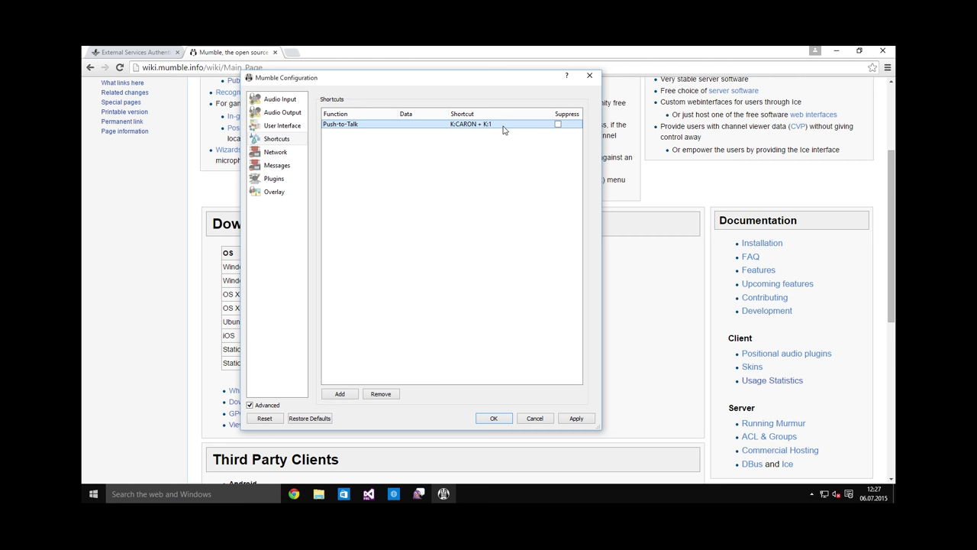
left_click(501, 124)
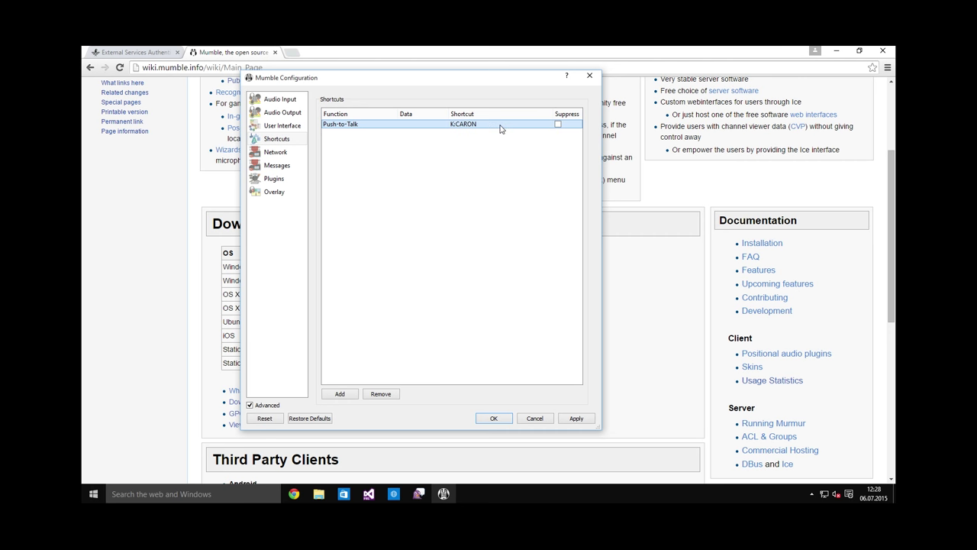
mouse_move(558, 125)
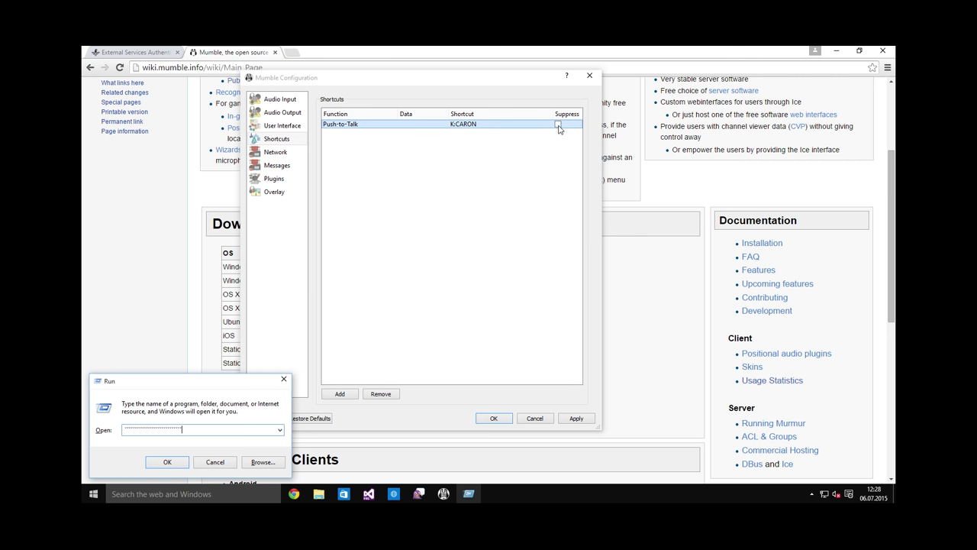
left_click(559, 123)
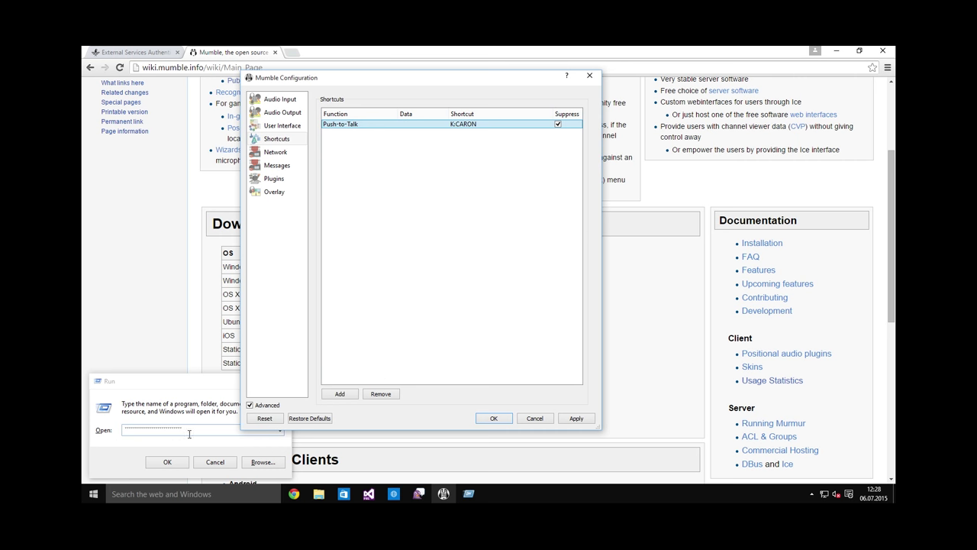
left_click(275, 153)
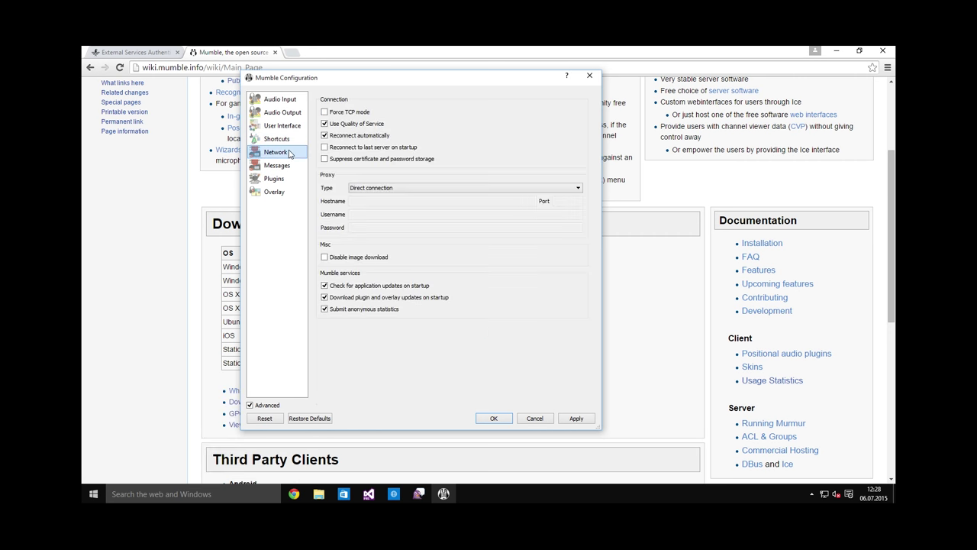
Untick Console and Notification checkboxes for unwanted message types on the Messages page
left_click(276, 165)
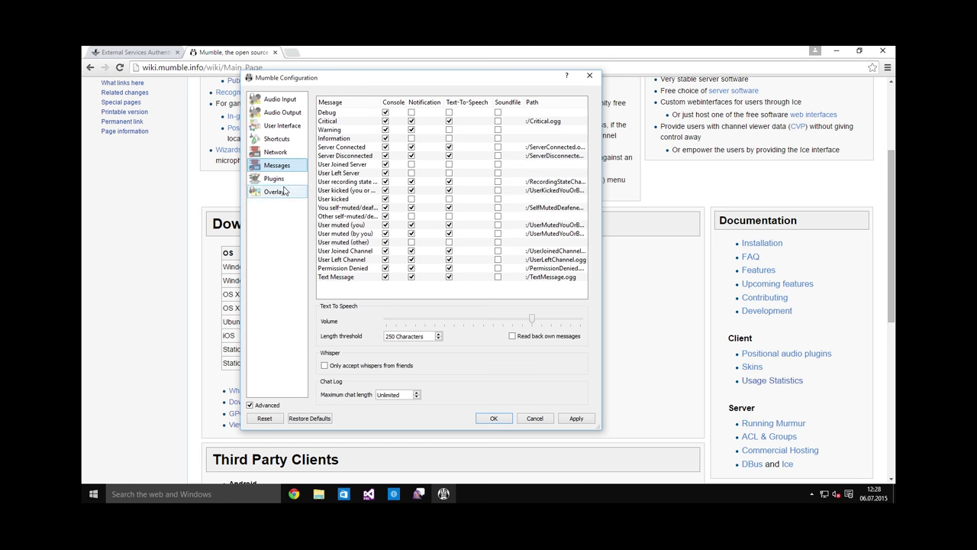
left_click(348, 216)
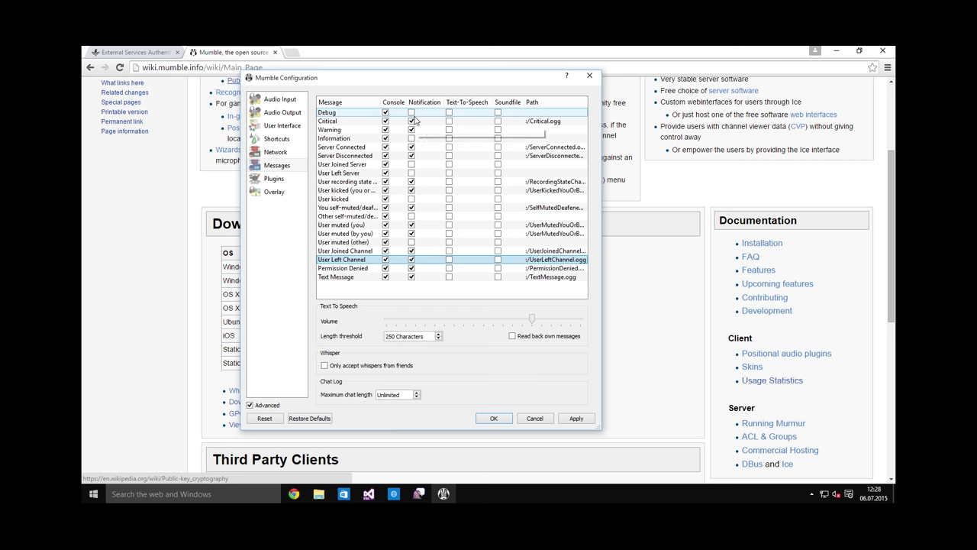
mouse_move(413, 121)
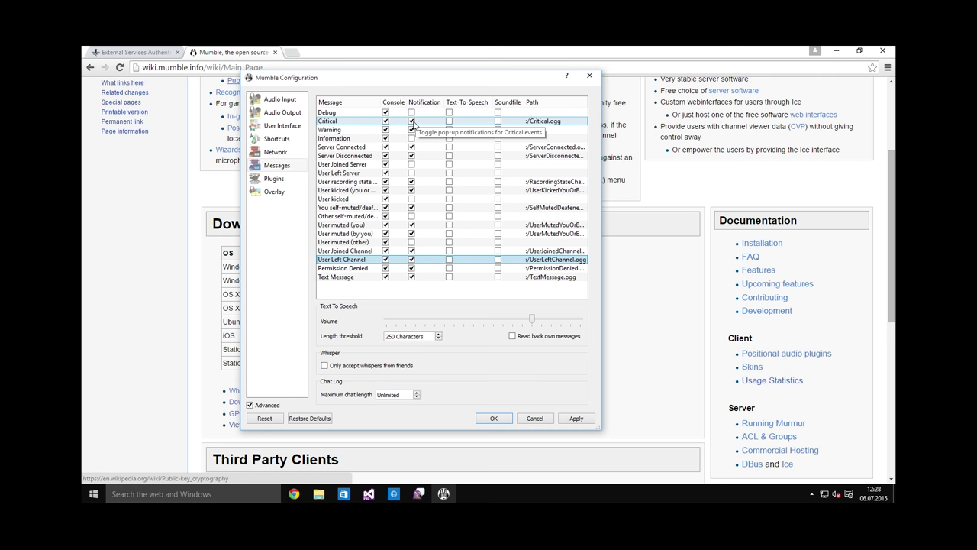
mouse_move(417, 129)
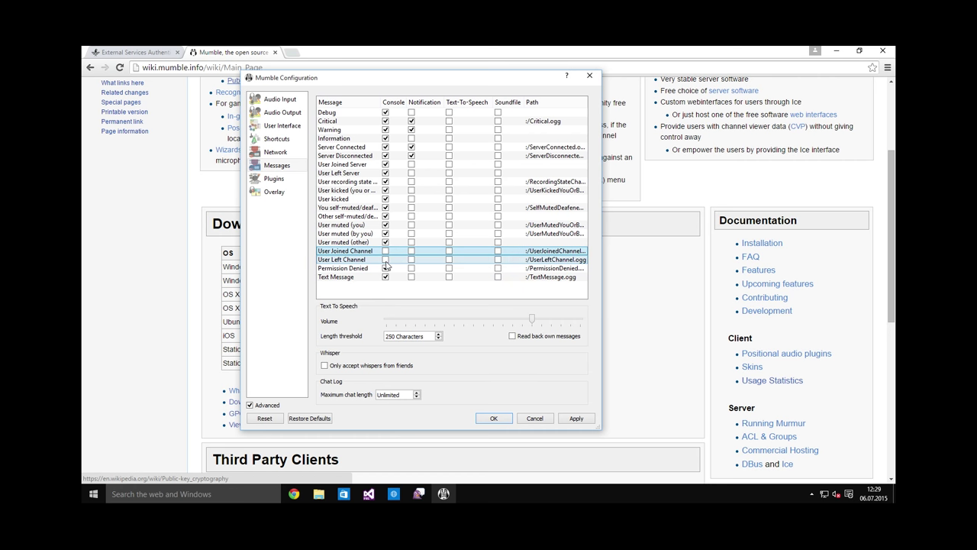
mouse_move(394, 257)
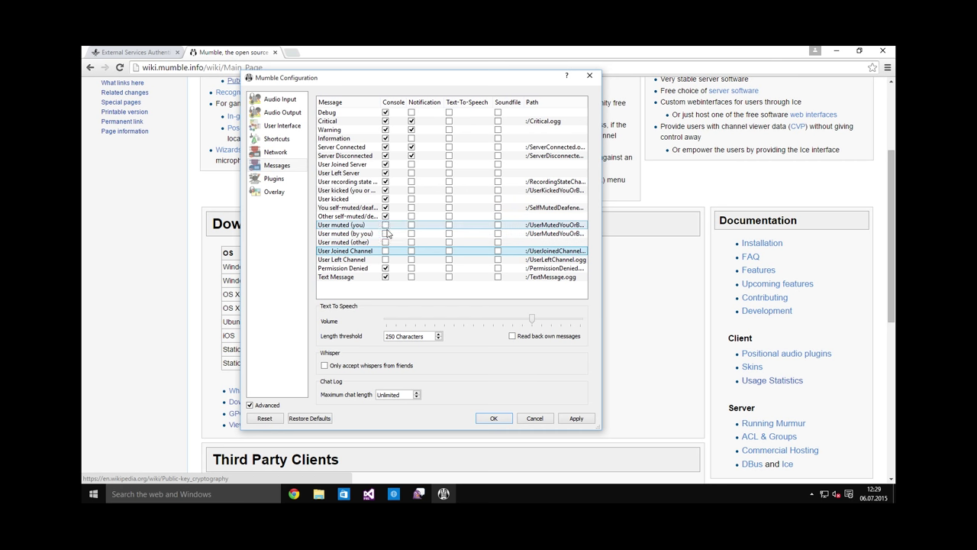
left_click(348, 208)
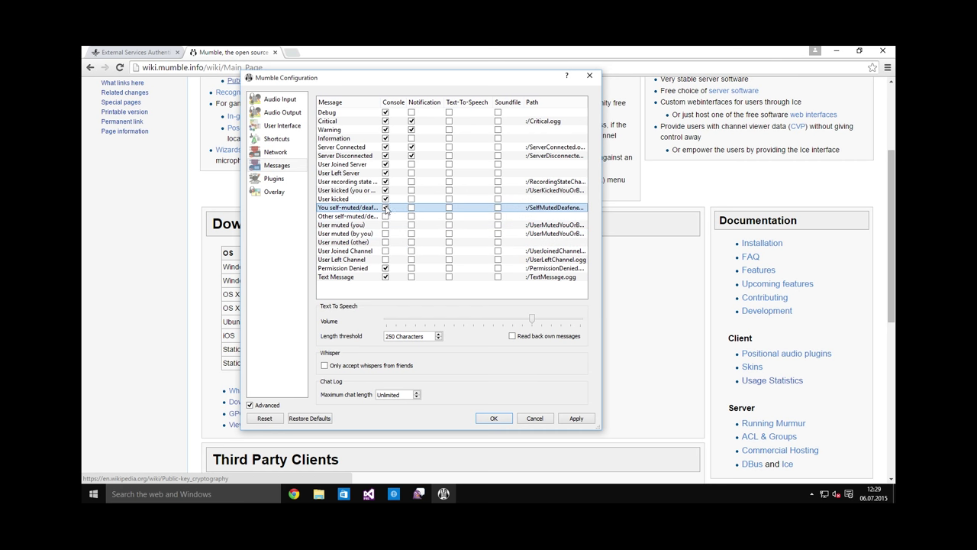
left_click(384, 189)
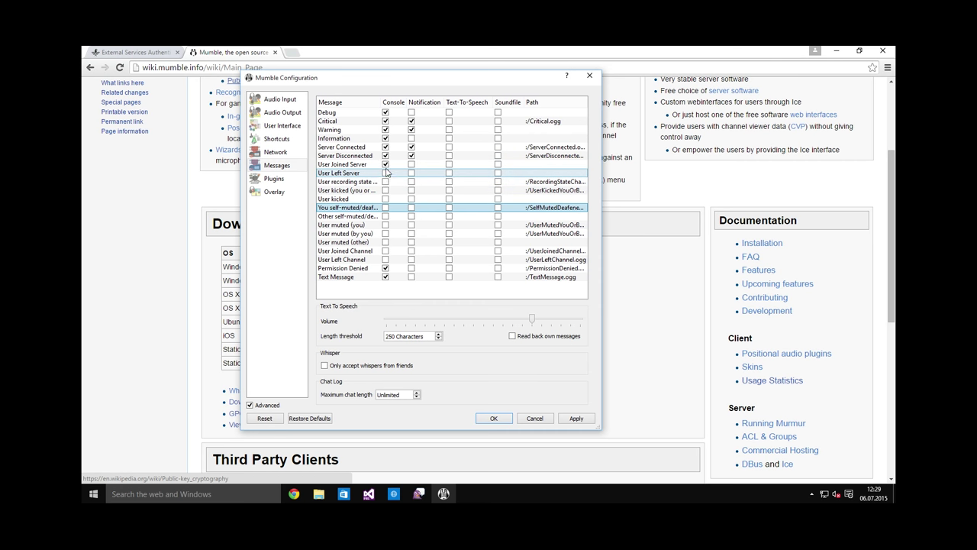
mouse_move(412, 198)
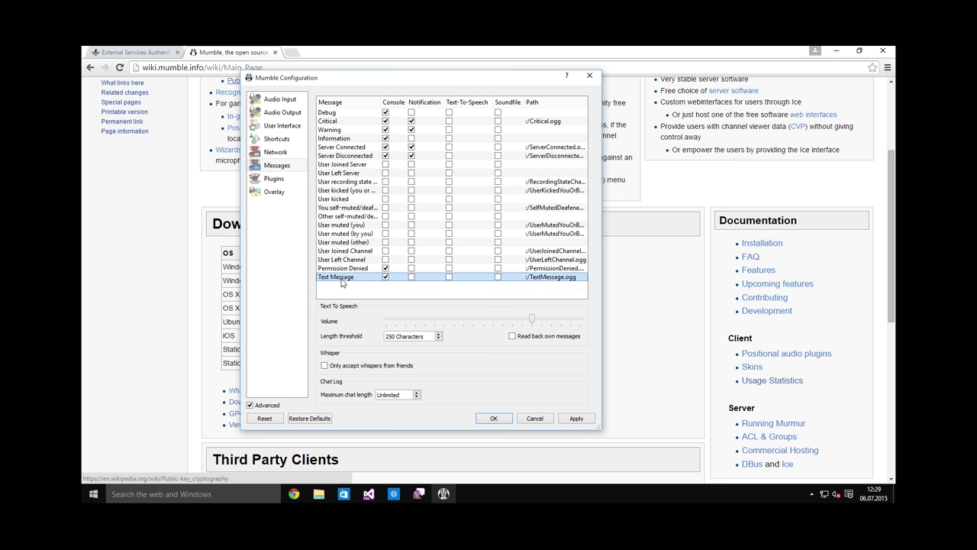
mouse_move(365, 281)
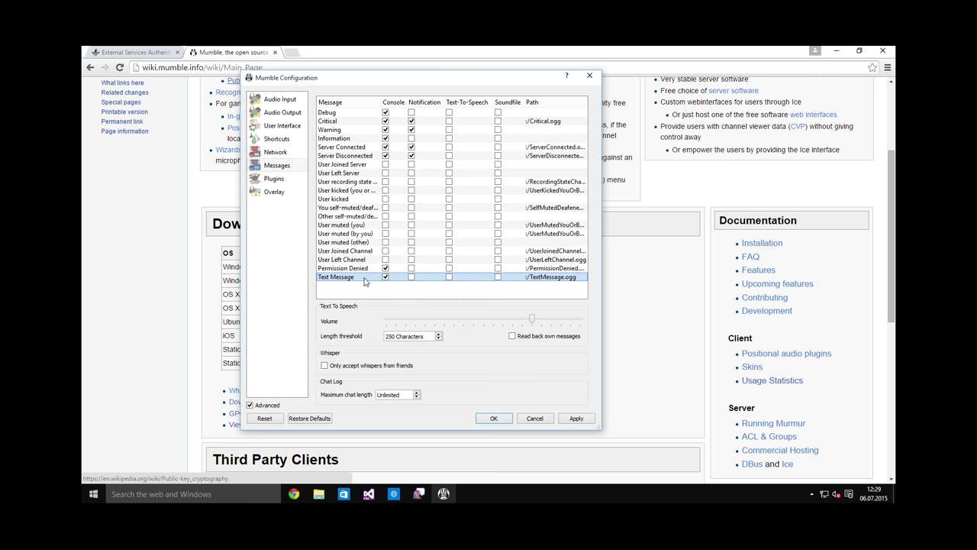
mouse_move(348, 281)
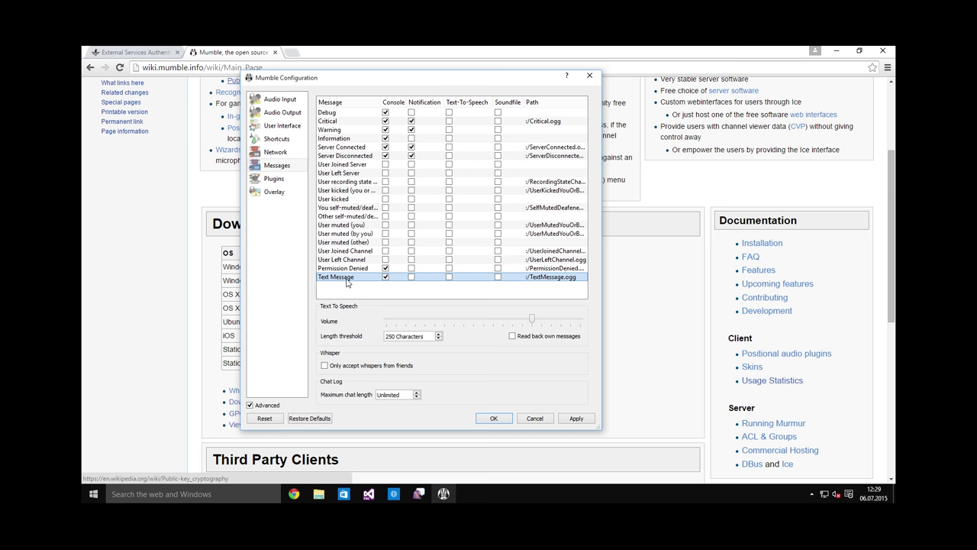
mouse_move(348, 279)
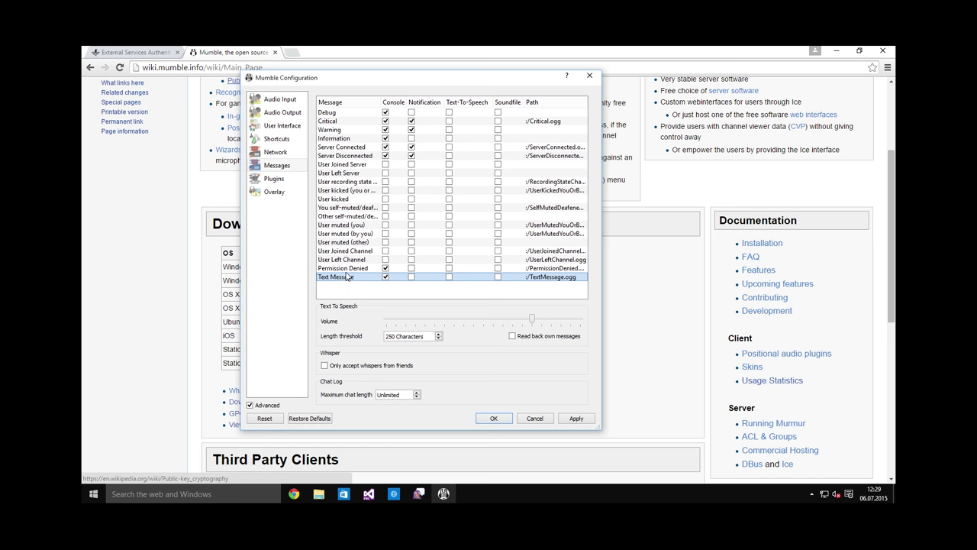
Go past Plugins to Overlay and drag the preview's user list toward the centre
left_click(273, 177)
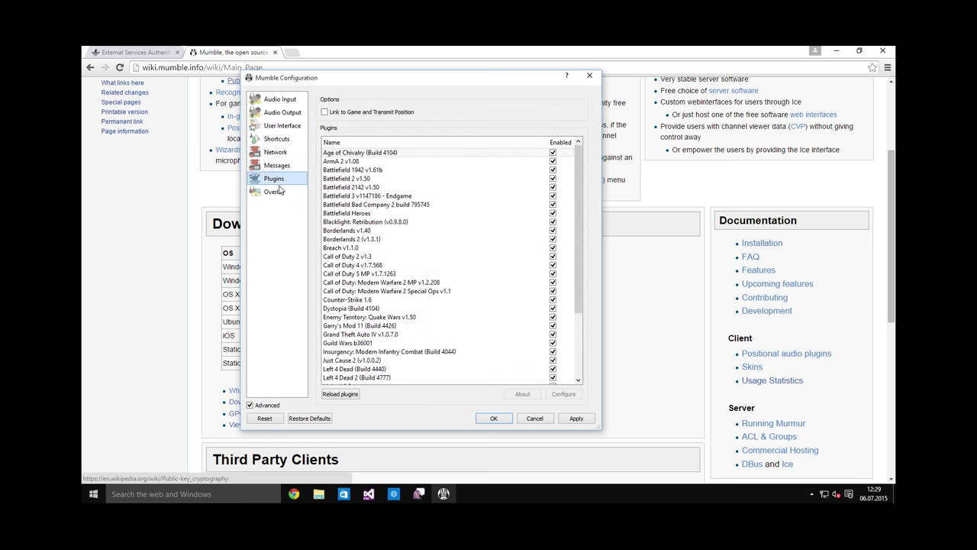
left_click(275, 192)
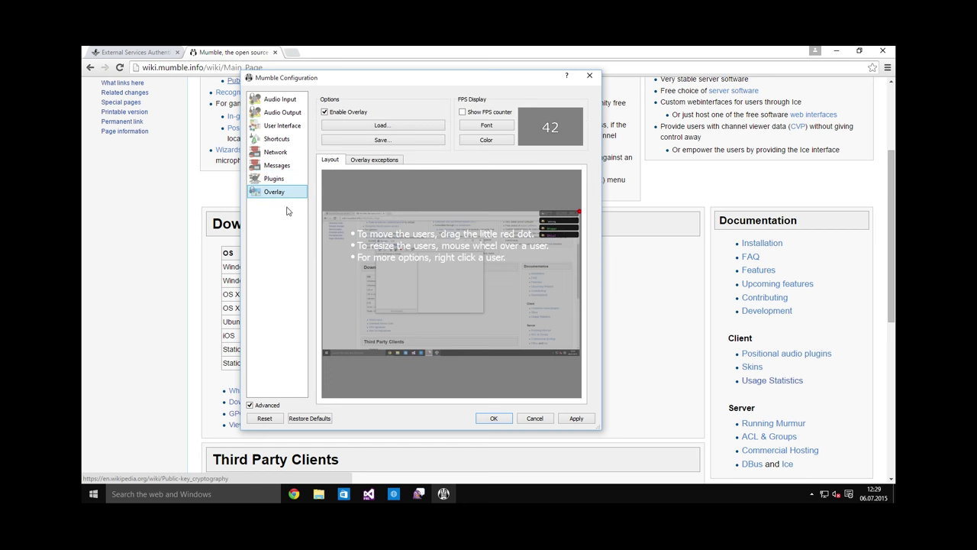
mouse_move(306, 217)
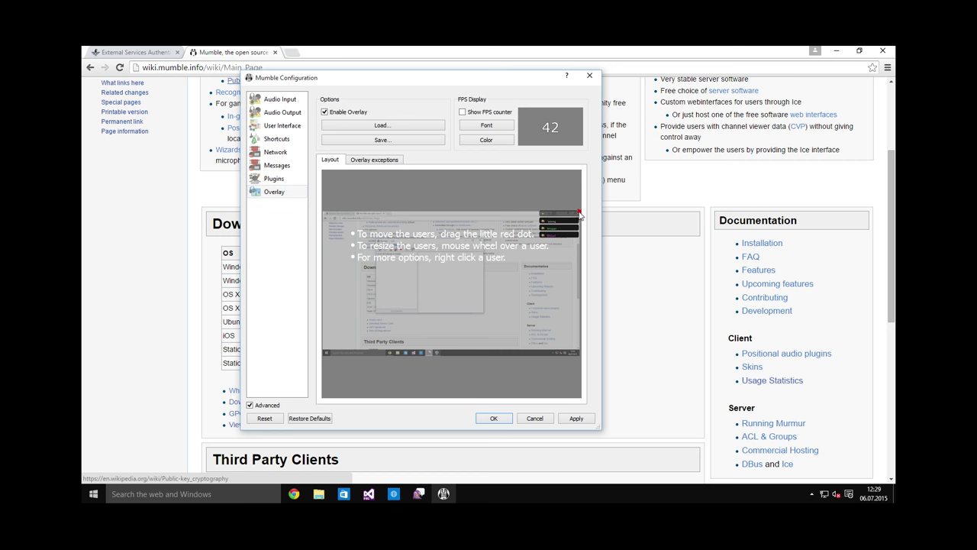
left_click_drag(557, 217, 426, 222)
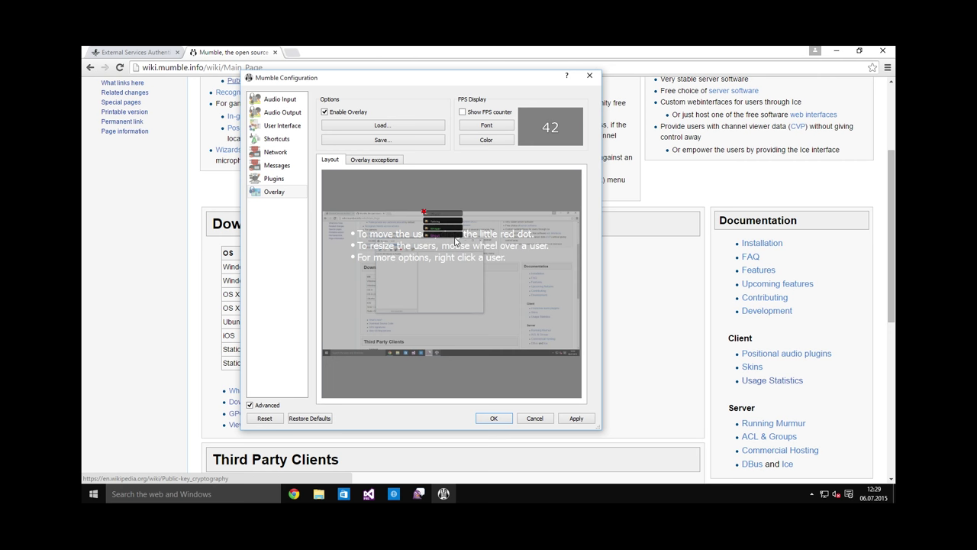
mouse_move(441, 263)
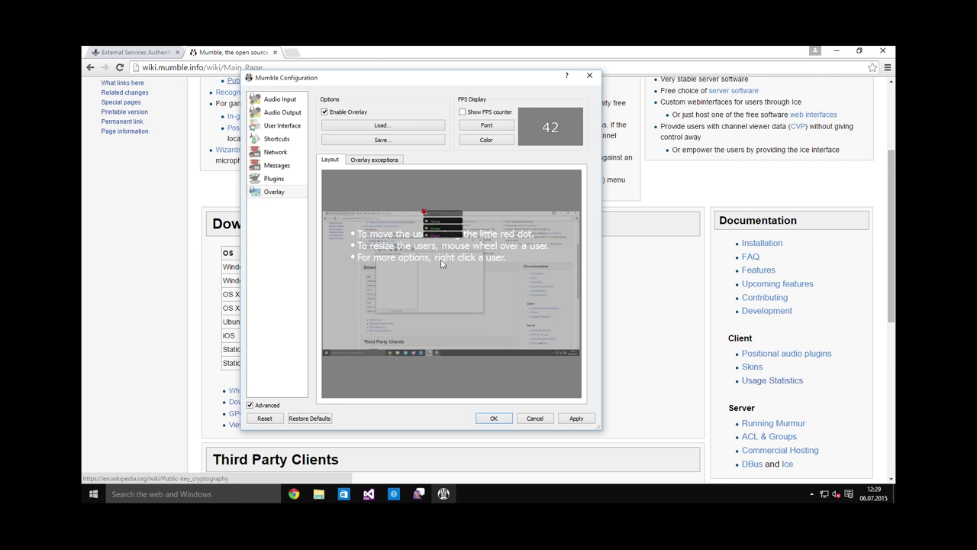
mouse_move(456, 257)
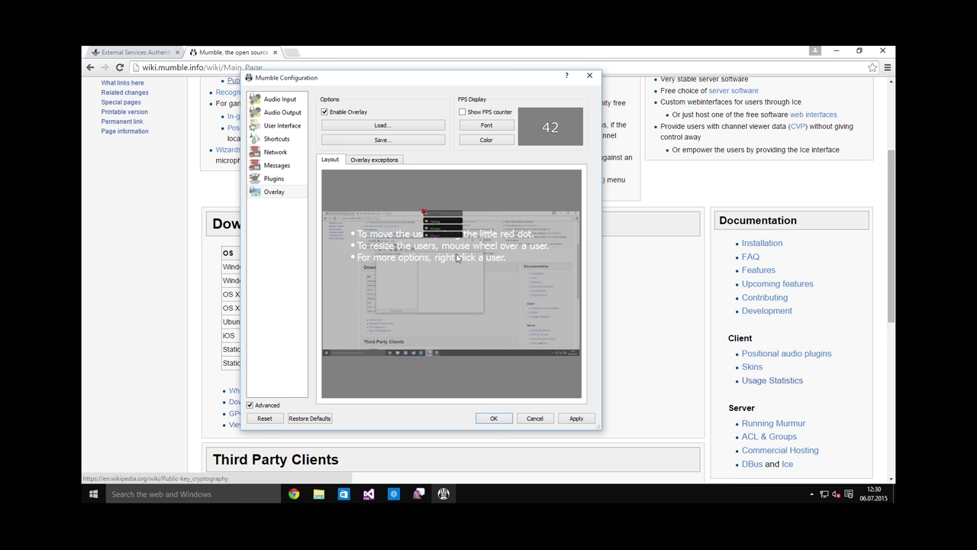
mouse_move(471, 235)
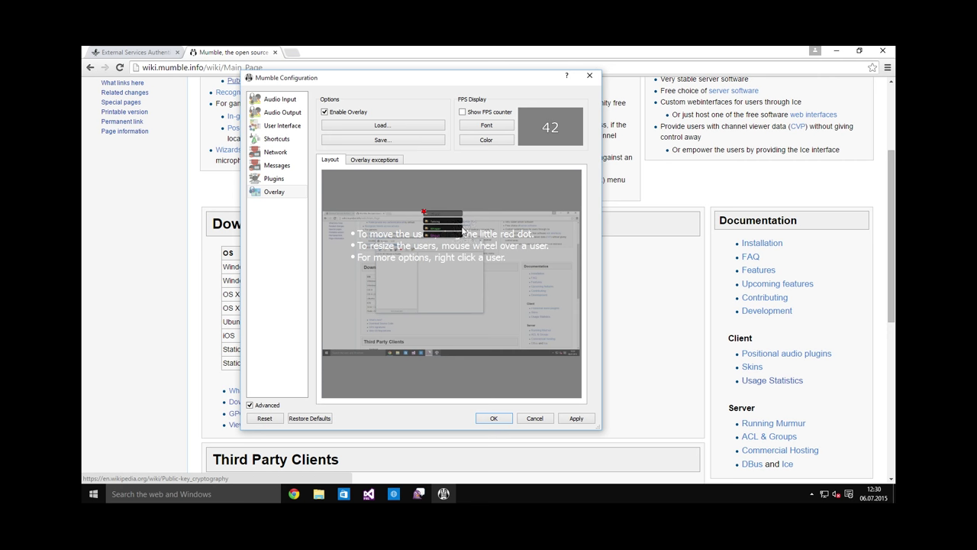
mouse_move(416, 210)
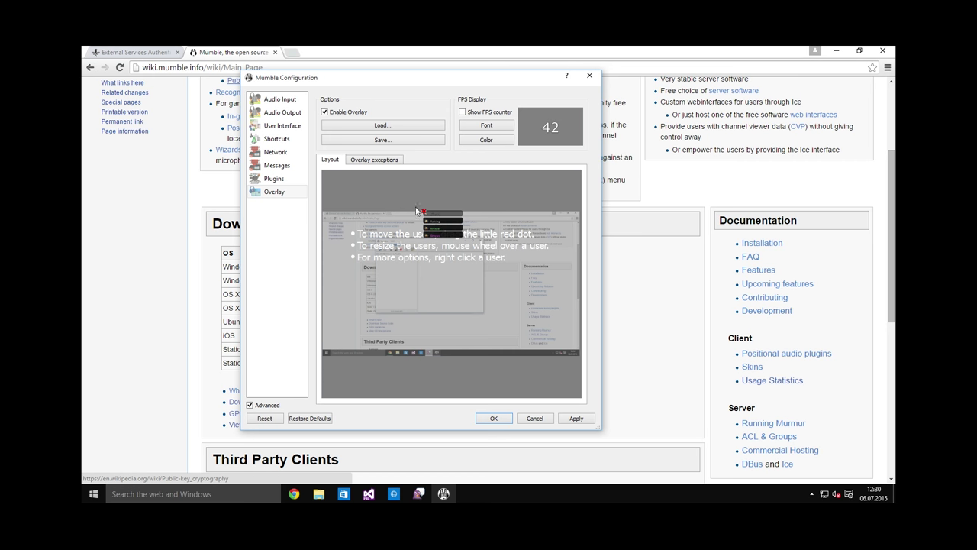
mouse_move(425, 212)
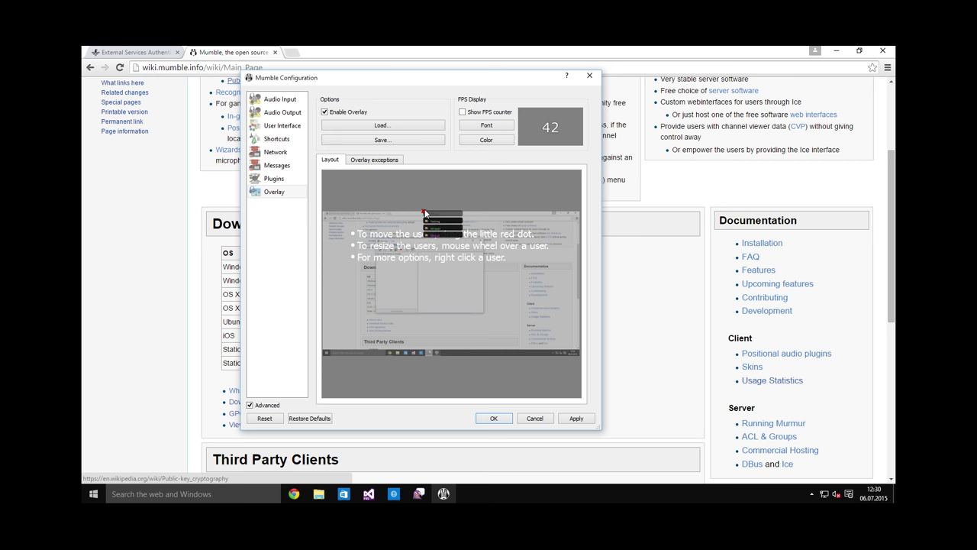
mouse_move(420, 189)
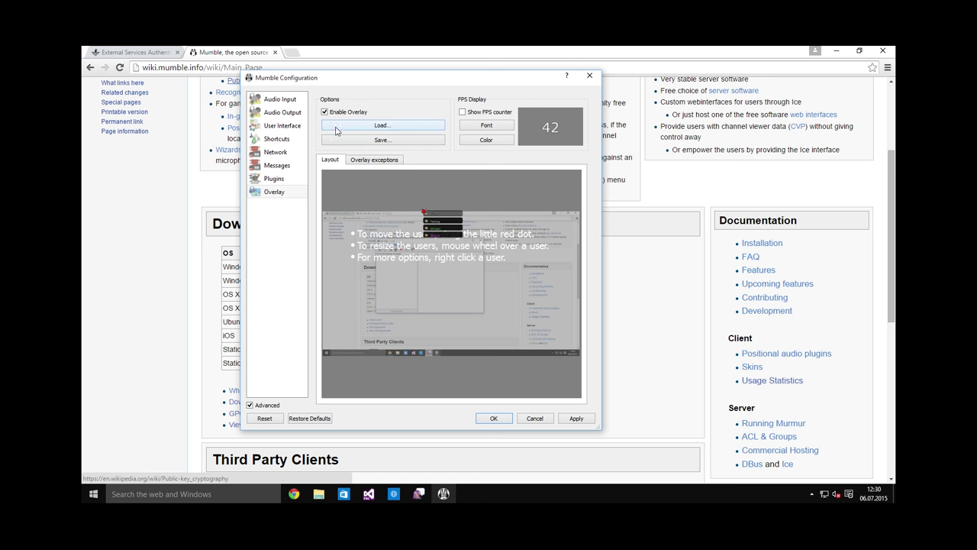
mouse_move(385, 129)
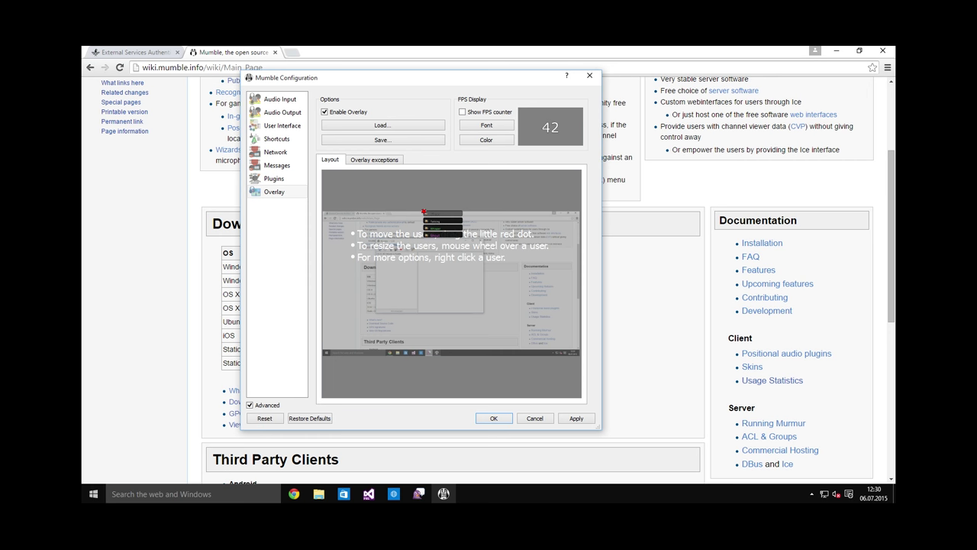
Download the Overlay.mumbleoverlay file from the MEGA page through the browser
left_click(495, 418)
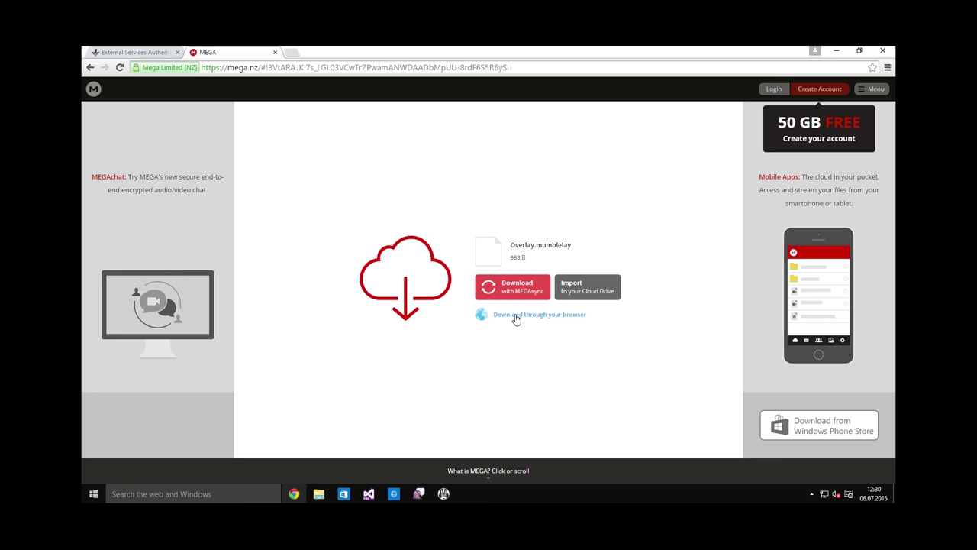
left_click(539, 314)
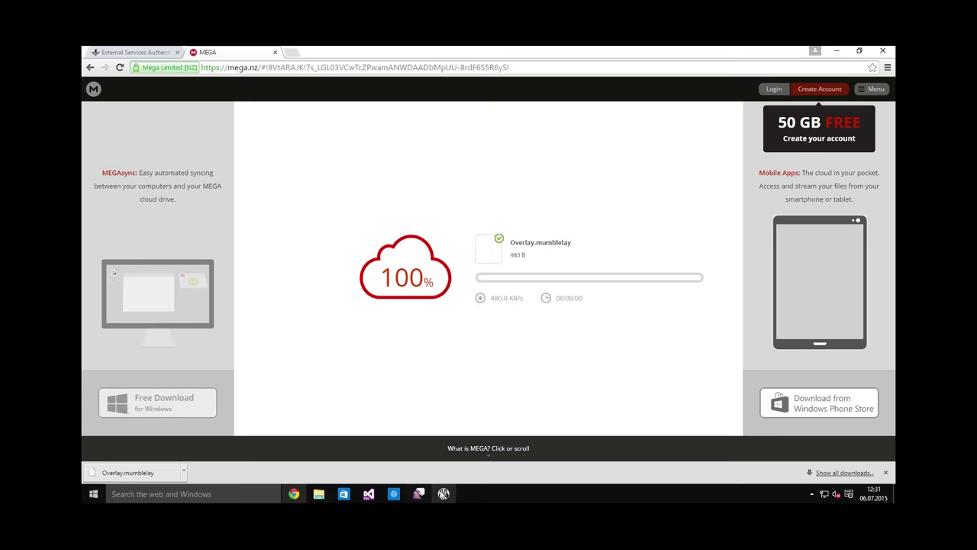
Load the Overlay.mumblelay preset from Downloads into Mumble's Overlay settings
left_click(443, 494)
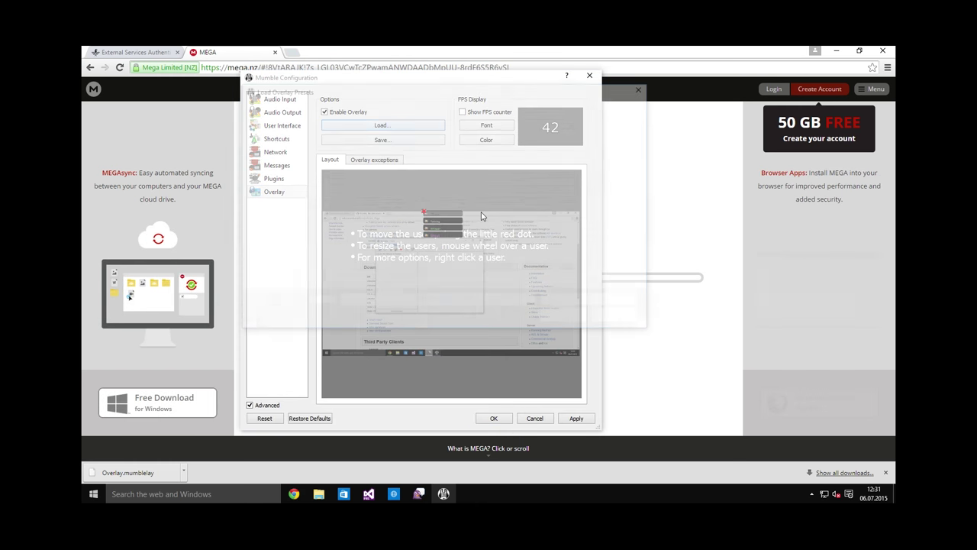
left_click(382, 126)
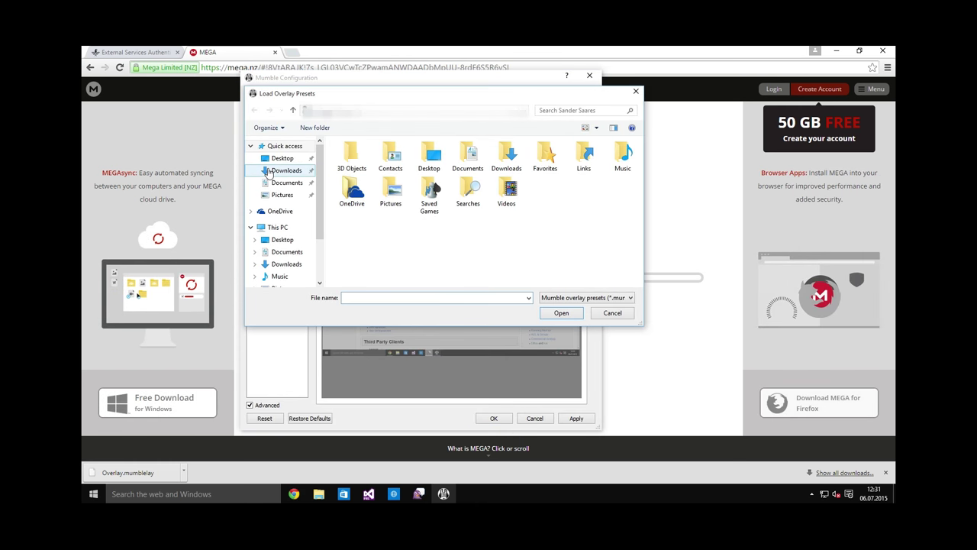
left_click(612, 312)
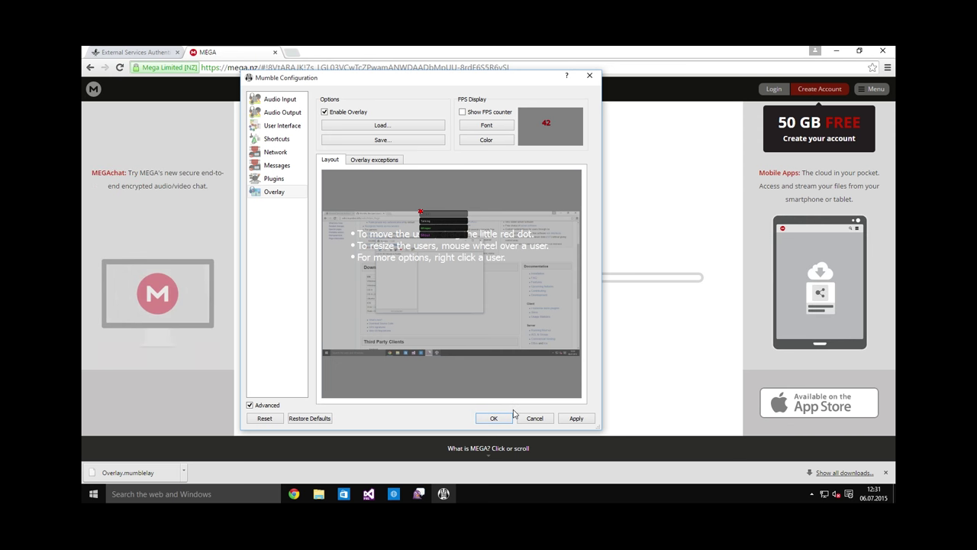
mouse_move(493, 418)
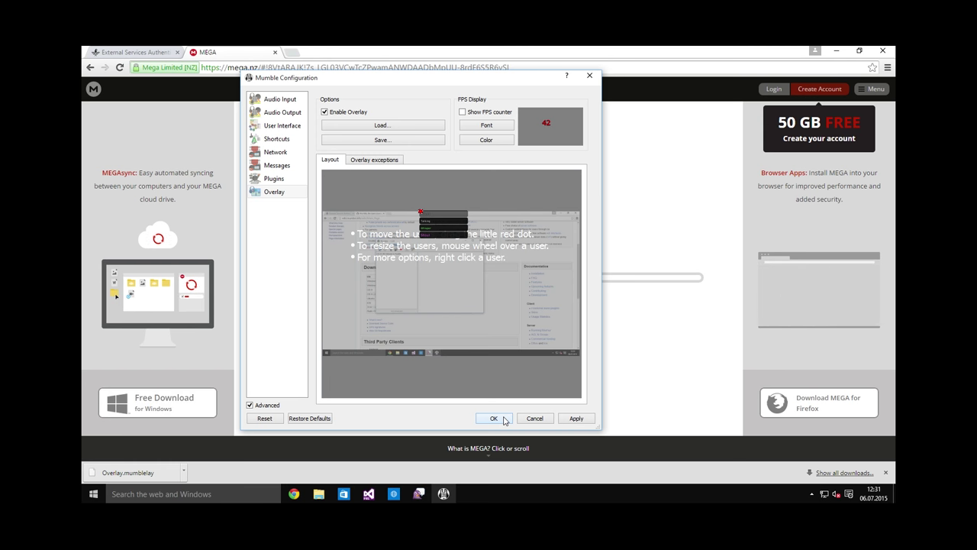
Apply the overlay settings, then download mumbleoverlay.zip from MEGA through the browser
left_click(493, 418)
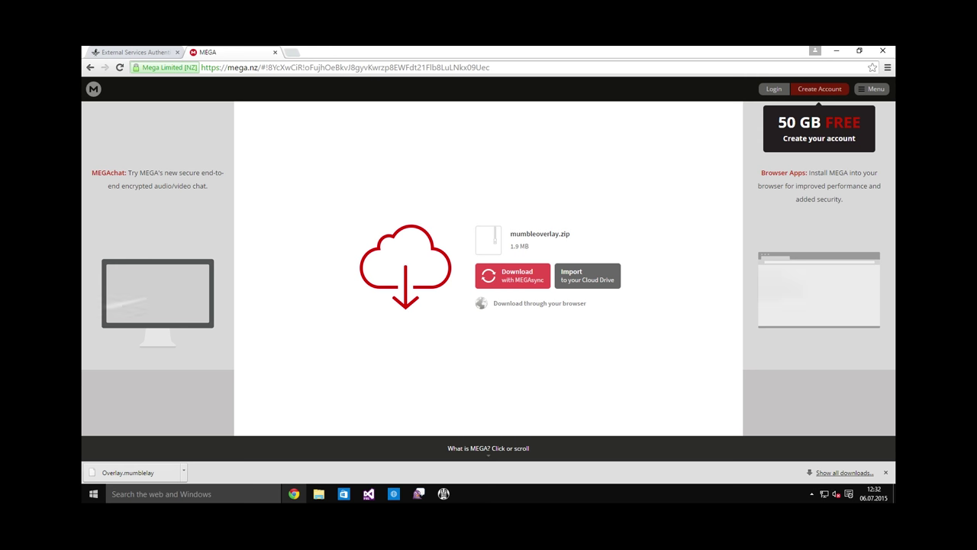
left_click(513, 275)
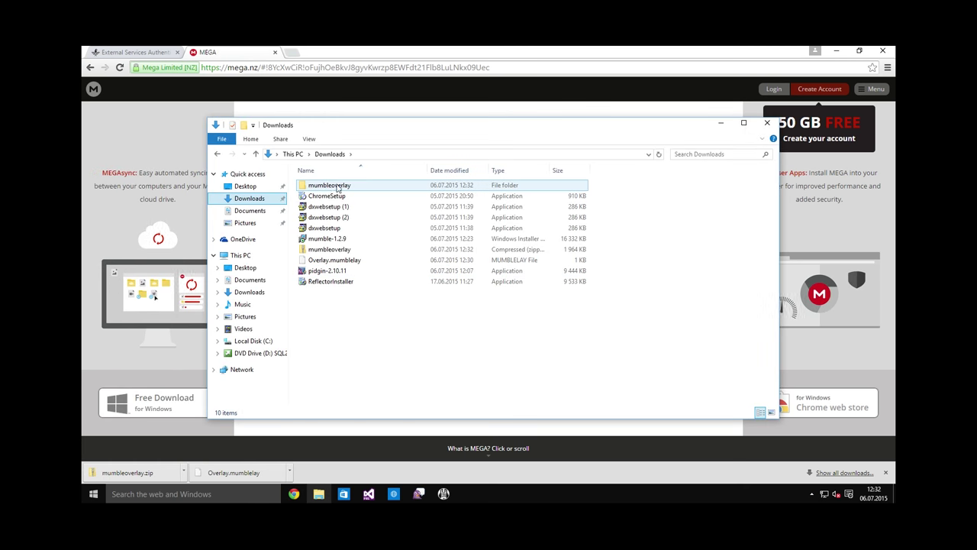
Browse into mumbleoverlay > WoxM Overlay, then bring Mumble's main window forward
double_click(329, 184)
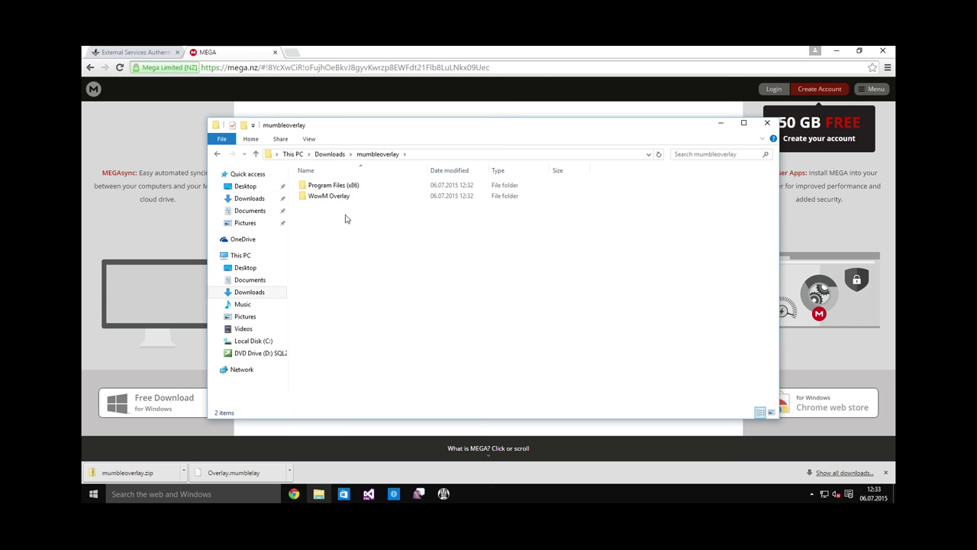
left_click(333, 184)
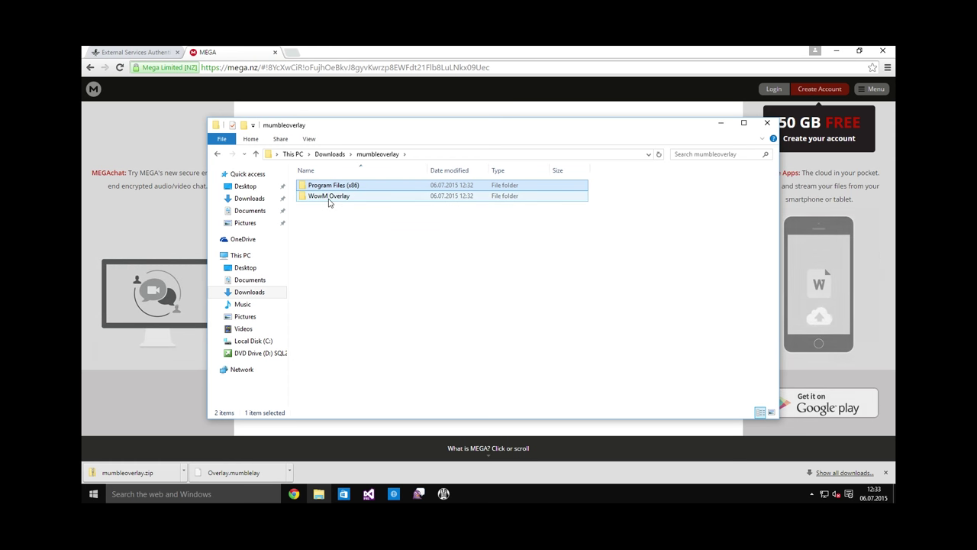
double_click(328, 195)
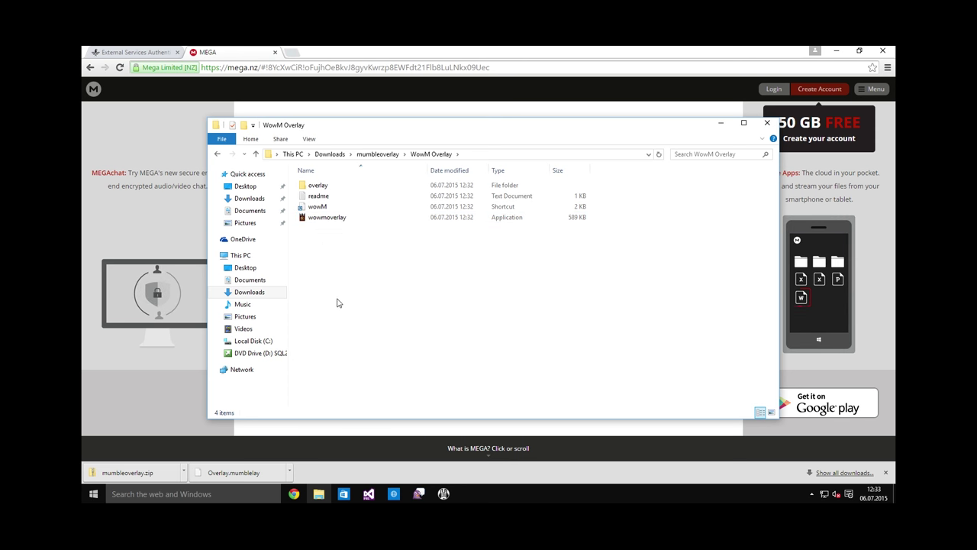
left_click(327, 216)
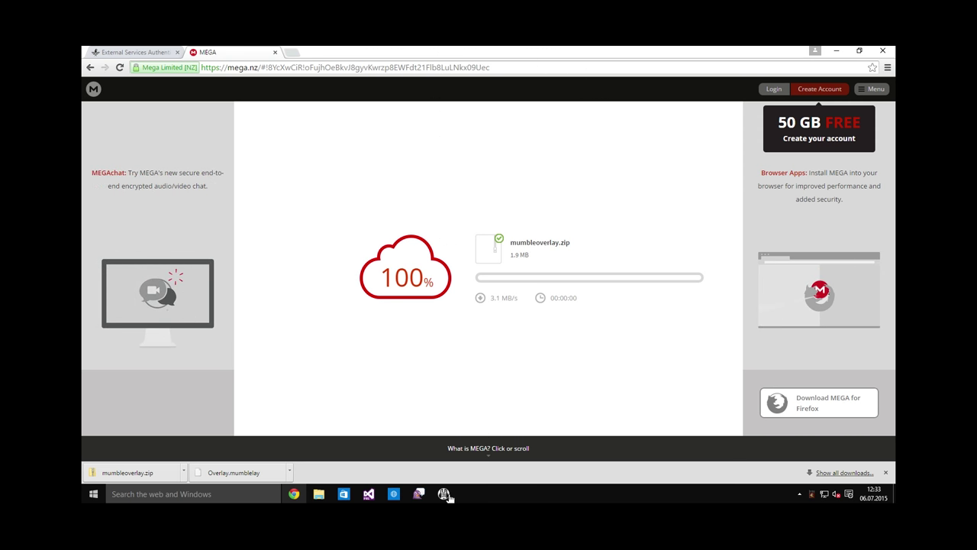
left_click(445, 495)
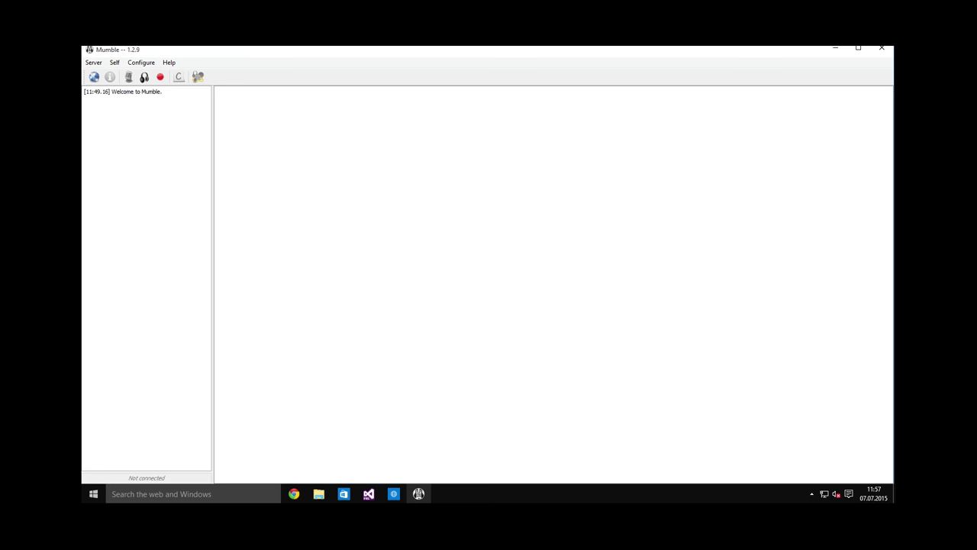
Untick 'Hide in tray when minimised' in Mumble's User Interface settings
left_click(140, 61)
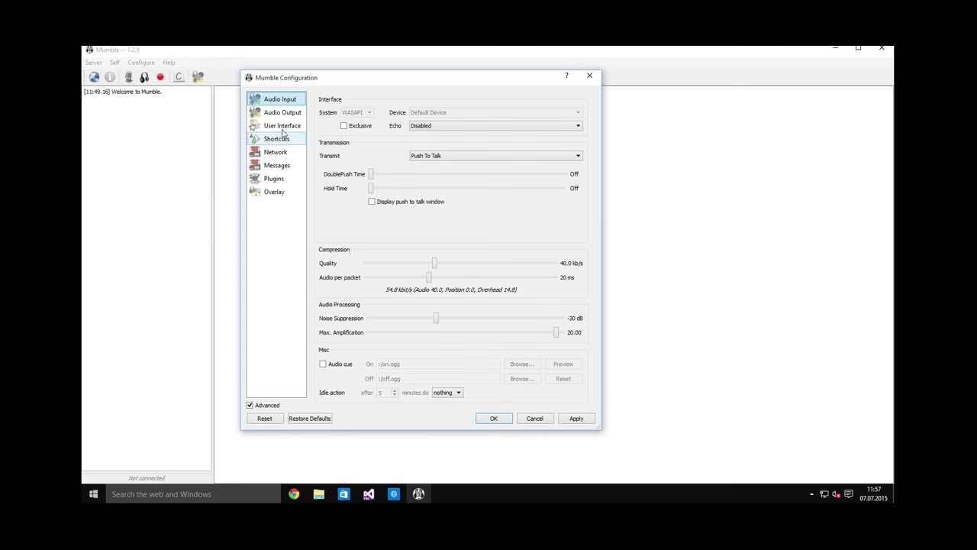
left_click(283, 125)
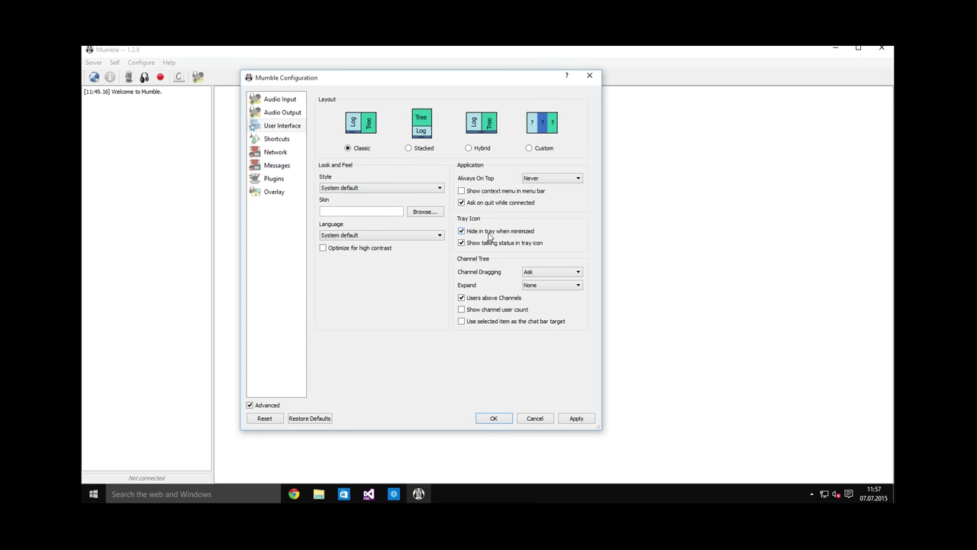
left_click(461, 230)
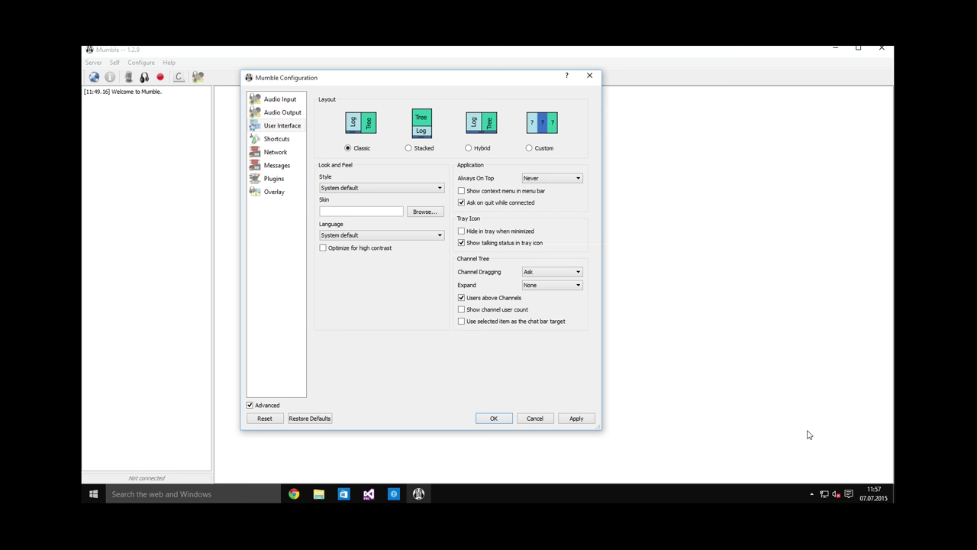
mouse_move(510, 430)
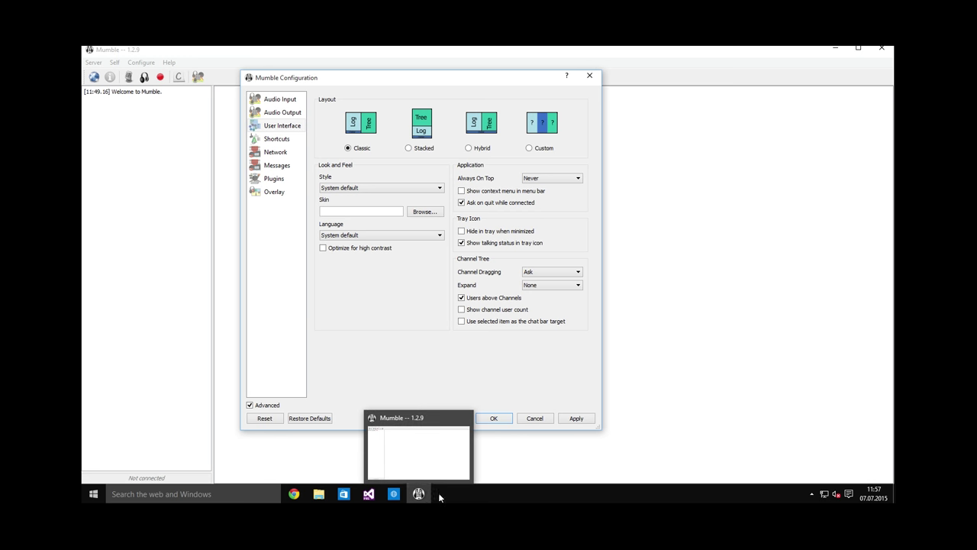
left_click(495, 418)
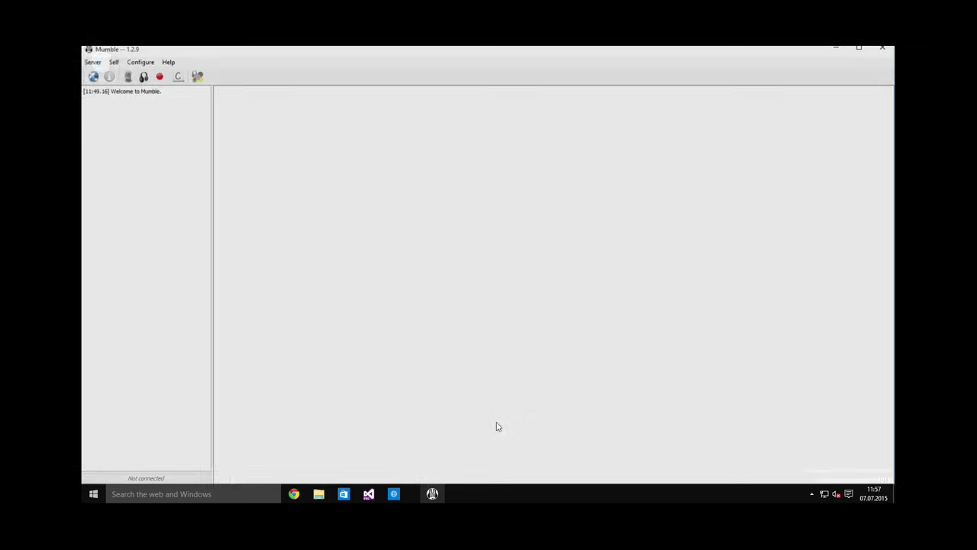
Start adding a new server via Server > Connect > Add New, entering label 'Gonn'
left_click(882, 48)
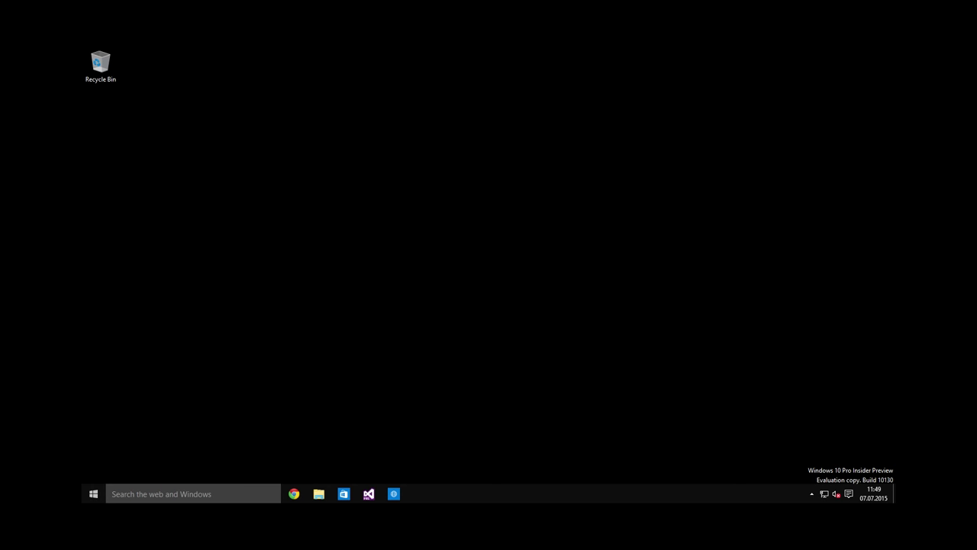
left_click(442, 493)
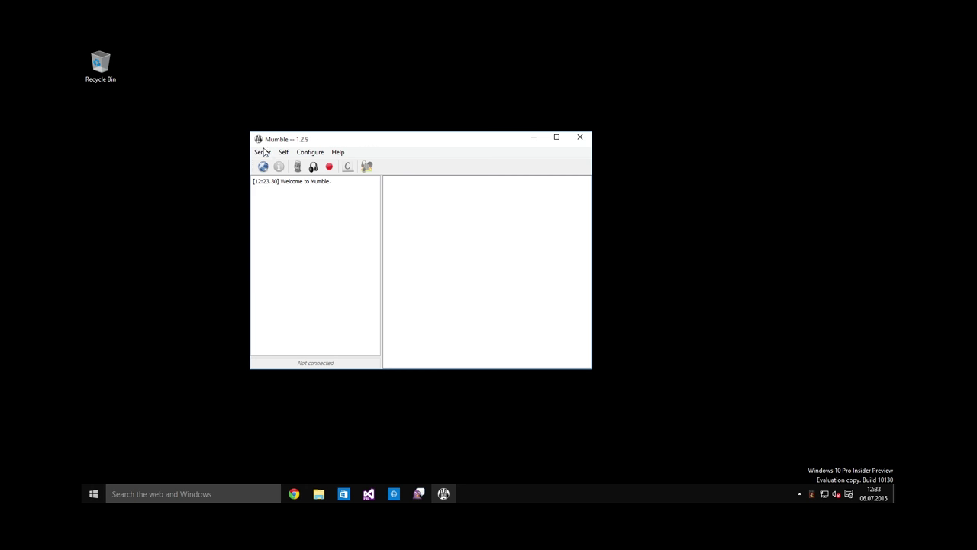
left_click(263, 167)
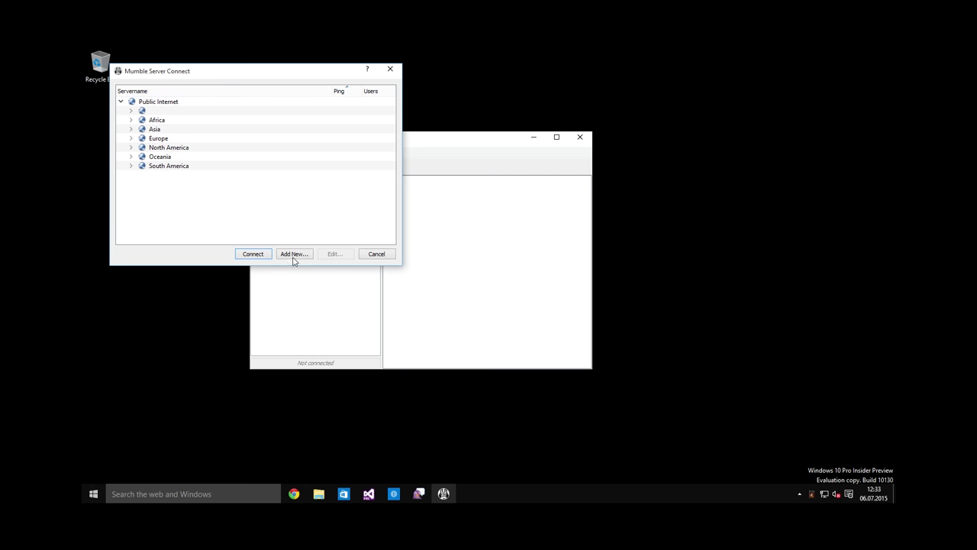
left_click(293, 253)
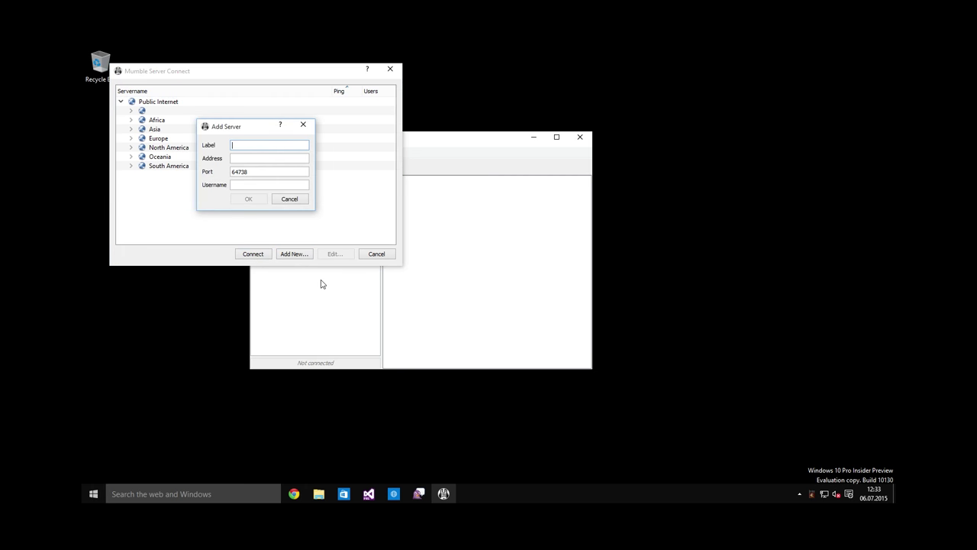
type("Gonn")
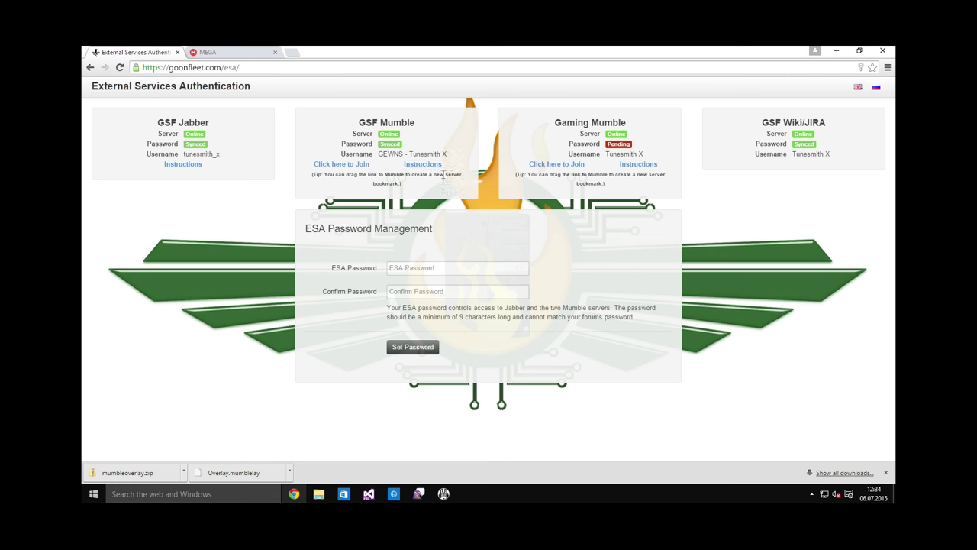
mouse_move(422, 165)
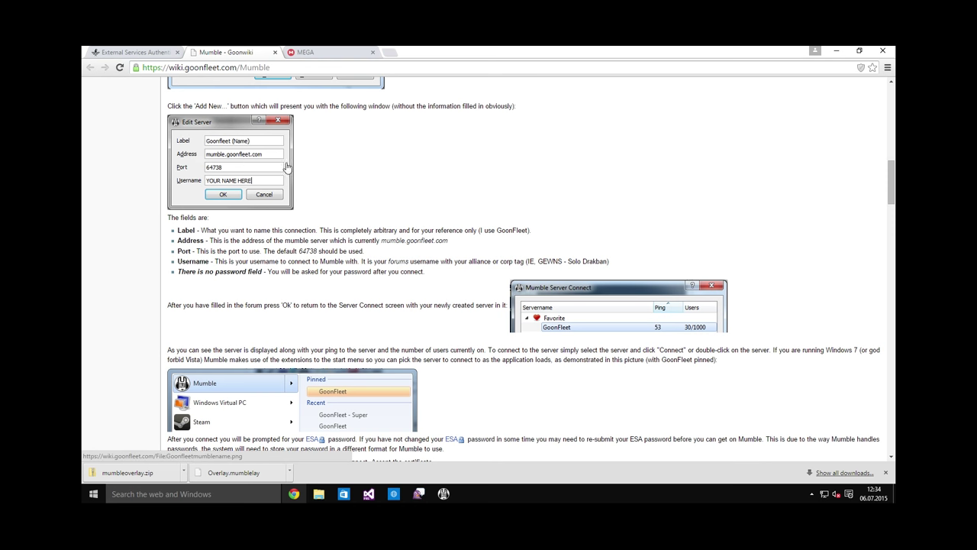
mouse_move(236, 232)
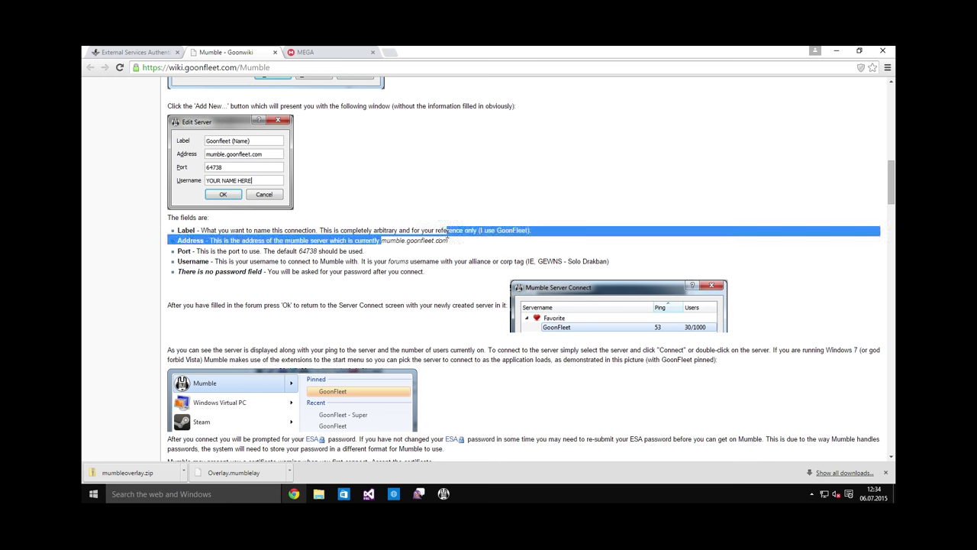
Copy the server address from the wiki guide and select the GSF Mumble username on the ESA page
key("alt+tab")
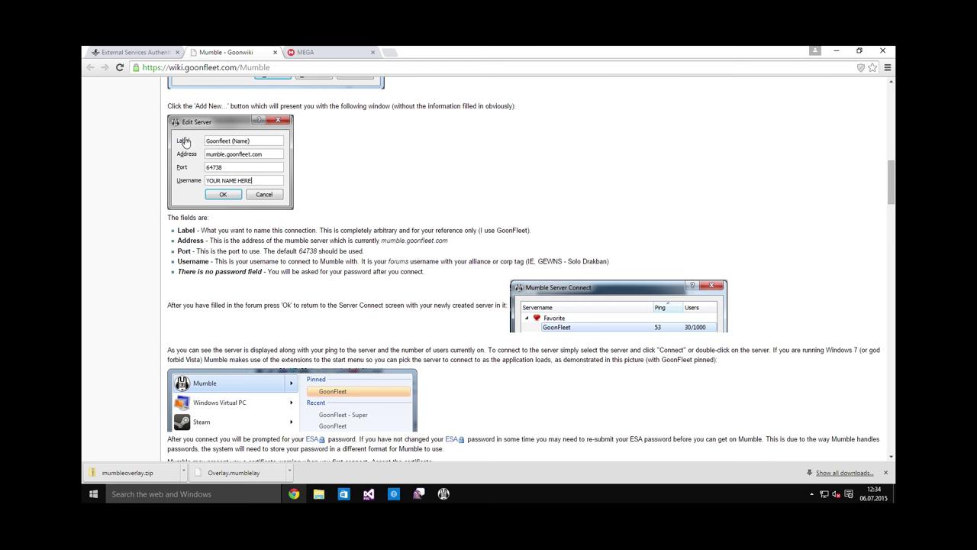
left_click(135, 51)
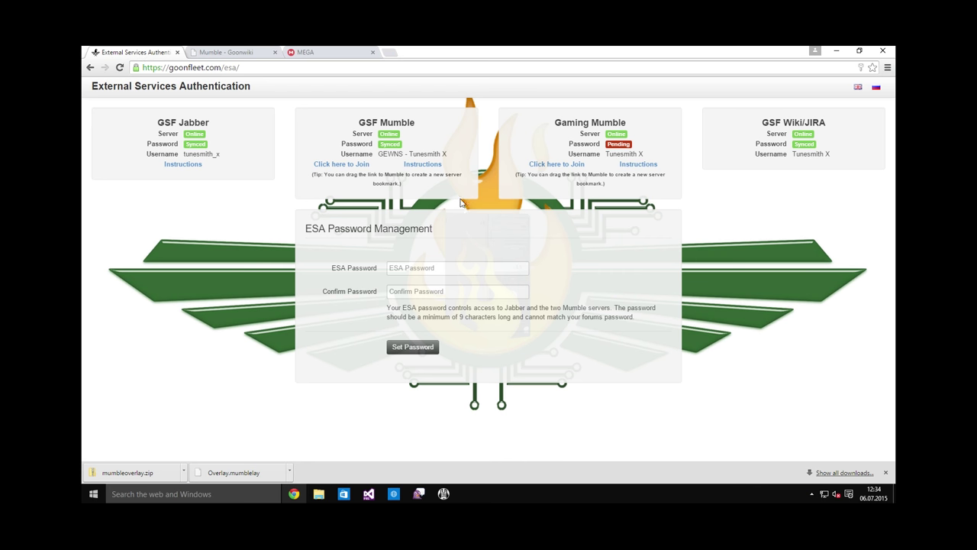
mouse_move(379, 159)
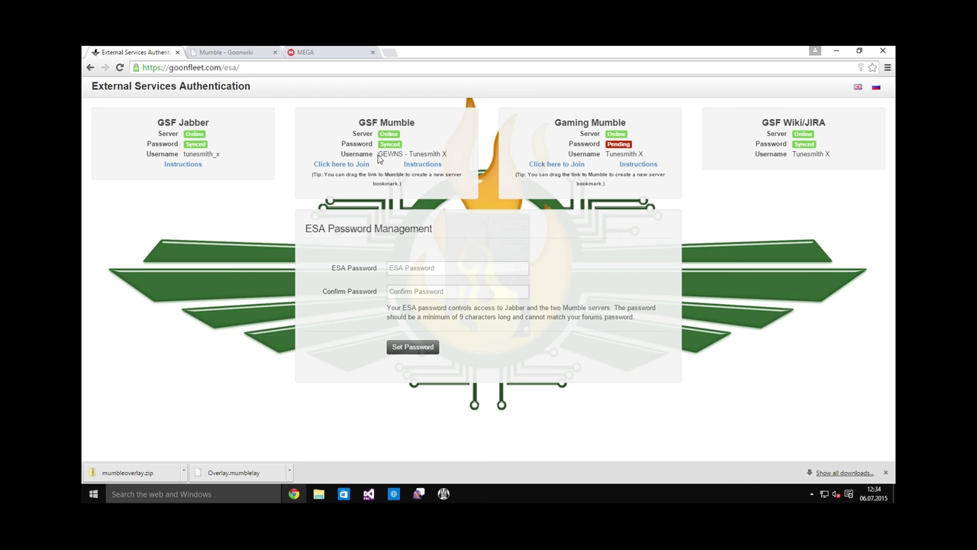
double_click(412, 152)
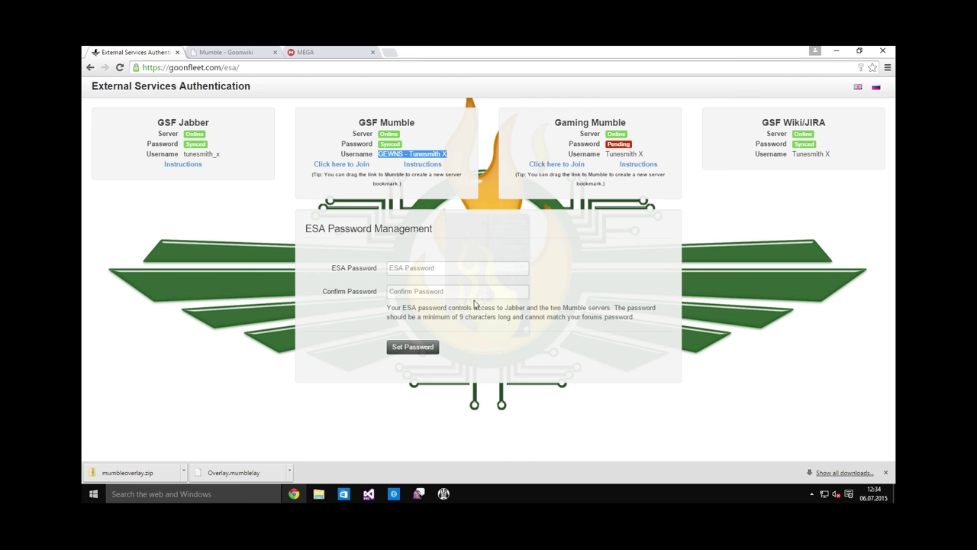
mouse_move(480, 284)
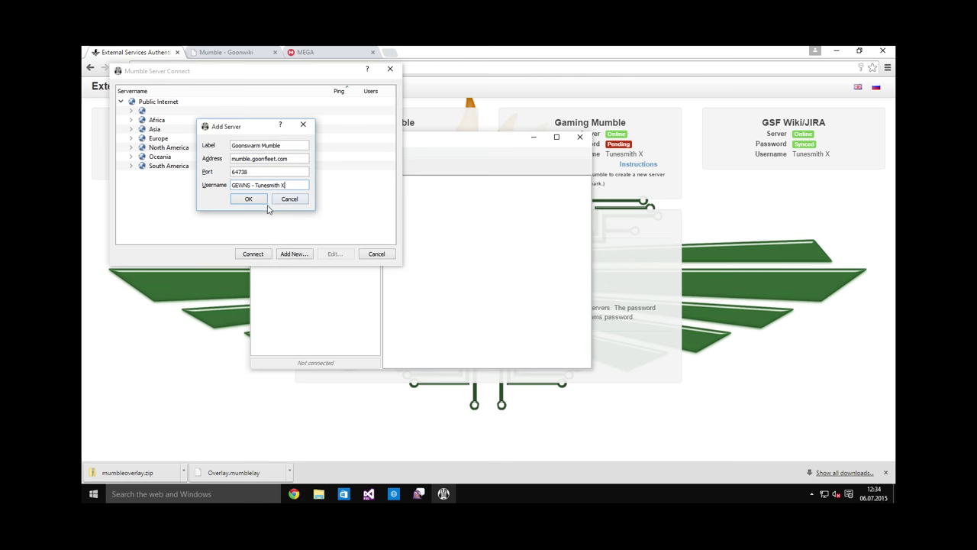
mouse_move(278, 208)
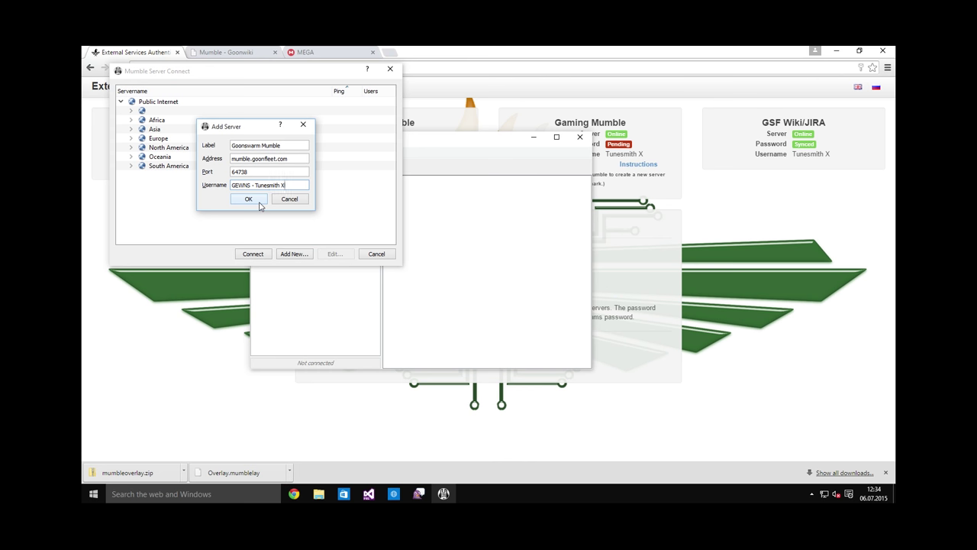
Save the Goonswarm server at mumble.goonfleet.com and connect with the ESA password
left_click(247, 198)
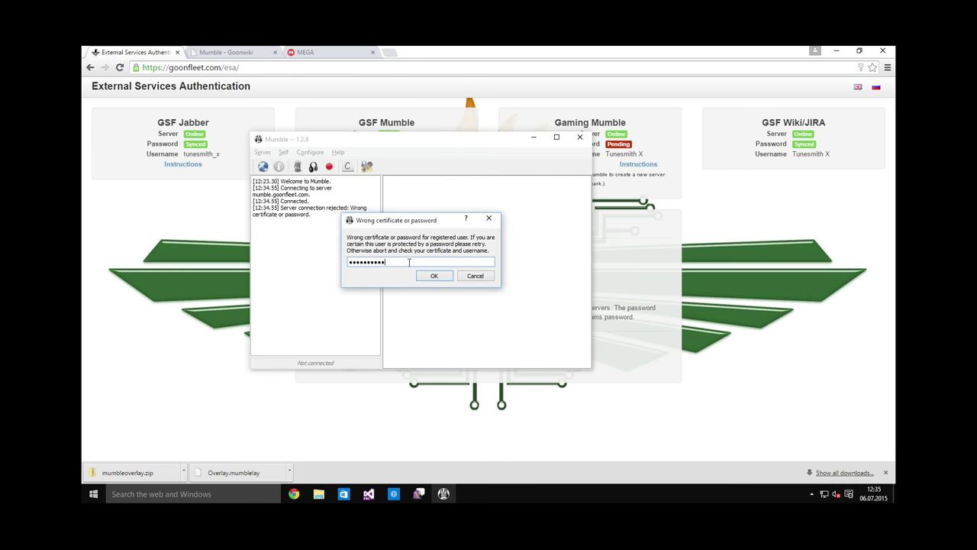
left_click(433, 275)
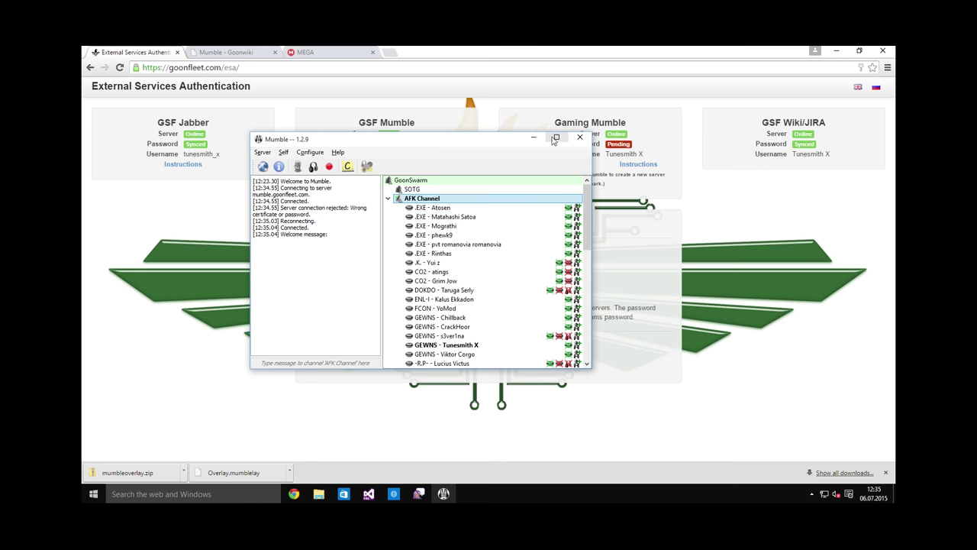
left_click(556, 138)
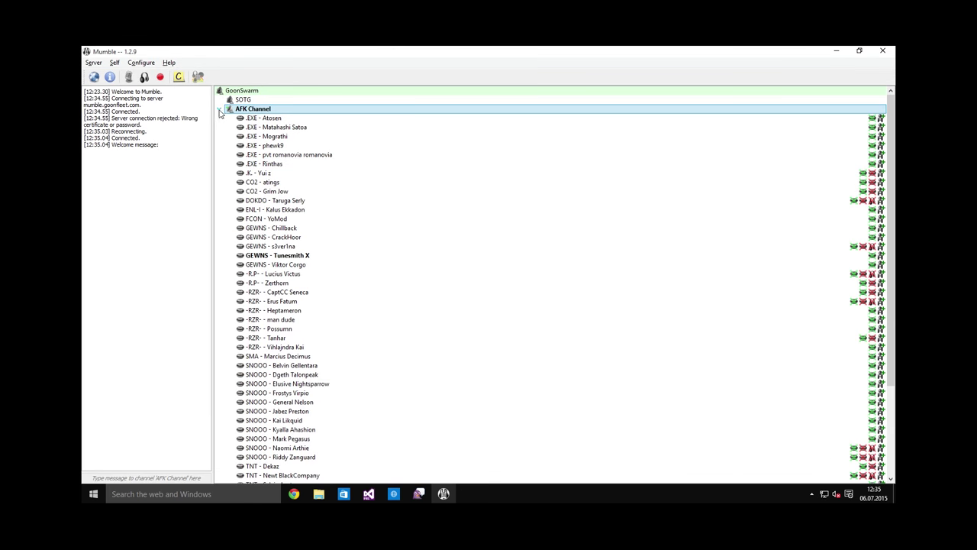
left_click(220, 108)
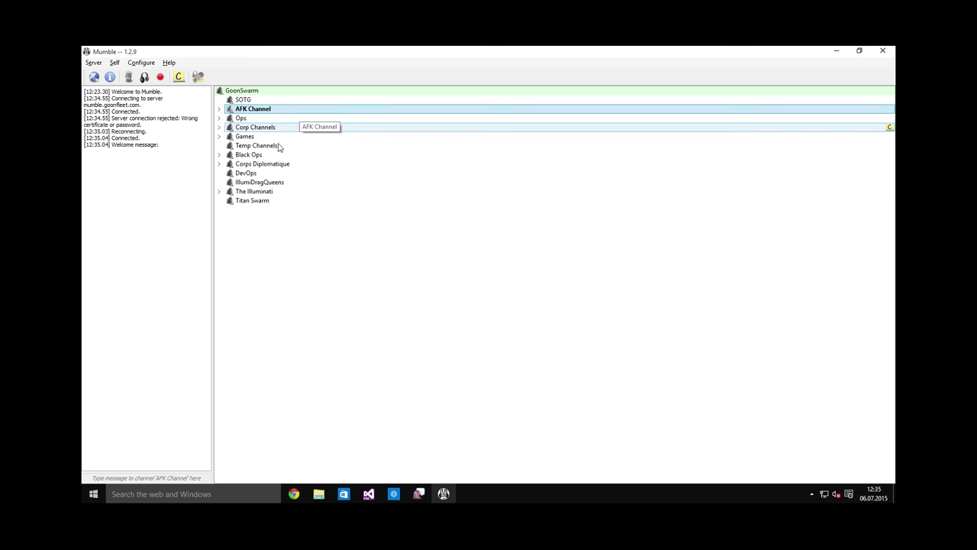
mouse_move(322, 191)
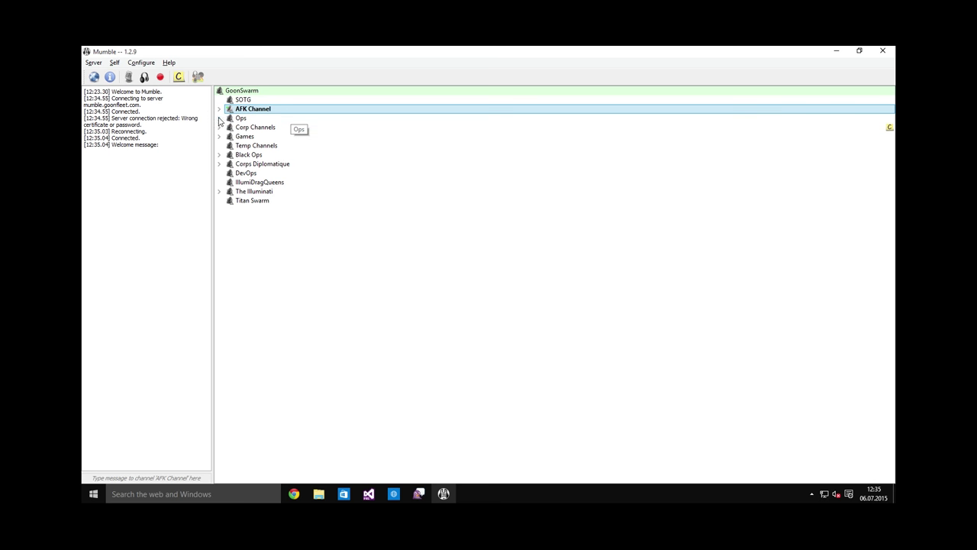
left_click(220, 117)
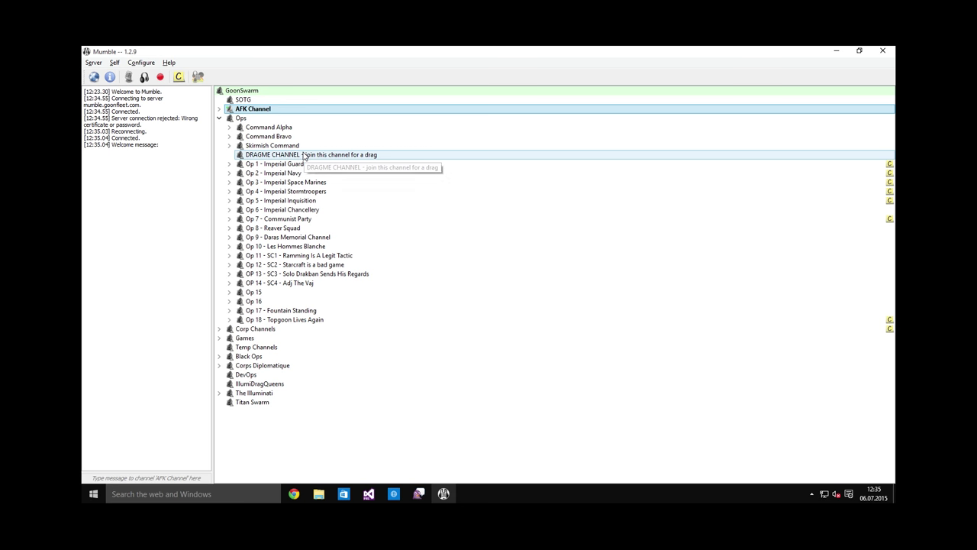
mouse_move(410, 243)
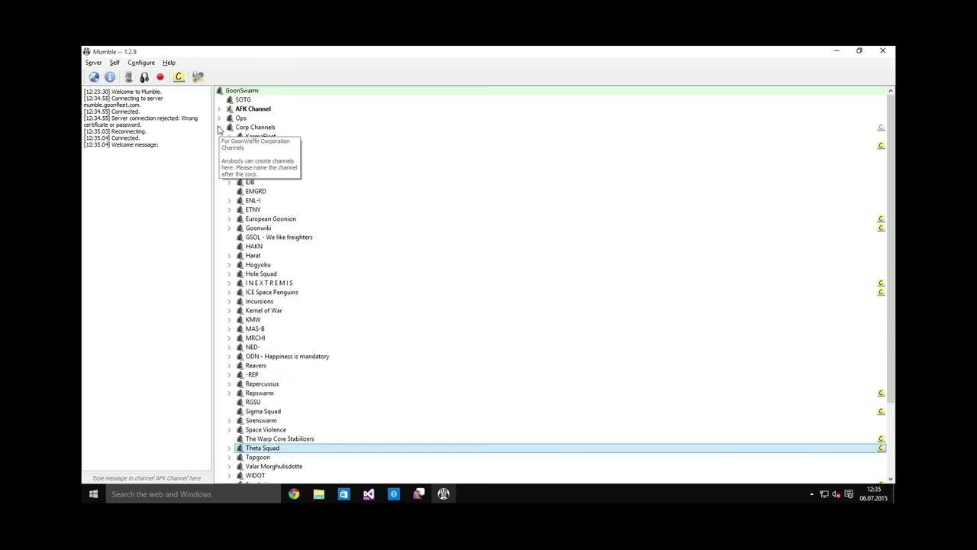
left_click(220, 127)
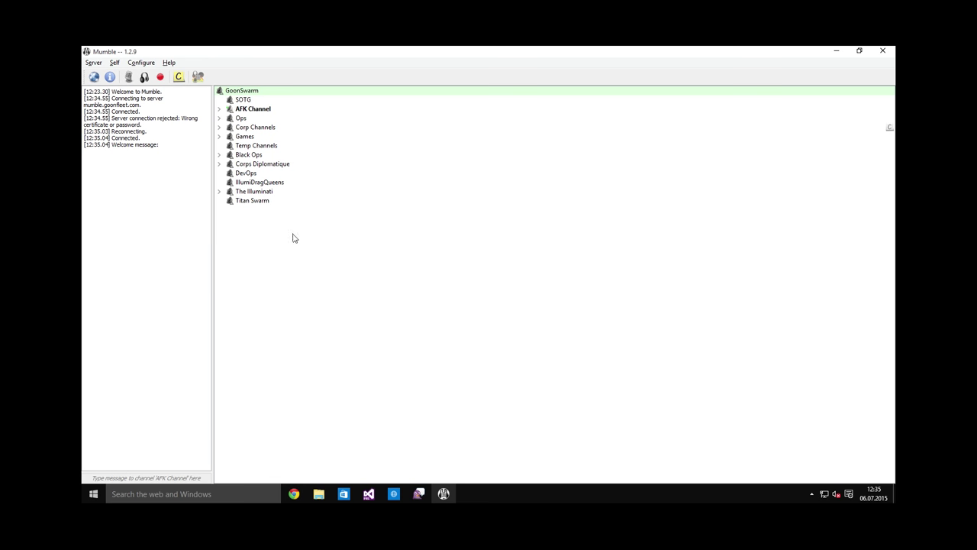
mouse_move(311, 260)
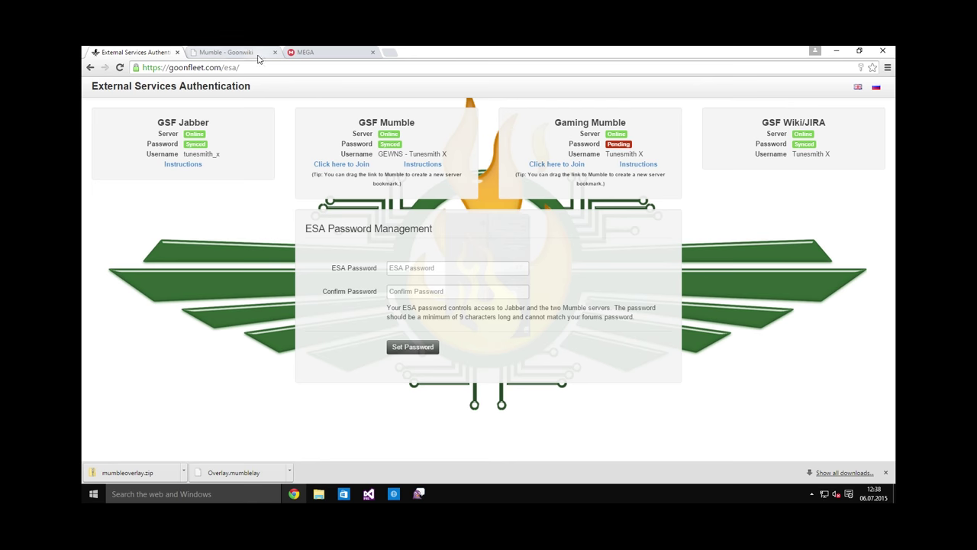
Switch to the Goonwiki tab and point the address at the Catalyst page
left_click(226, 52)
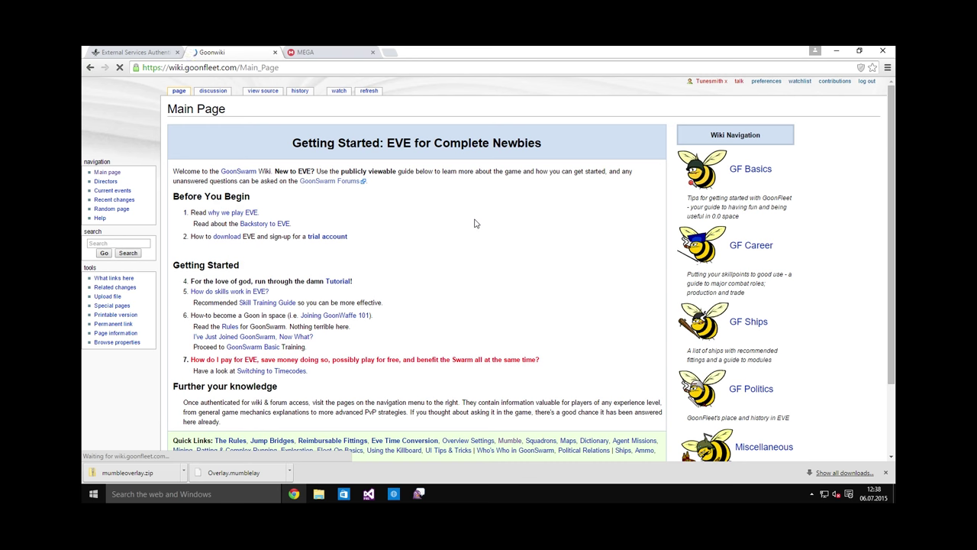
scroll("down", 3)
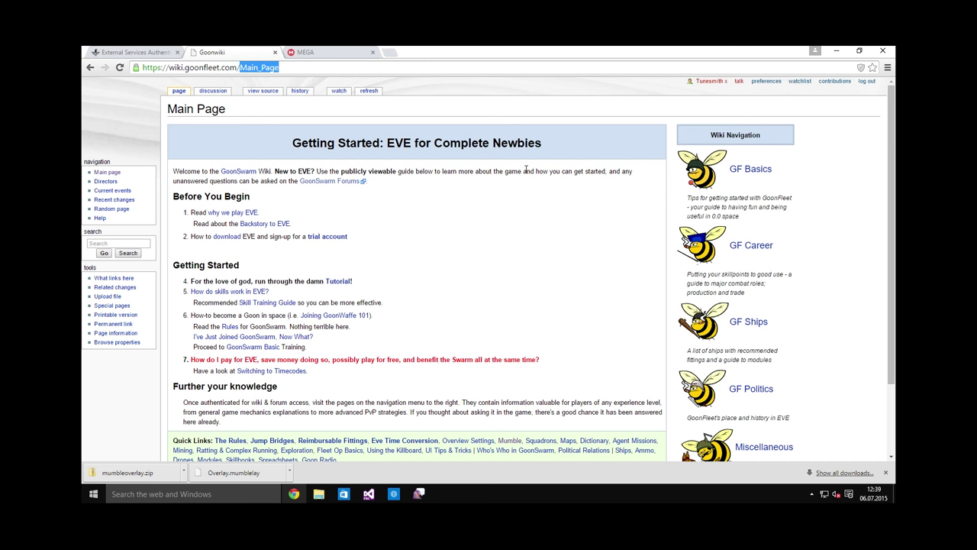
type("Catalyst")
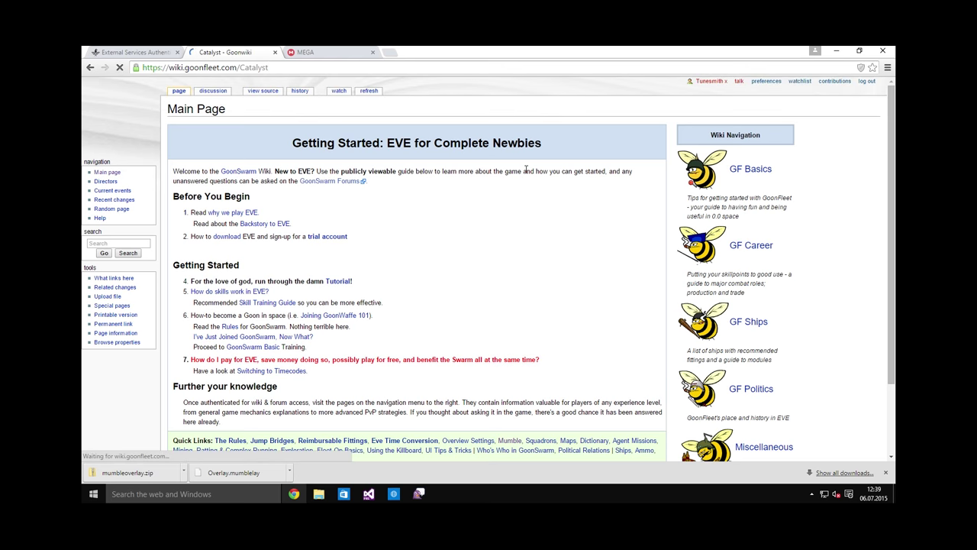
Scroll through the Catalyst article and return to the wiki Main page
scroll("down", 3)
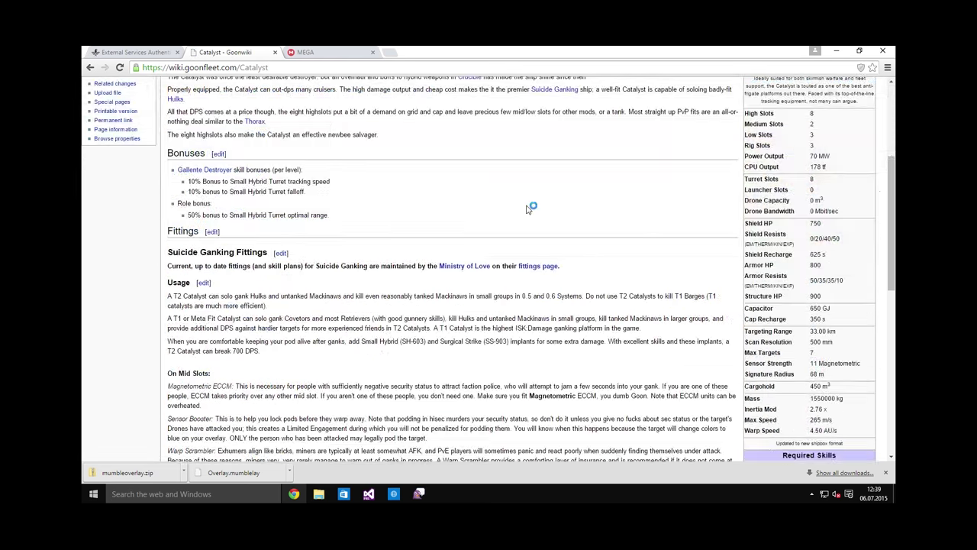
scroll("down", 3)
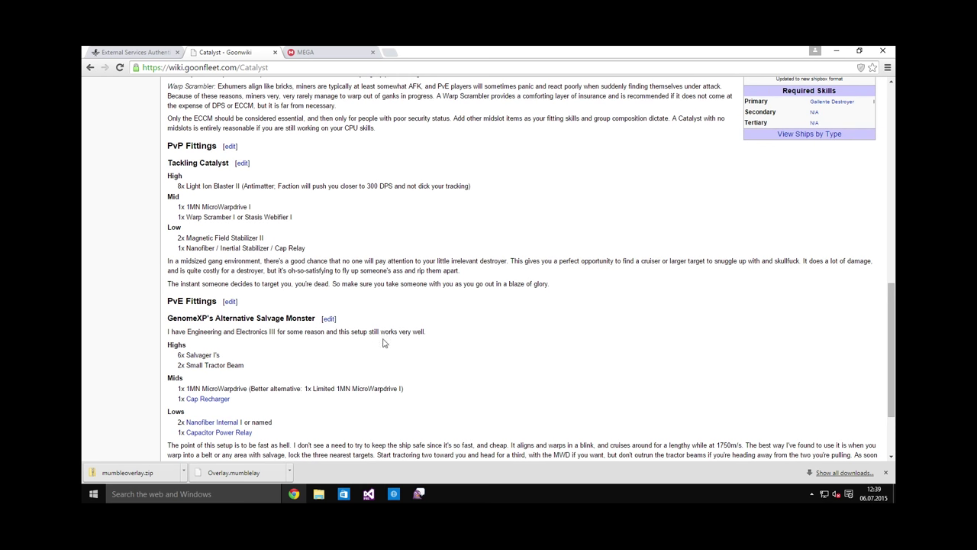
mouse_move(476, 350)
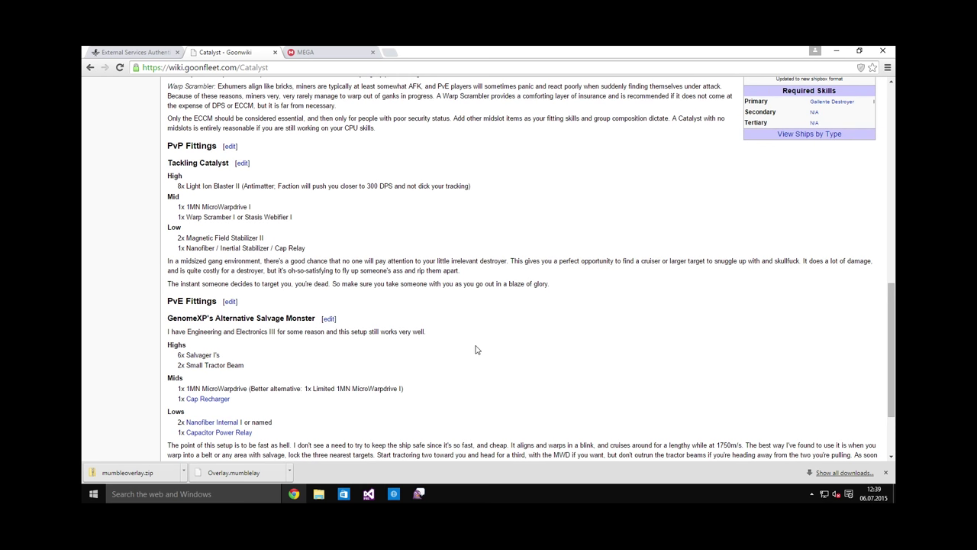
mouse_move(488, 348)
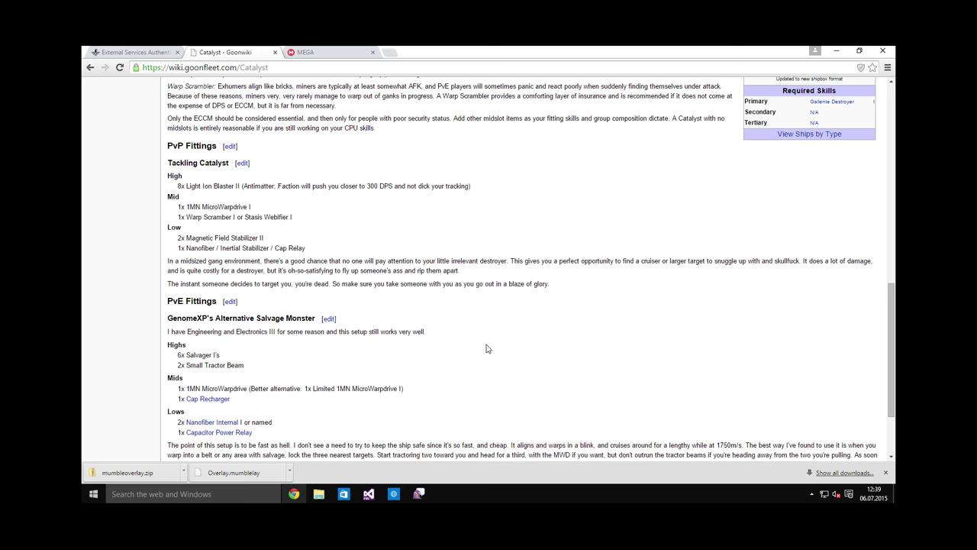
scroll("down", 3)
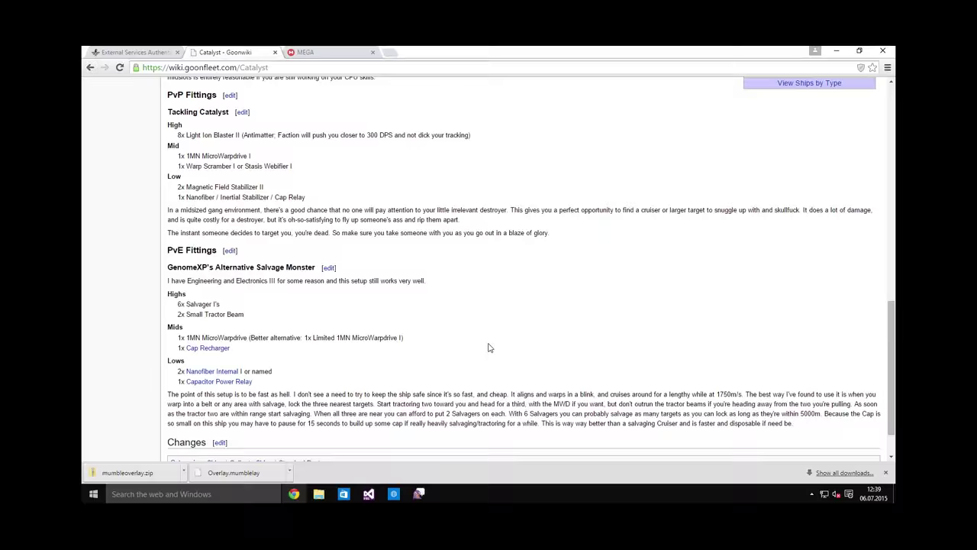
scroll("down", 3)
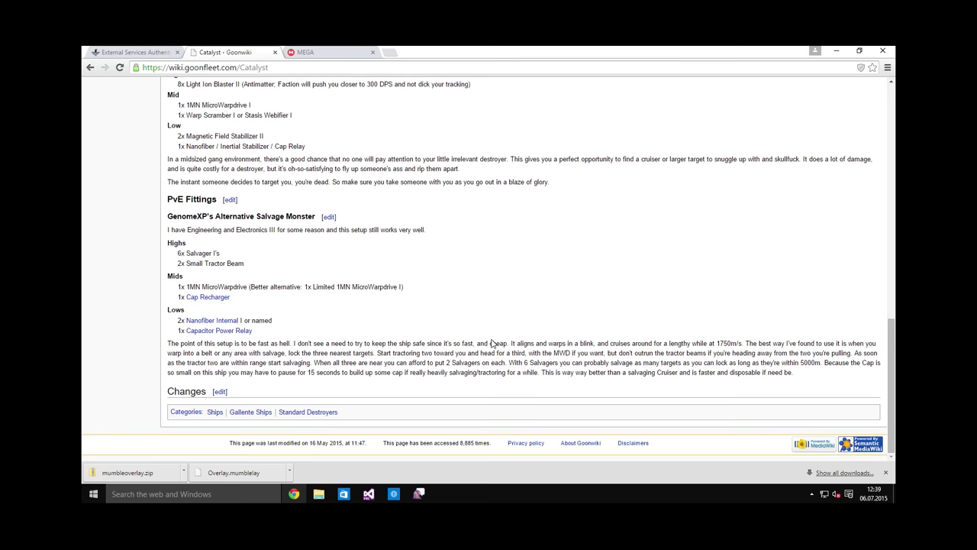
scroll("up", 3)
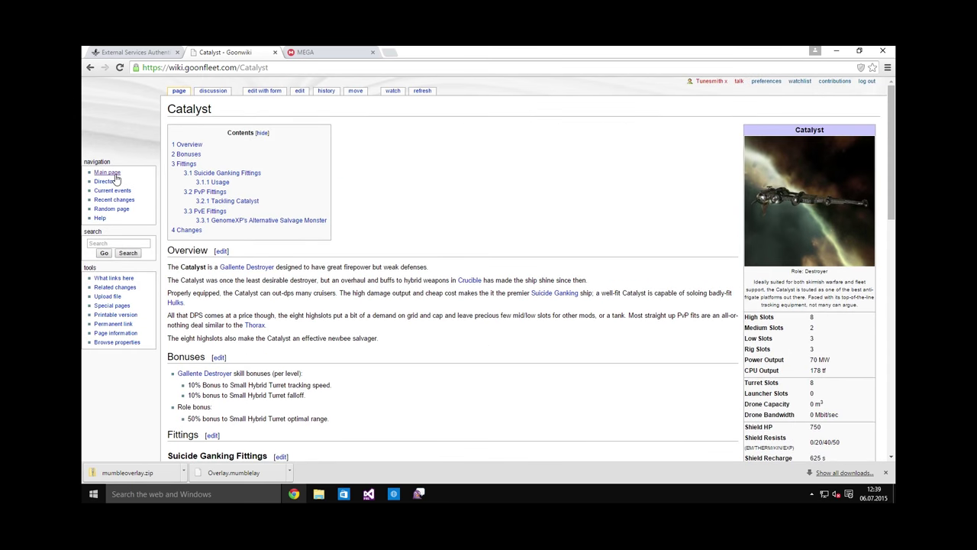
left_click(107, 171)
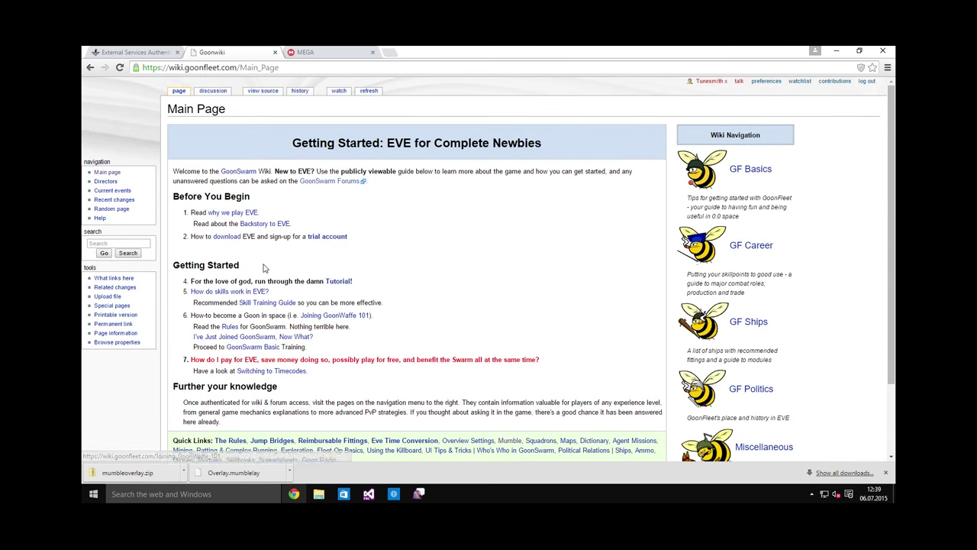
mouse_move(636, 280)
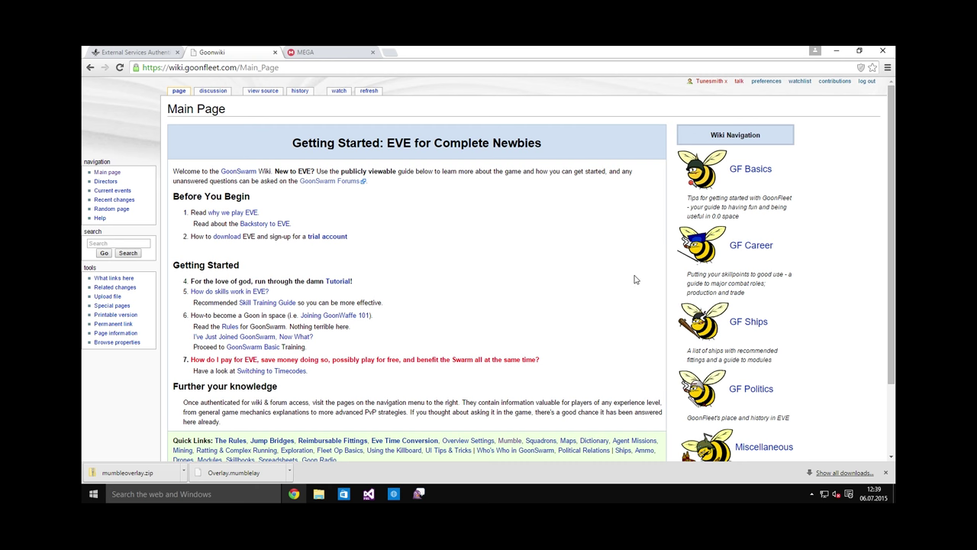
Open the wiki's Recent changes list of early July 2015 edits
scroll("down", 3)
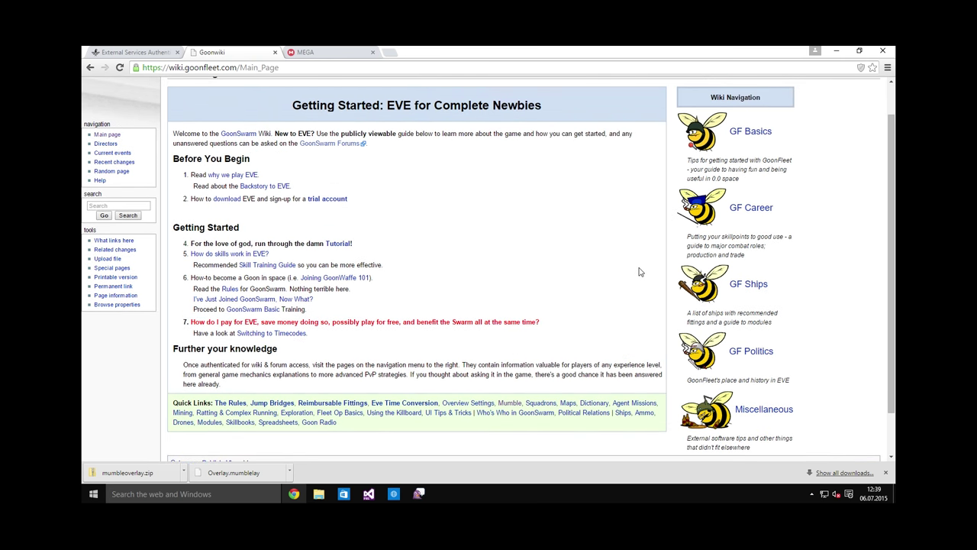
mouse_move(818, 293)
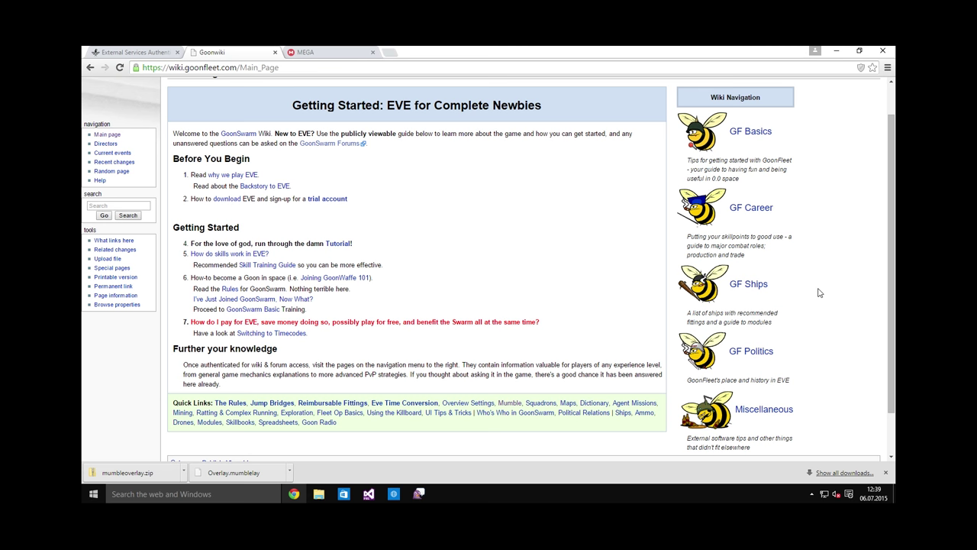
mouse_move(364, 221)
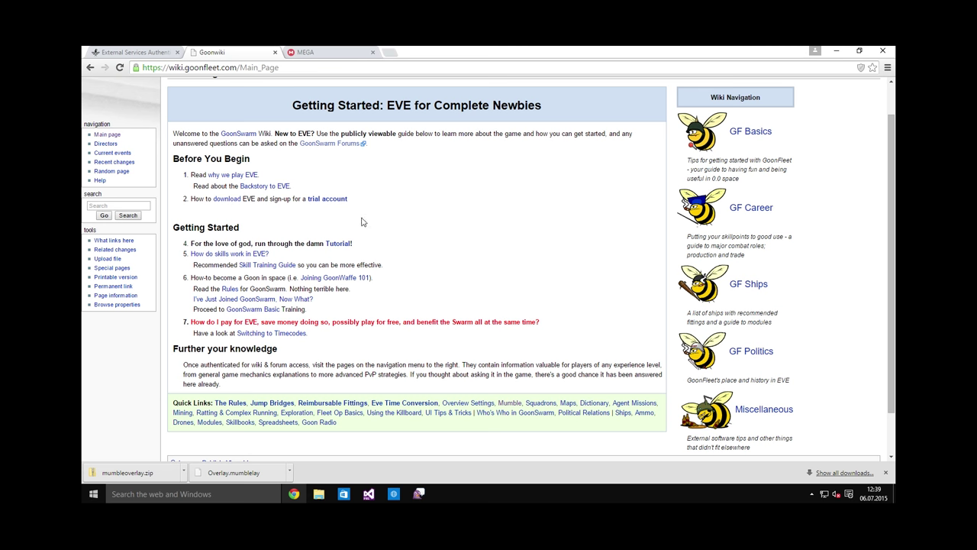
mouse_move(512, 217)
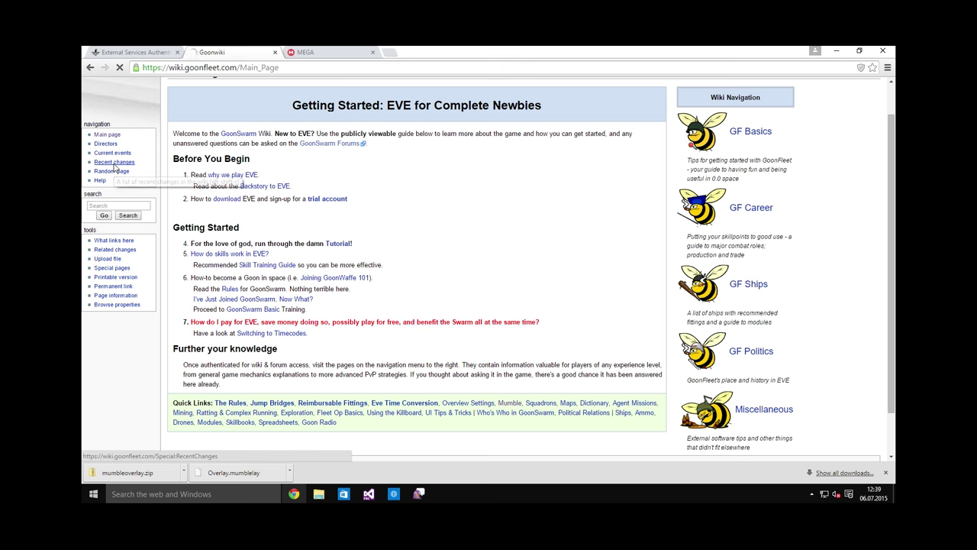
left_click(113, 162)
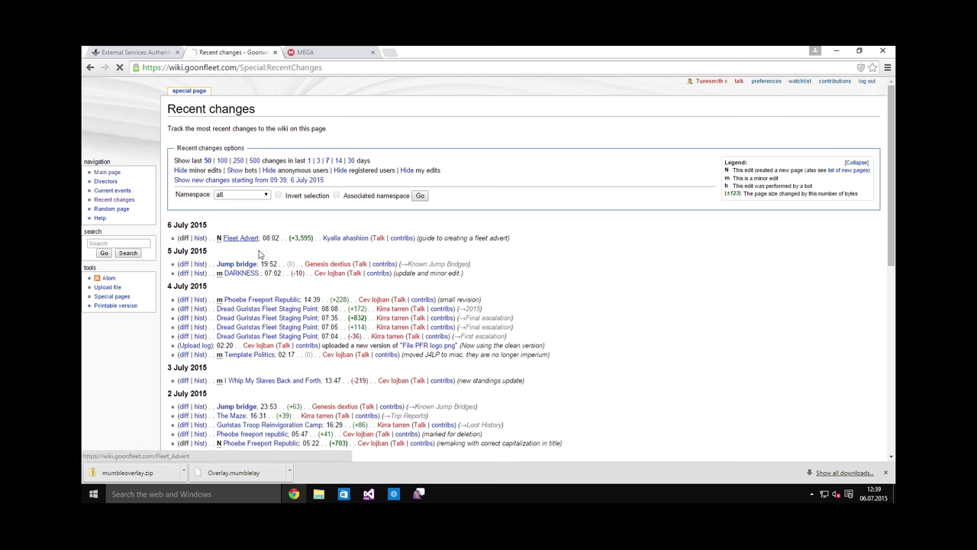
Return from Recent changes to the Getting Started Main Page
left_click(240, 239)
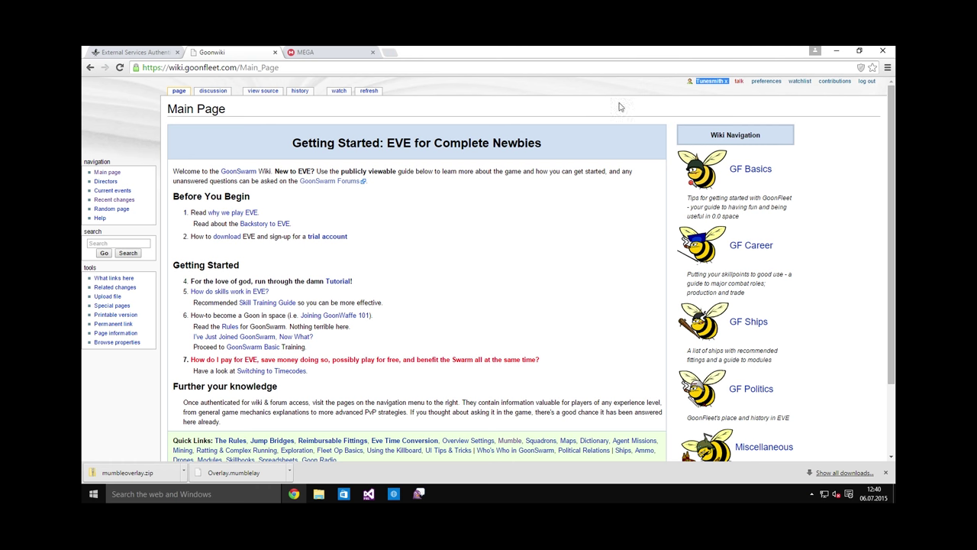
mouse_move(488, 230)
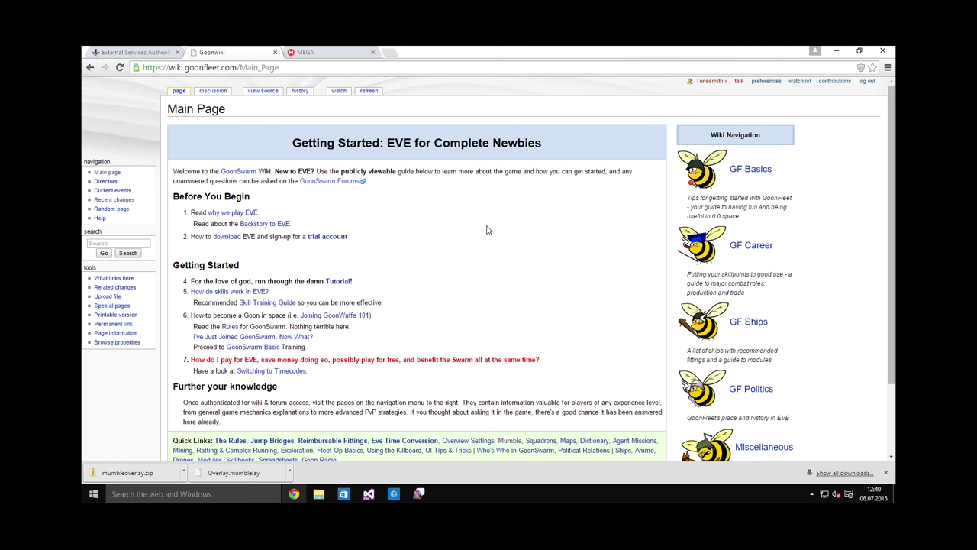
mouse_move(370, 64)
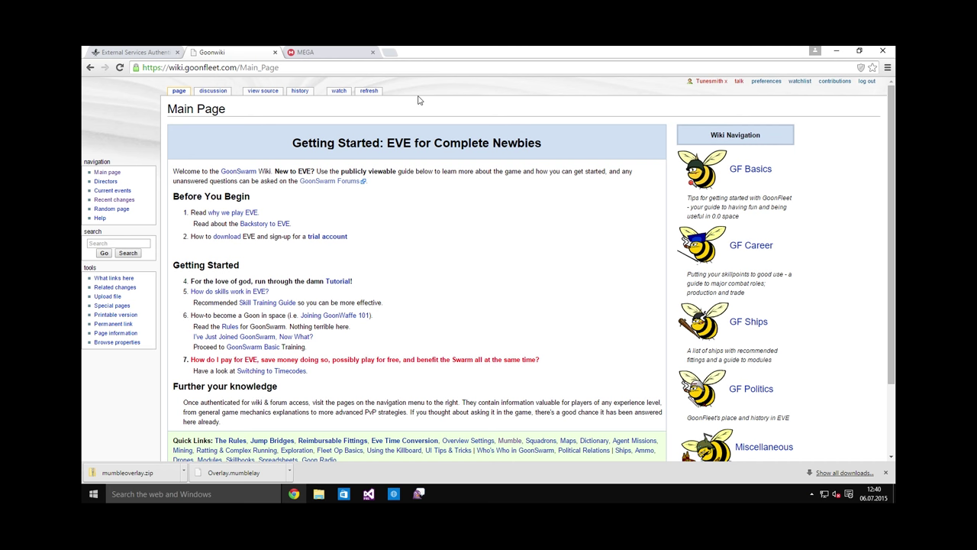
mouse_move(418, 101)
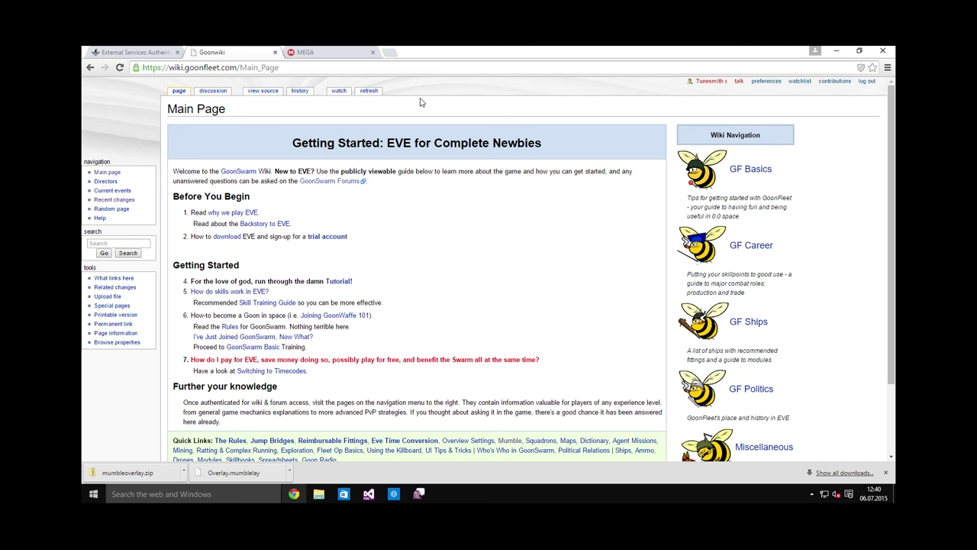
mouse_move(568, 223)
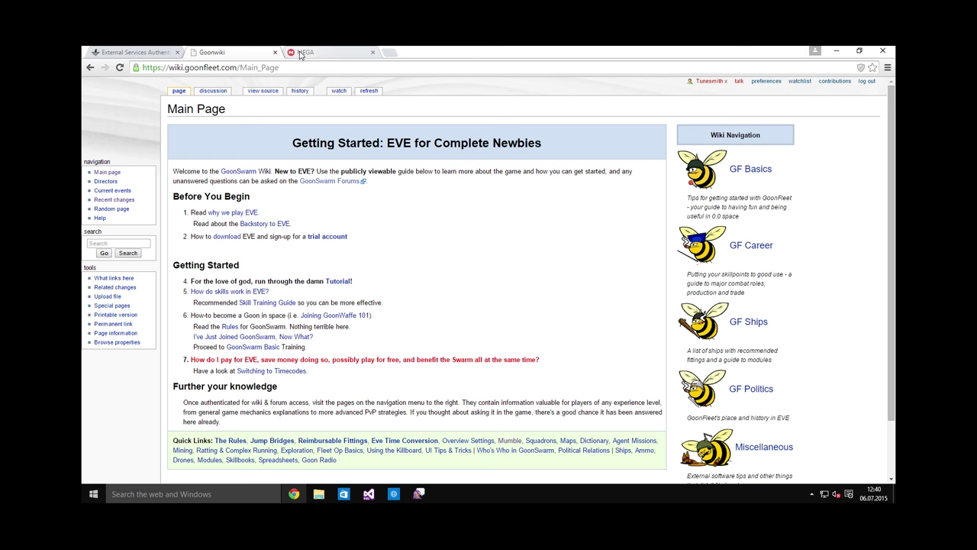
Close the MEGA and wiki tabs and load the GARPA Topographical Survey 3.0 forum topic
left_click(372, 52)
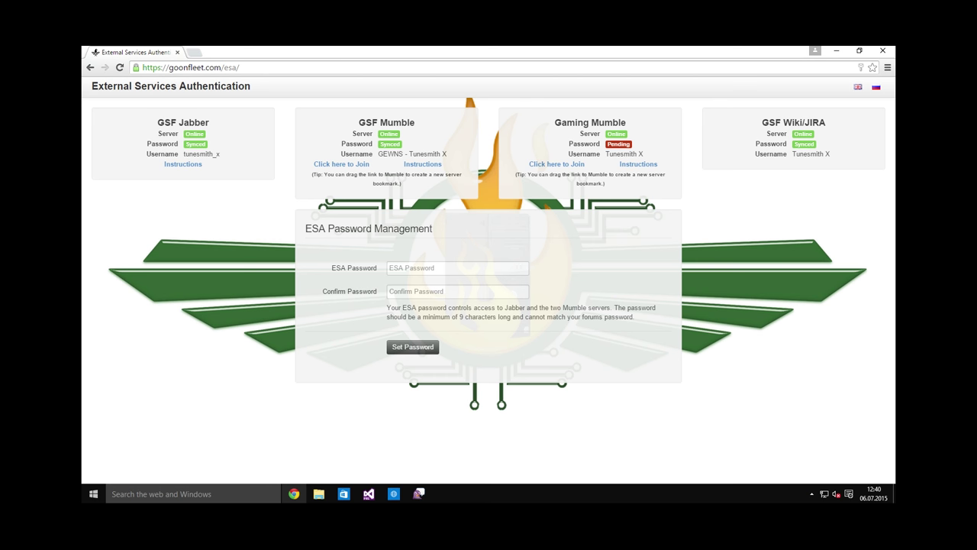
type("GEWNS - Tunesmith X")
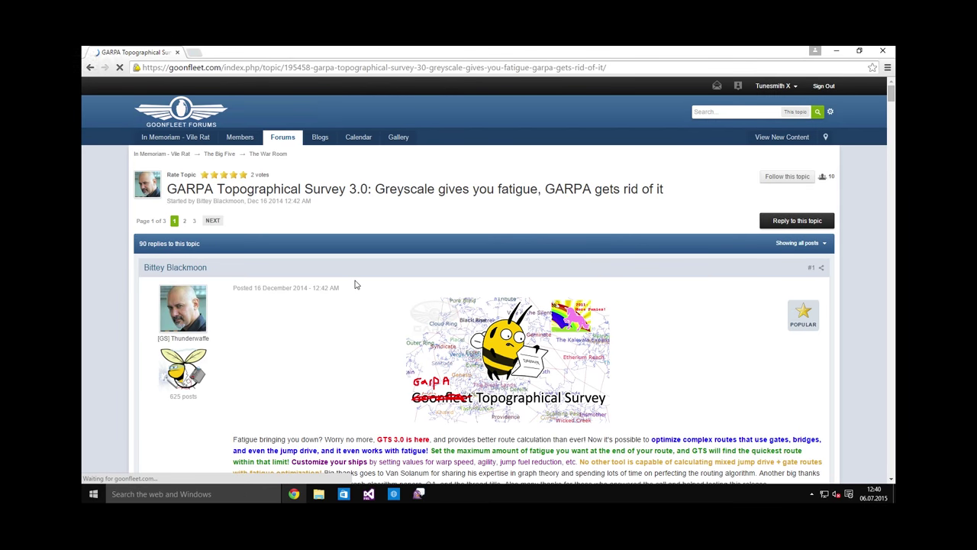
Download the GTS 3.0.1.2 Windows installer from the thread and launch gts-3012-setup.exe
scroll("down", 3)
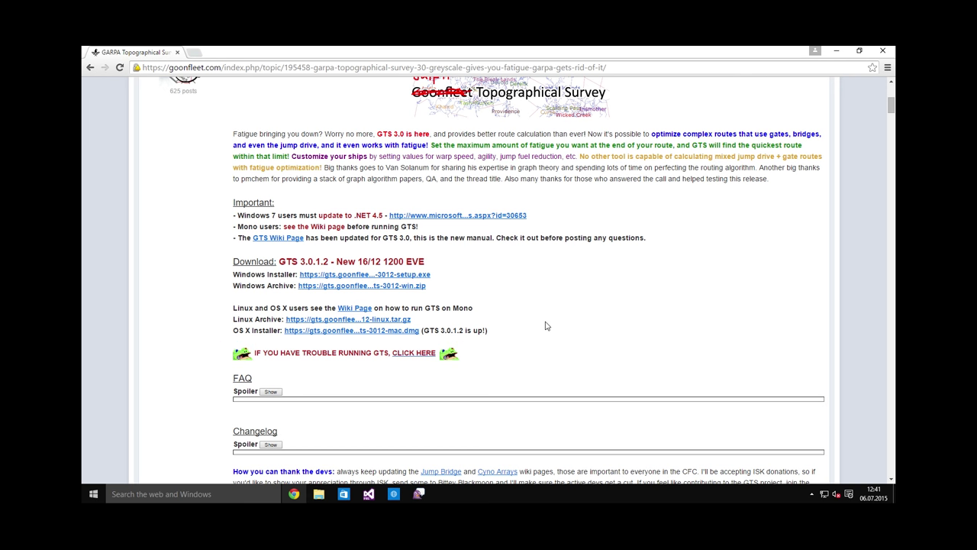
mouse_move(478, 297)
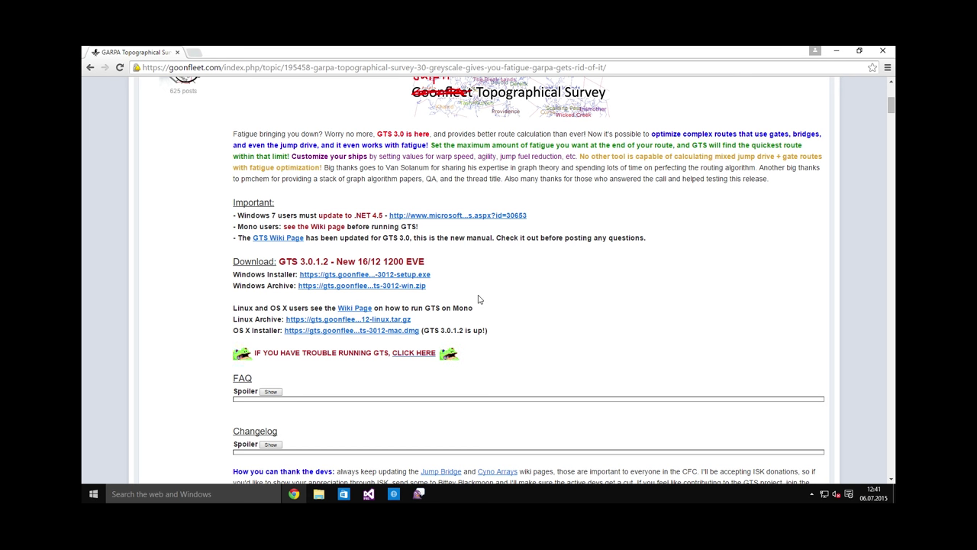
mouse_move(323, 281)
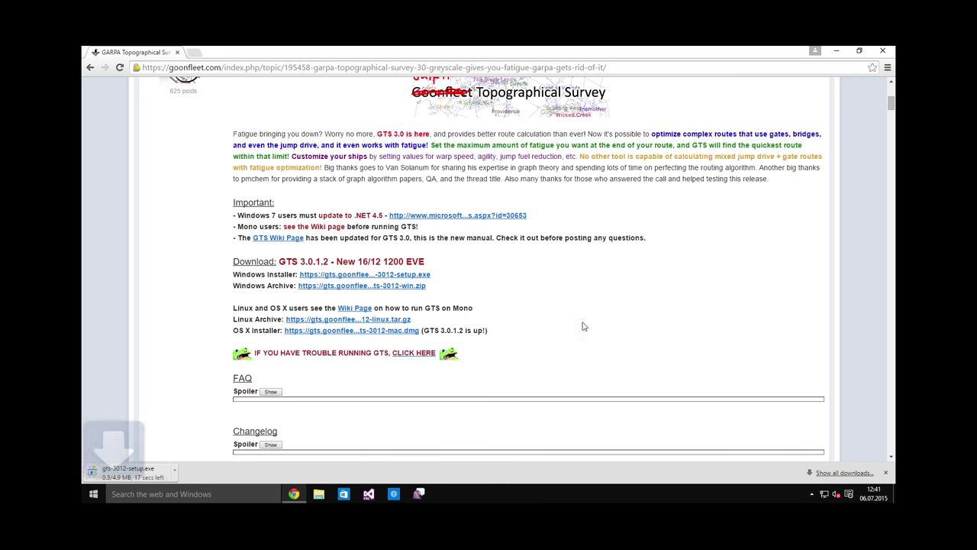
mouse_move(556, 339)
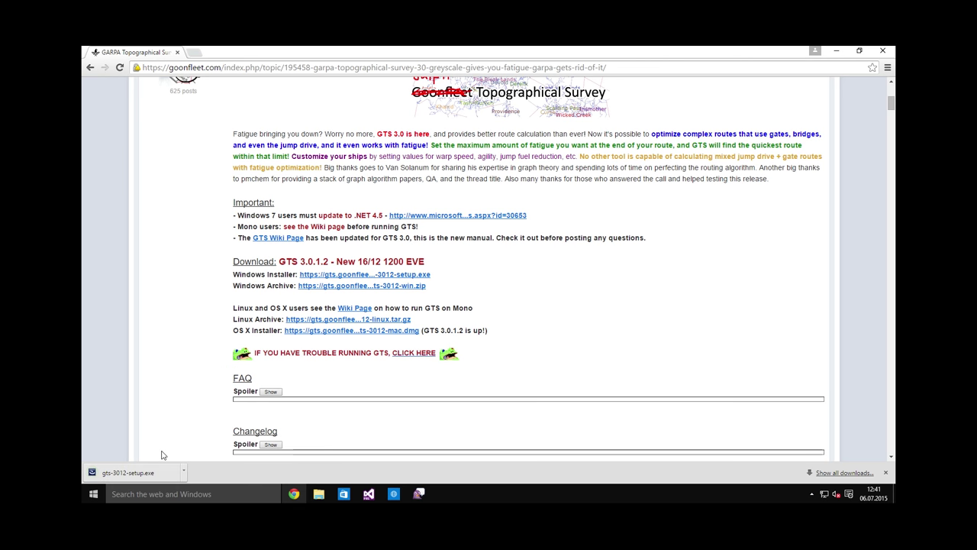
left_click(128, 472)
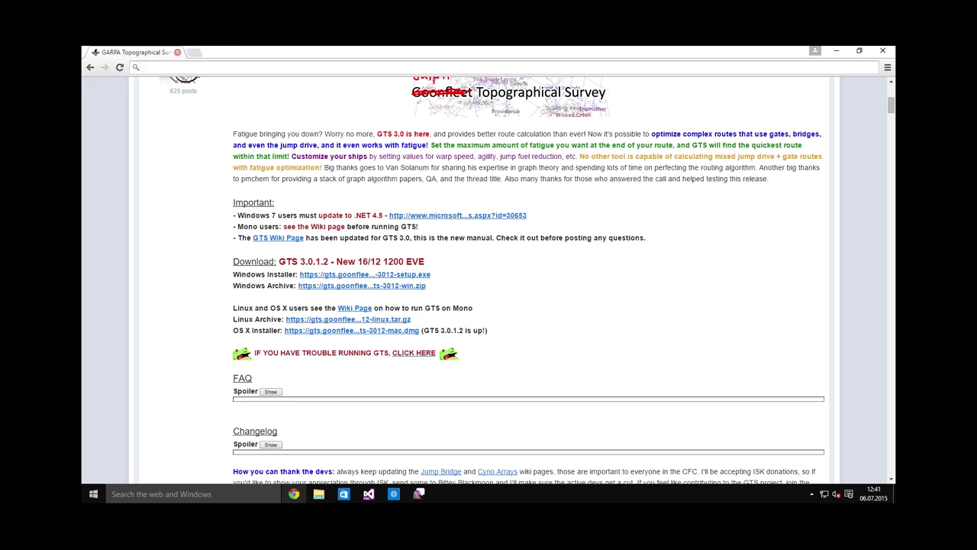
Go to github.com/DarkFenX/Pyfa/releases and start the Carnyx v1.12.0 win.zip download
type("https://github.com/DarkFenX/Pyfa/releases")
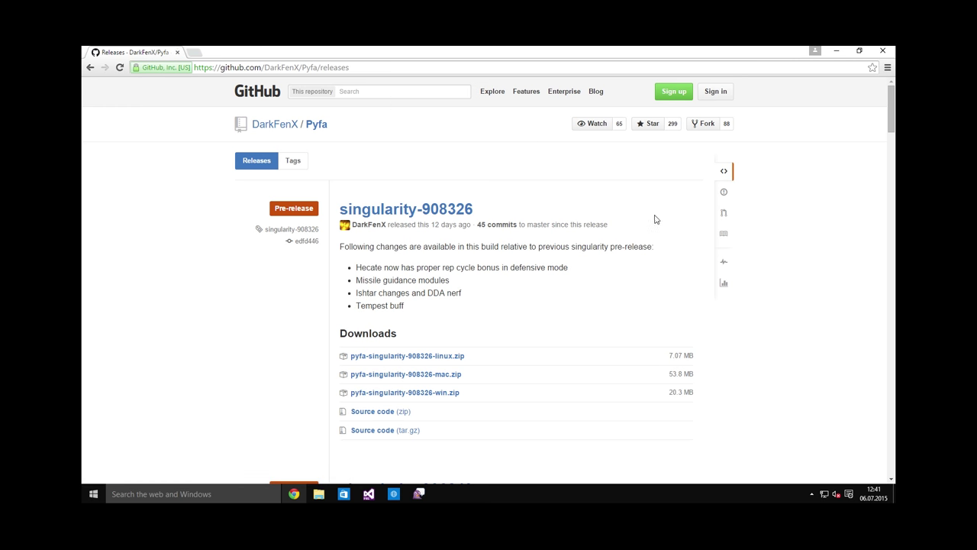
mouse_move(630, 240)
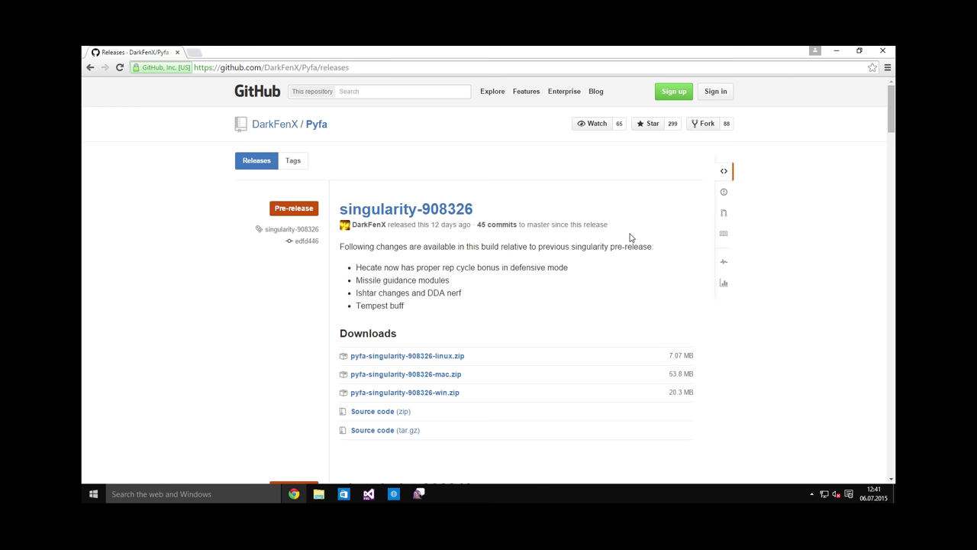
mouse_move(174, 134)
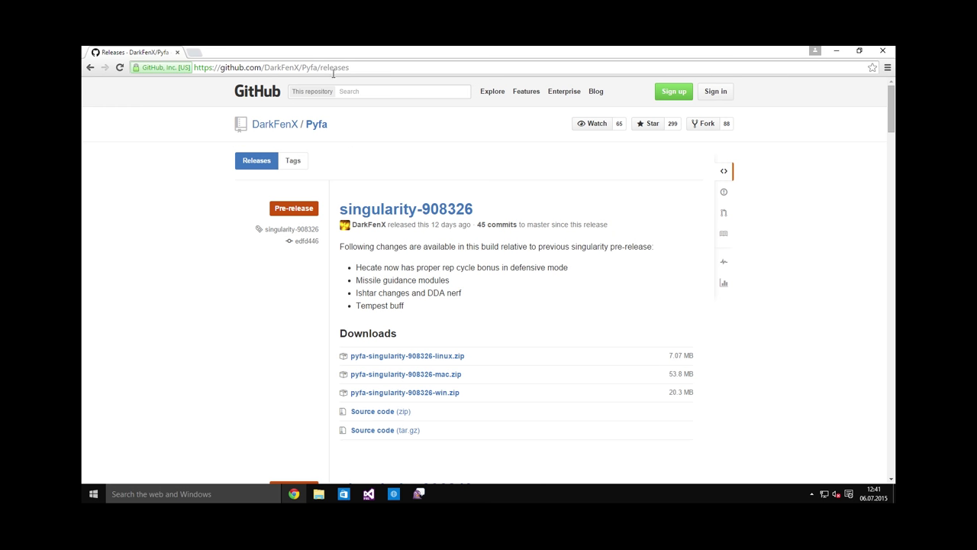
scroll("down", 3)
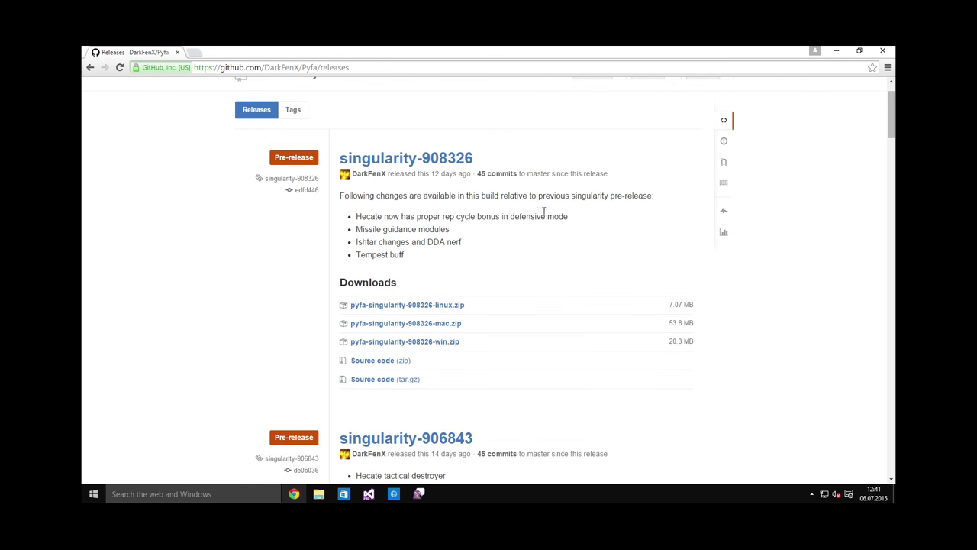
mouse_move(519, 197)
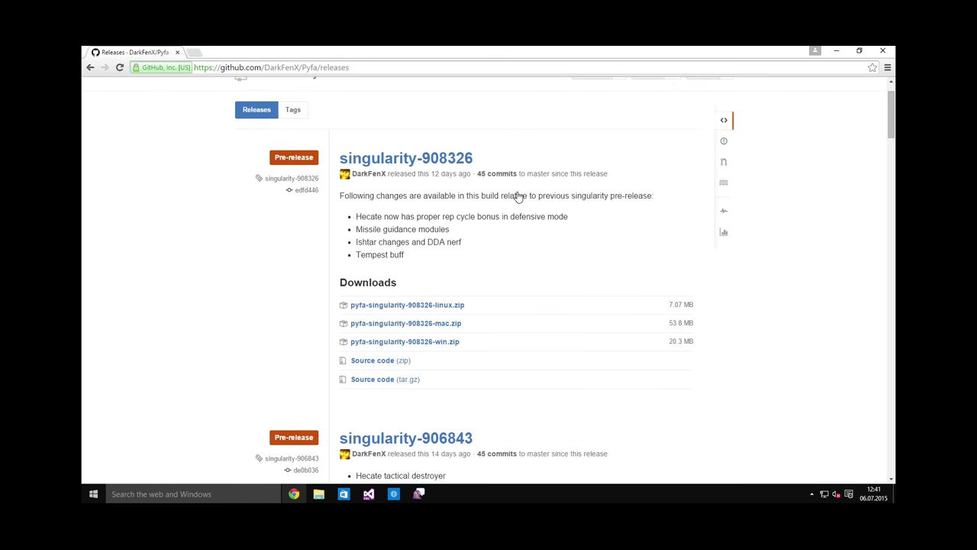
mouse_move(577, 269)
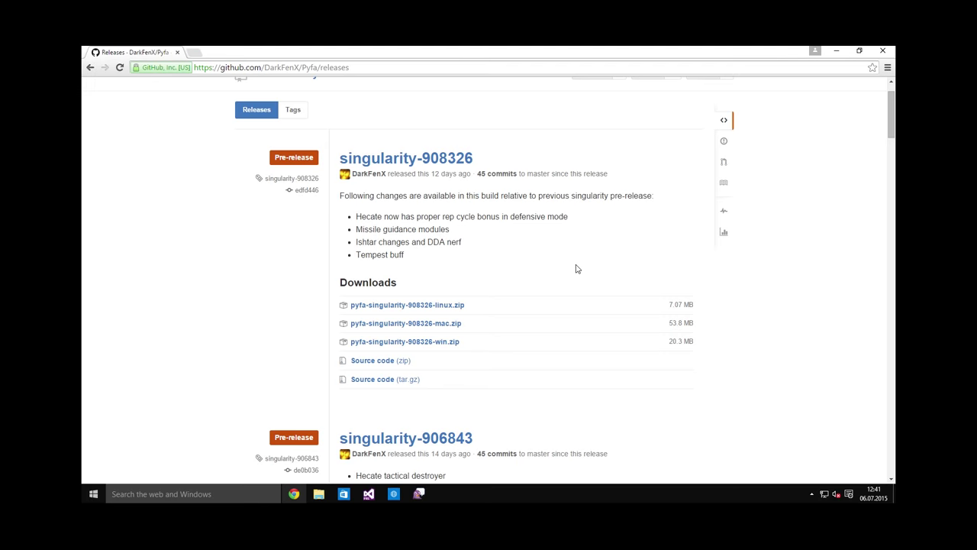
scroll("down", 3)
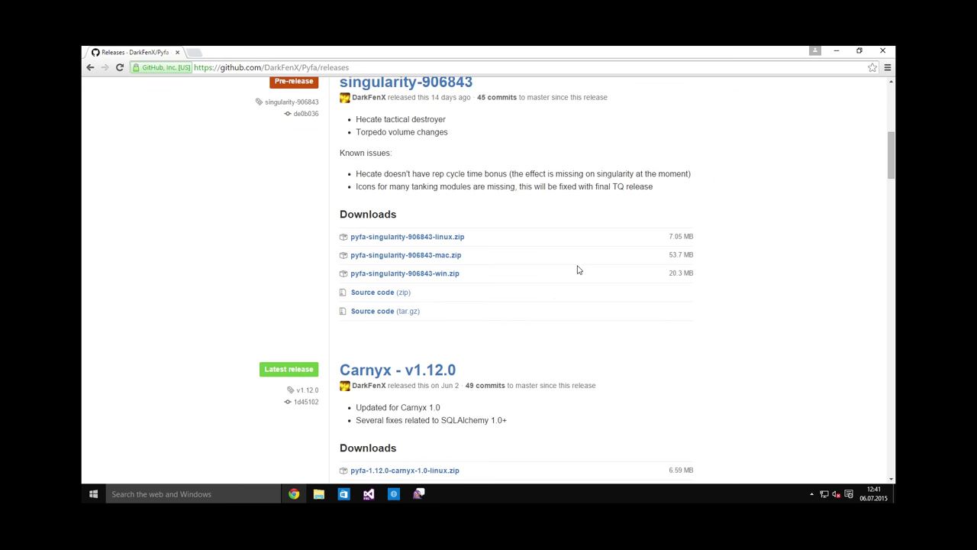
scroll("down", 3)
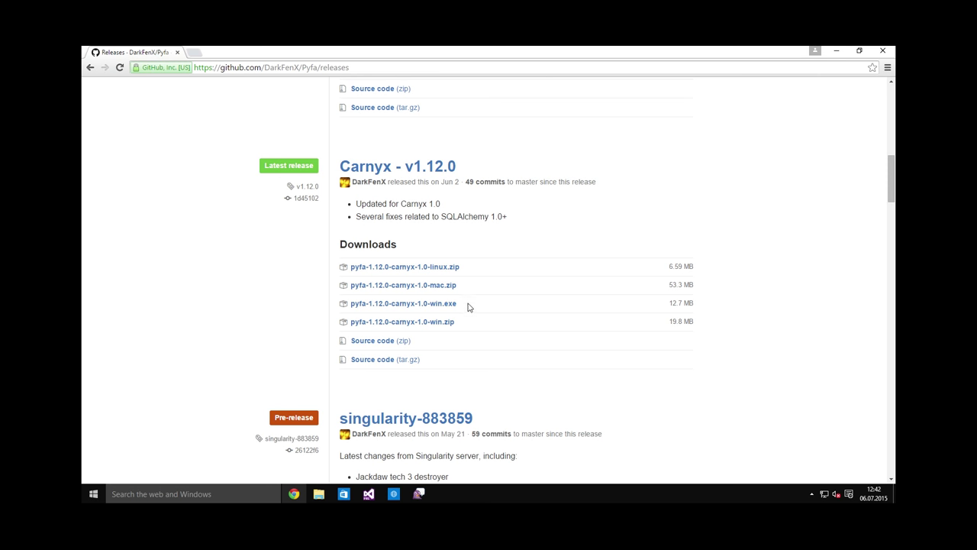
mouse_move(385, 303)
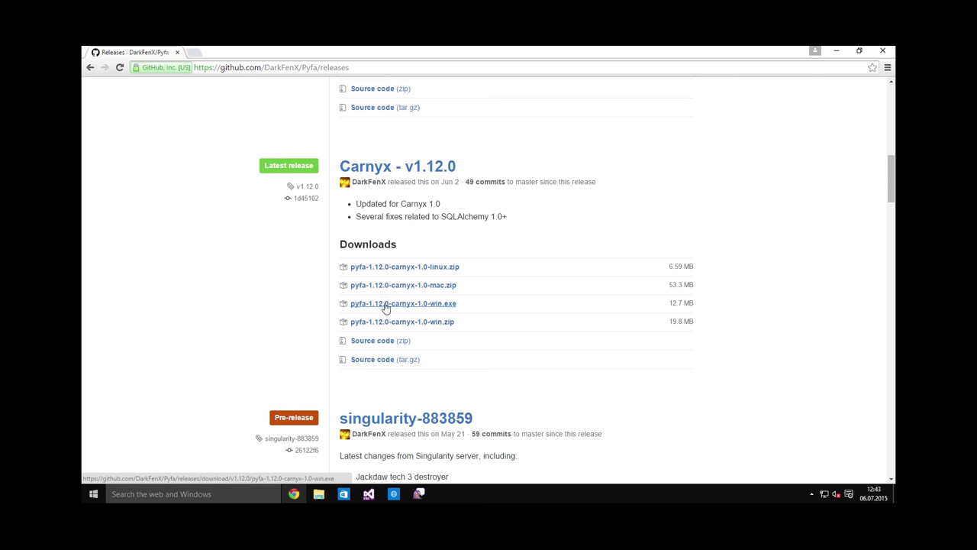
mouse_move(449, 305)
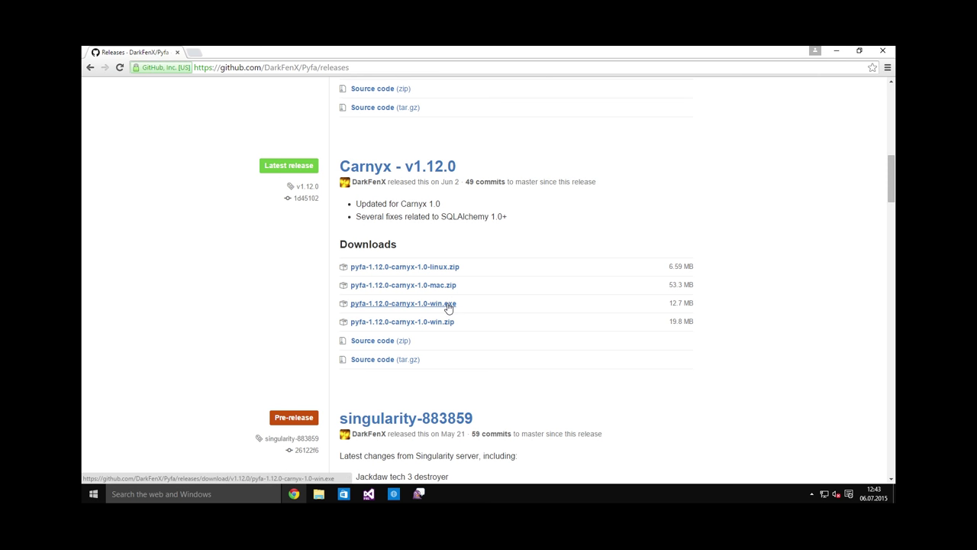
mouse_move(438, 321)
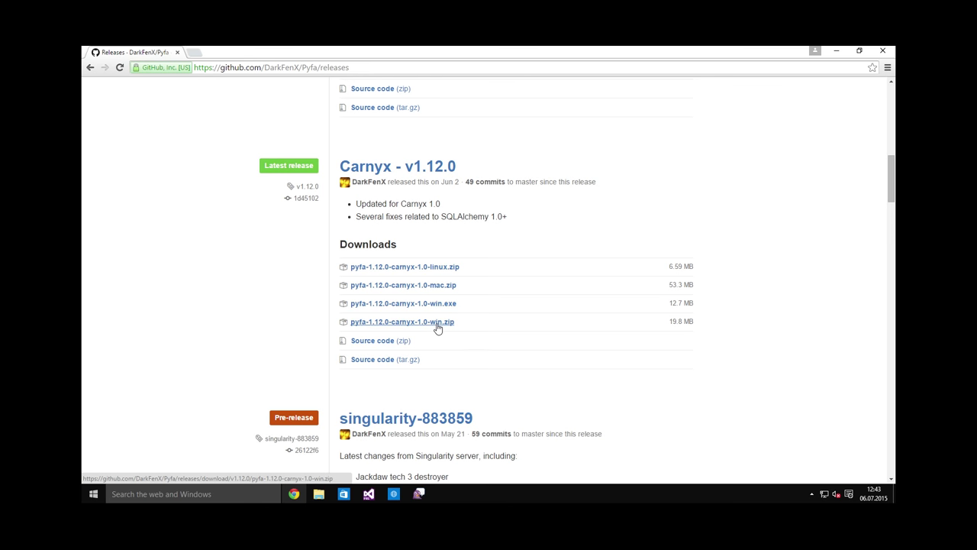
Extract the Pyfa zip into pyfa-1.12.0-carnyx-1.0-win in Downloads and launch pyfa.exe
right_click(342, 313)
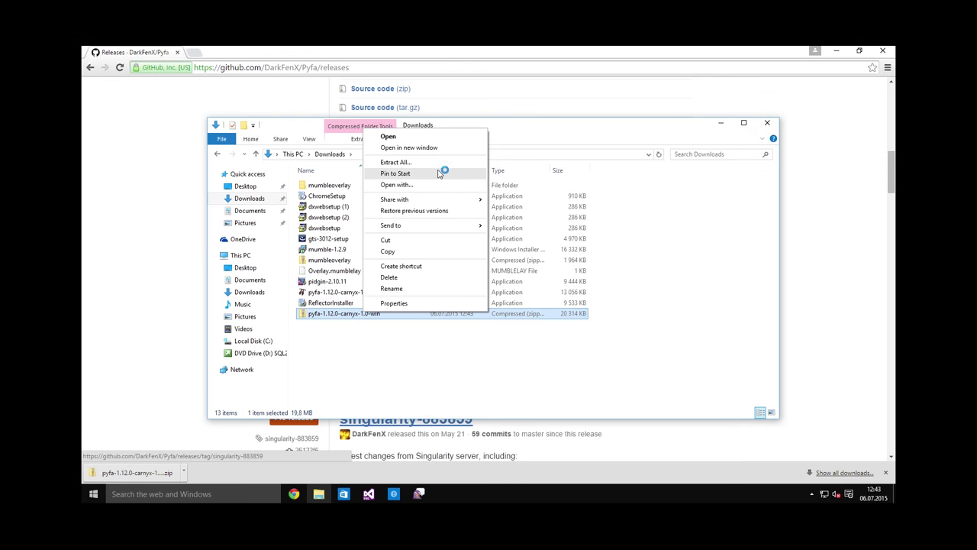
left_click(396, 162)
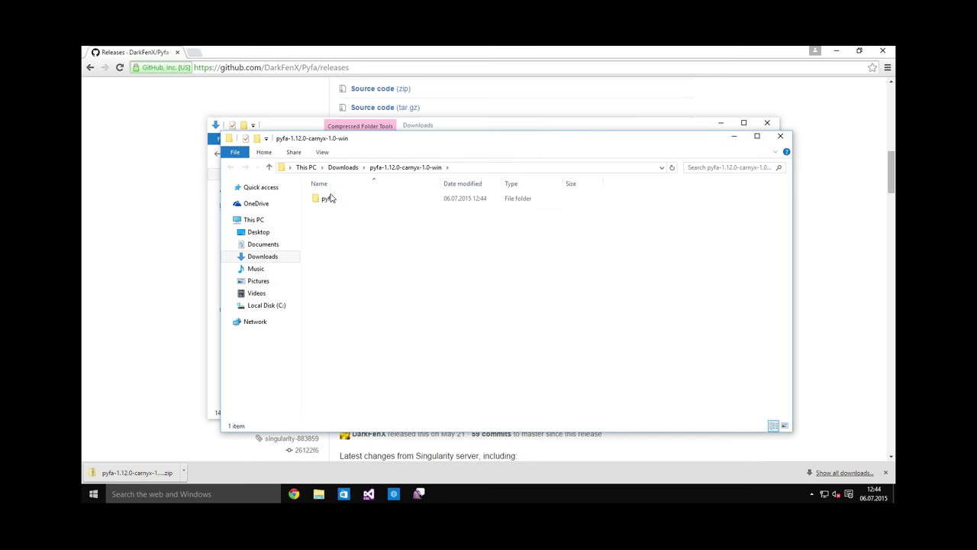
double_click(324, 198)
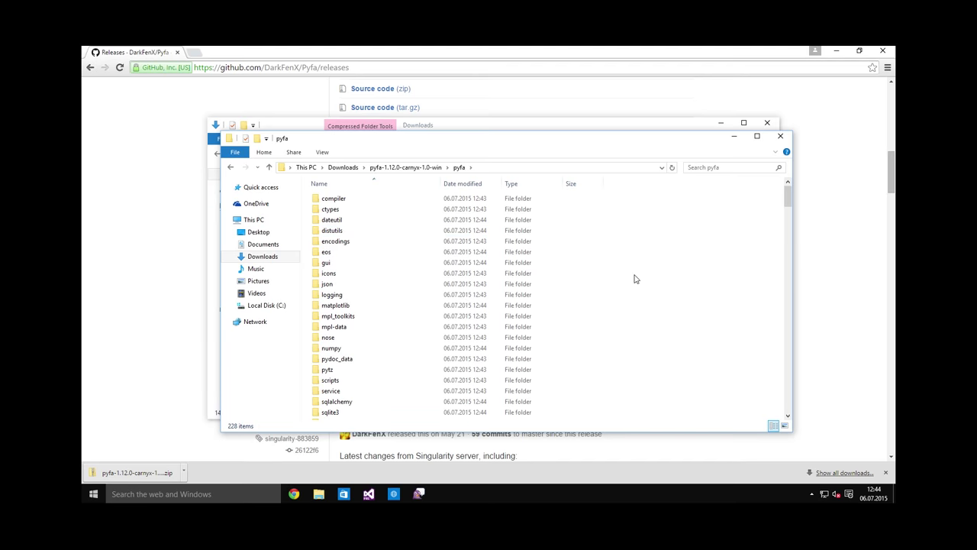
scroll("down", 3)
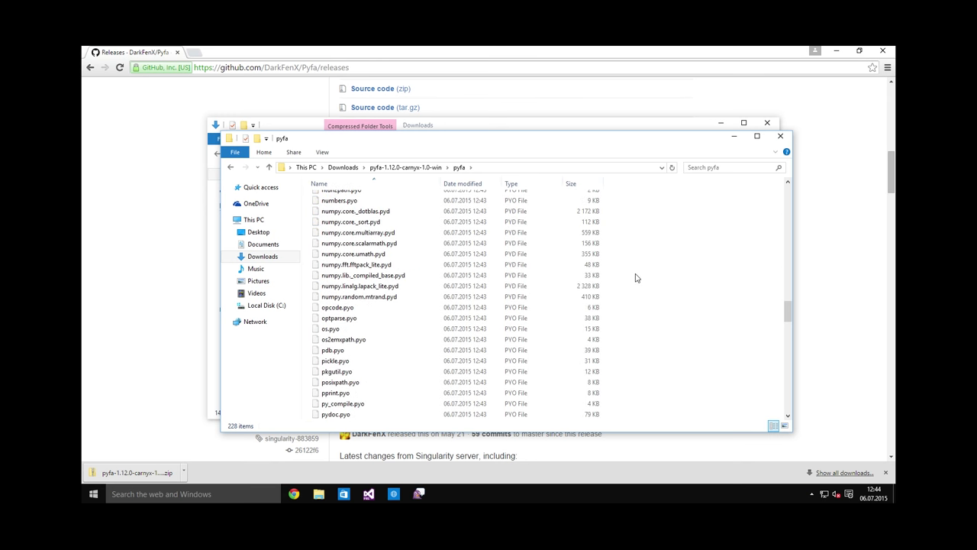
scroll("down", 3)
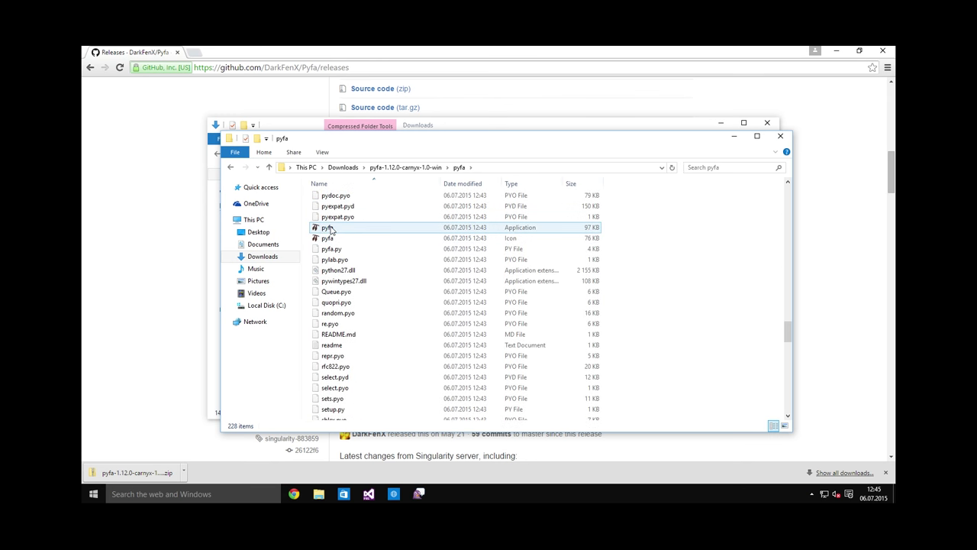
left_click(328, 226)
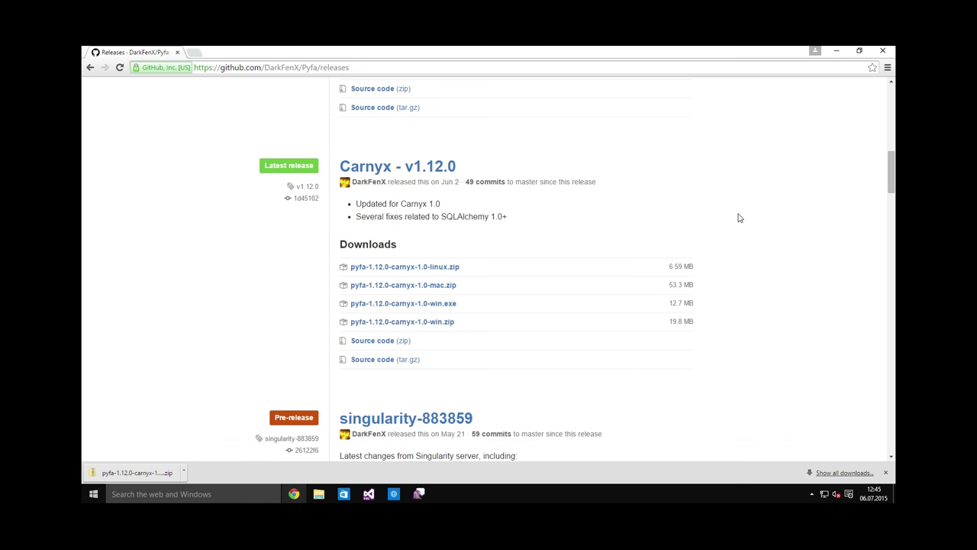
mouse_move(884, 470)
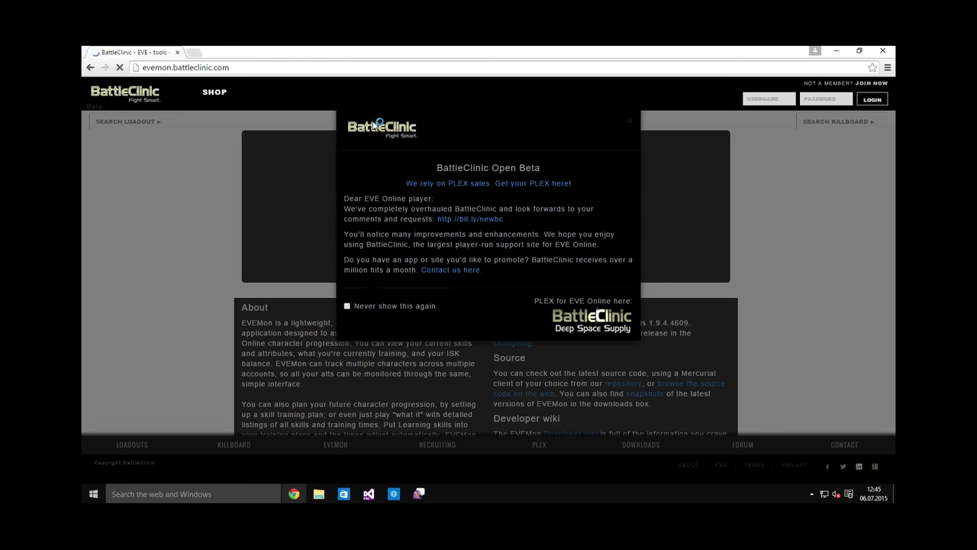
Download EVEMon 1.9.4 from BattleClinic, install it and finish with Run EVEMon checked
left_click(629, 121)
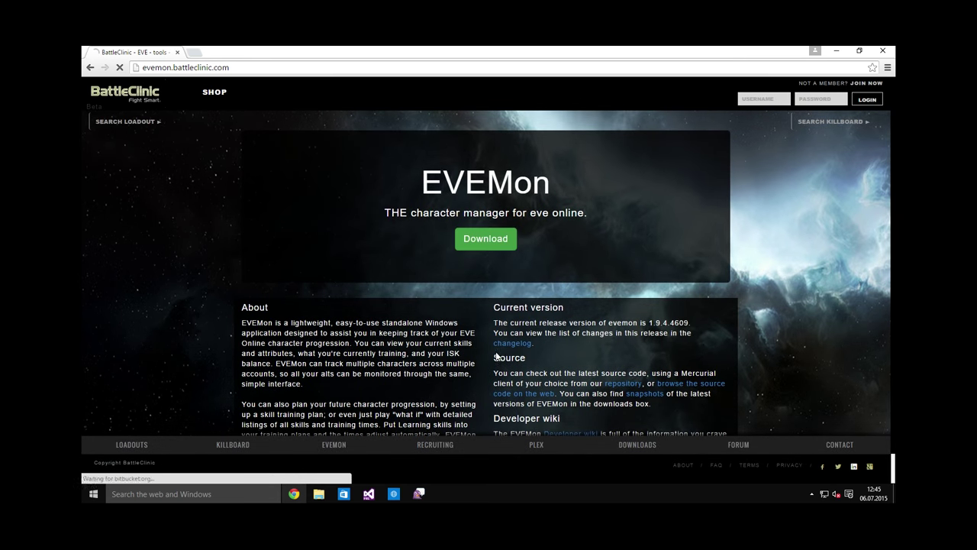
left_click(485, 238)
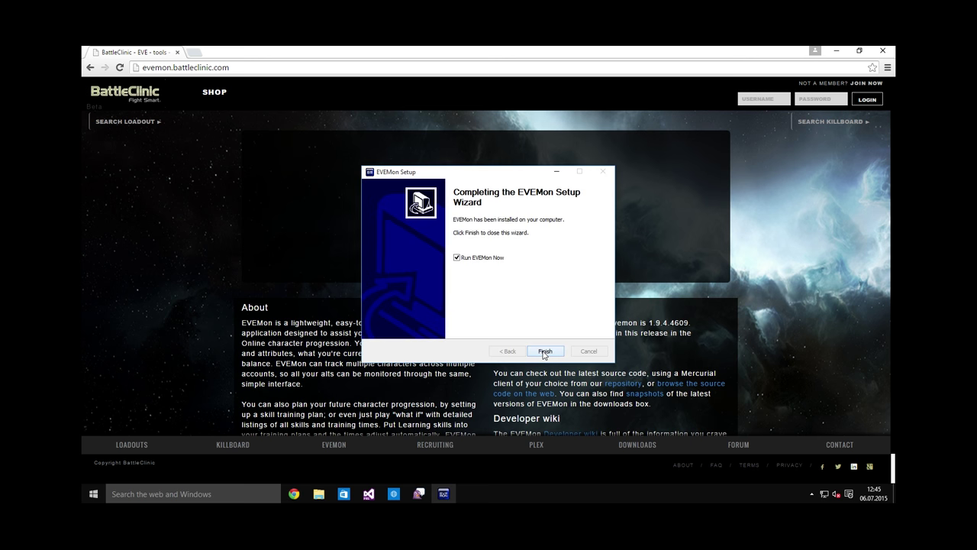
left_click(545, 350)
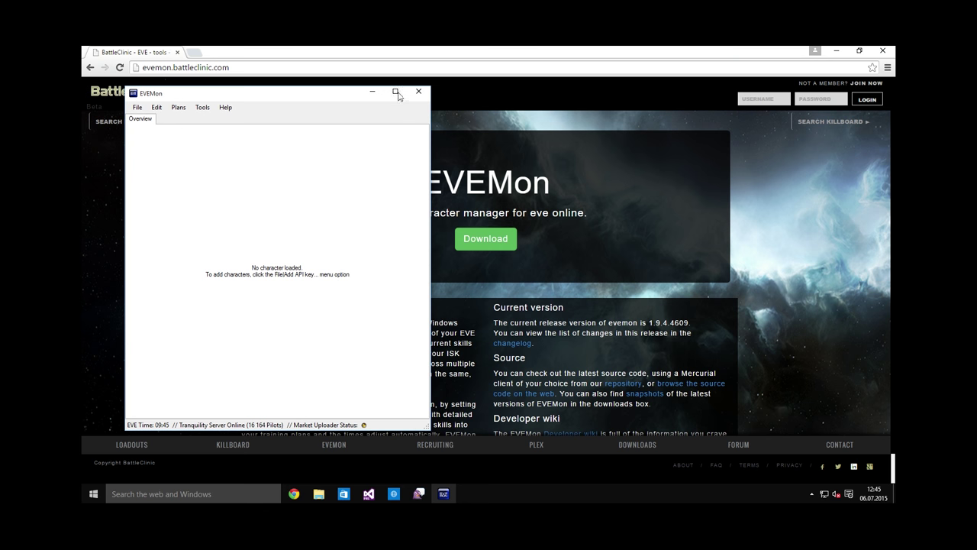
Clear away EVEMon and the browser so only the empty desktop shows
left_click(418, 92)
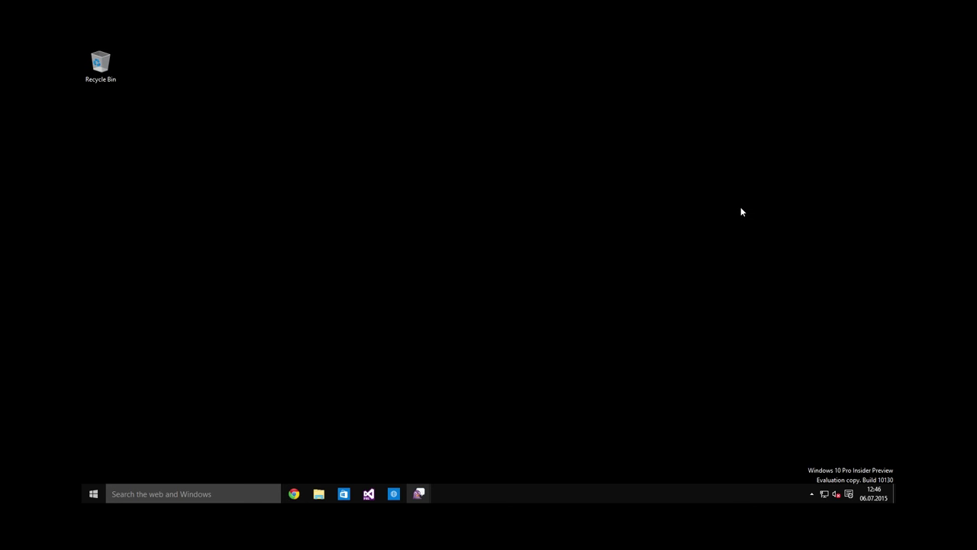
mouse_move(567, 345)
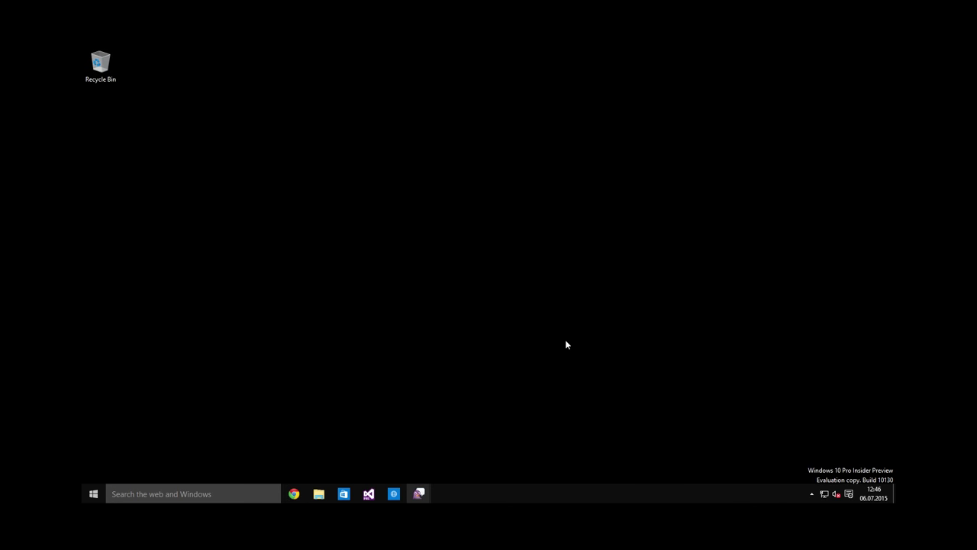
mouse_move(572, 324)
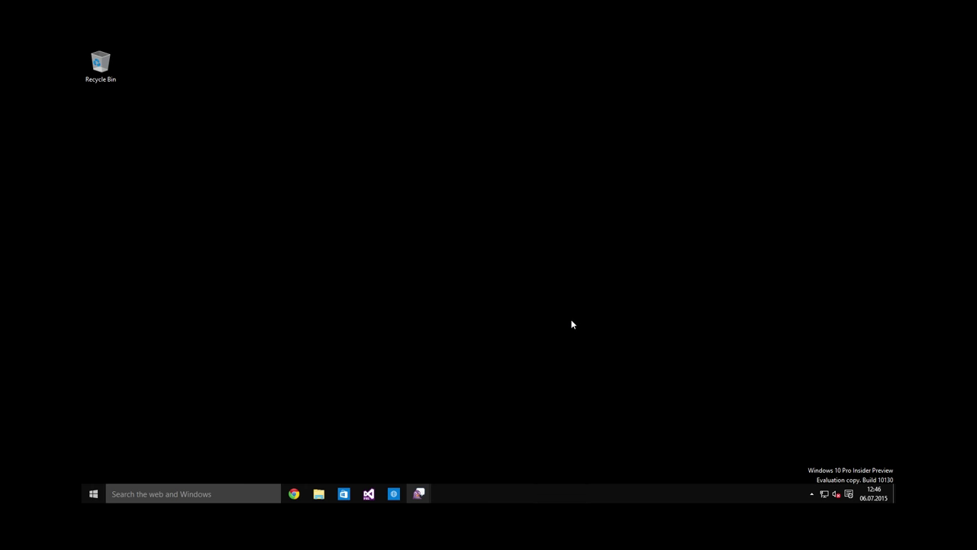
mouse_move(567, 324)
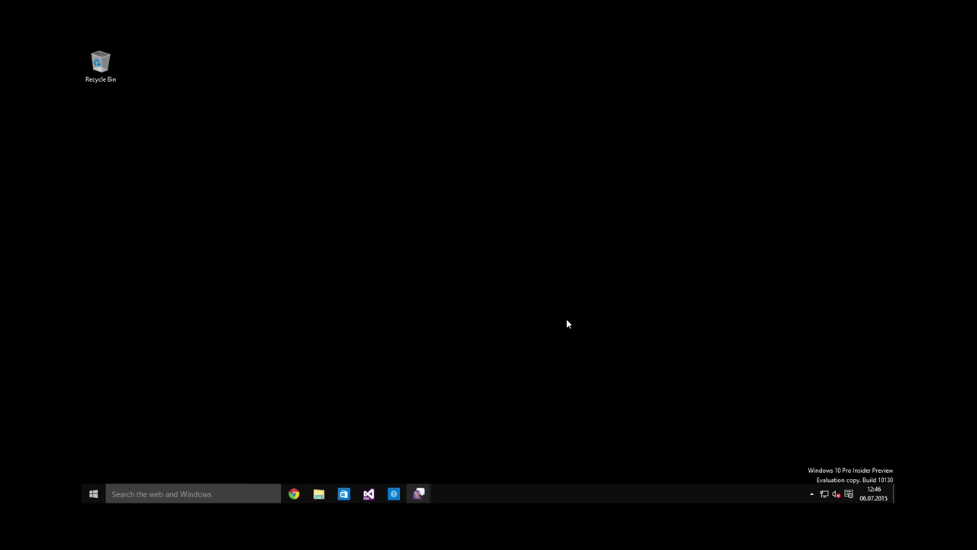